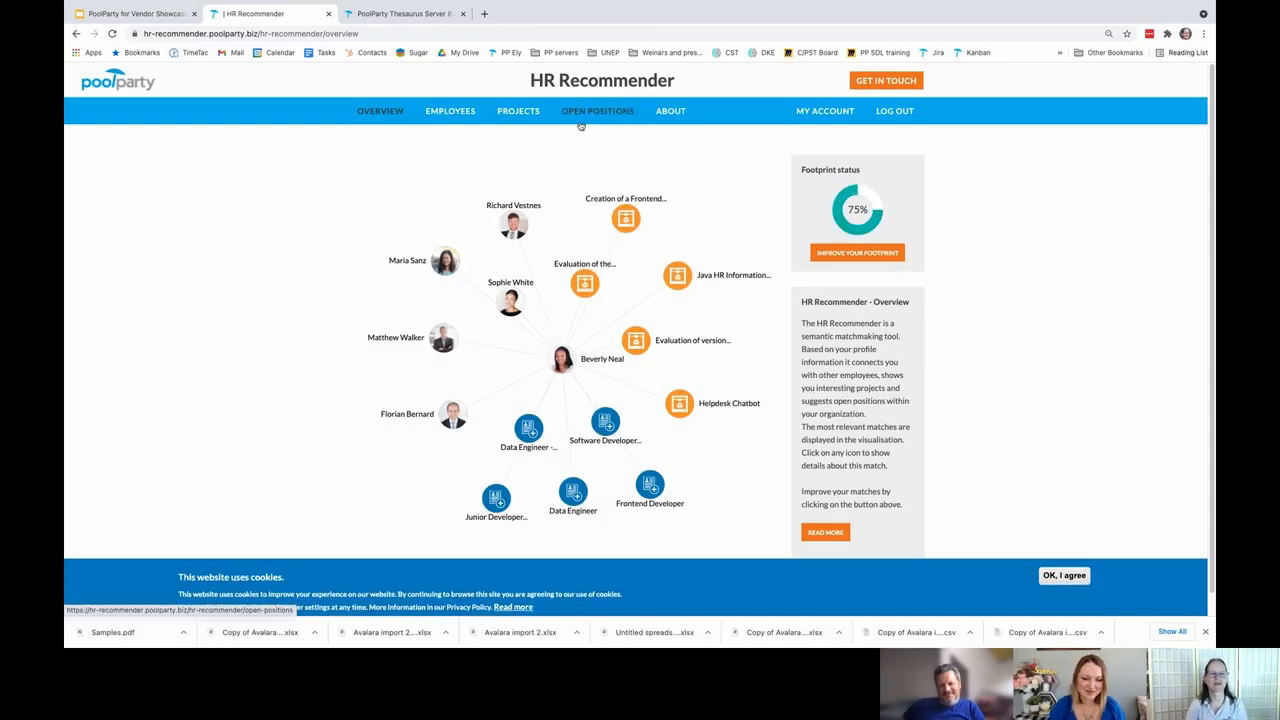
{"action": "mouse_move", "coordinate": [582, 124]}
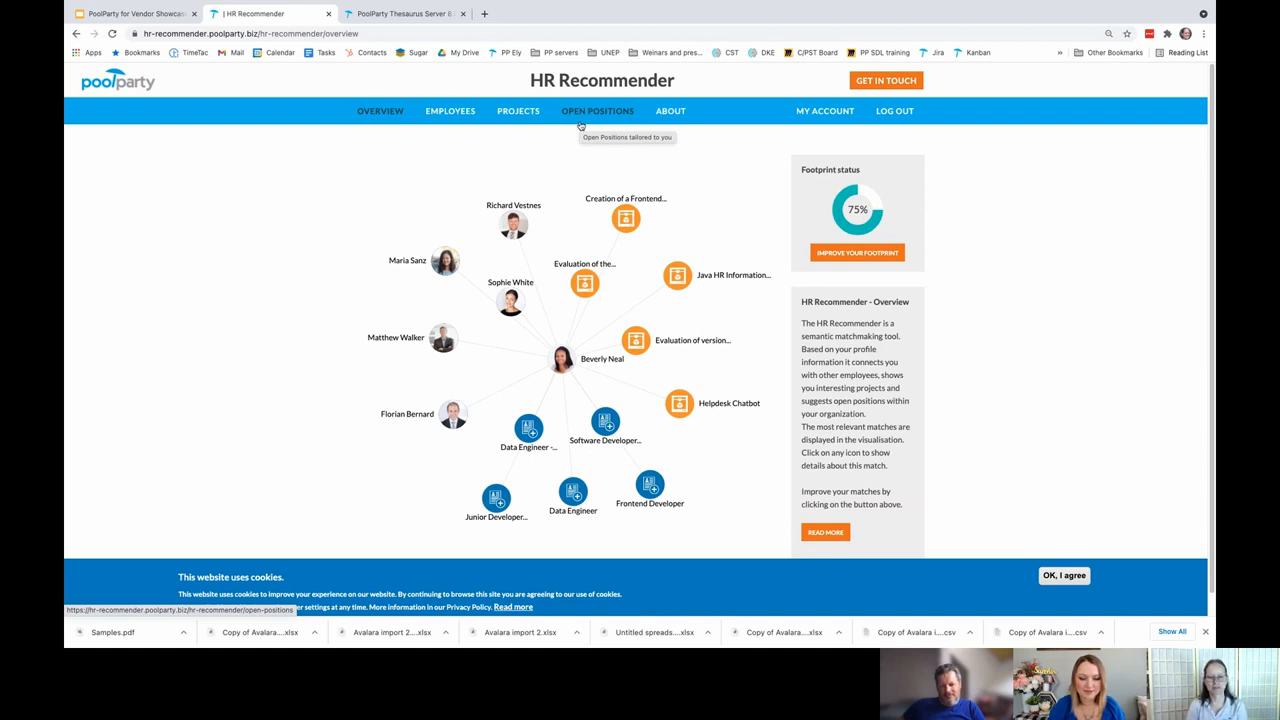
{"action": "mouse_move", "coordinate": [740, 284]}
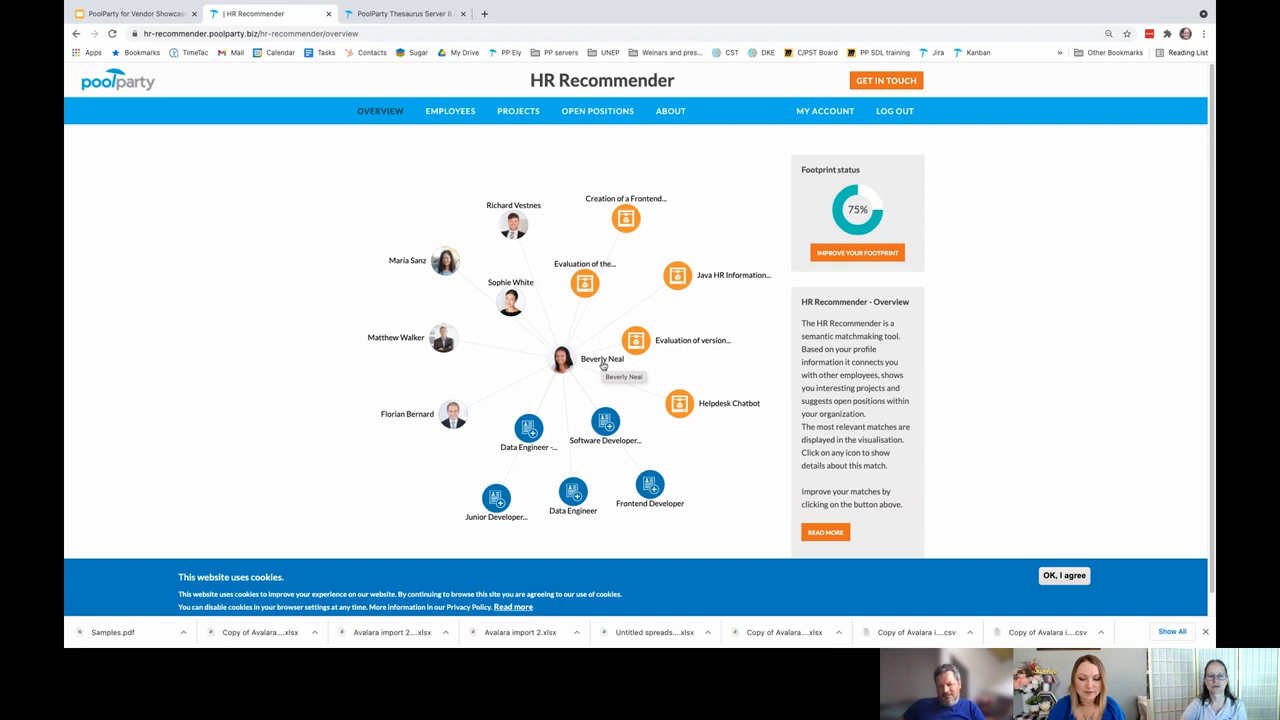
{"action": "mouse_move", "coordinate": [514, 348]}
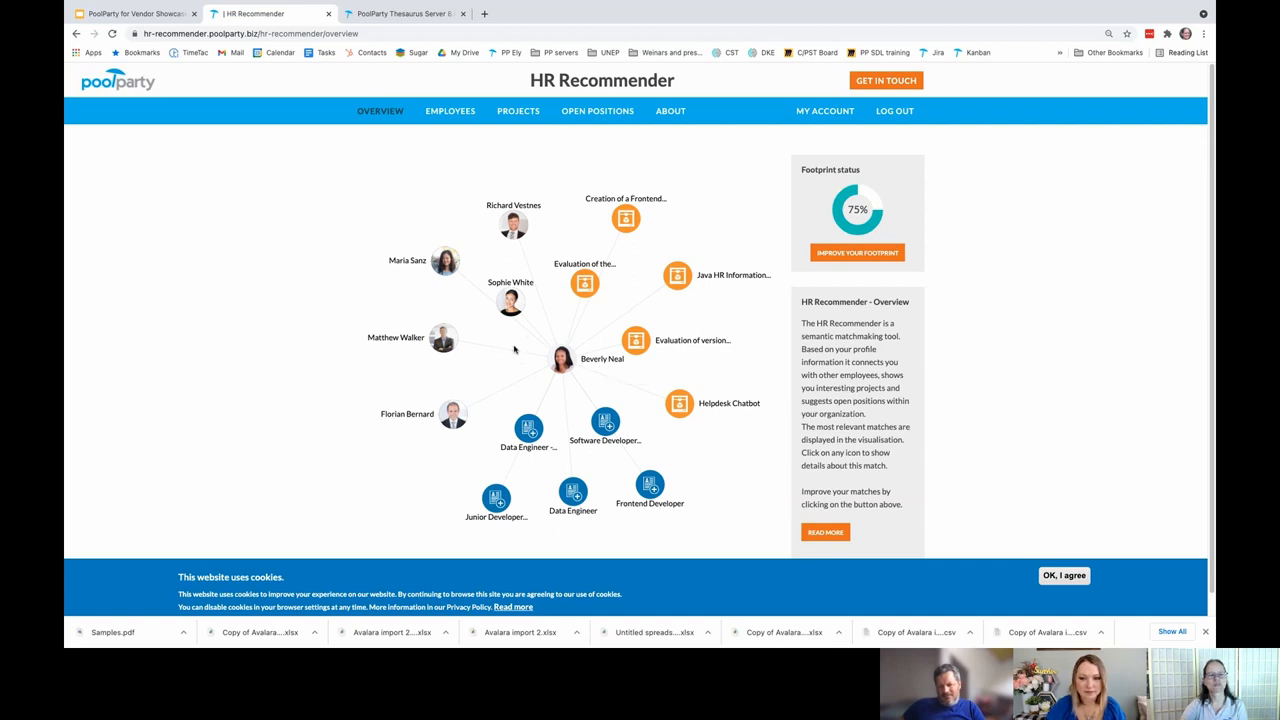
{"action": "mouse_move", "coordinate": [528, 376]}
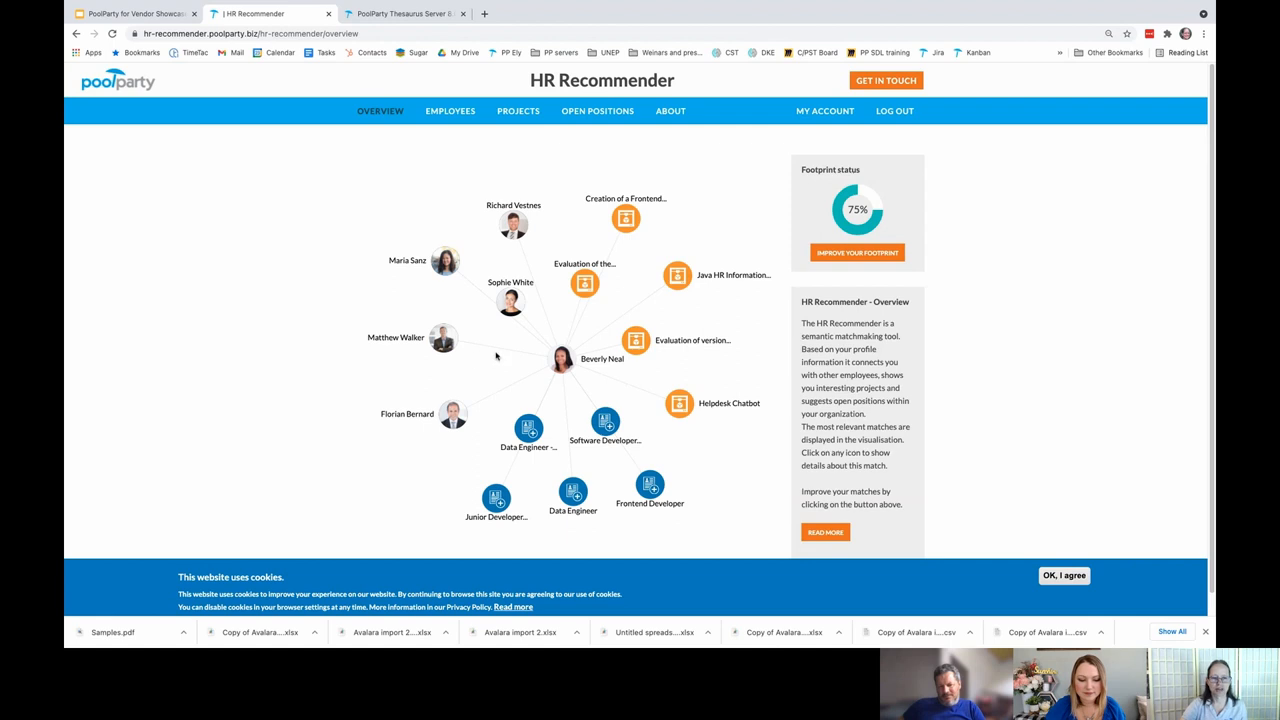
{"action": "mouse_move", "coordinate": [676, 320]}
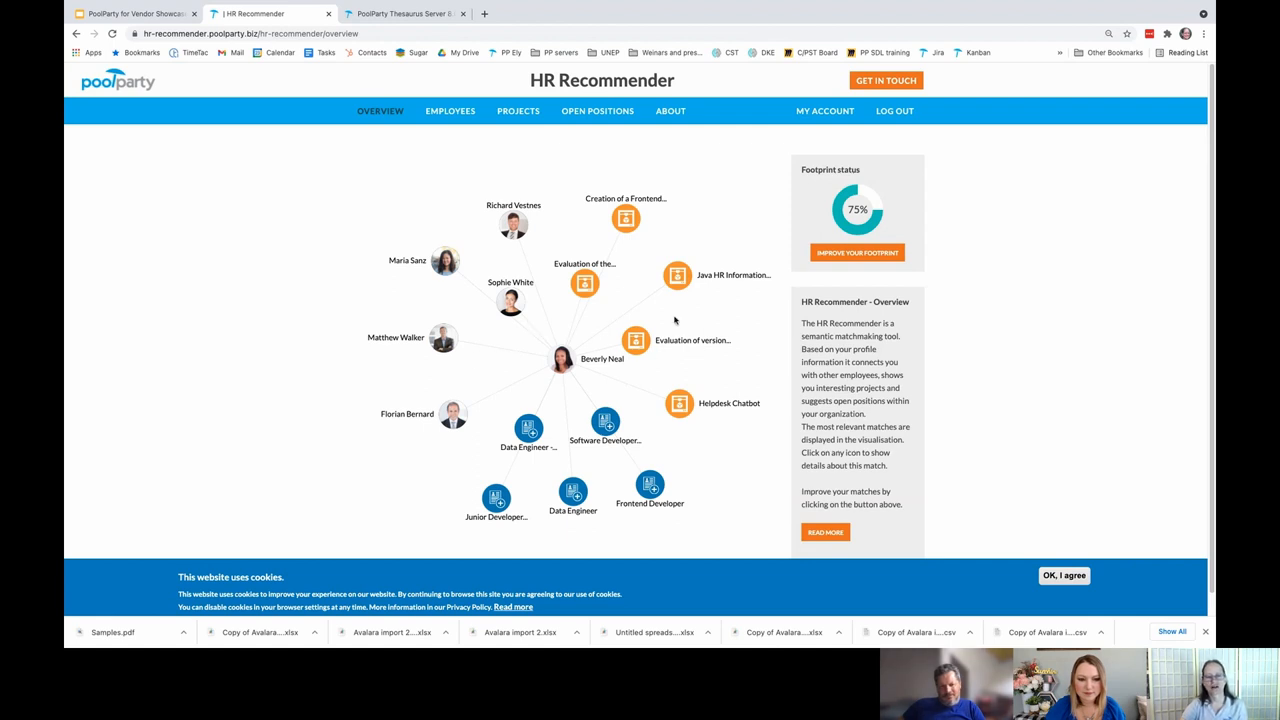
{"action": "mouse_move", "coordinate": [700, 324]}
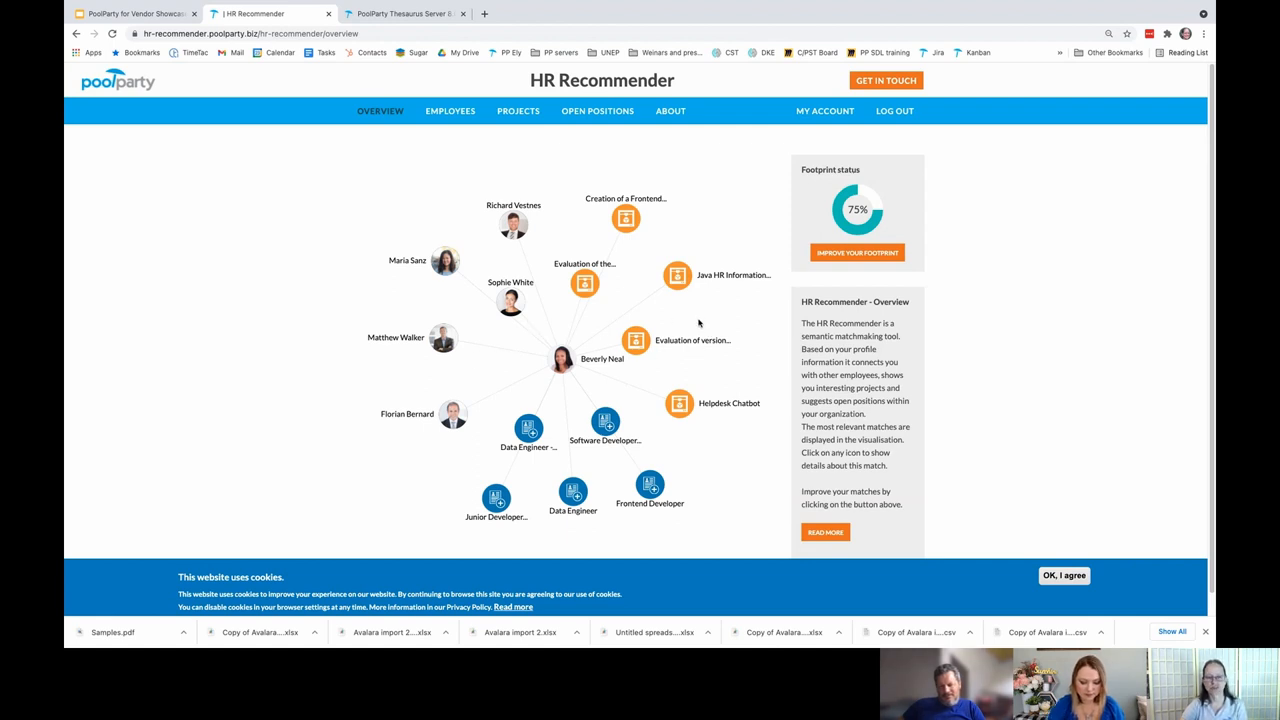
{"action": "mouse_move", "coordinate": [688, 462]}
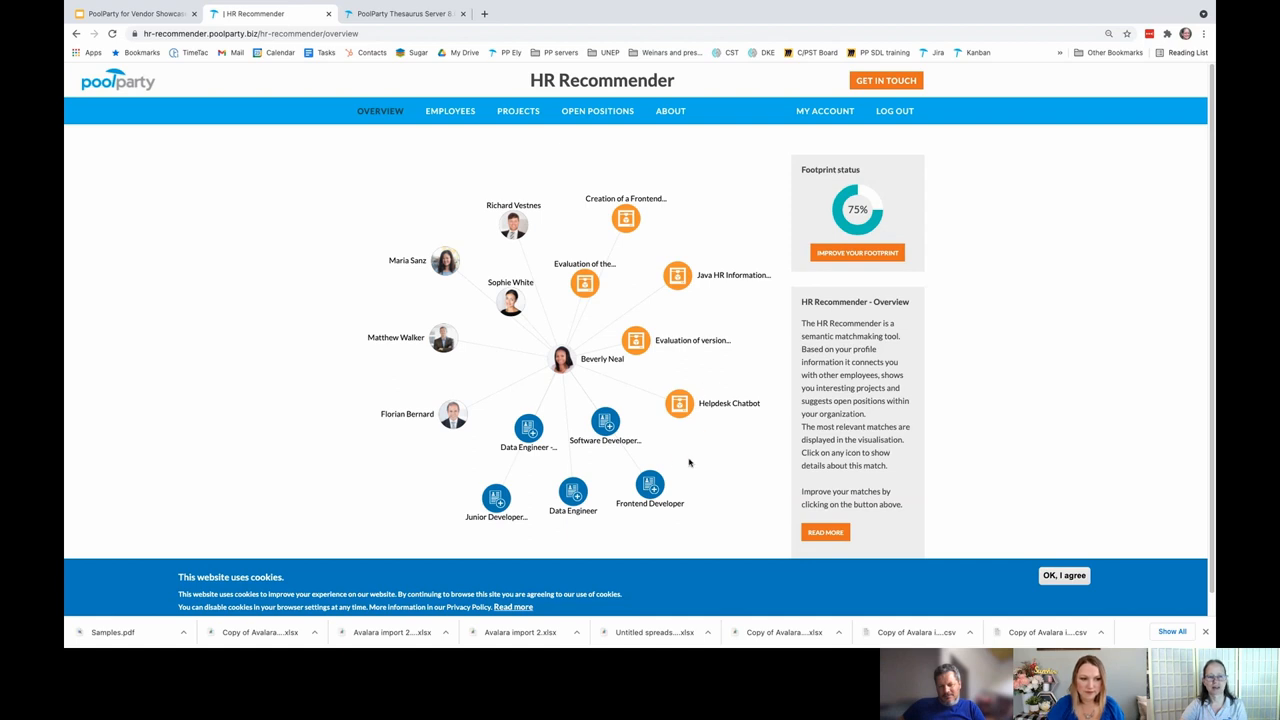
{"action": "mouse_move", "coordinate": [662, 448]}
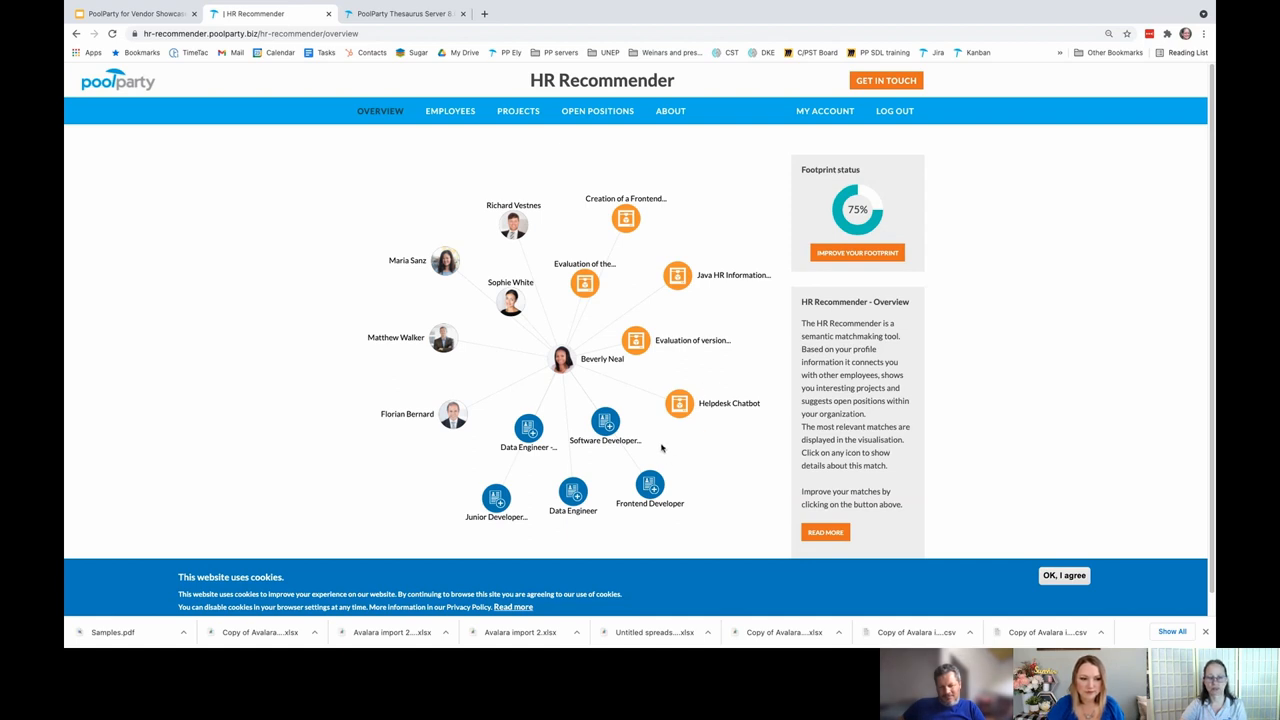
{"action": "left_click", "coordinate": [576, 358]}
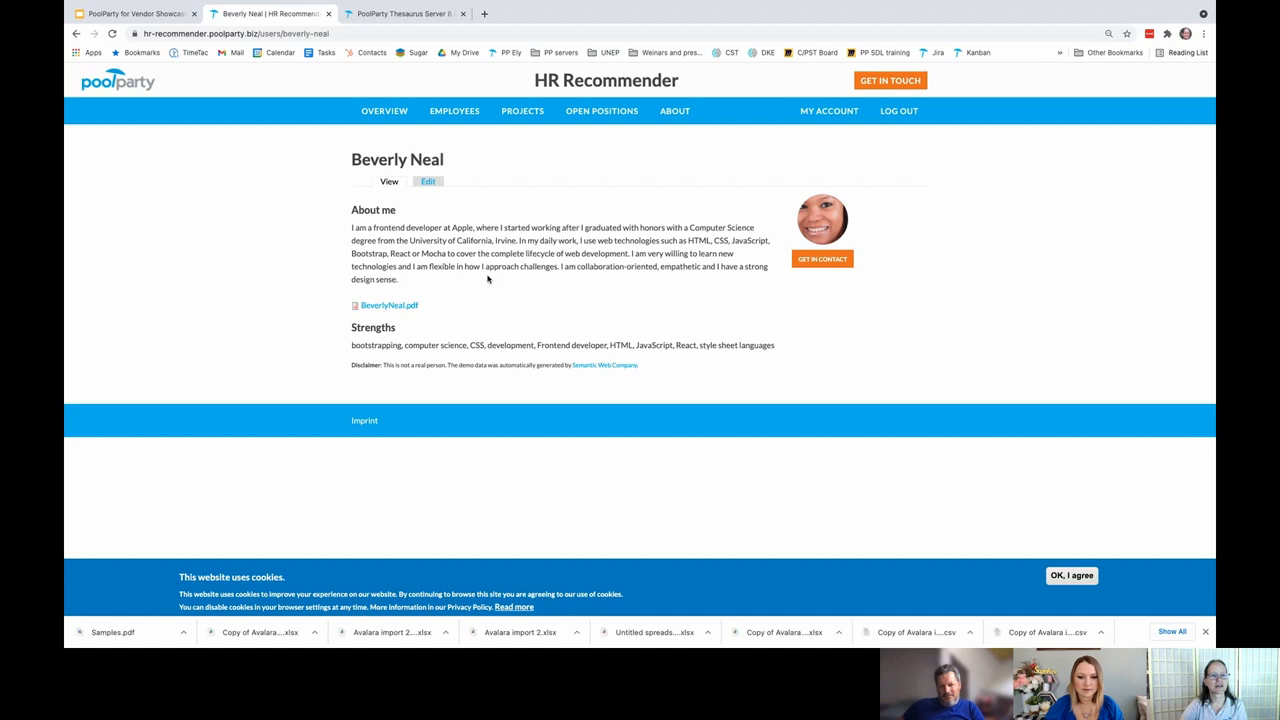
{"action": "left_click", "coordinate": [428, 180]}
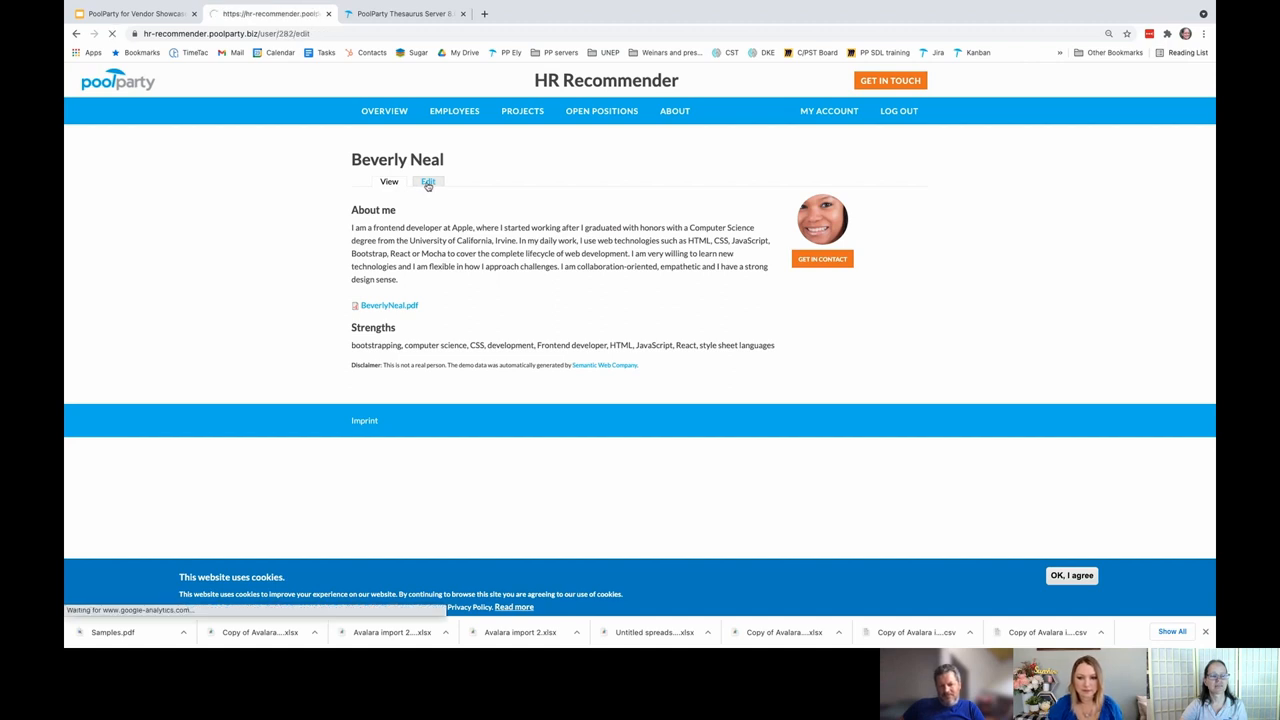
{"action": "left_click", "coordinate": [428, 180]}
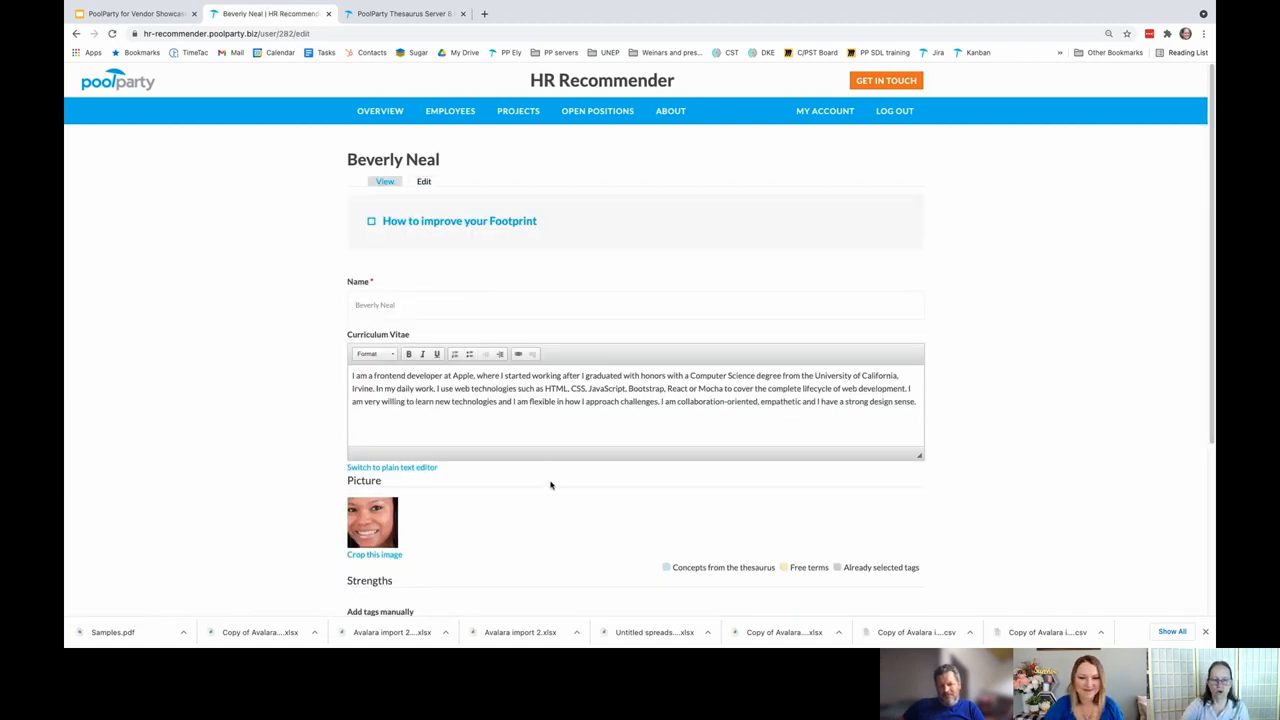
{"action": "scroll", "scroll_direction": "down", "scroll_amount": 3}
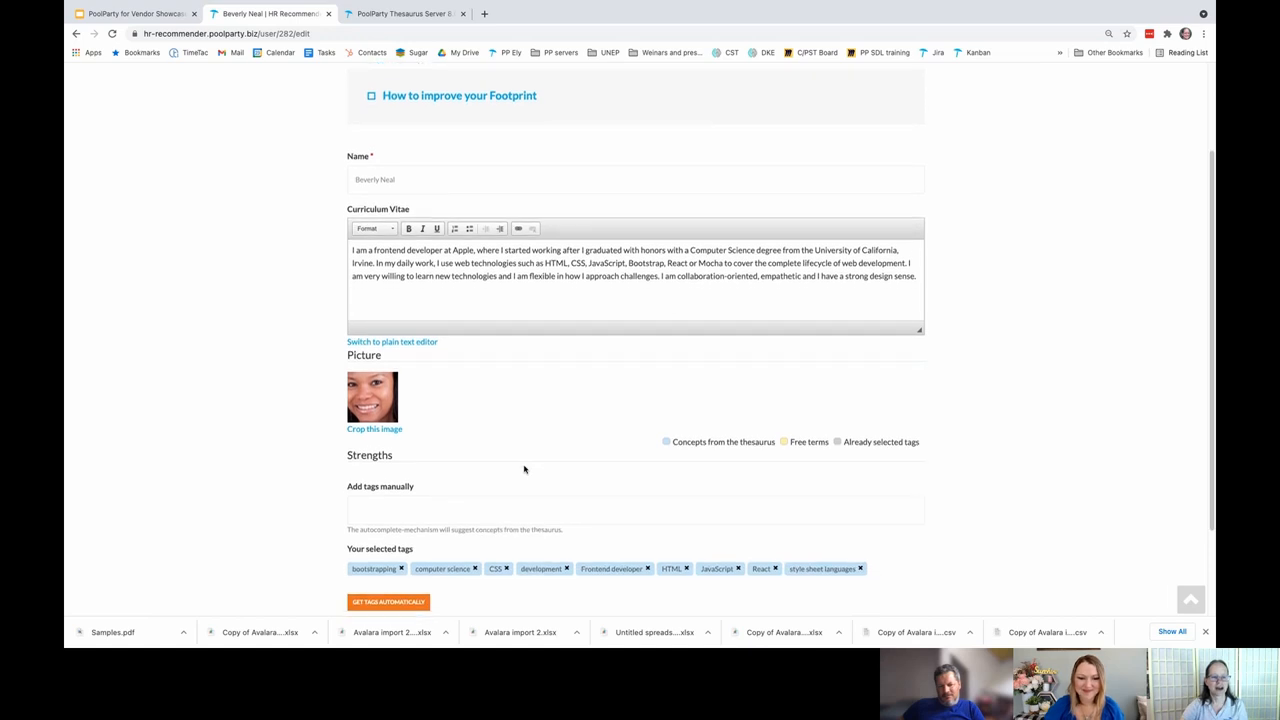
{"action": "scroll", "scroll_direction": "down", "scroll_amount": 3}
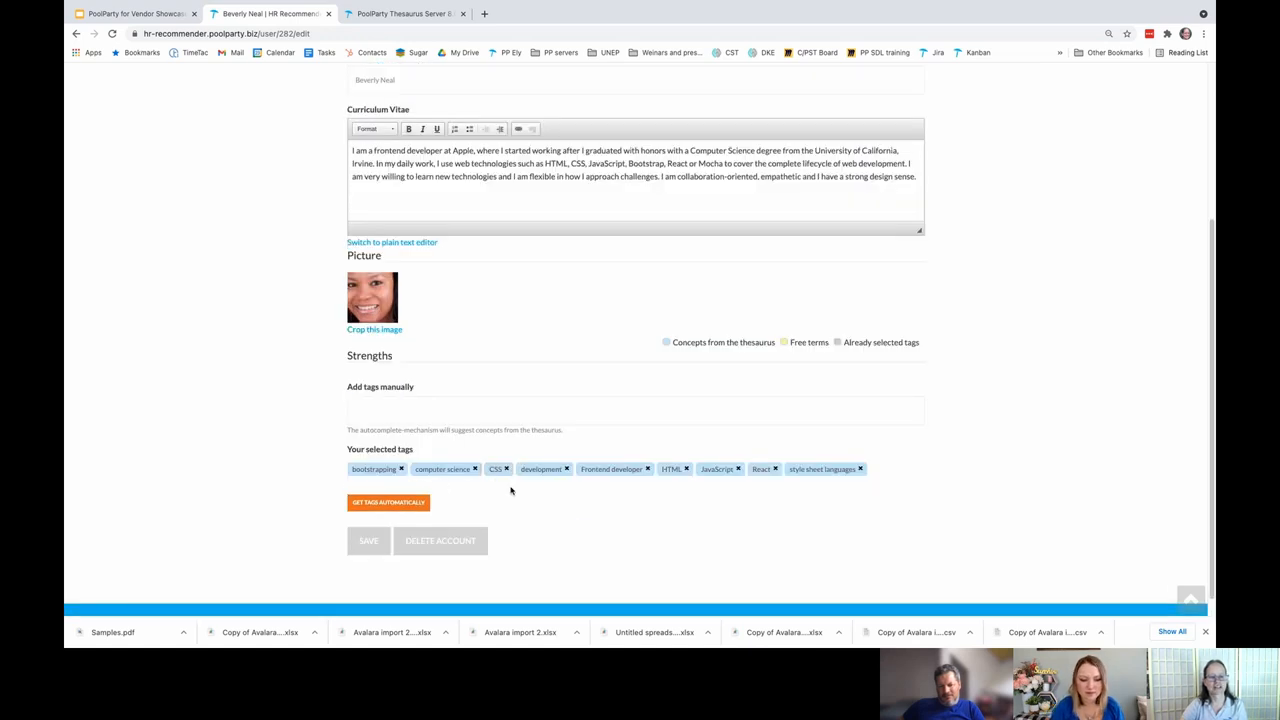
{"action": "mouse_move", "coordinate": [512, 488]}
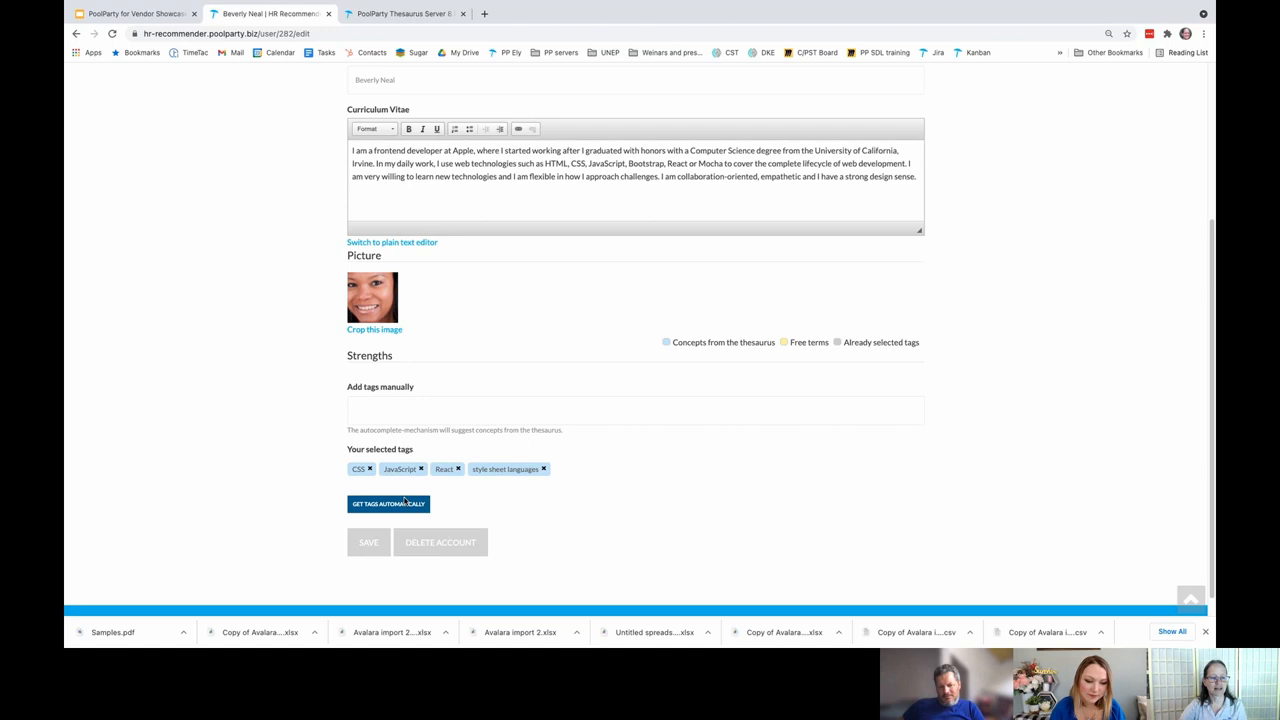
{"action": "left_click", "coordinate": [388, 504]}
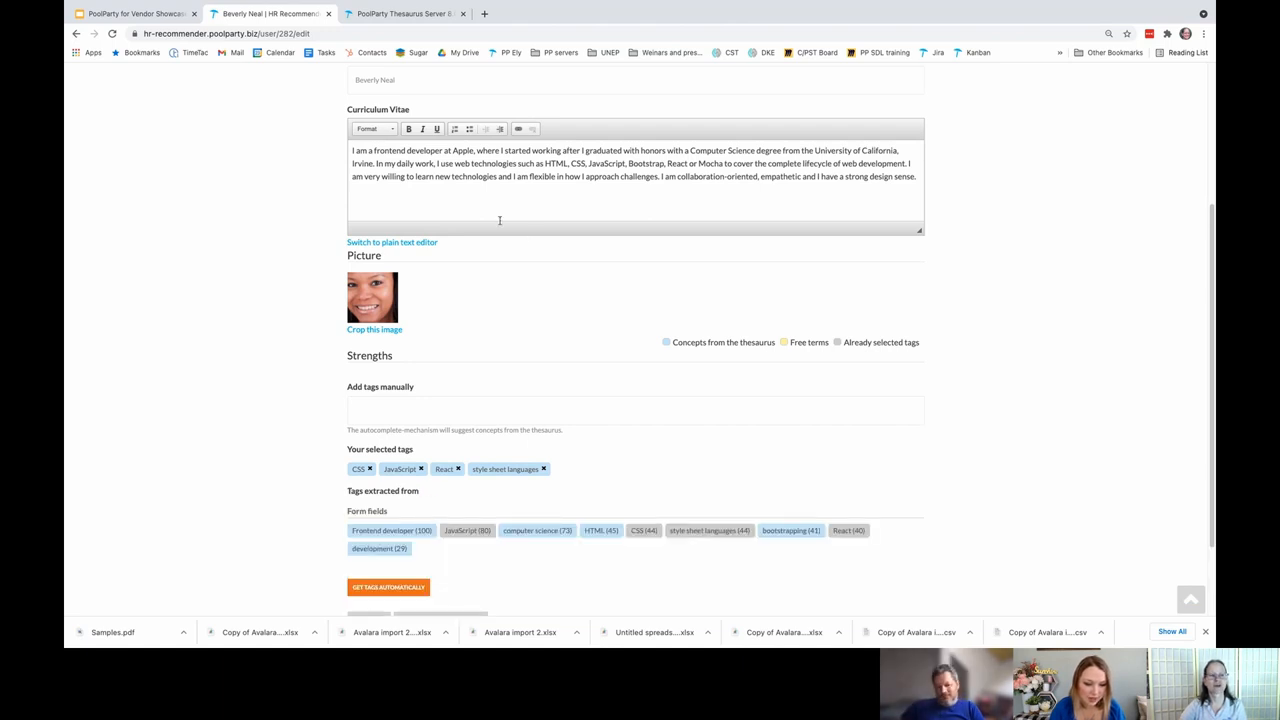
{"action": "scroll", "scroll_direction": "down", "scroll_amount": 3}
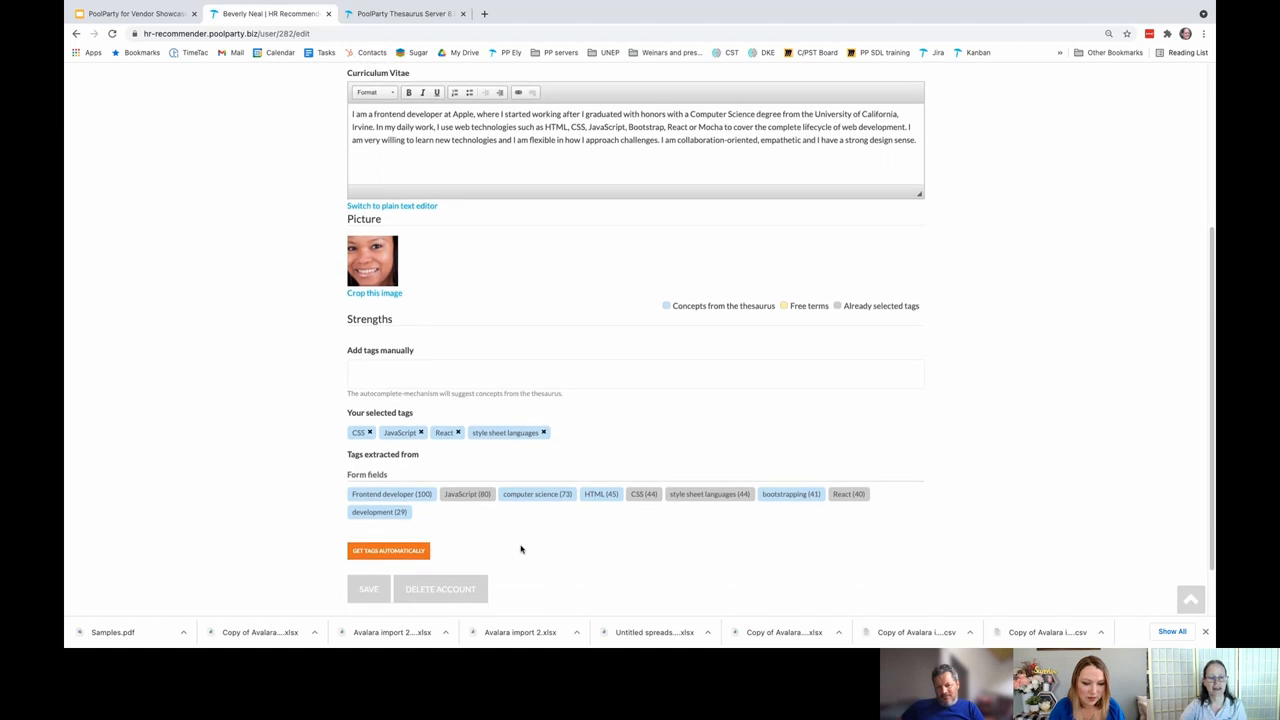
{"action": "scroll", "scroll_direction": "down", "scroll_amount": 3}
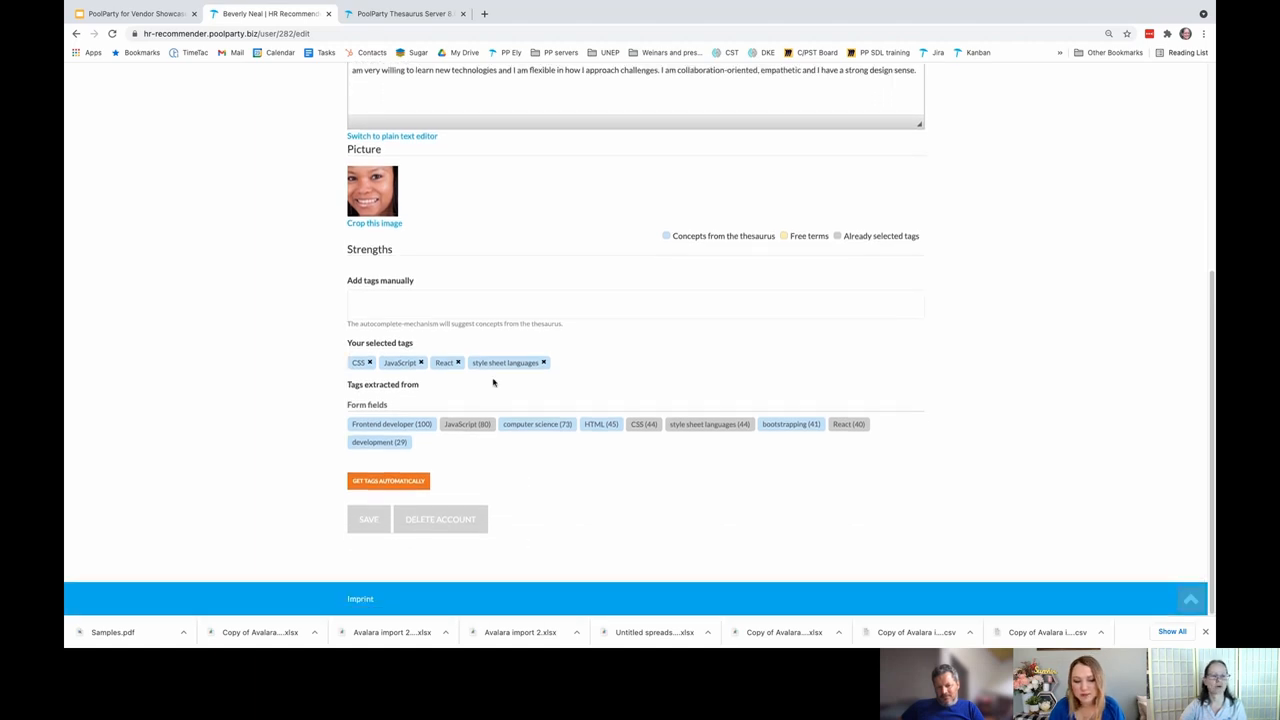
{"action": "mouse_move", "coordinate": [398, 426]}
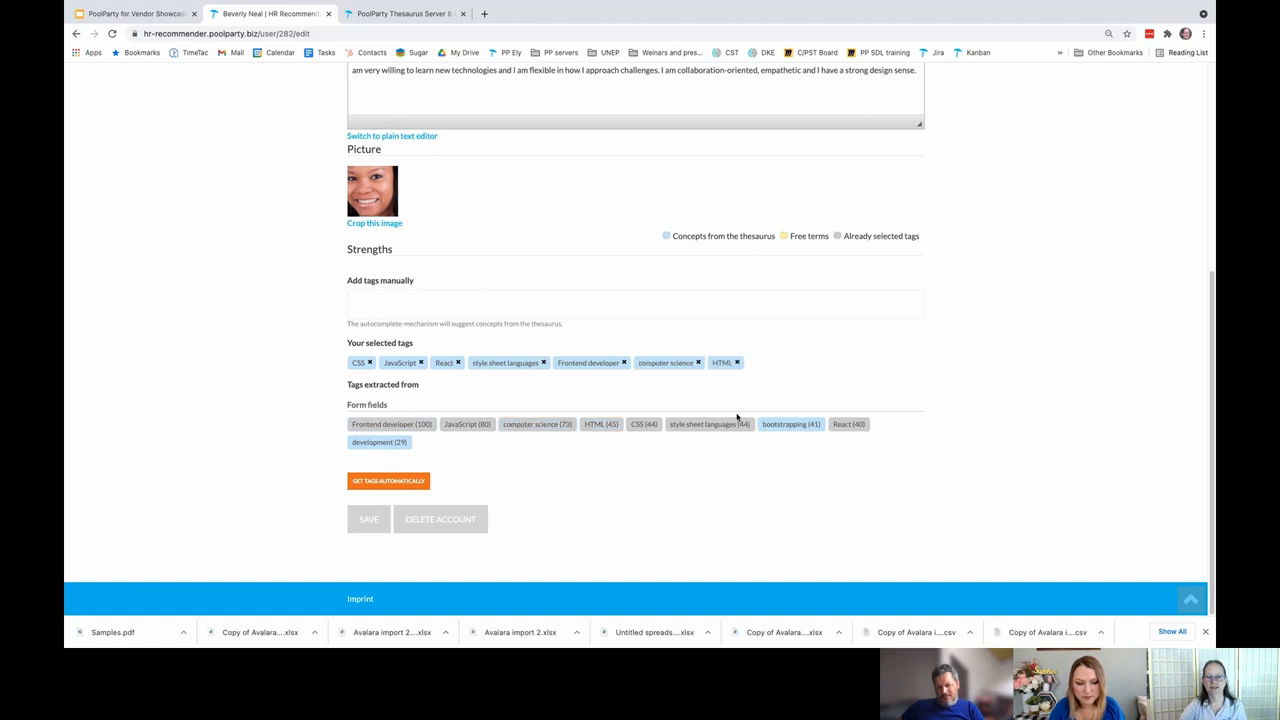
{"action": "left_click", "coordinate": [790, 424]}
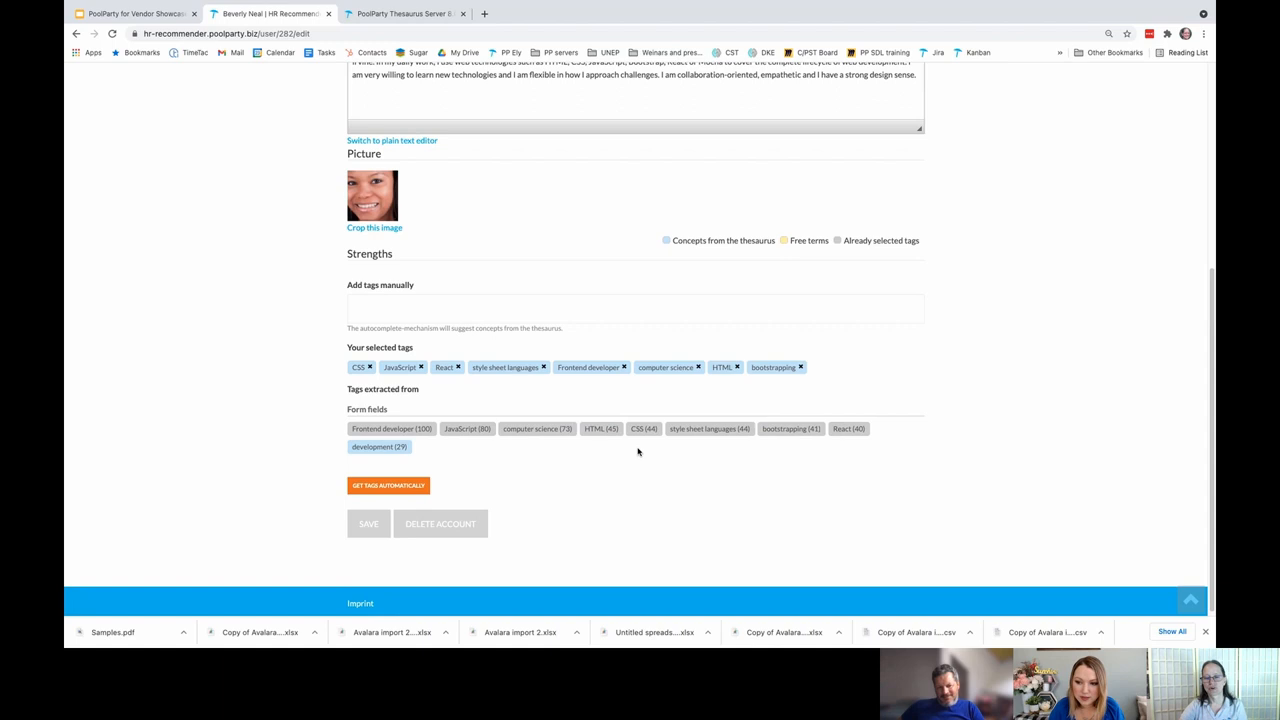
{"action": "mouse_move", "coordinate": [640, 454]}
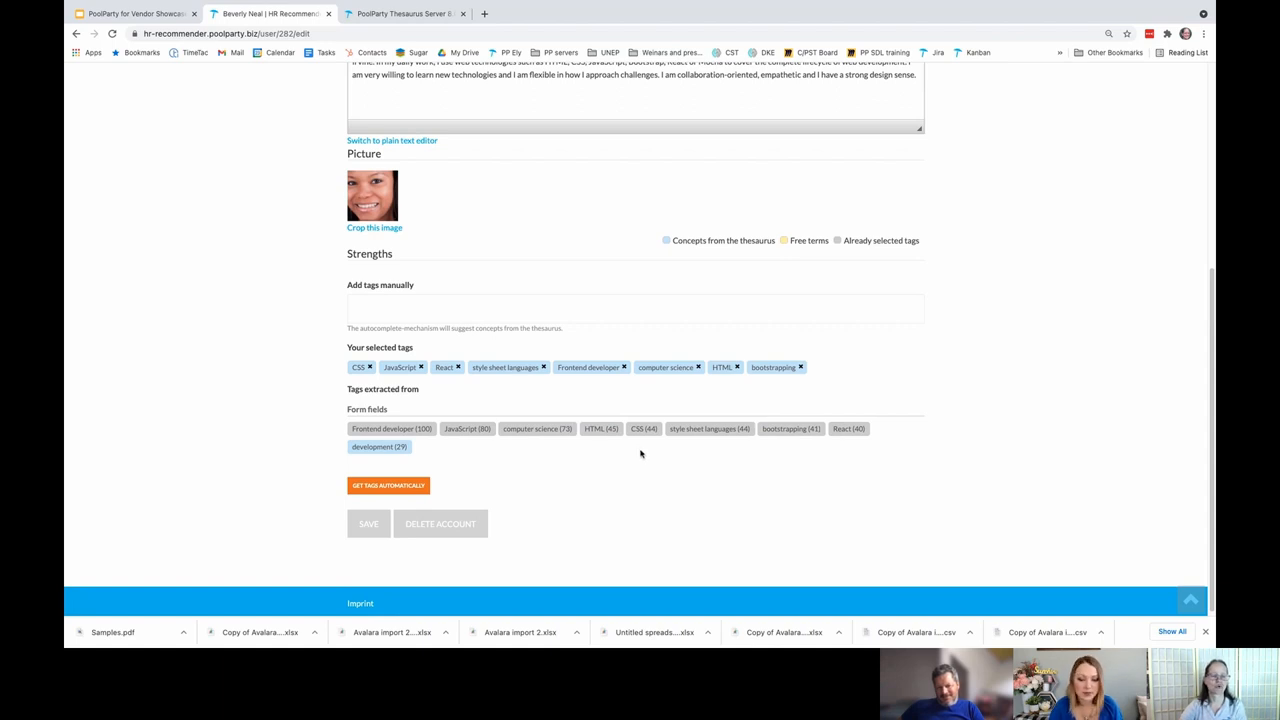
{"action": "mouse_move", "coordinate": [640, 456]}
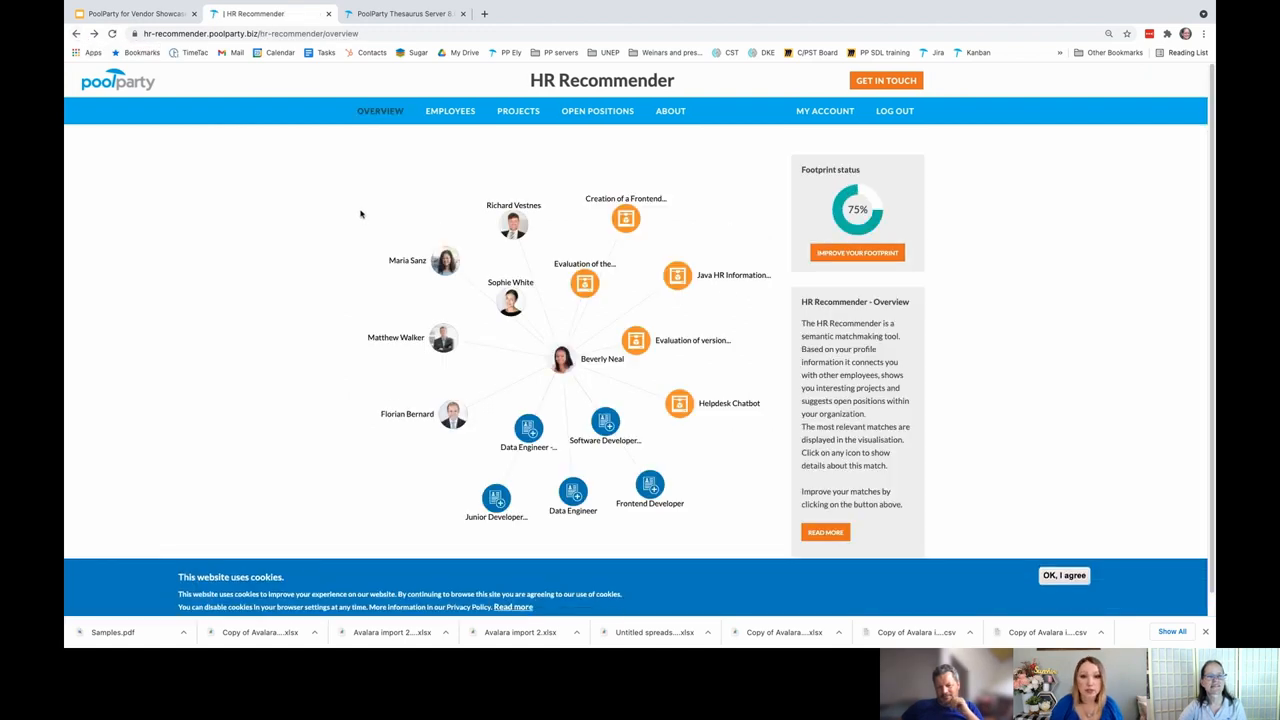
{"action": "mouse_move", "coordinate": [448, 112]}
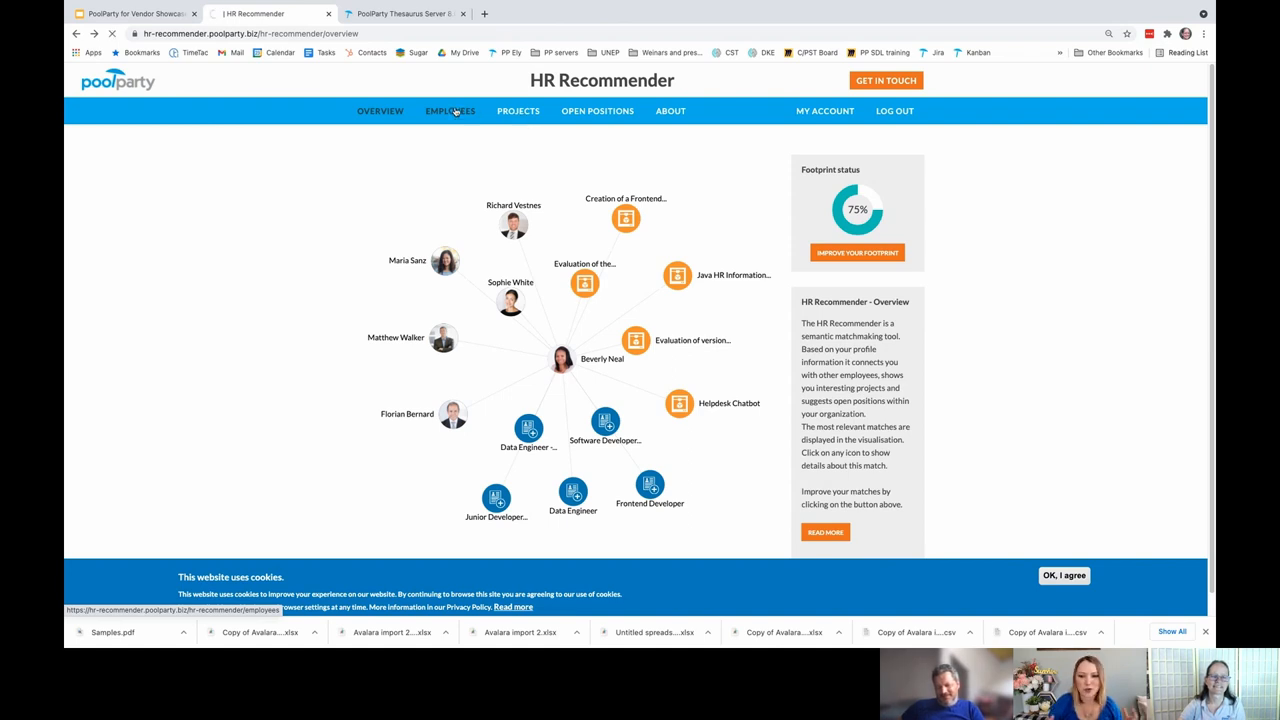
{"action": "left_click", "coordinate": [450, 112]}
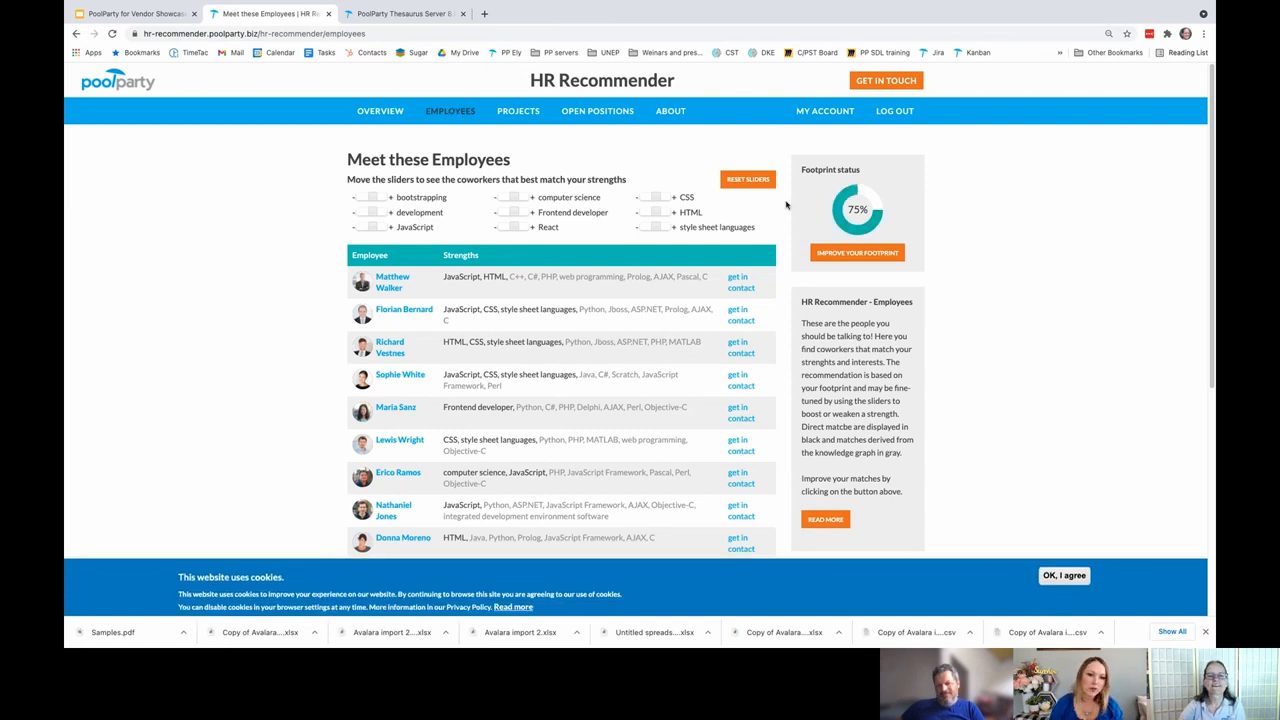
{"action": "mouse_move", "coordinate": [774, 196]}
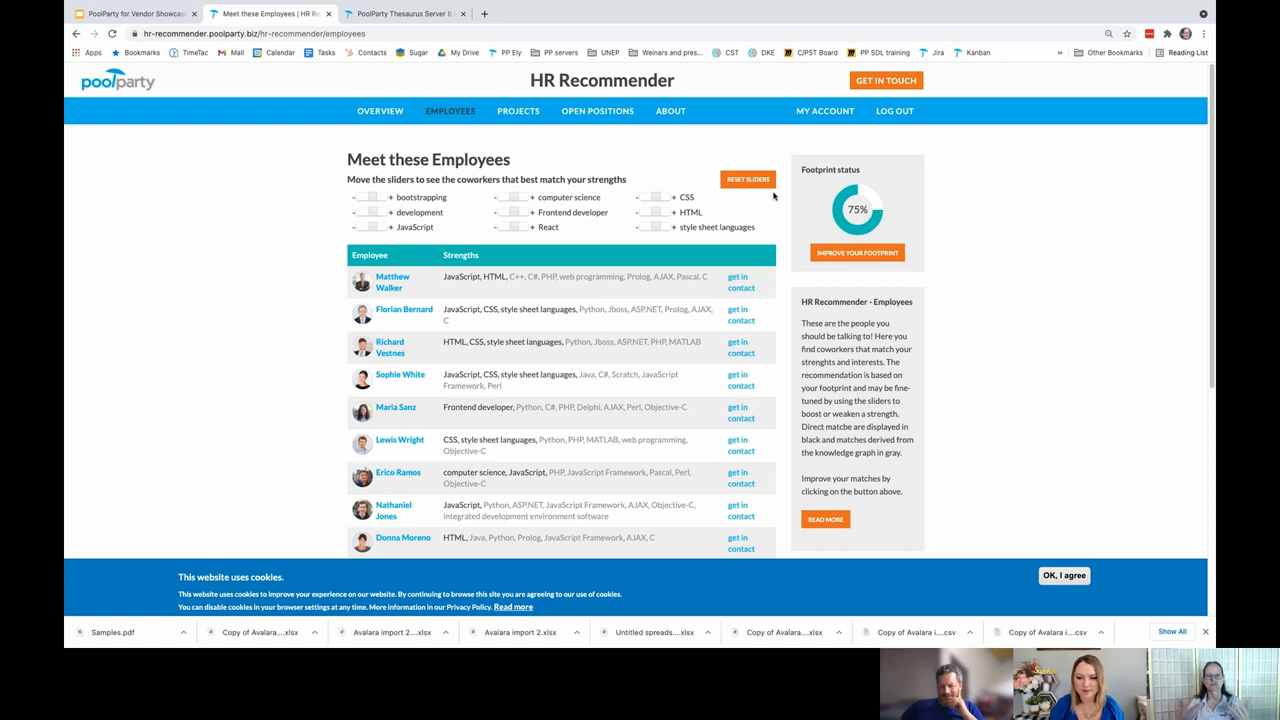
{"action": "mouse_move", "coordinate": [620, 132]}
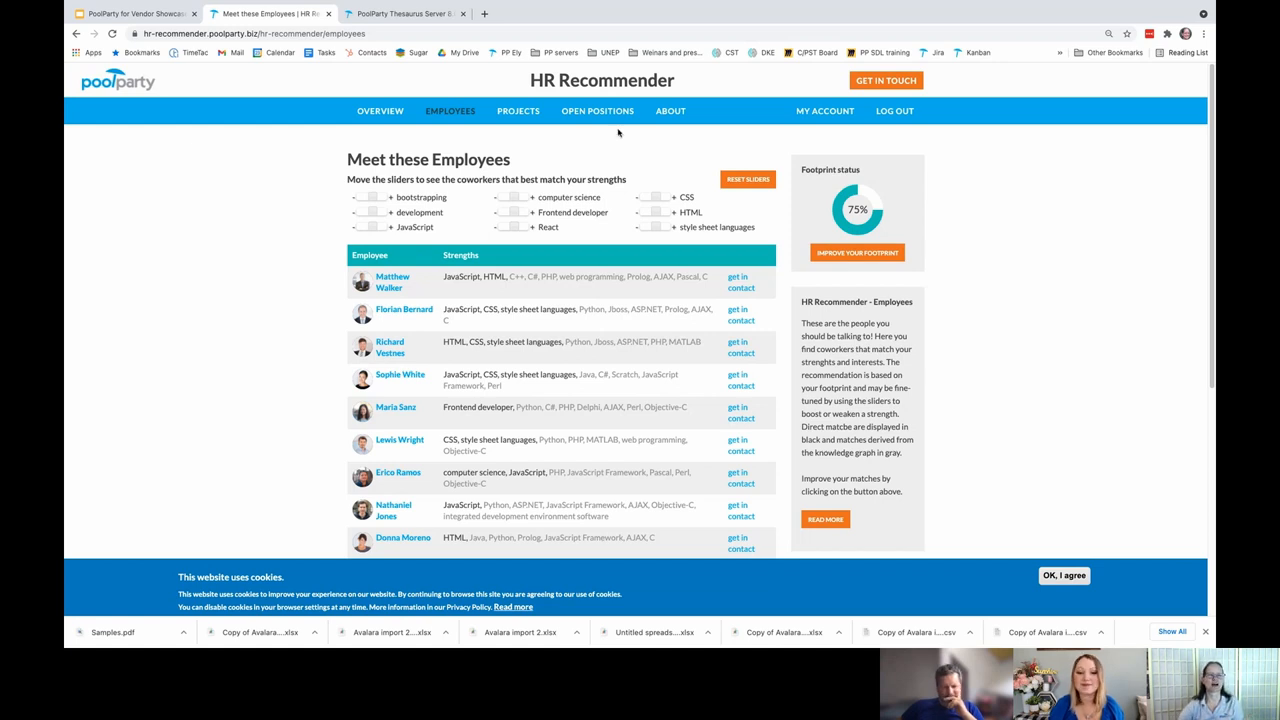
{"action": "left_click", "coordinate": [516, 112]}
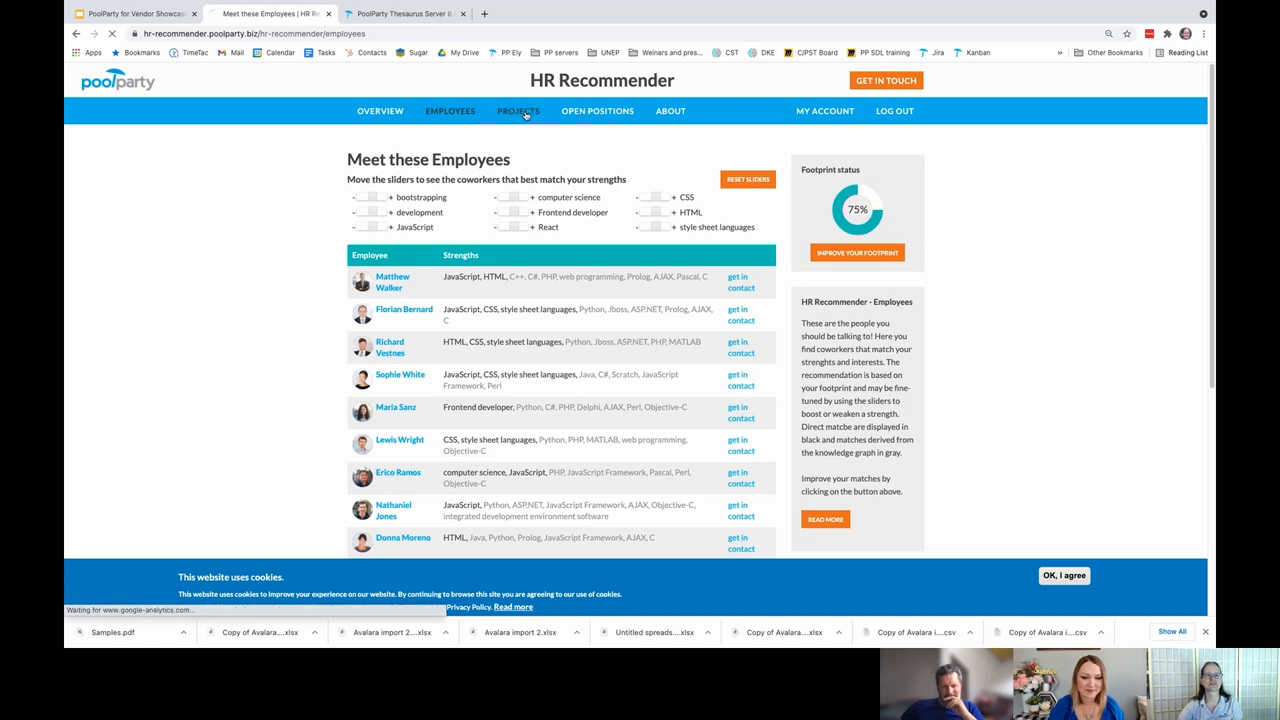
{"action": "left_click", "coordinate": [518, 112]}
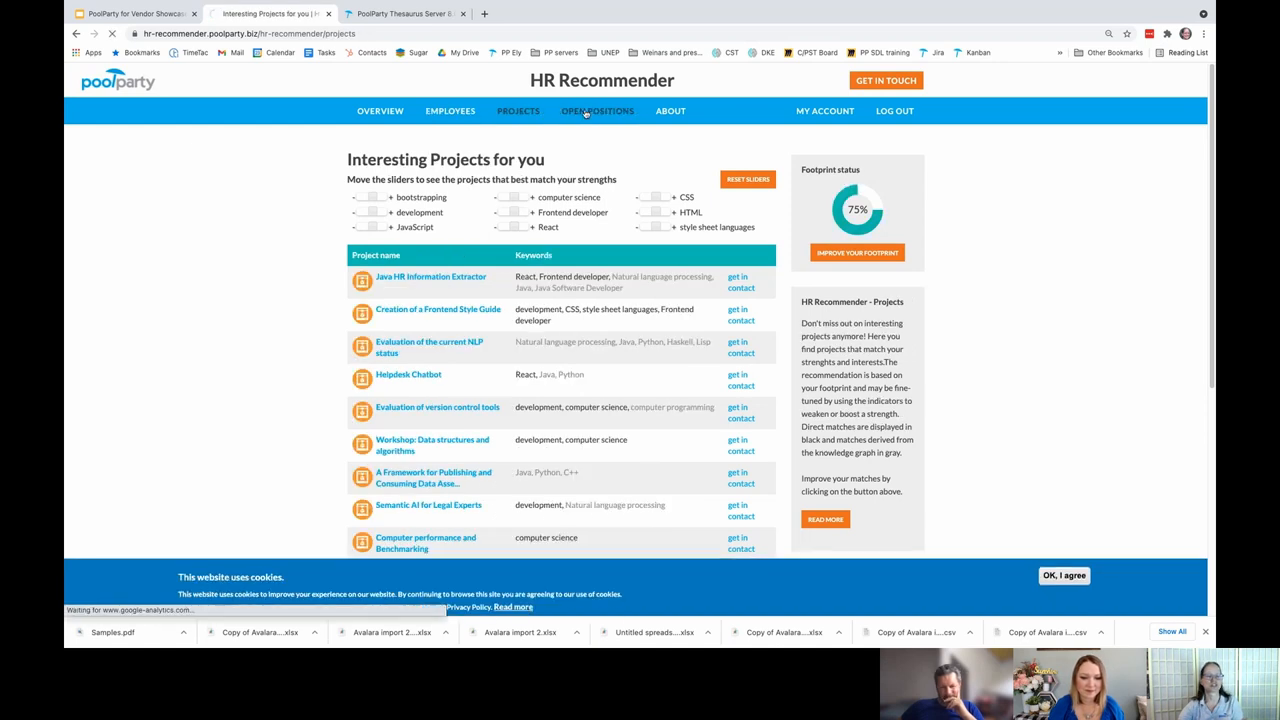
{"action": "left_click", "coordinate": [448, 112]}
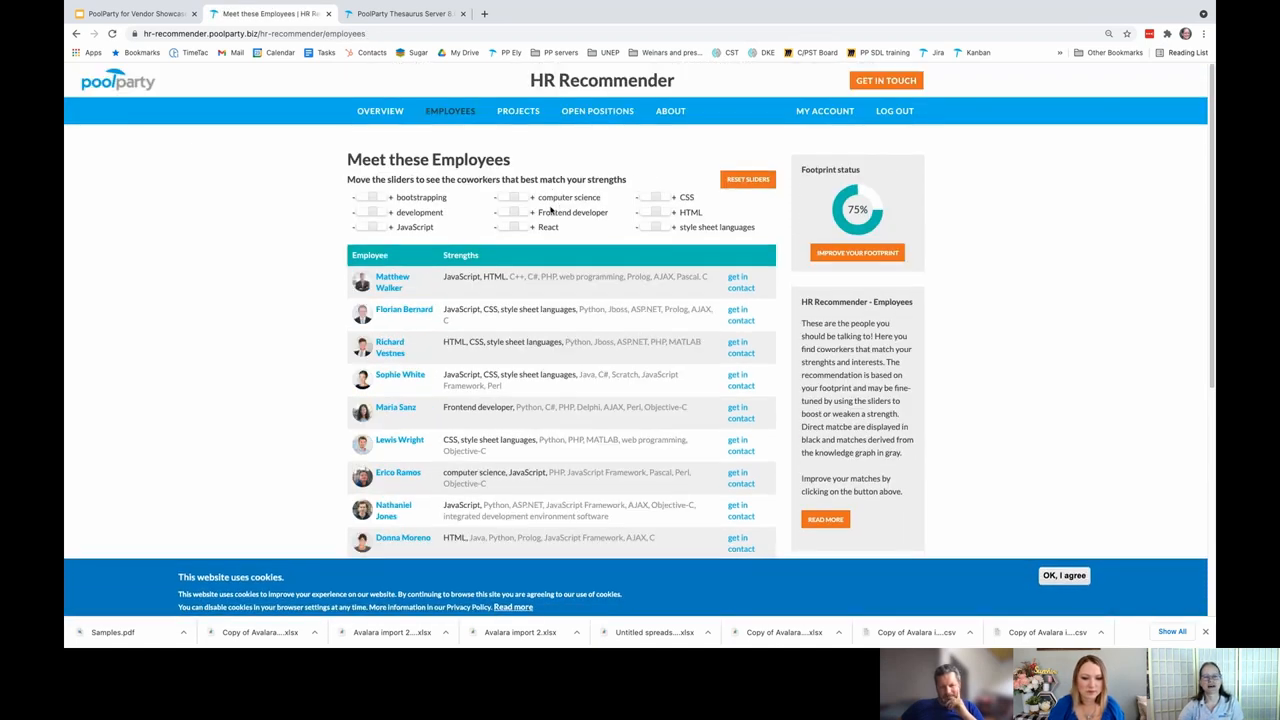
{"action": "mouse_move", "coordinate": [284, 356]}
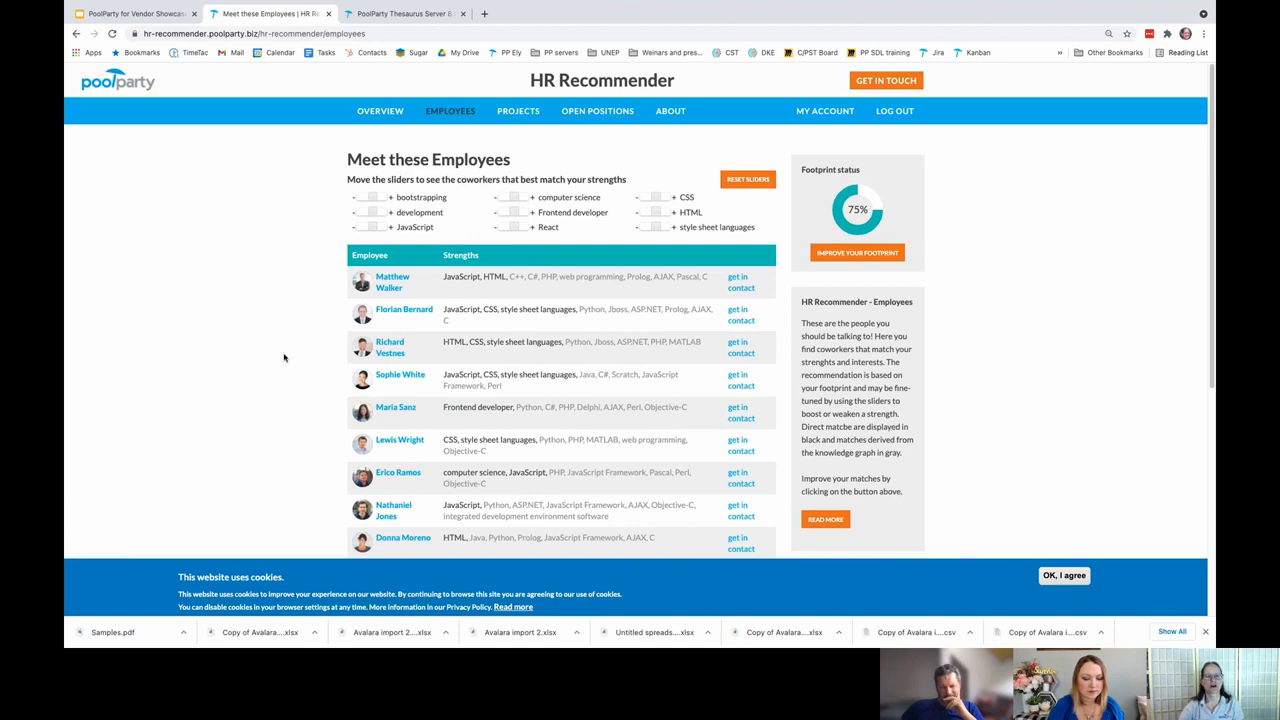
{"action": "mouse_move", "coordinate": [320, 324]}
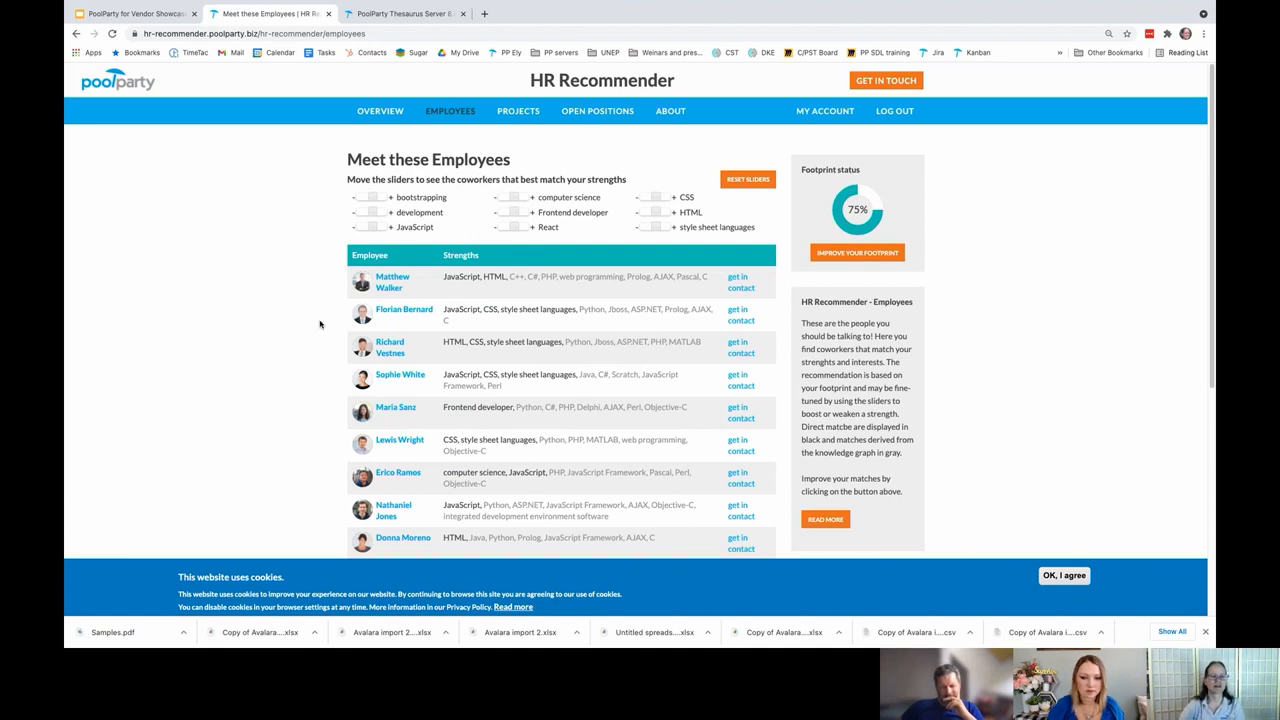
{"action": "scroll", "scroll_direction": "down", "scroll_amount": 3}
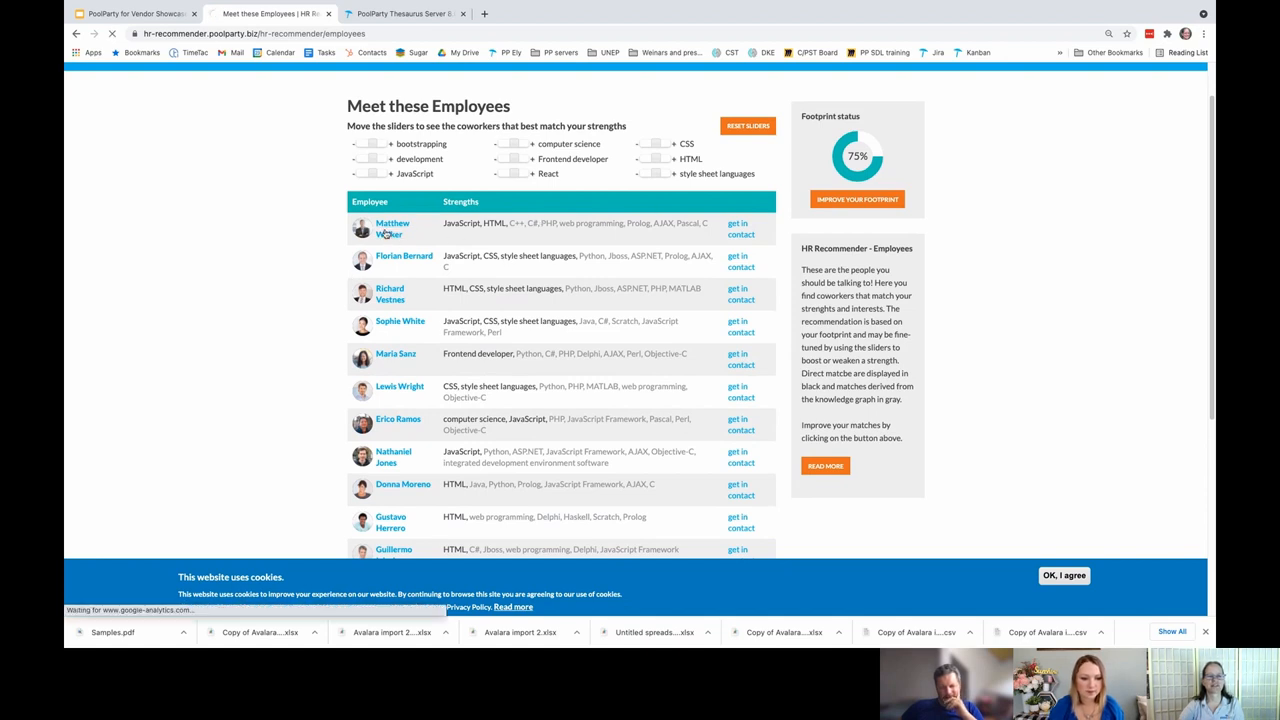
{"action": "left_click", "coordinate": [392, 228]}
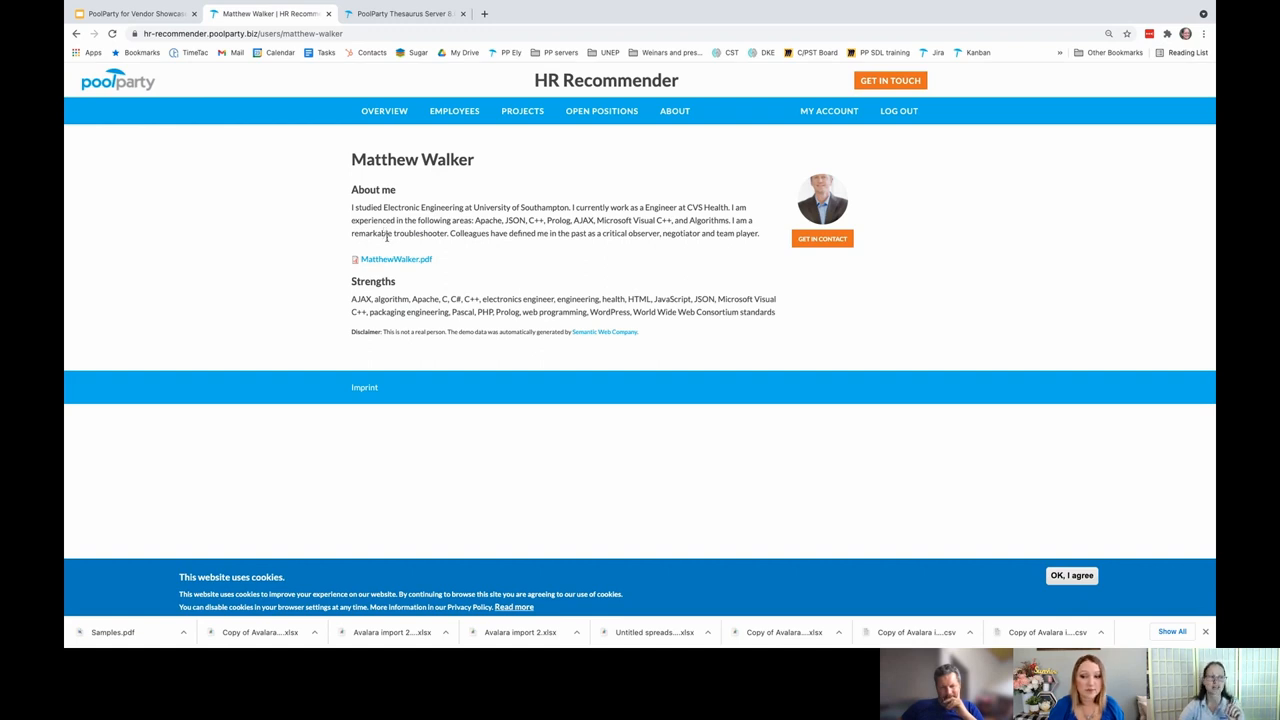
{"action": "mouse_move", "coordinate": [392, 248]}
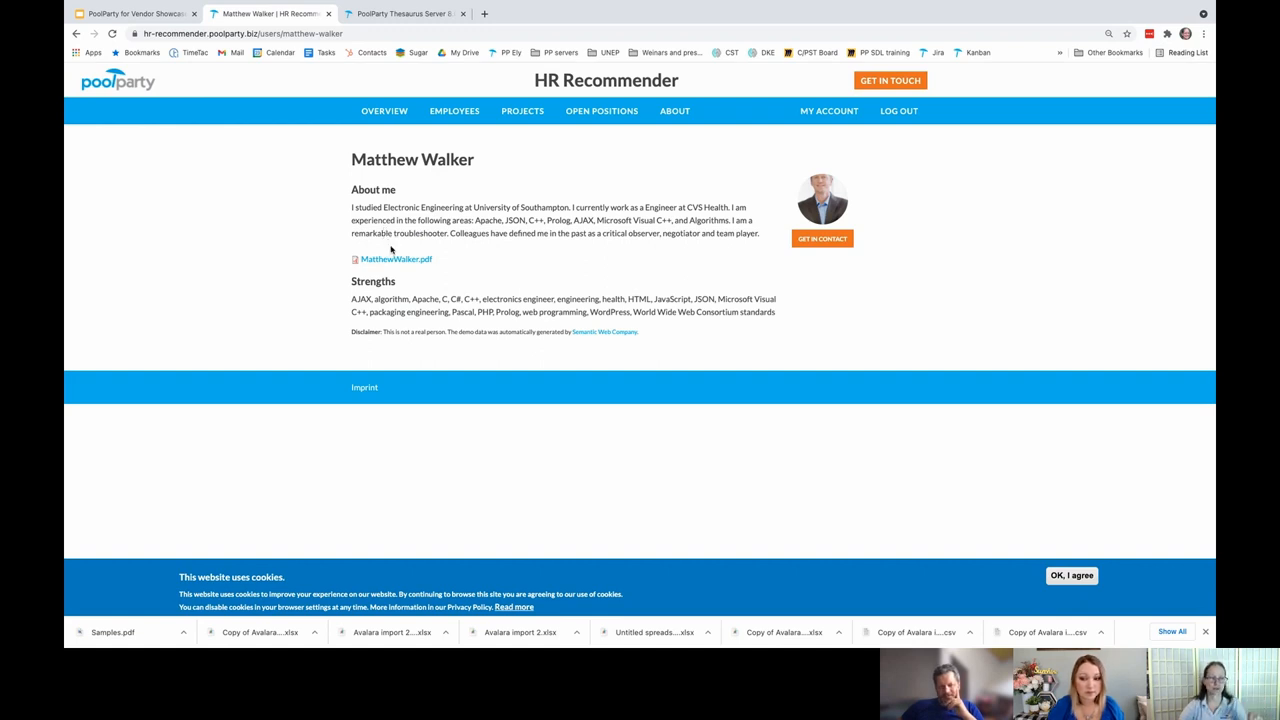
{"action": "mouse_move", "coordinate": [680, 300]}
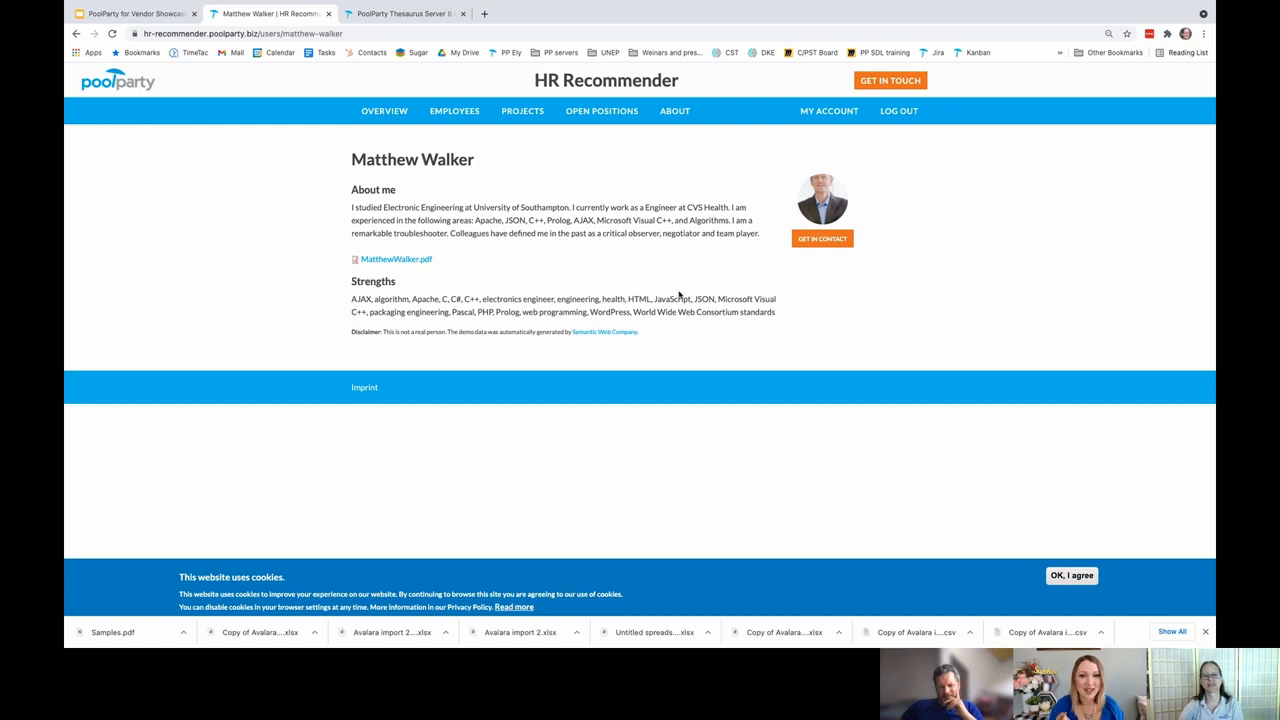
{"action": "mouse_move", "coordinate": [772, 308]}
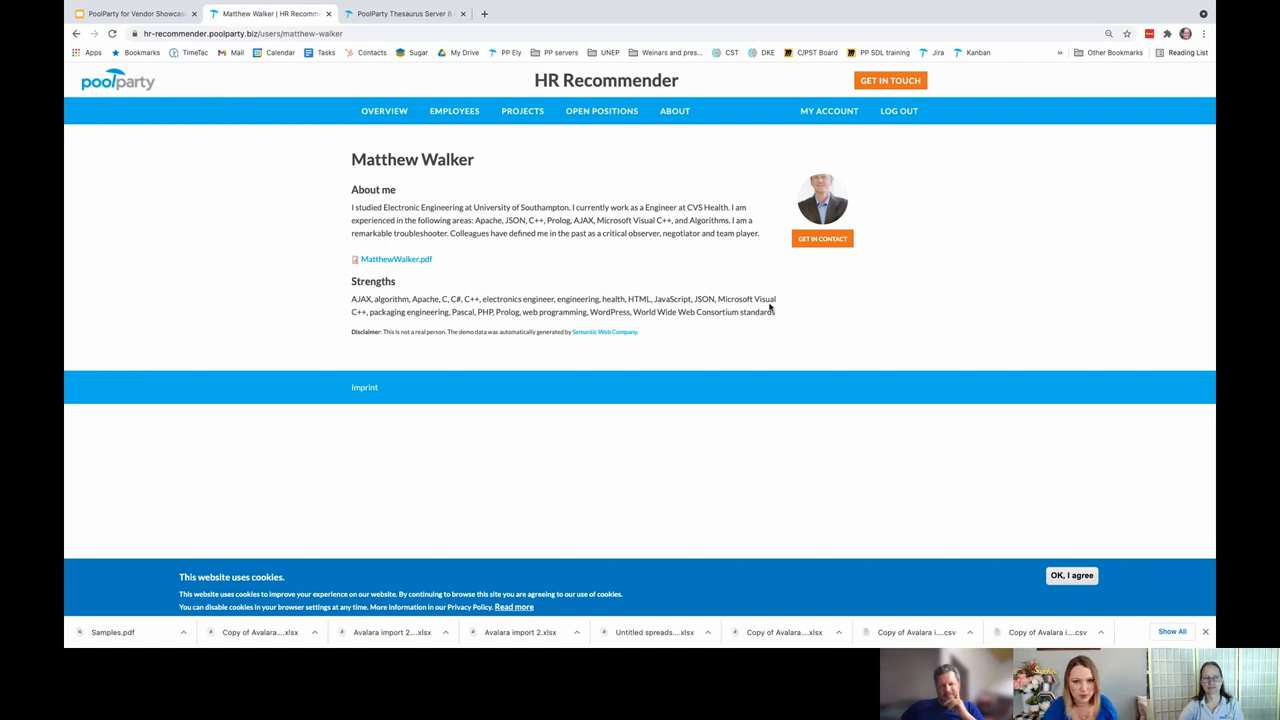
{"action": "mouse_move", "coordinate": [624, 300]}
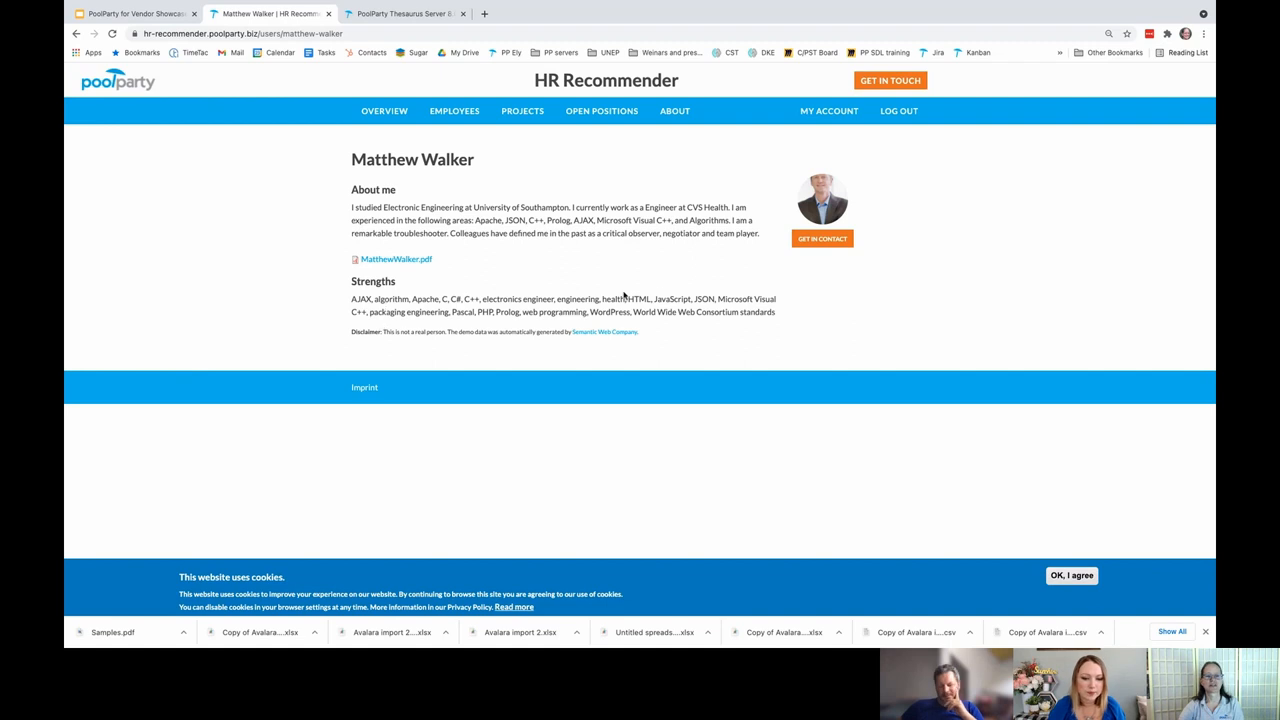
{"action": "mouse_move", "coordinate": [656, 312]}
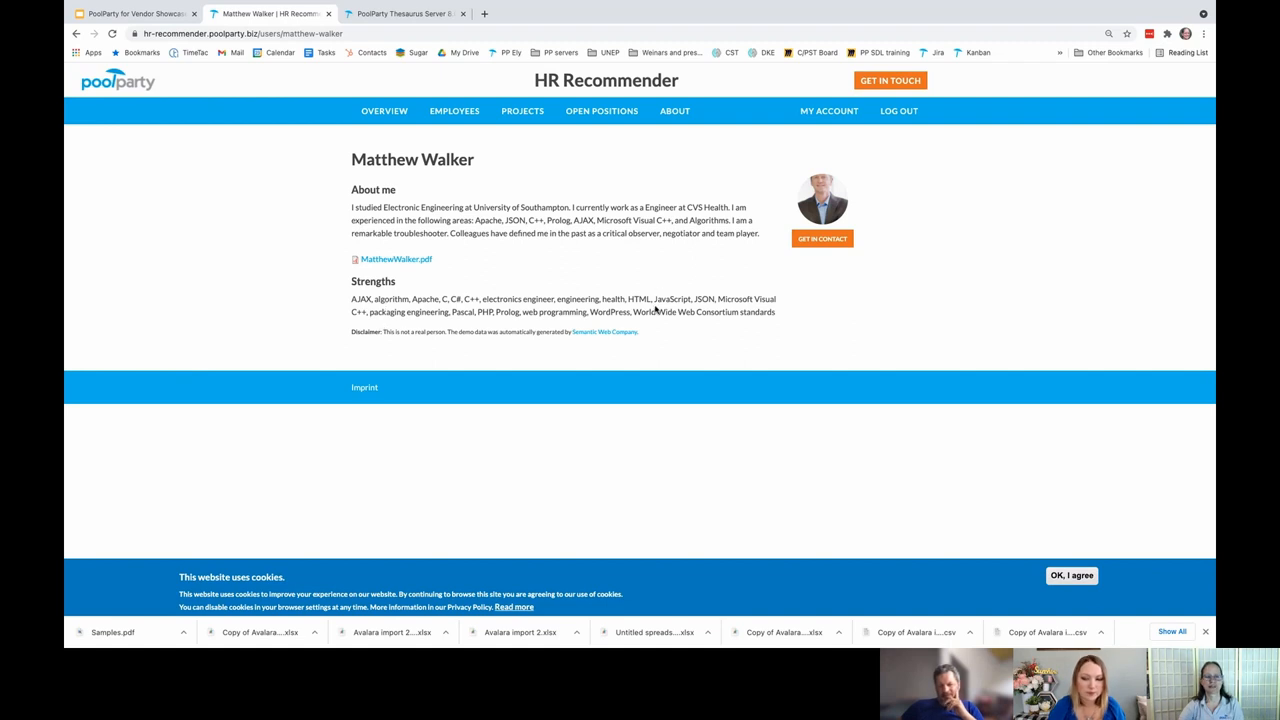
Return to the employee list, then switch to the showcase presentation.
{"action": "left_click", "coordinate": [450, 112]}
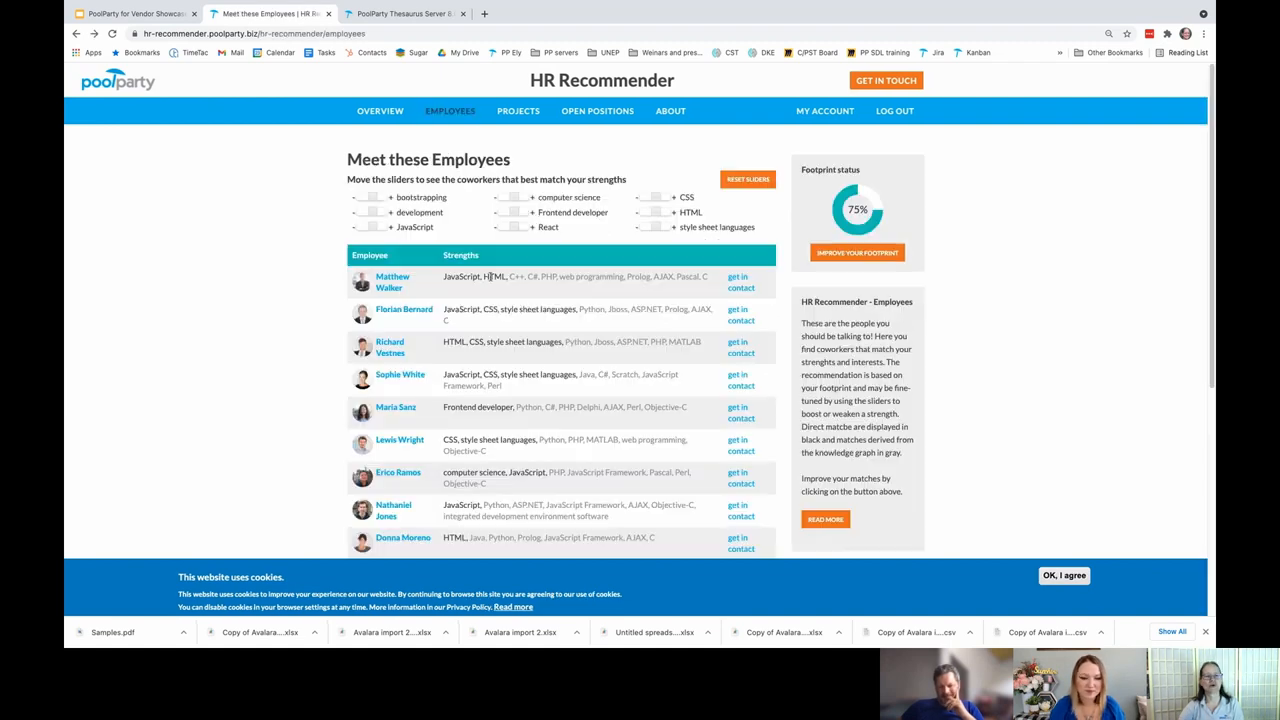
{"action": "mouse_move", "coordinate": [530, 296]}
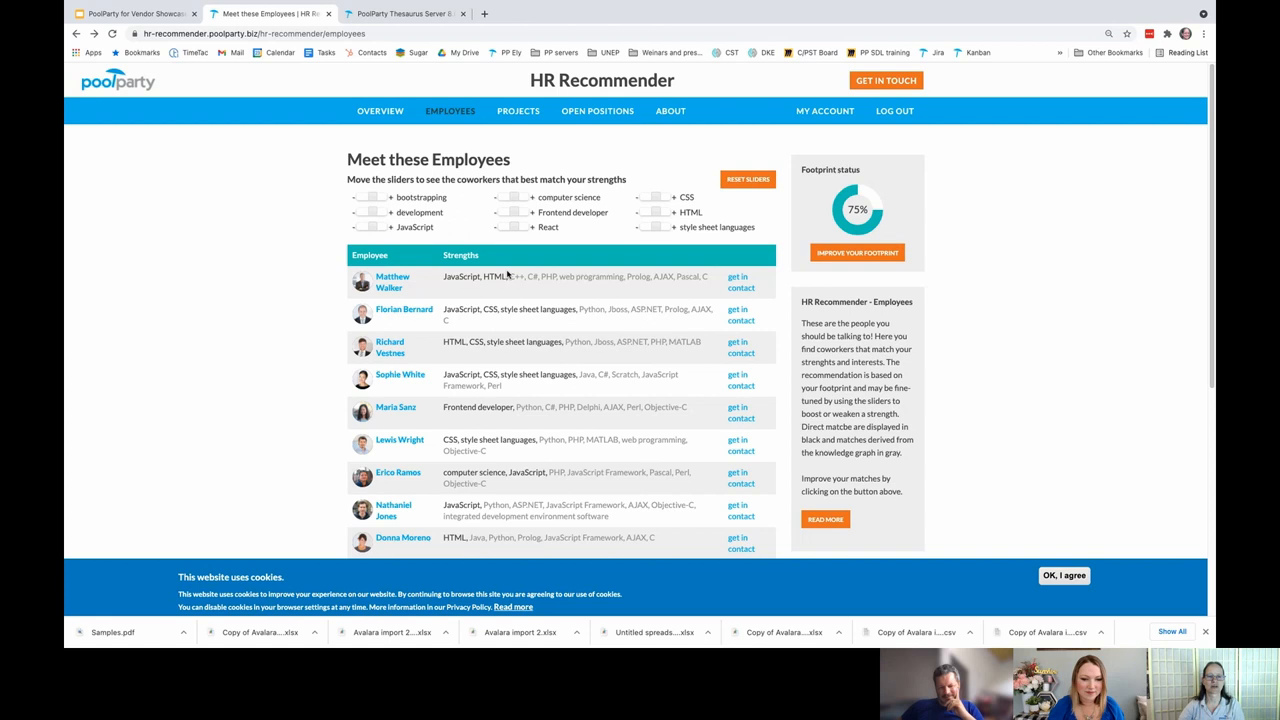
{"action": "scroll", "scroll_direction": "down", "scroll_amount": 3}
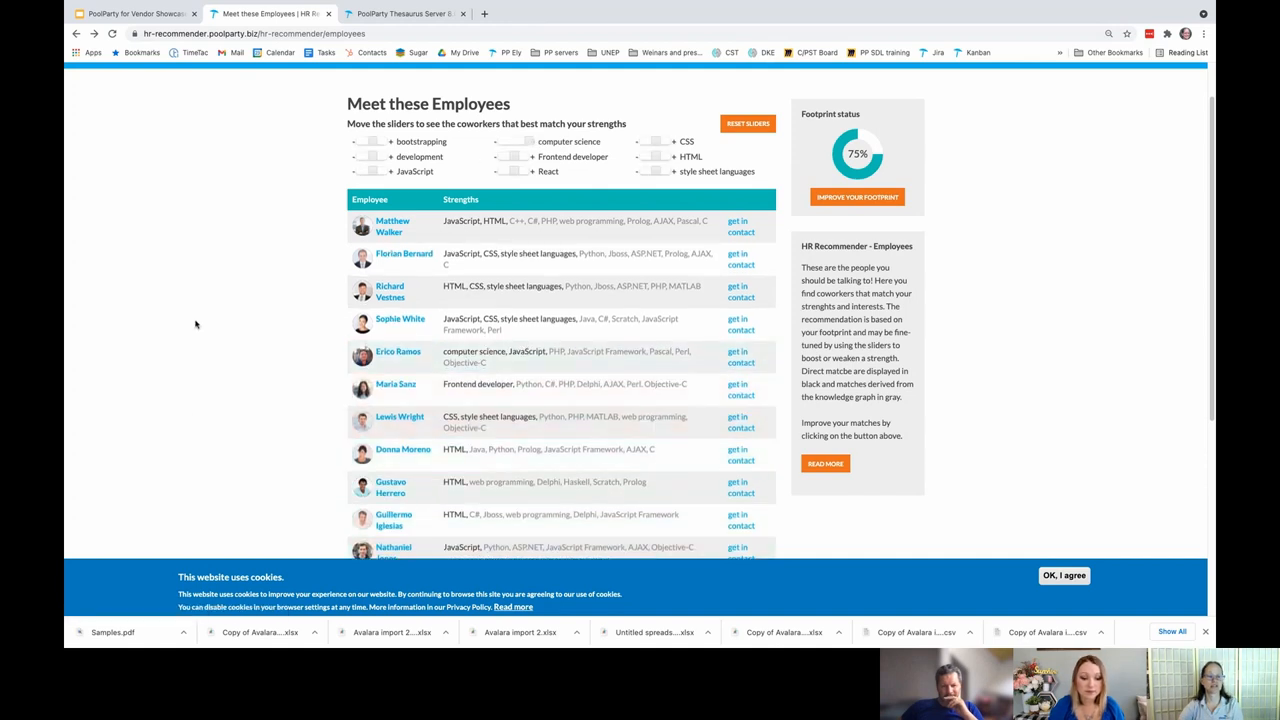
{"action": "mouse_move", "coordinate": [414, 364]}
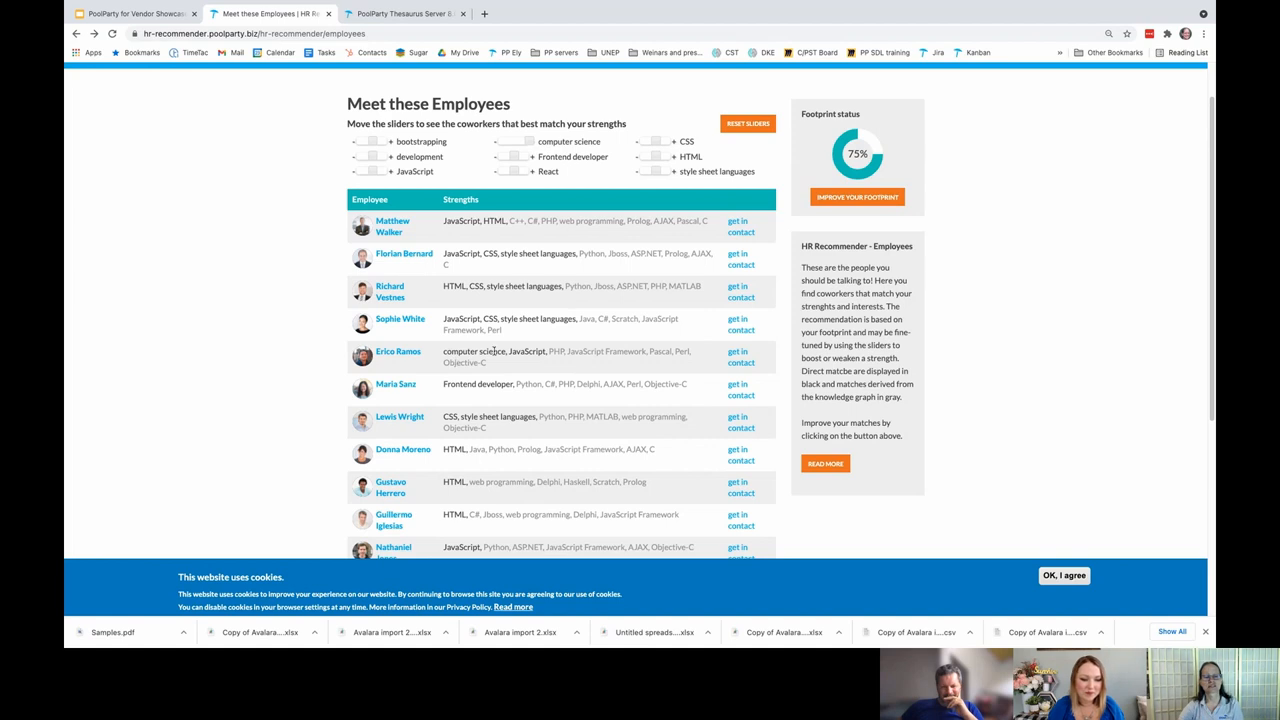
{"action": "mouse_move", "coordinate": [492, 372]}
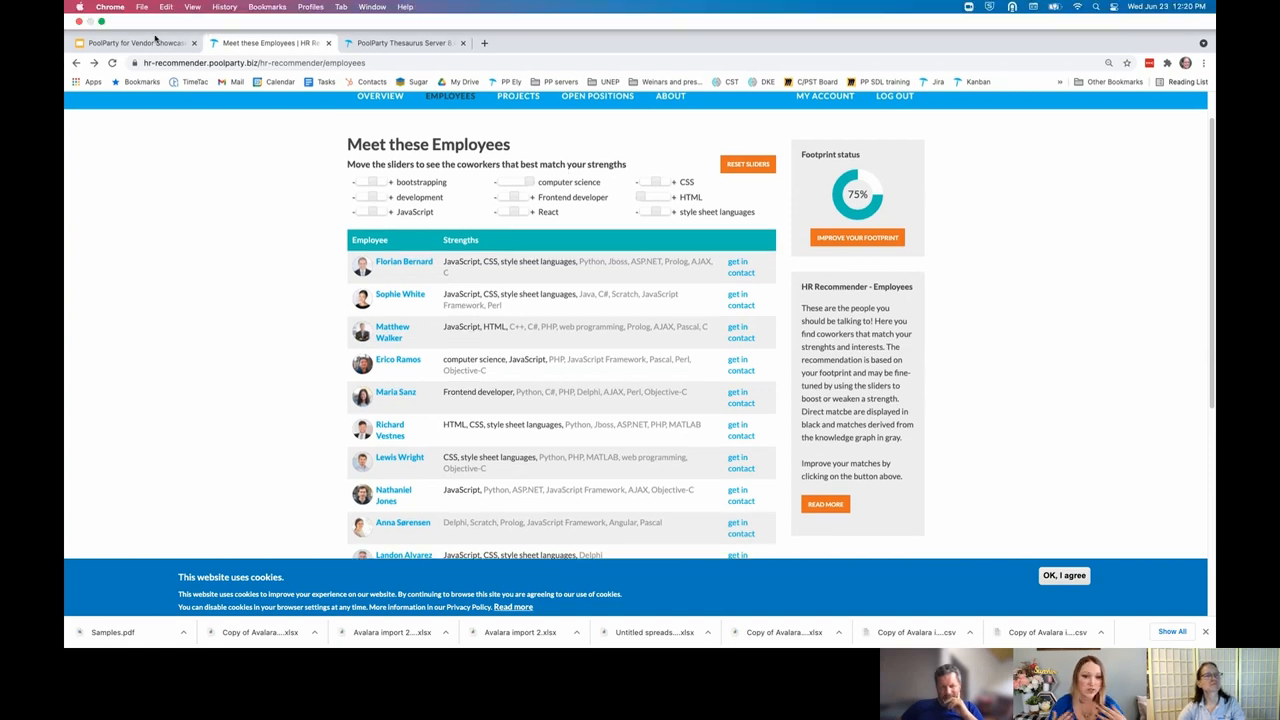
{"action": "left_click", "coordinate": [130, 44]}
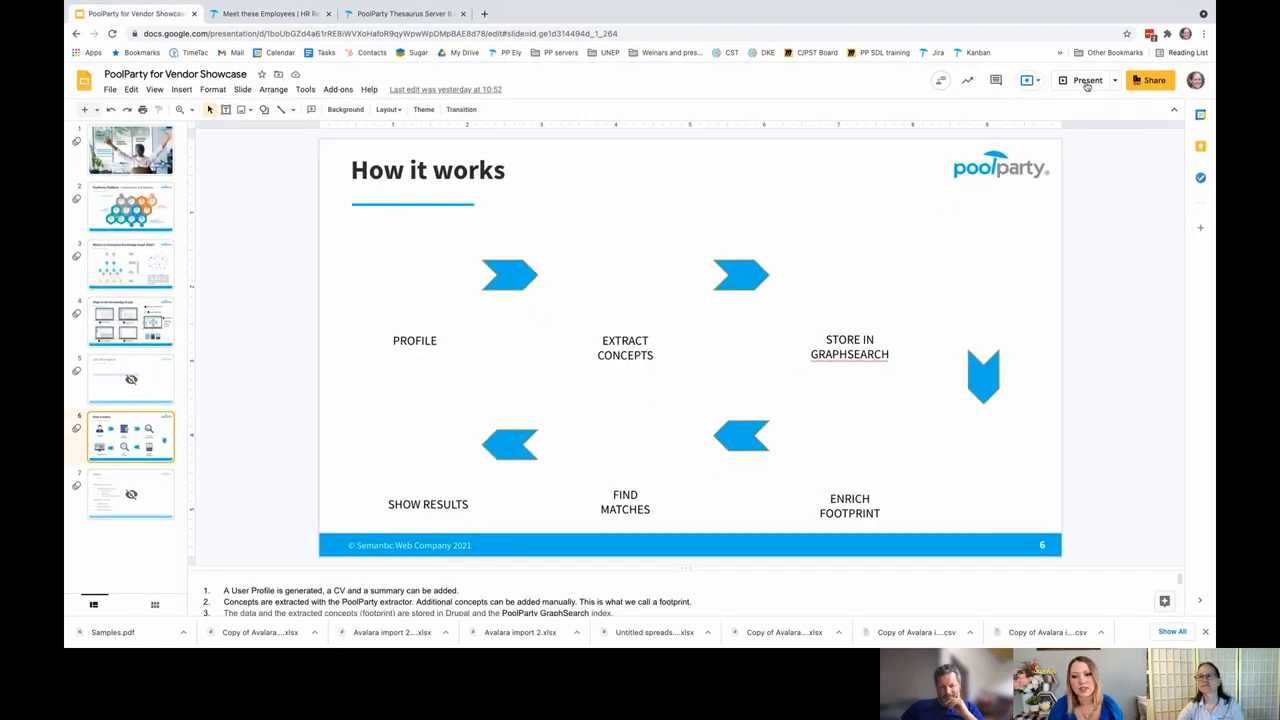
{"action": "mouse_move", "coordinate": [1084, 82]}
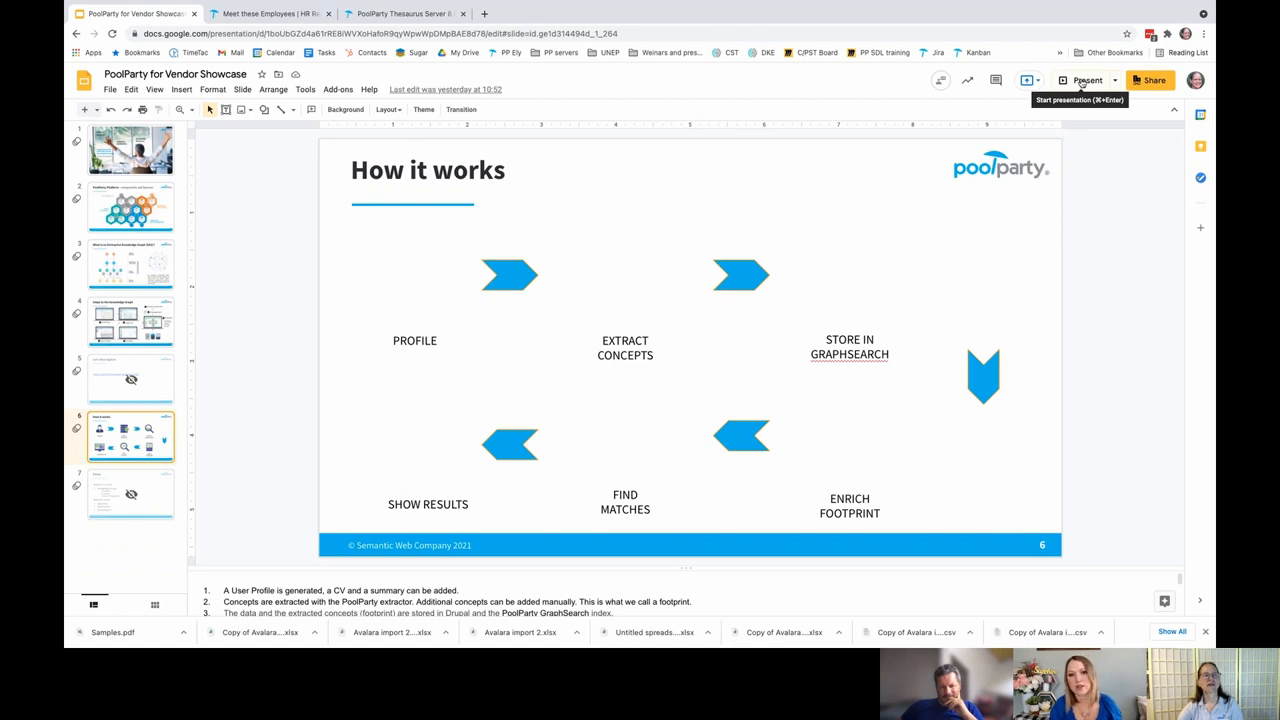
Start presenting the How it works slide in Google Slides.
{"action": "left_click", "coordinate": [1080, 80]}
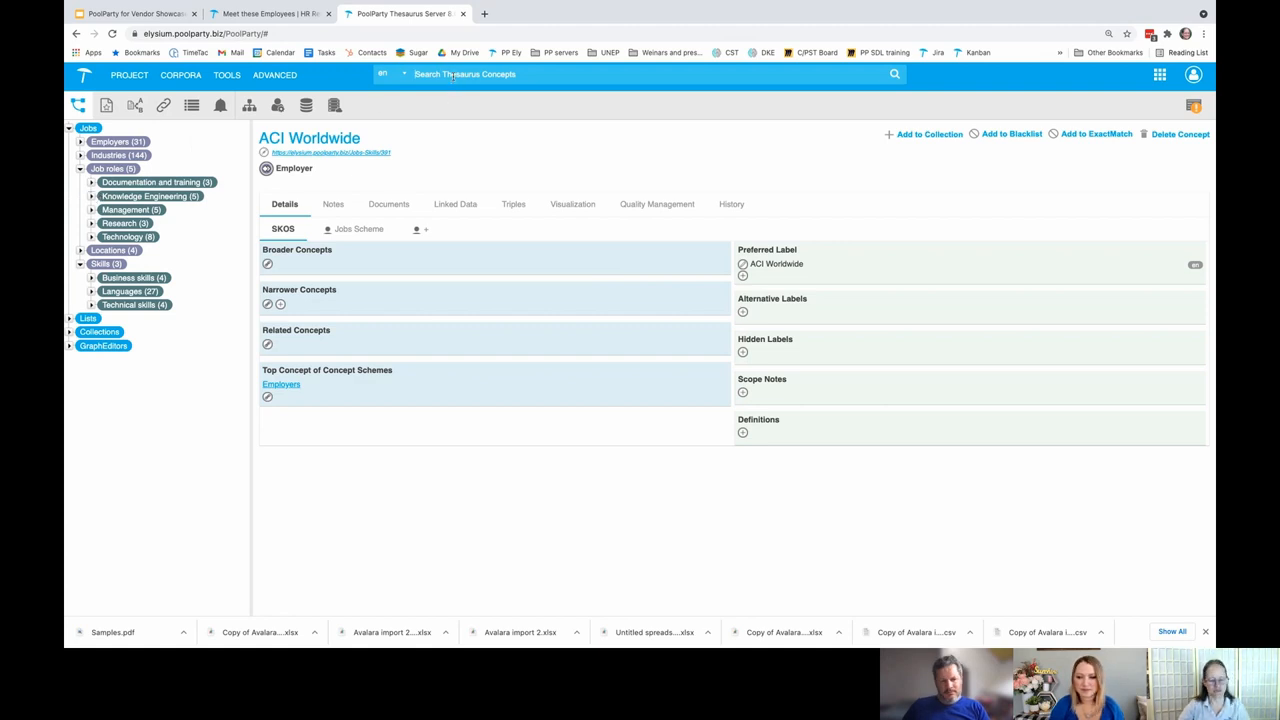
Search 'progr' and open the Programming technical skill concept.
{"action": "type", "text": "prd"}
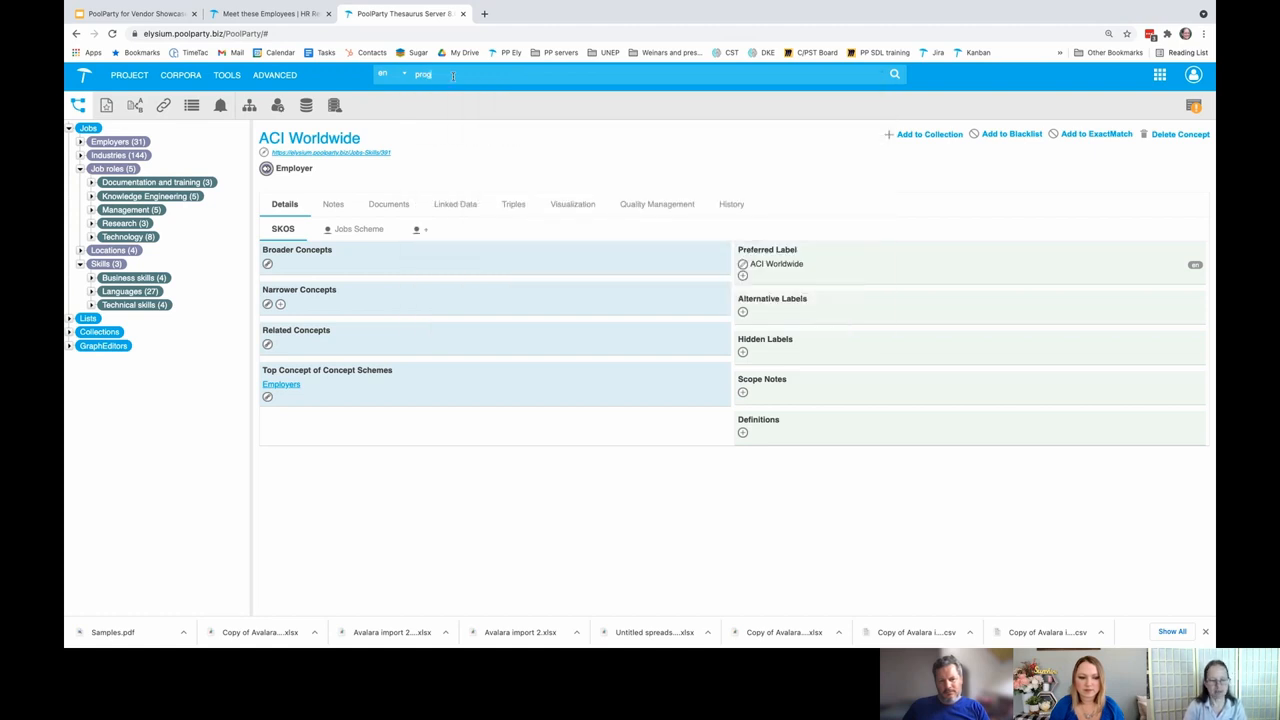
{"action": "type", "text": "progr"}
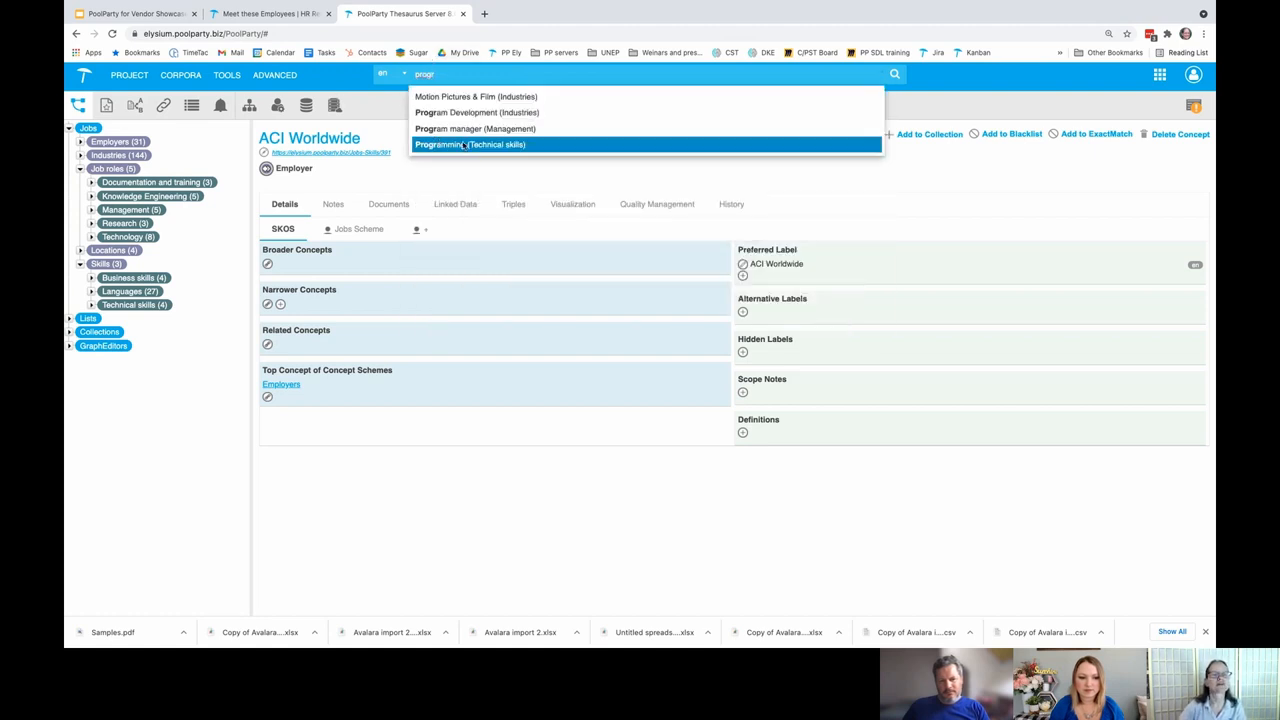
{"action": "left_click", "coordinate": [464, 144]}
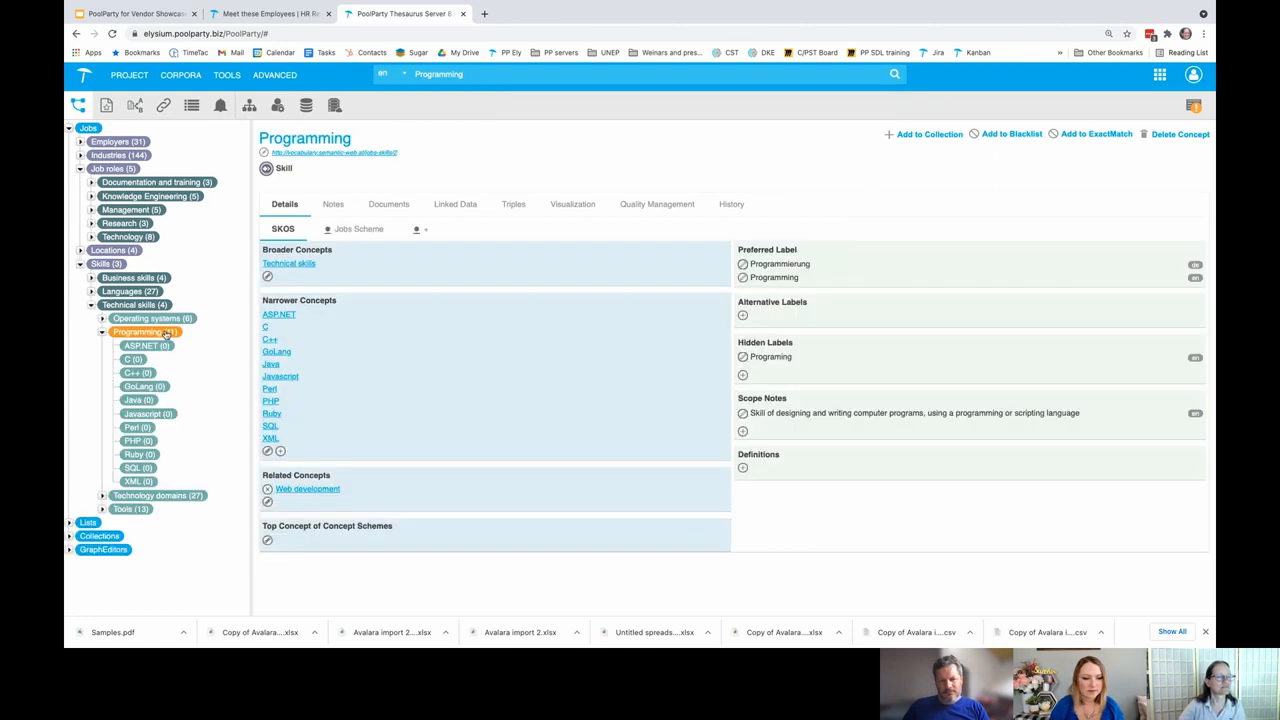
{"action": "mouse_move", "coordinate": [540, 444]}
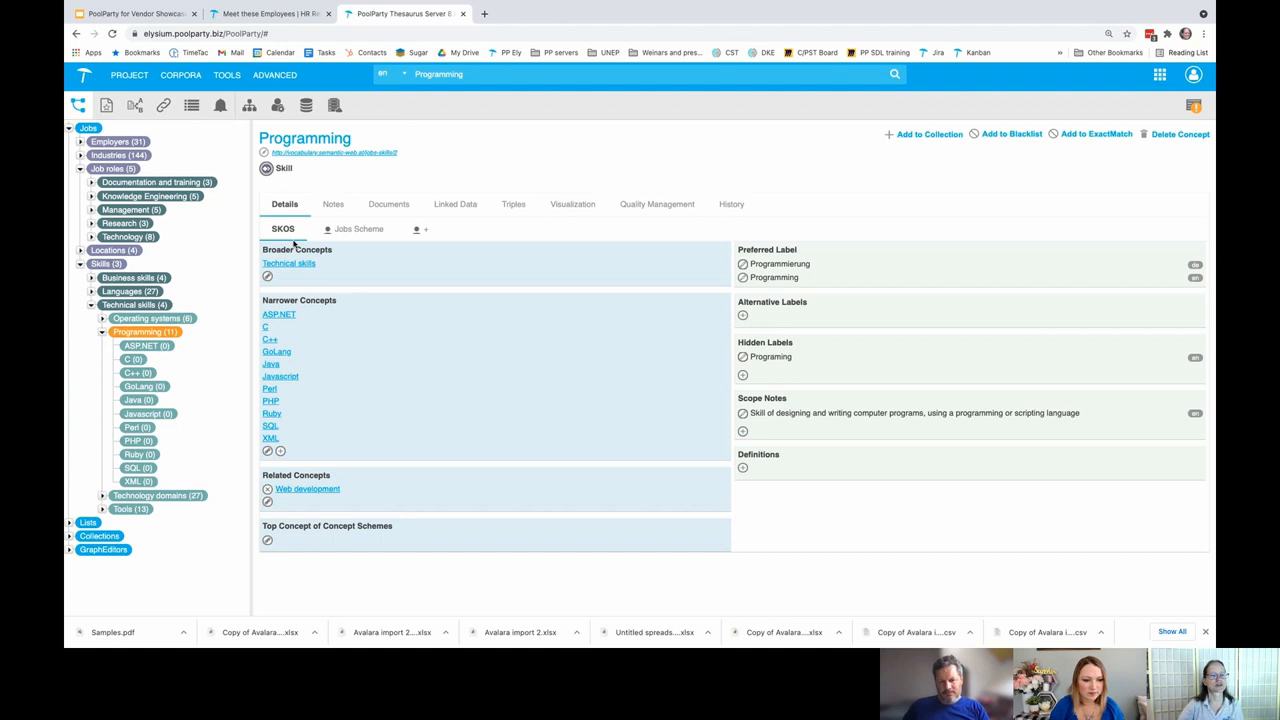
{"action": "mouse_move", "coordinate": [716, 264]}
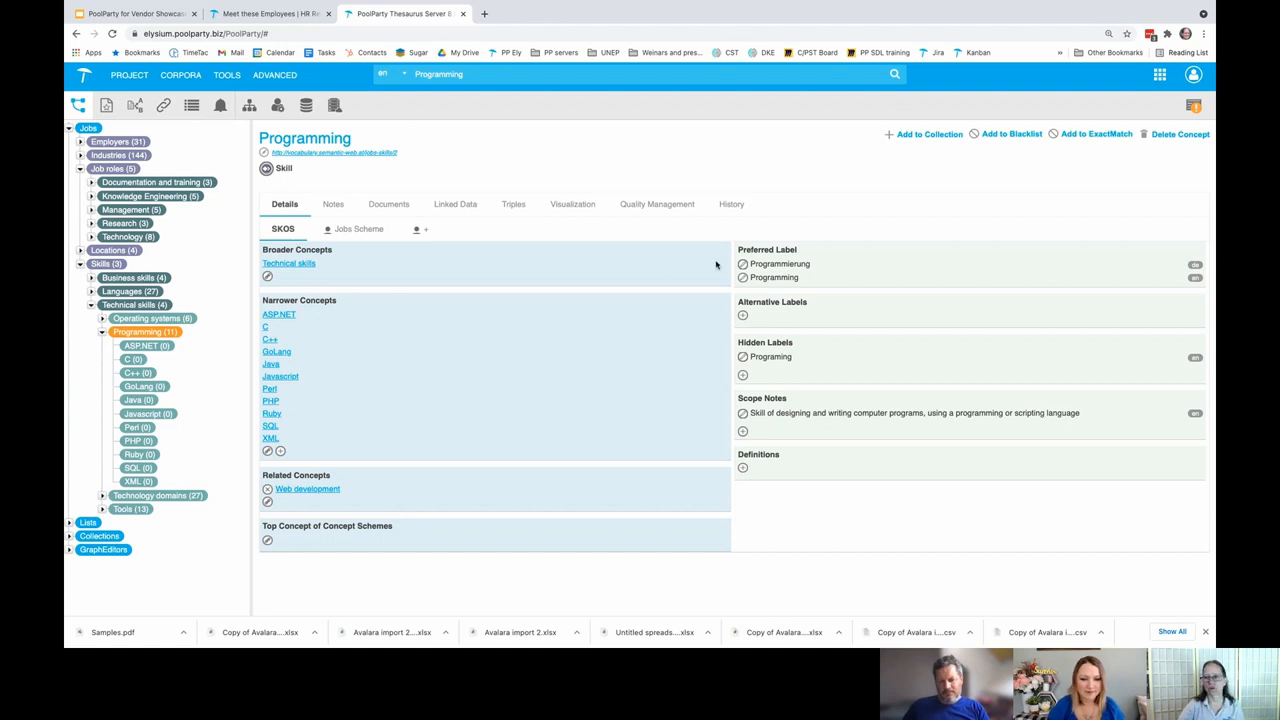
{"action": "mouse_move", "coordinate": [868, 272]}
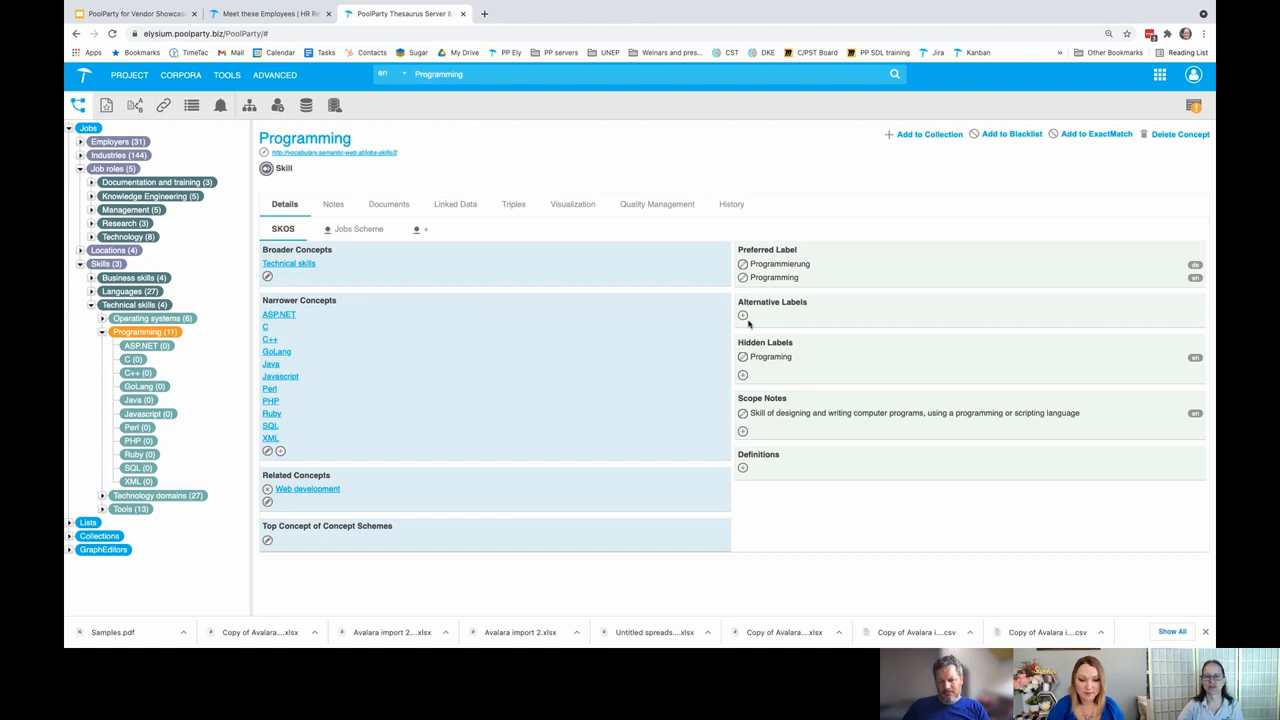
Add 'Coding' as a label on Programming, save it, then select the Web development concept.
{"action": "left_click", "coordinate": [740, 316]}
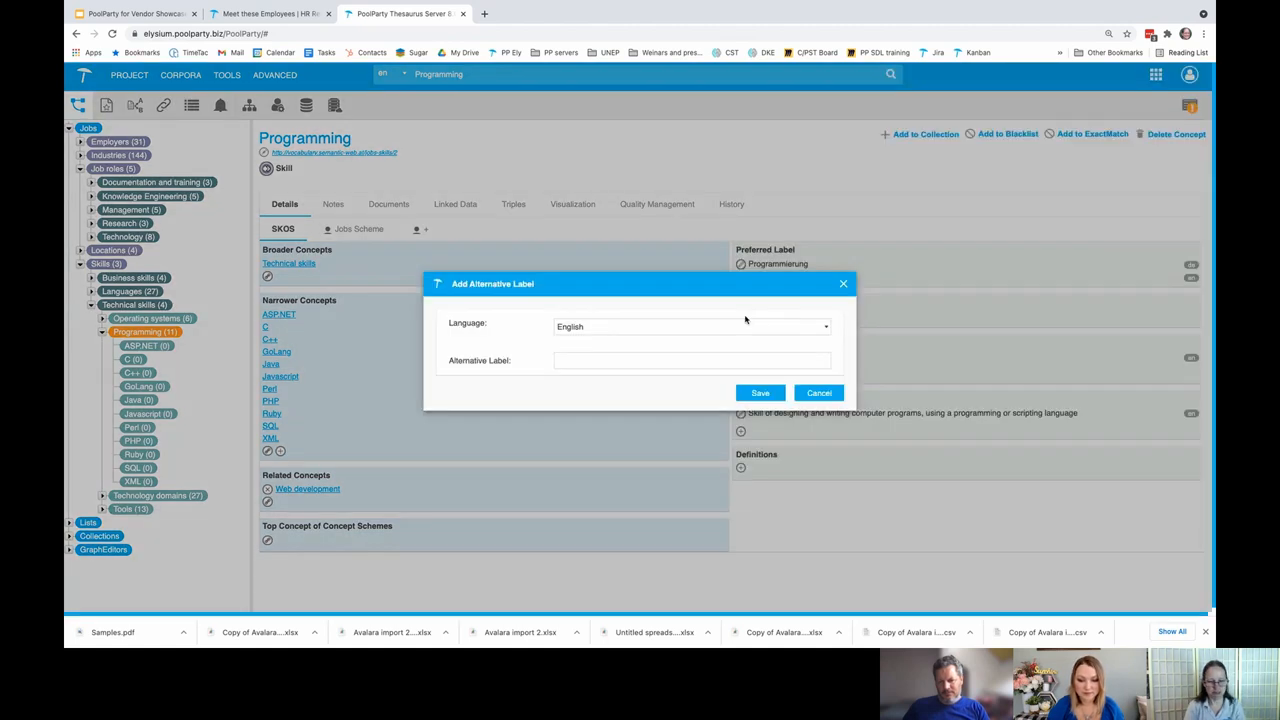
{"action": "type", "text": "Codi"}
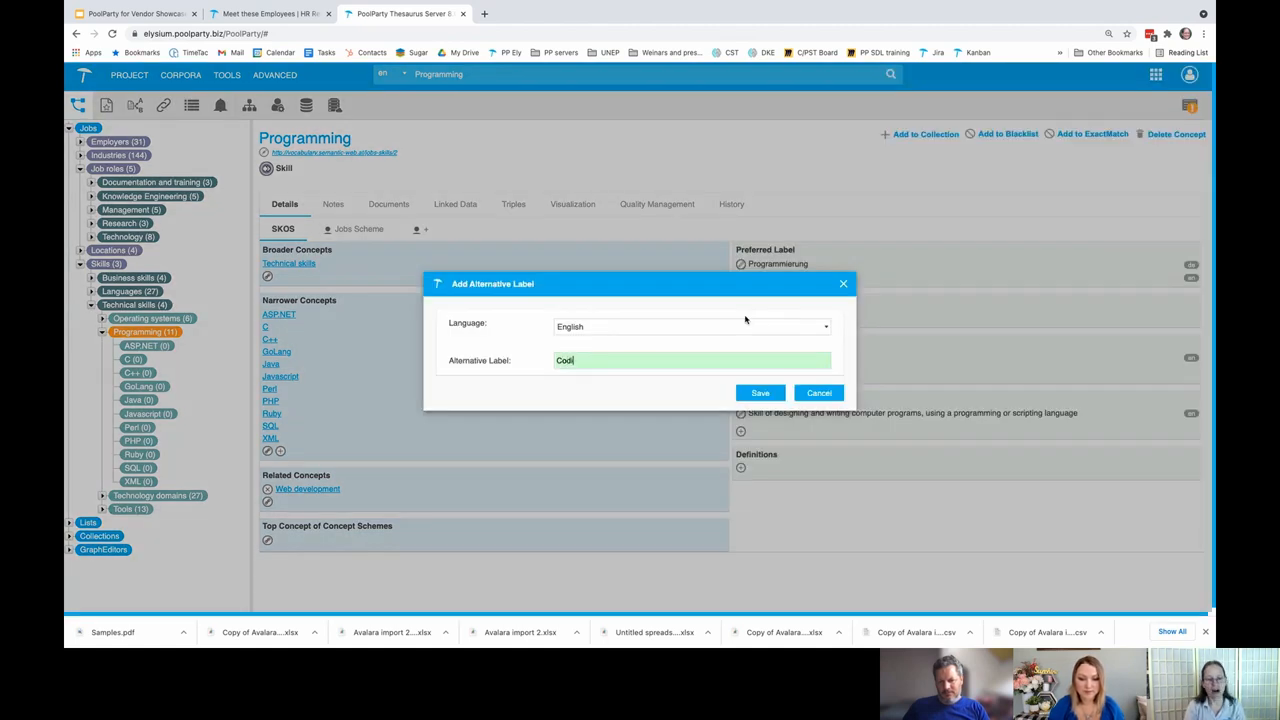
{"action": "left_click", "coordinate": [760, 392]}
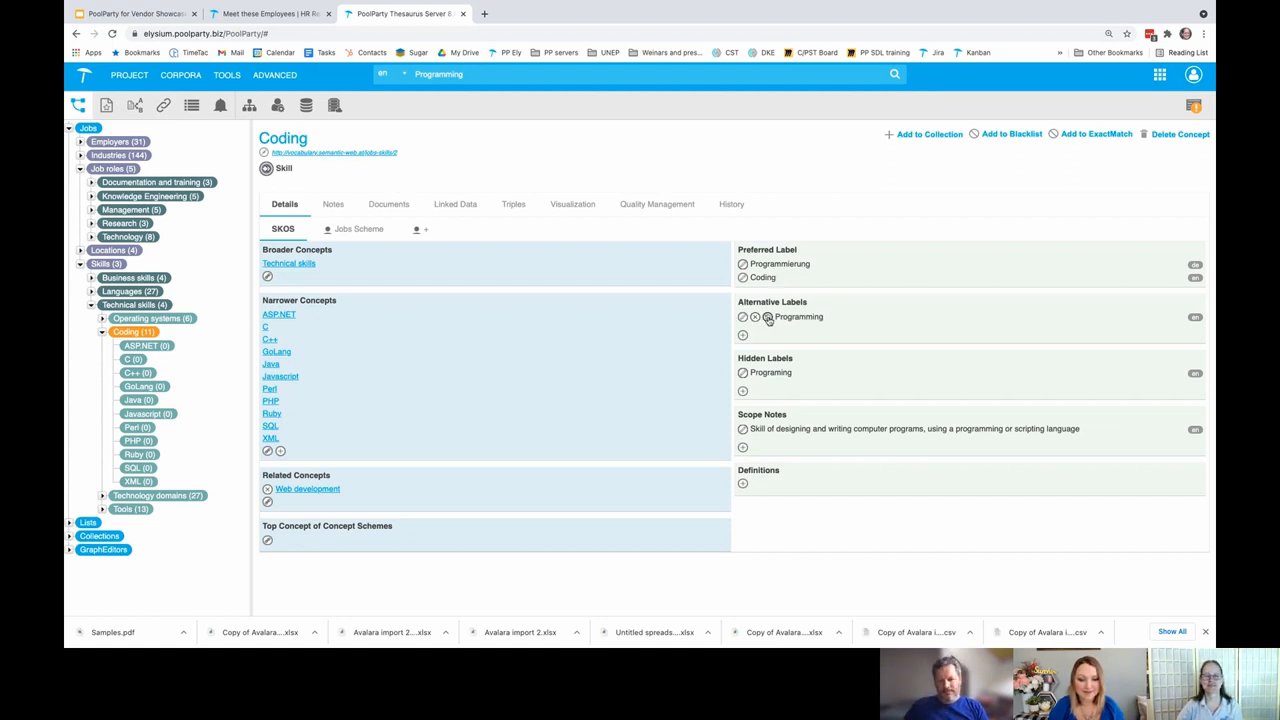
{"action": "left_click", "coordinate": [308, 488]}
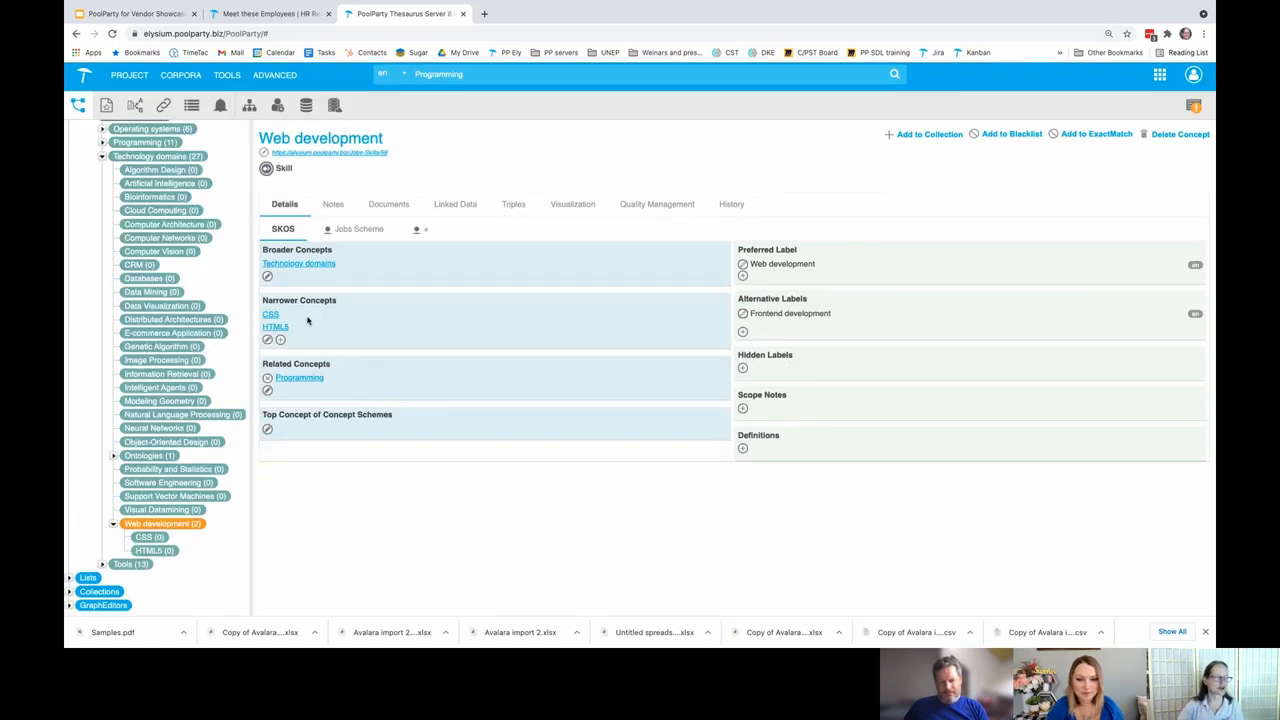
{"action": "mouse_move", "coordinate": [300, 338]}
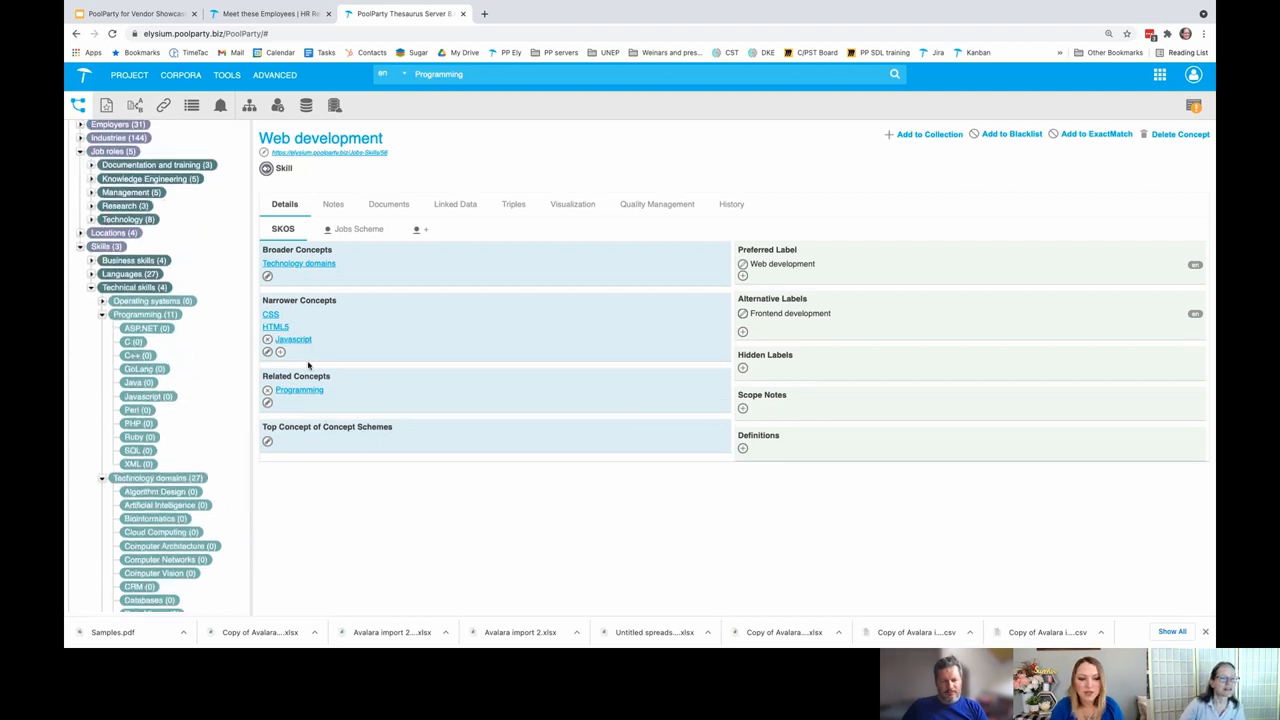
{"action": "mouse_move", "coordinate": [410, 378]}
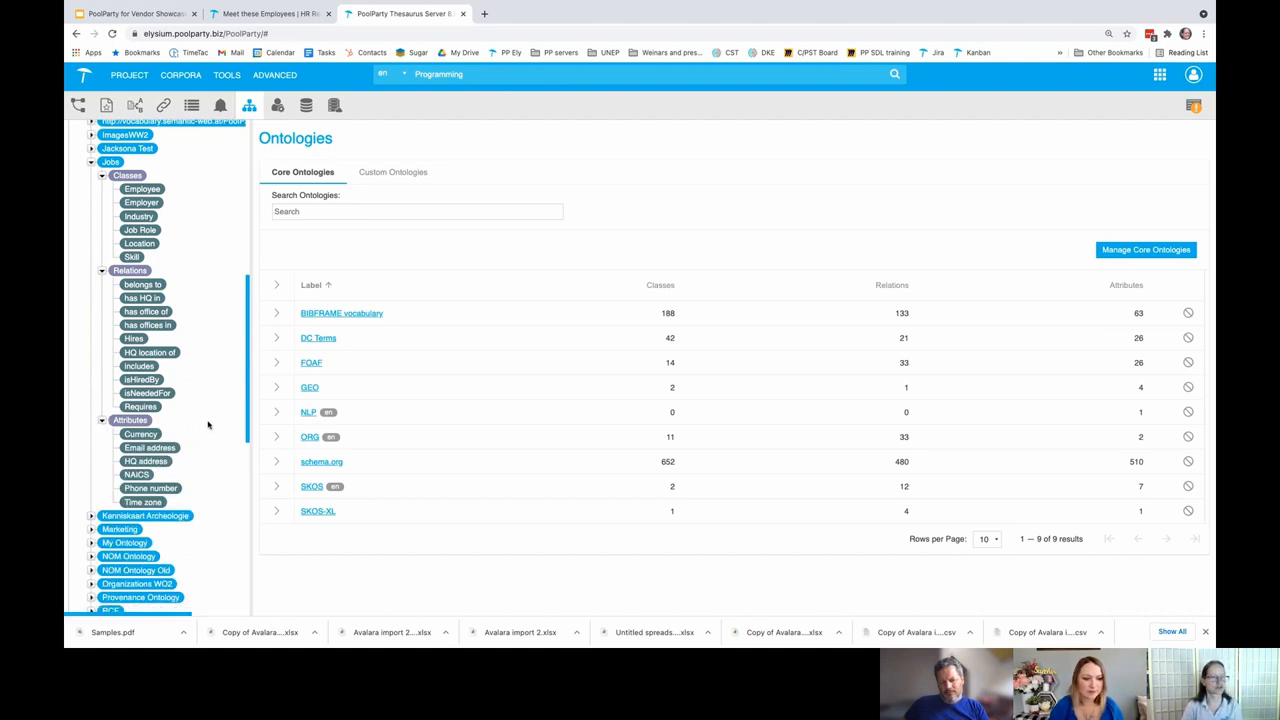
List the Jobs ontology classes, expand DC Terms down to Location, Period, or Jurisdiction, and show Employer's relation graph.
{"action": "left_click", "coordinate": [112, 162]}
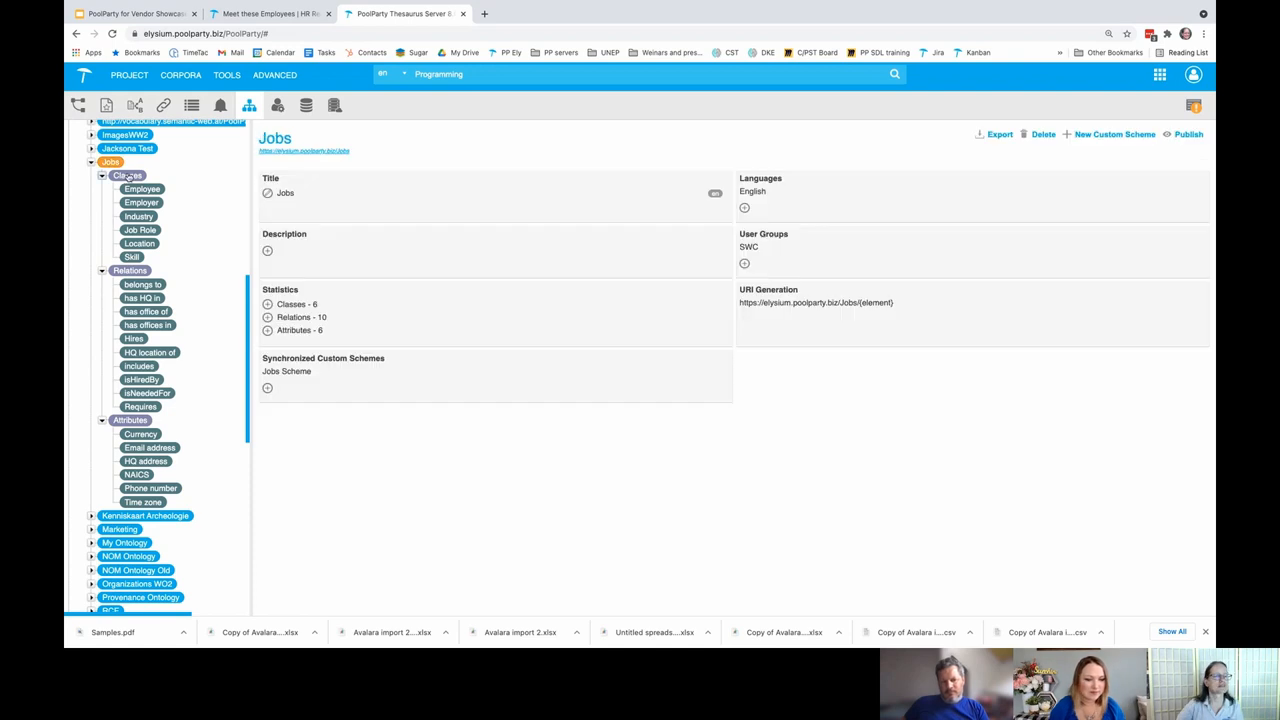
{"action": "left_click", "coordinate": [128, 176]}
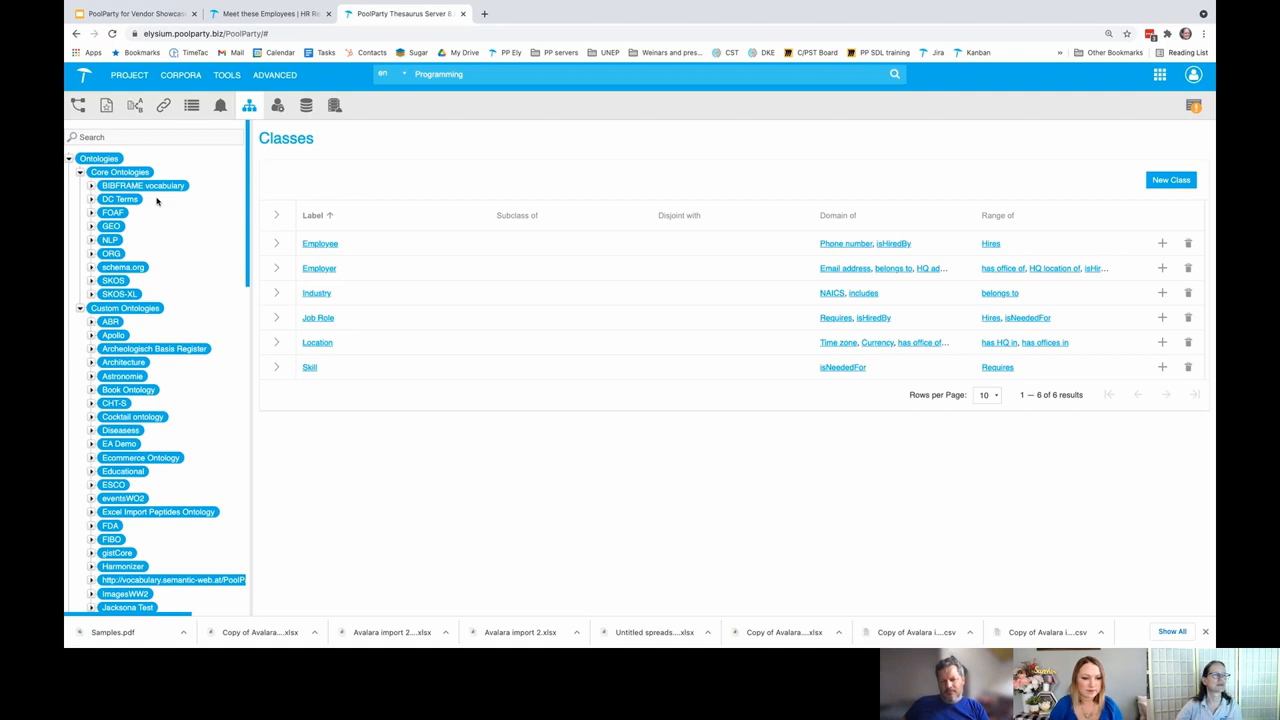
{"action": "left_click", "coordinate": [92, 200]}
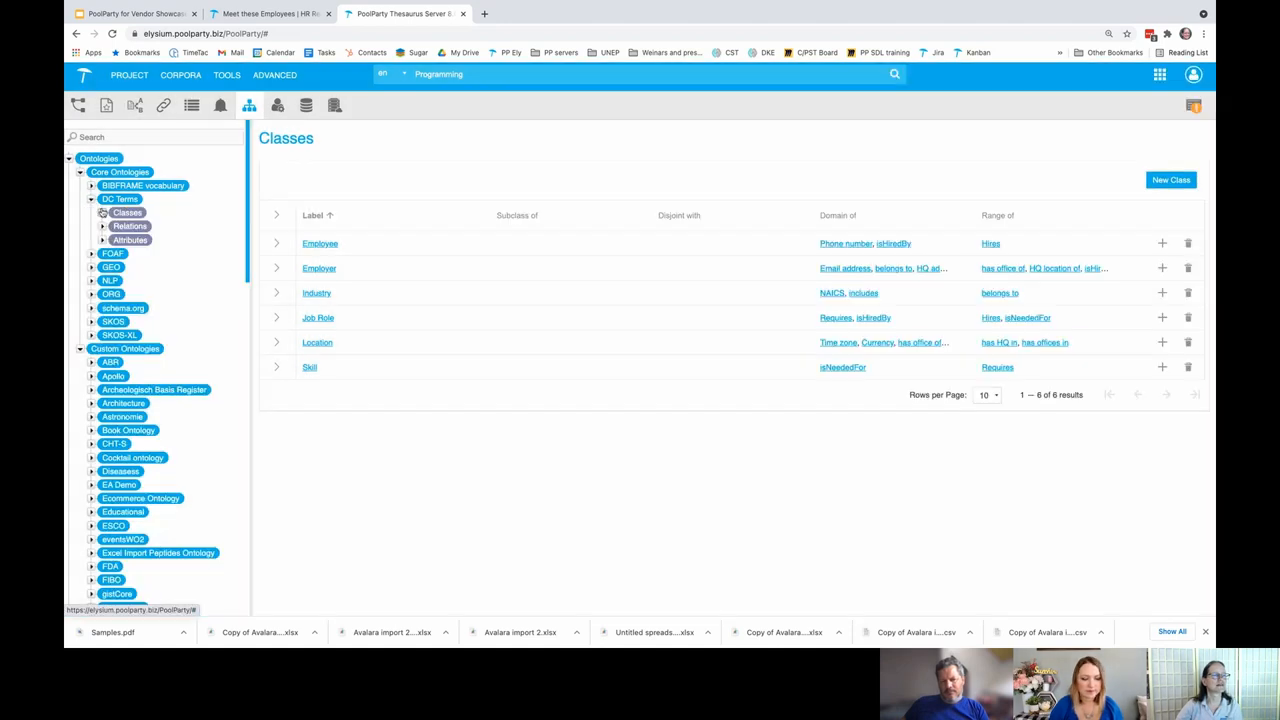
{"action": "left_click", "coordinate": [104, 212]}
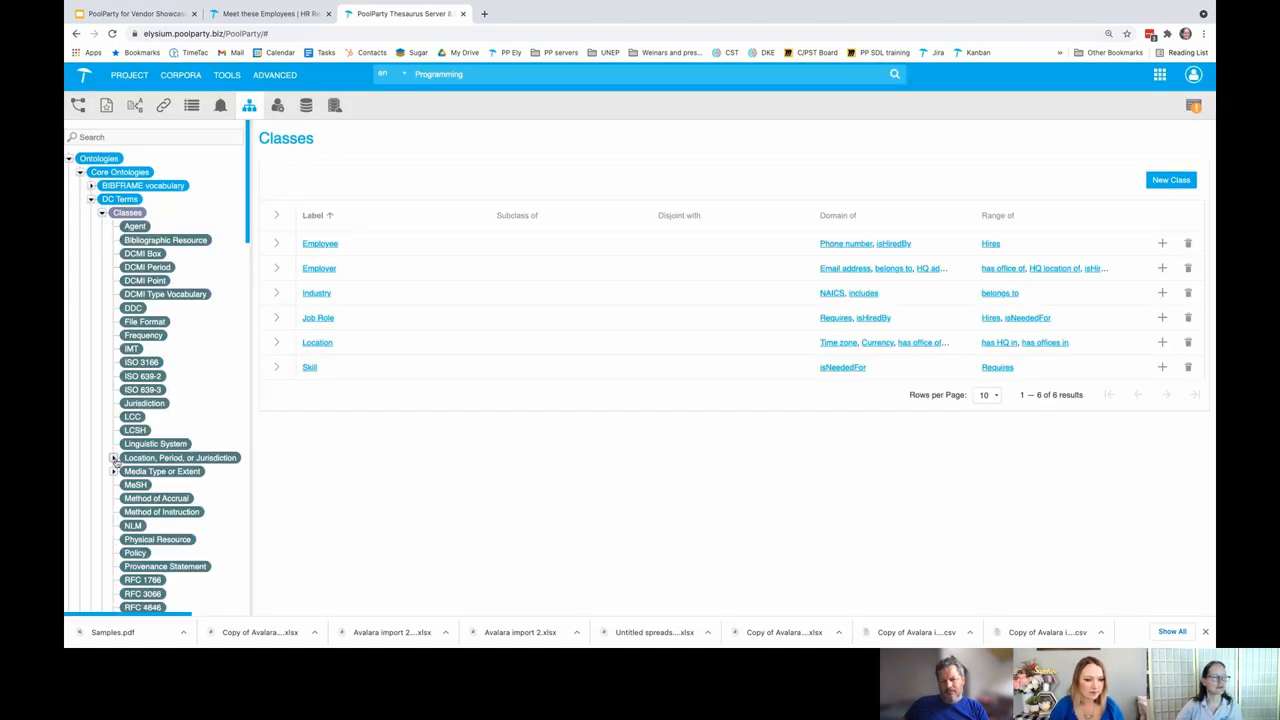
{"action": "left_click", "coordinate": [112, 458]}
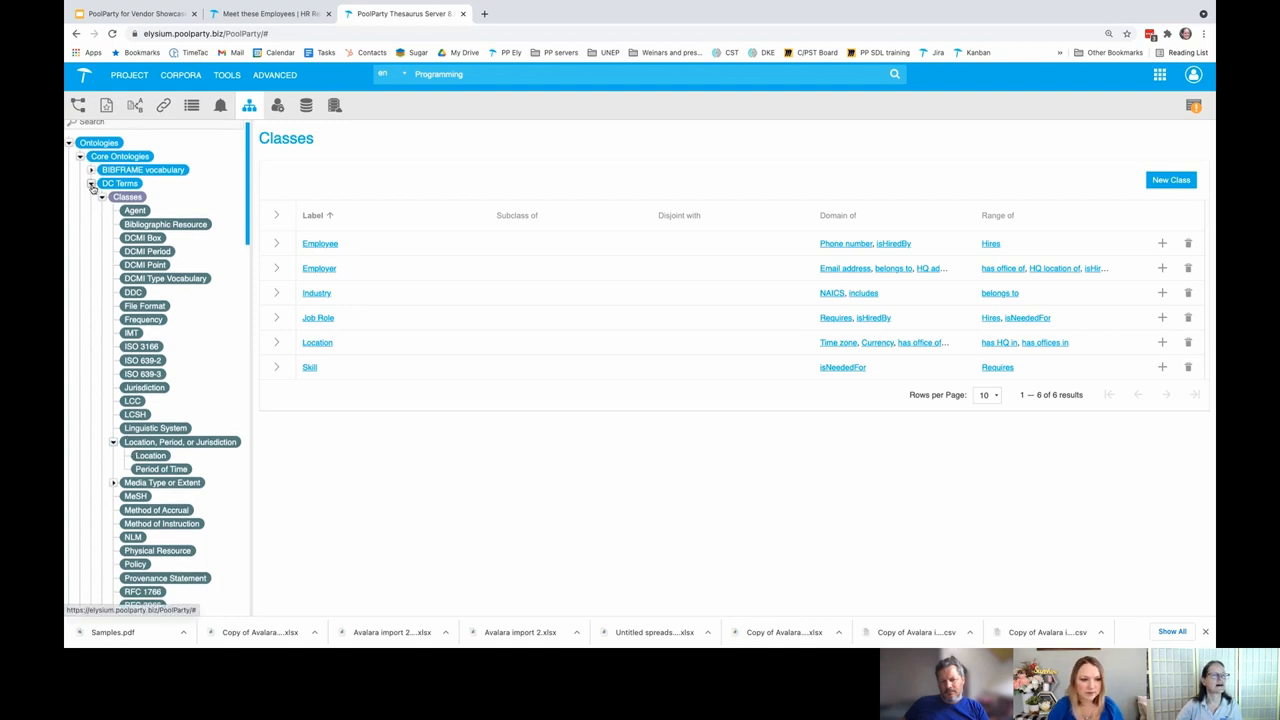
{"action": "scroll", "scroll_direction": "down", "scroll_amount": 3}
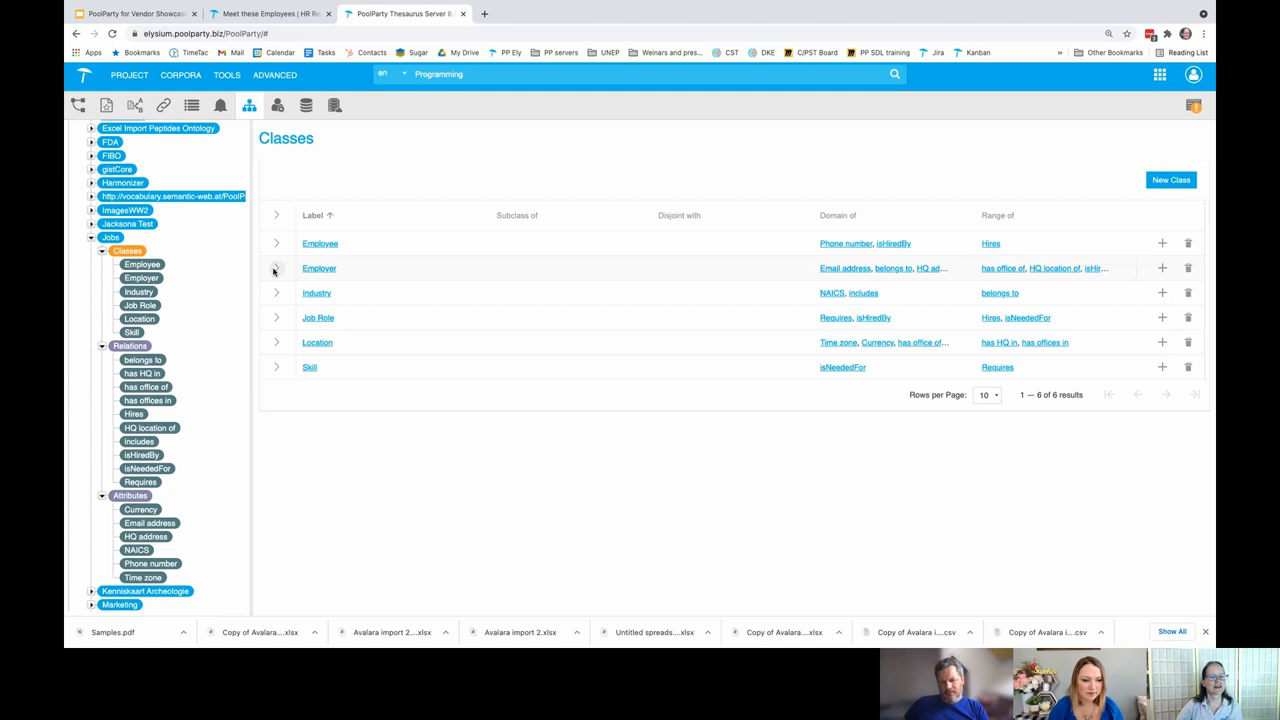
{"action": "left_click", "coordinate": [276, 268]}
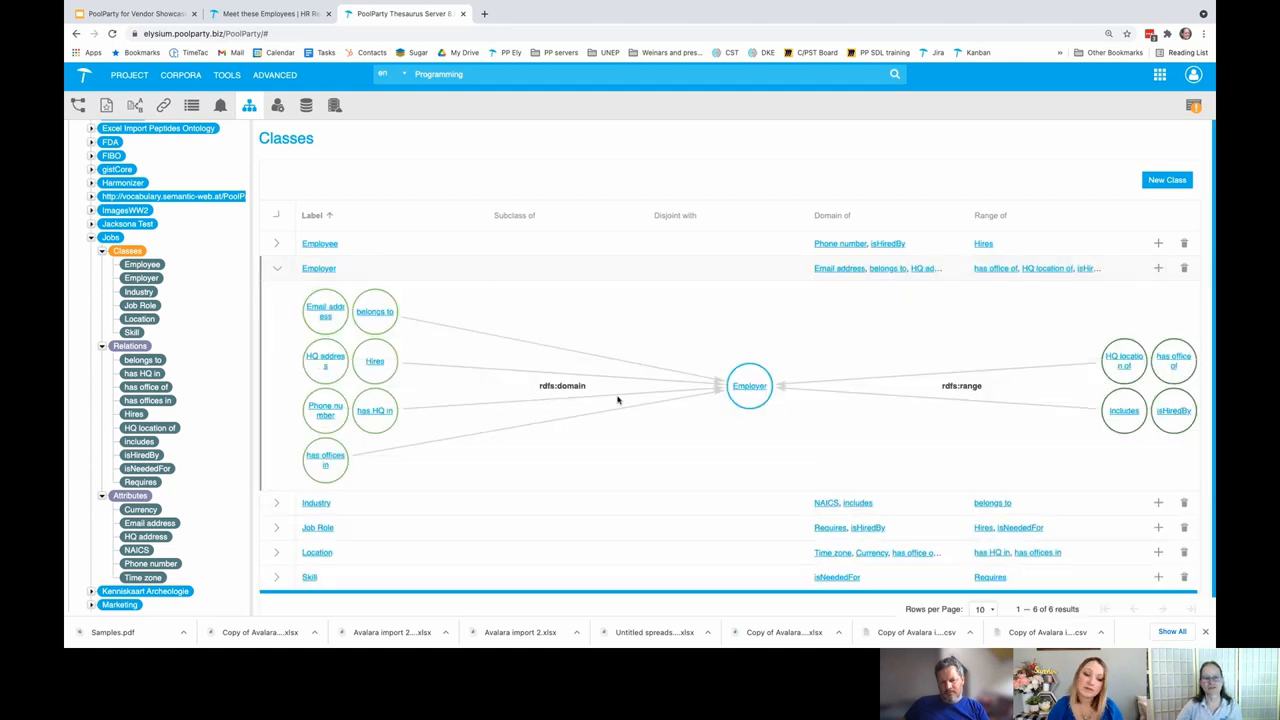
{"action": "mouse_move", "coordinate": [668, 362]}
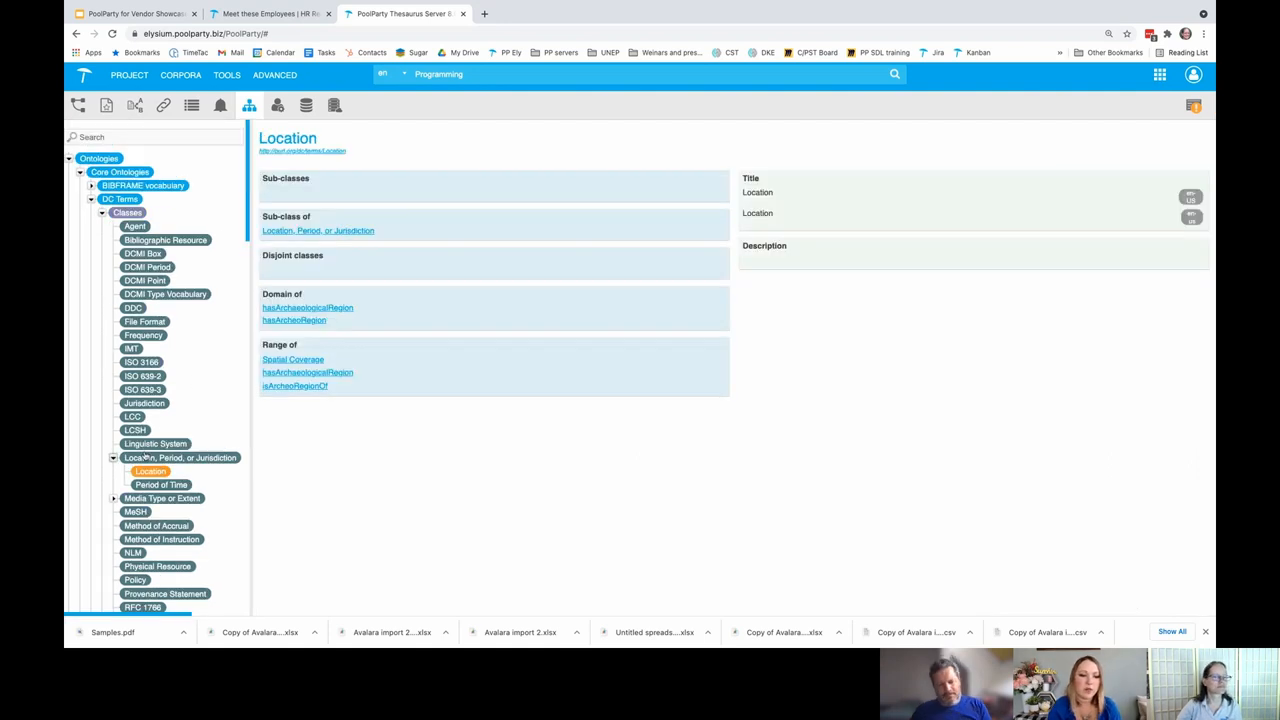
View the Location, Period, or Jurisdiction class and the Agent Class details in DC Terms.
{"action": "left_click", "coordinate": [182, 458]}
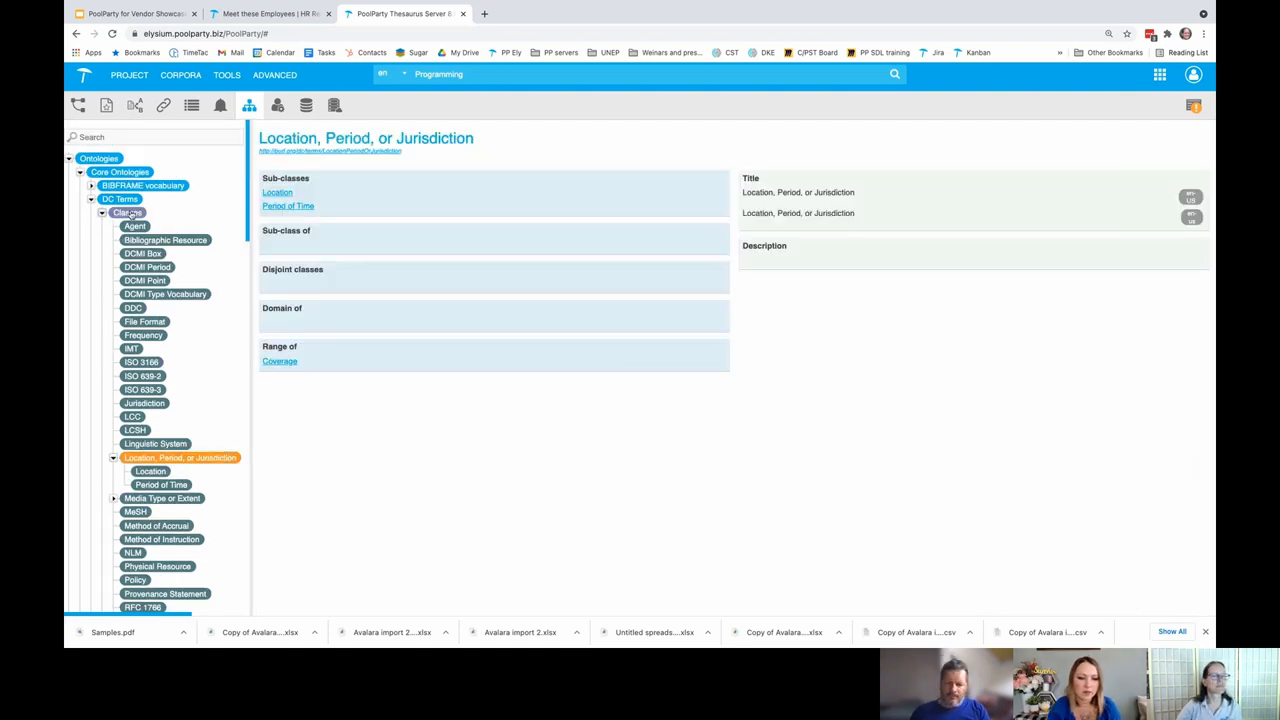
{"action": "left_click", "coordinate": [128, 212]}
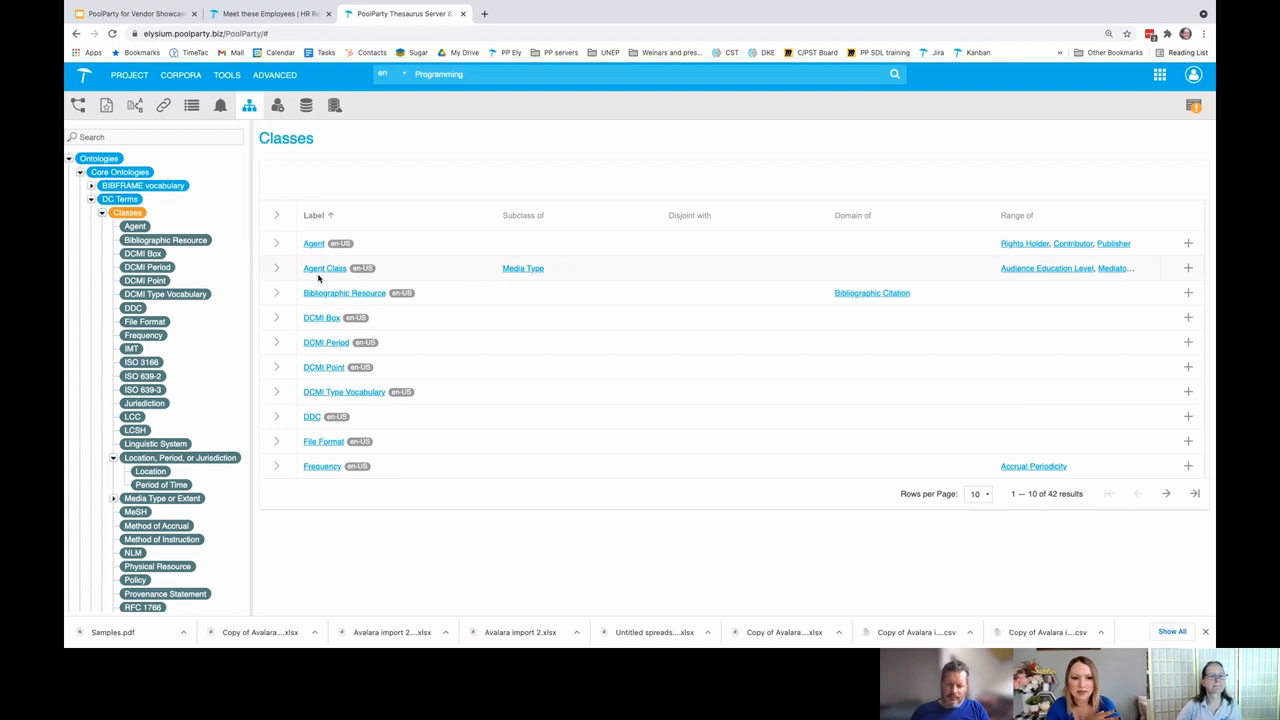
{"action": "left_click", "coordinate": [324, 268]}
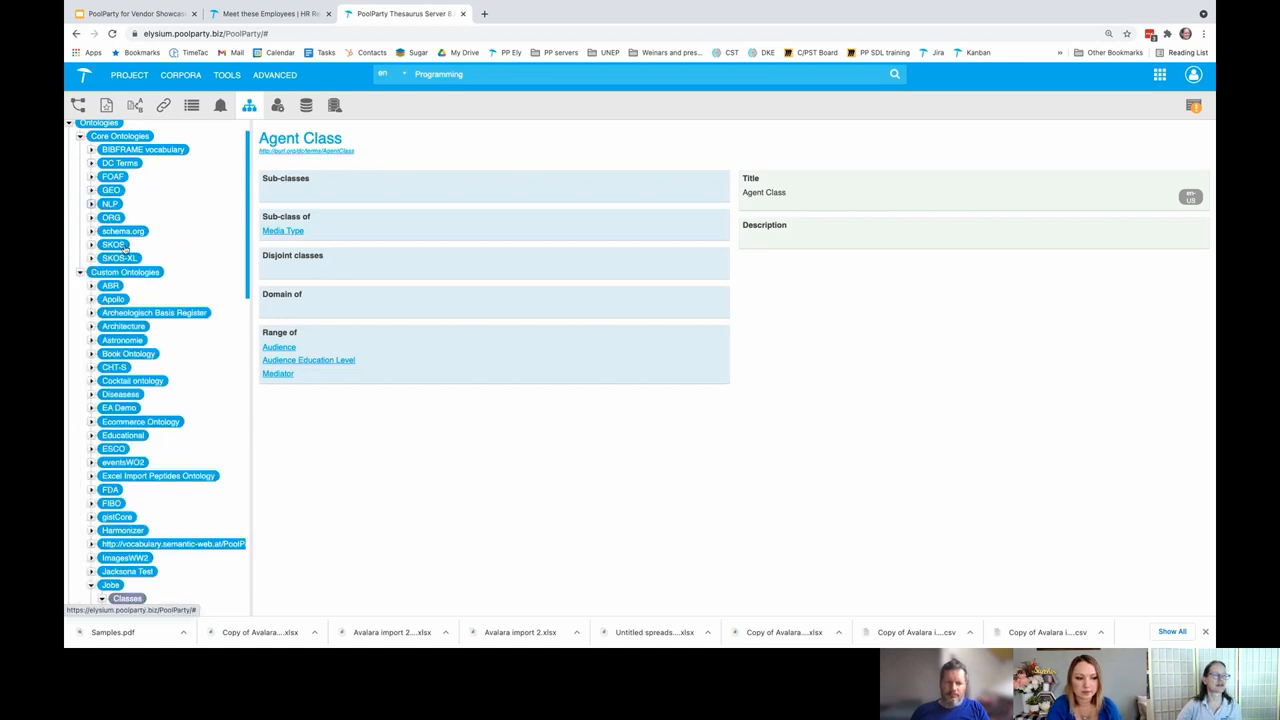
View the Jobs ontology relations and Currency attribute, then switch to the Jobs thesaurus project.
{"action": "left_click", "coordinate": [108, 582]}
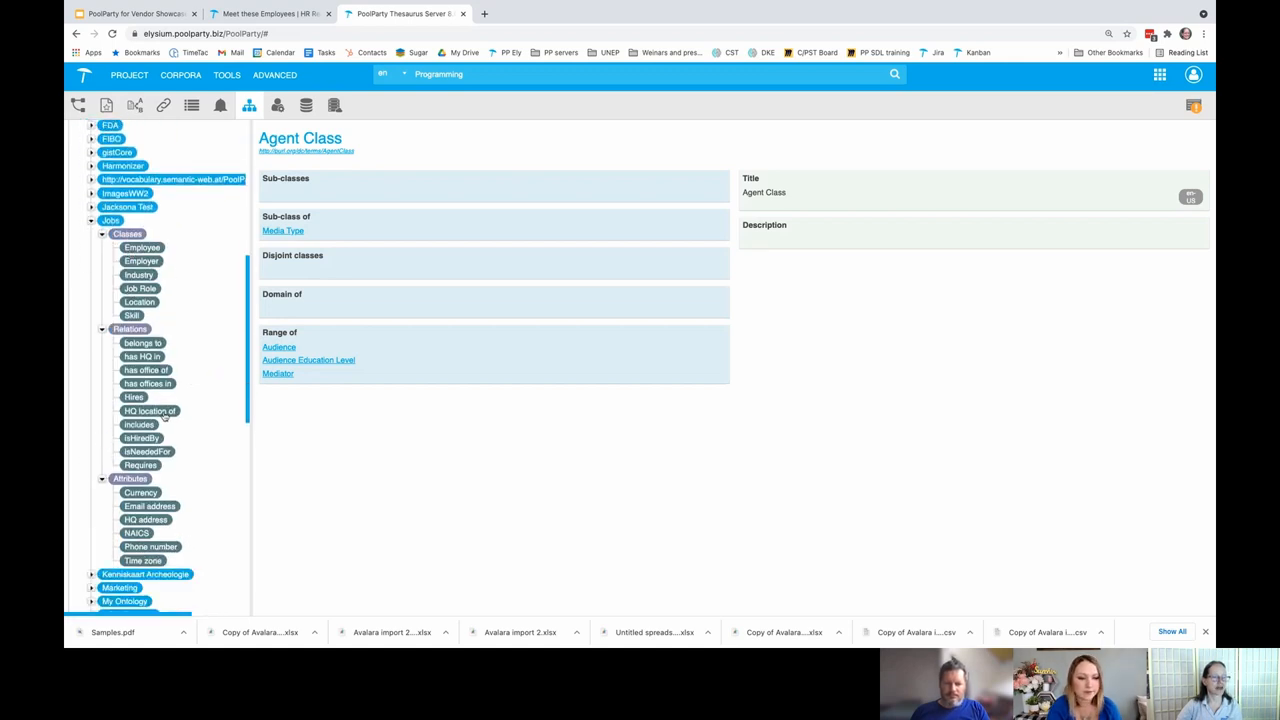
{"action": "left_click", "coordinate": [128, 328]}
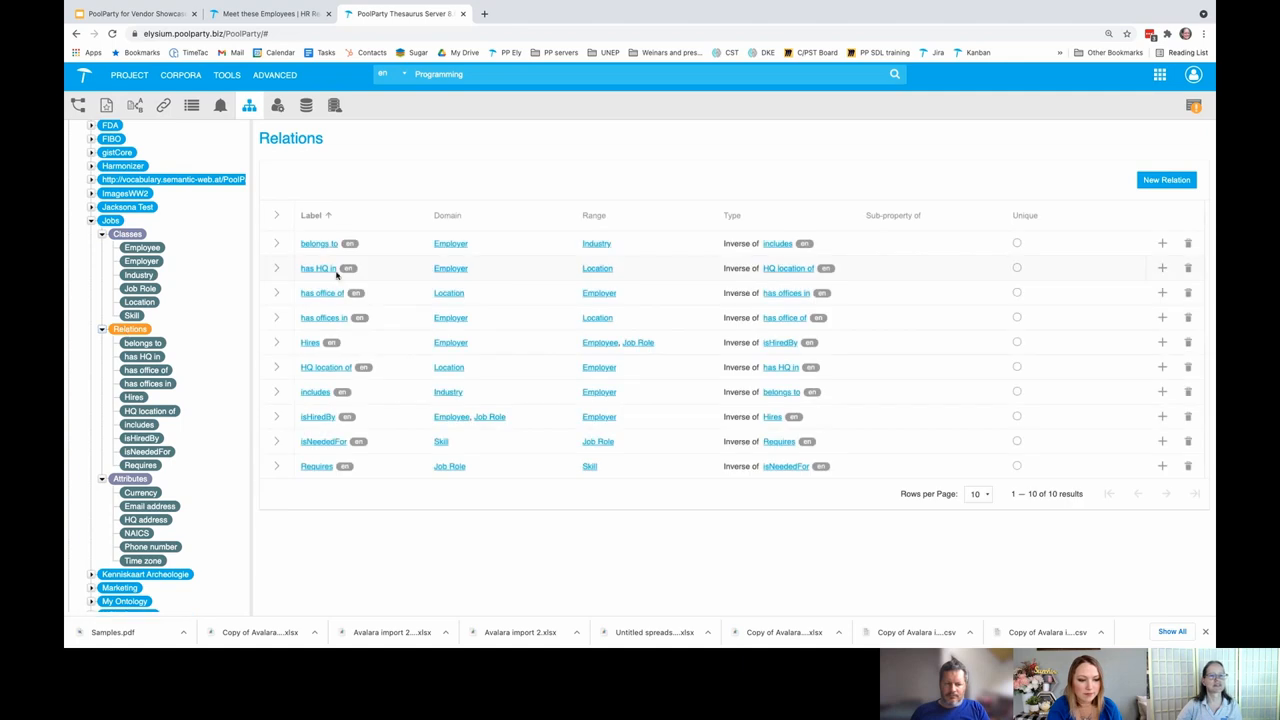
{"action": "mouse_move", "coordinate": [550, 348]}
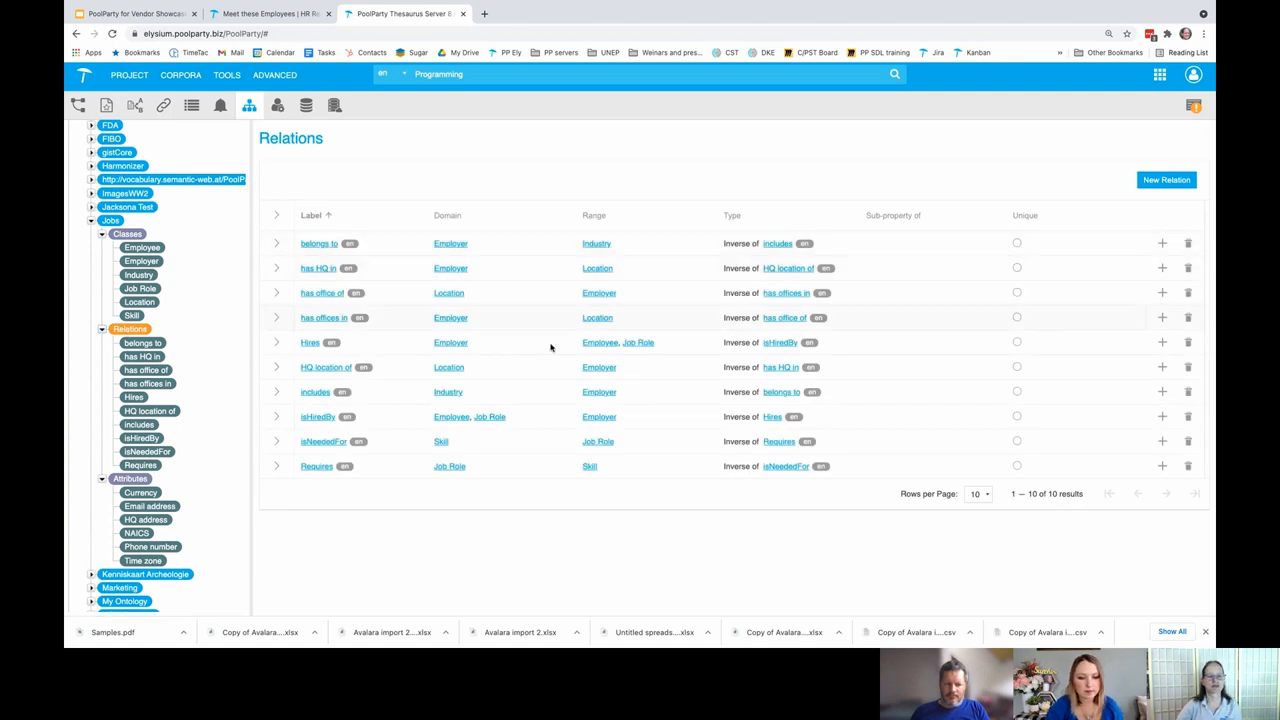
{"action": "left_click", "coordinate": [140, 492]}
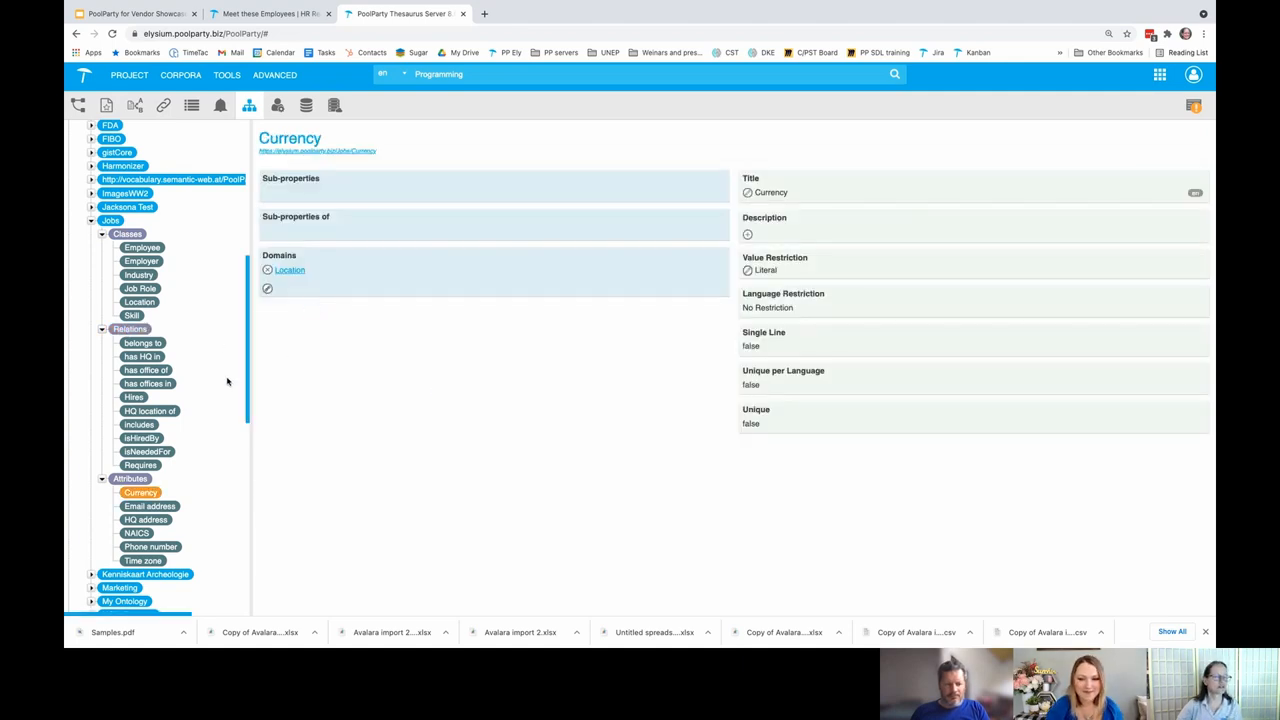
{"action": "scroll", "scroll_direction": "down", "scroll_amount": 3}
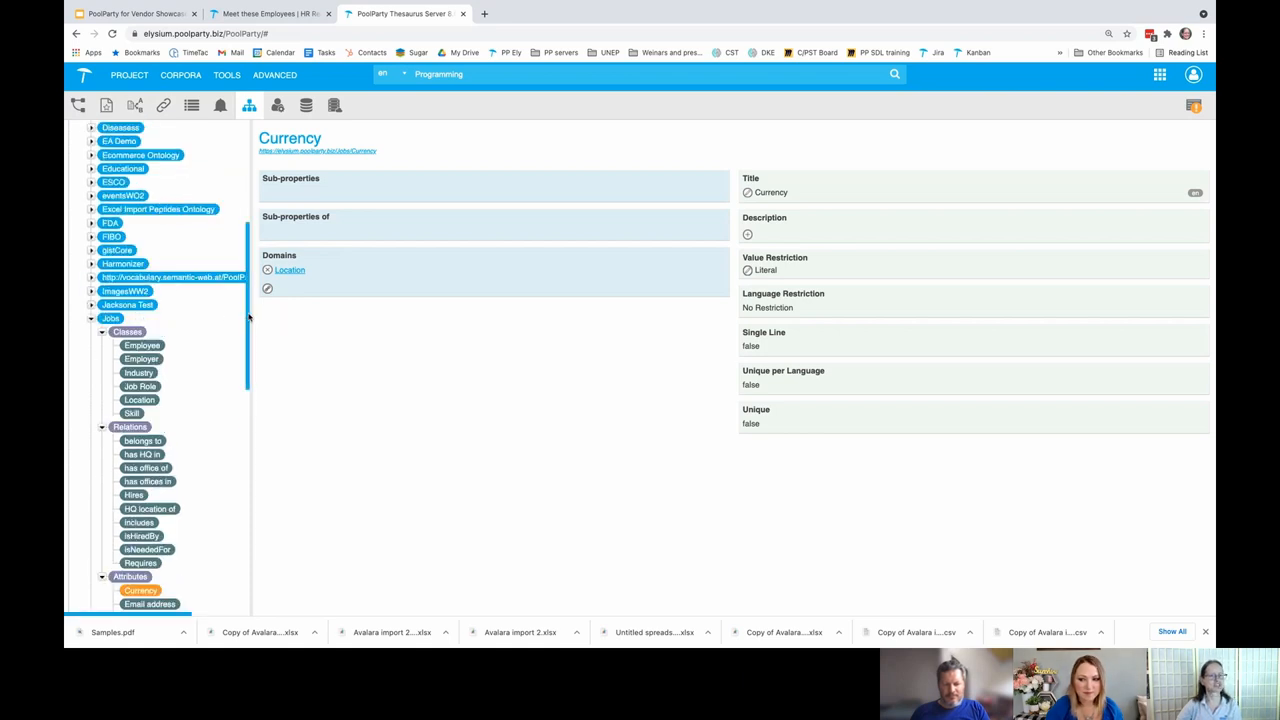
{"action": "left_click", "coordinate": [272, 74]}
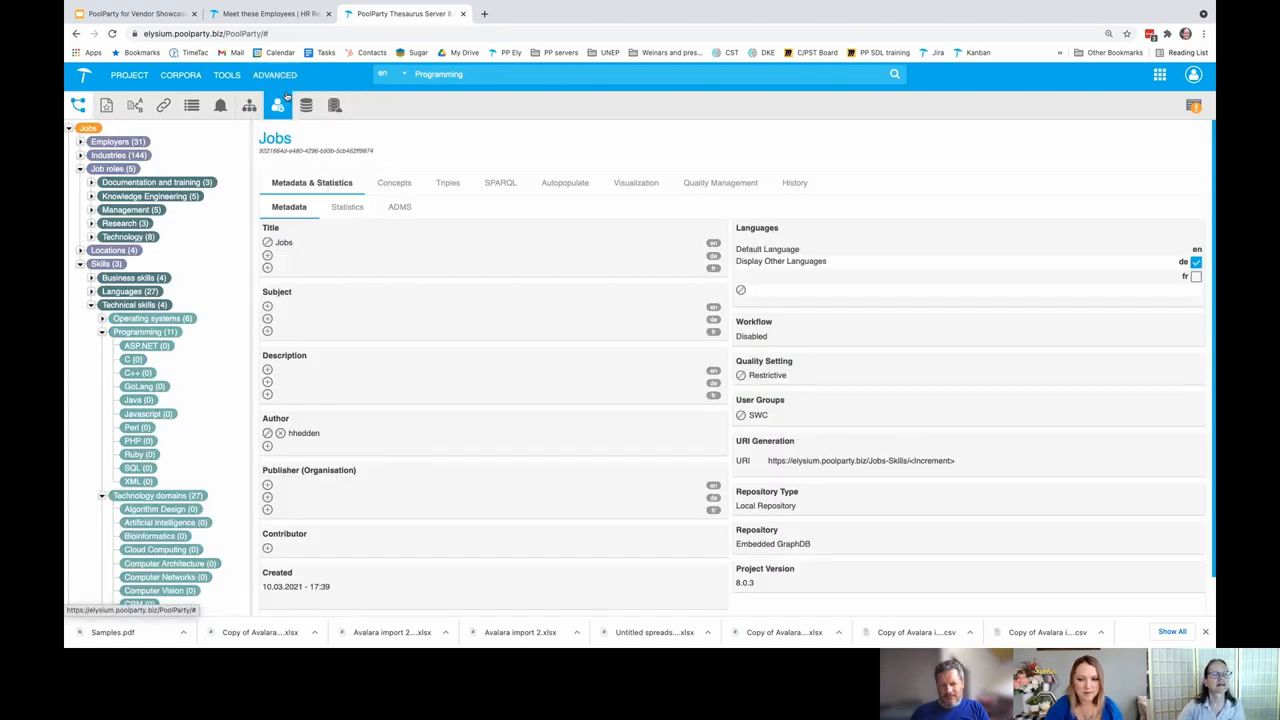
Expand the Employers scheme into its companies and open the ACI Worldwide concept.
{"action": "left_click", "coordinate": [116, 140]}
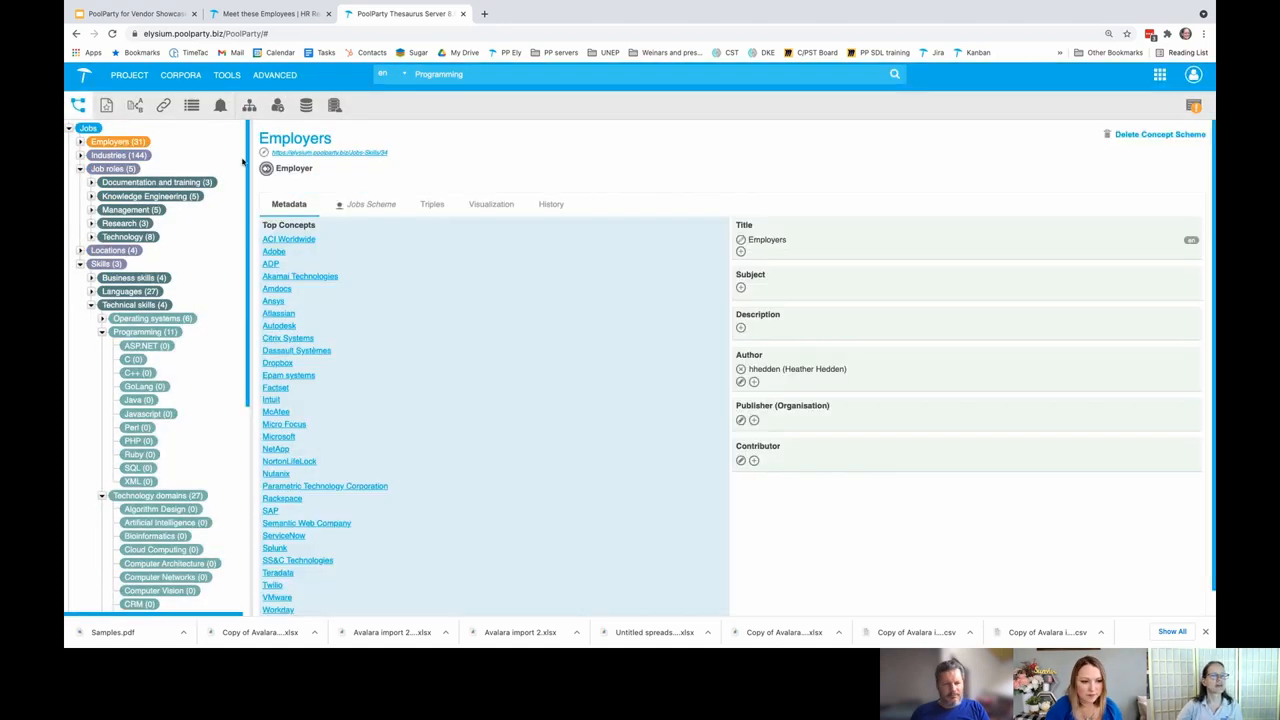
{"action": "mouse_move", "coordinate": [294, 168]}
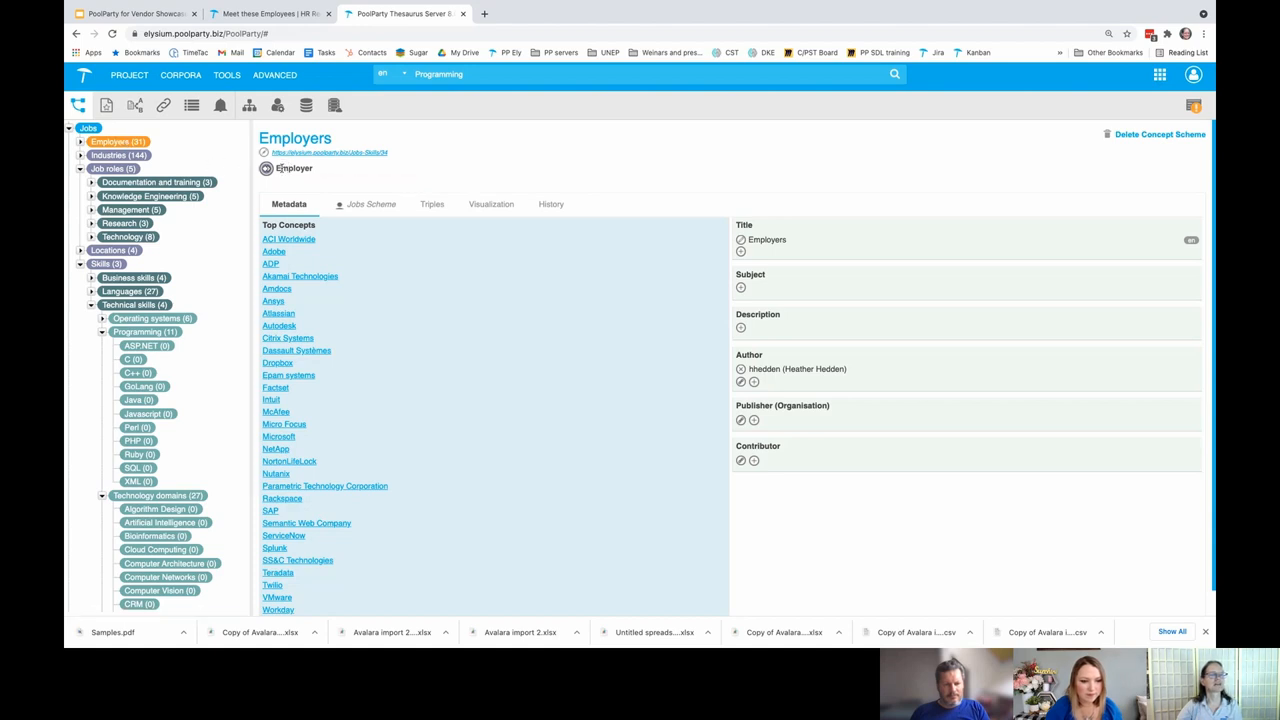
{"action": "mouse_move", "coordinate": [294, 168]}
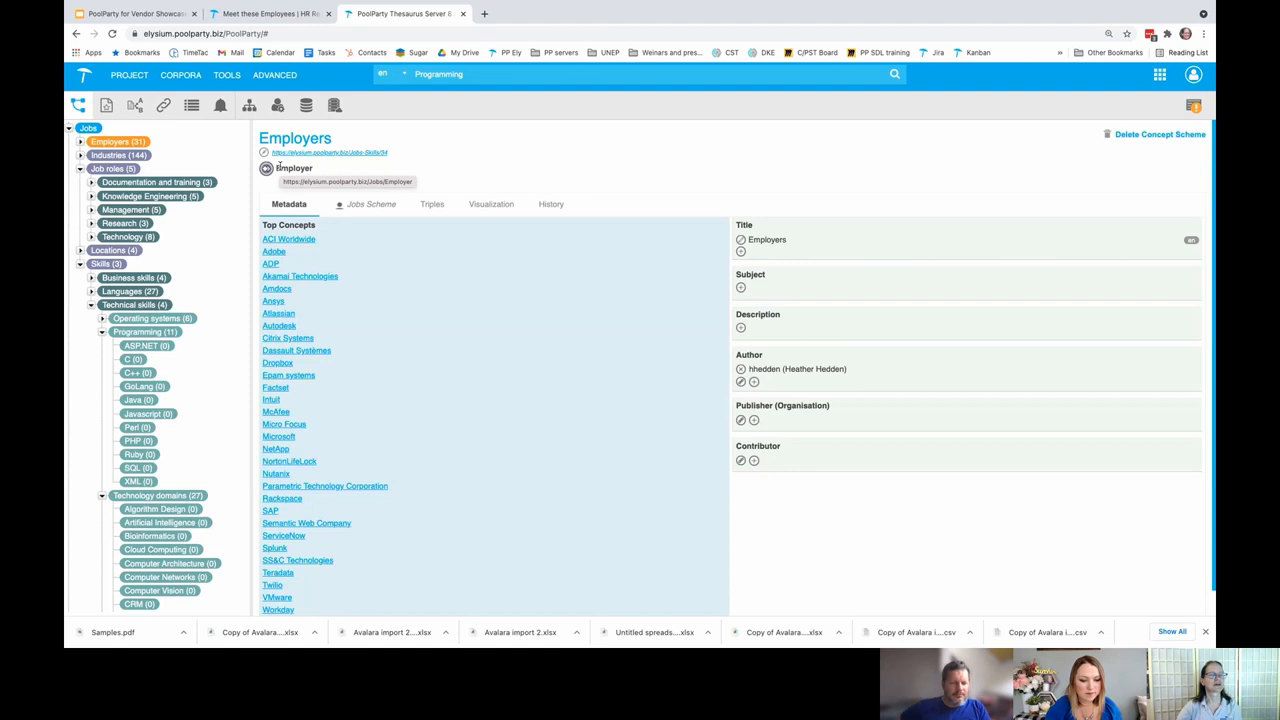
{"action": "right_click", "coordinate": [104, 140]}
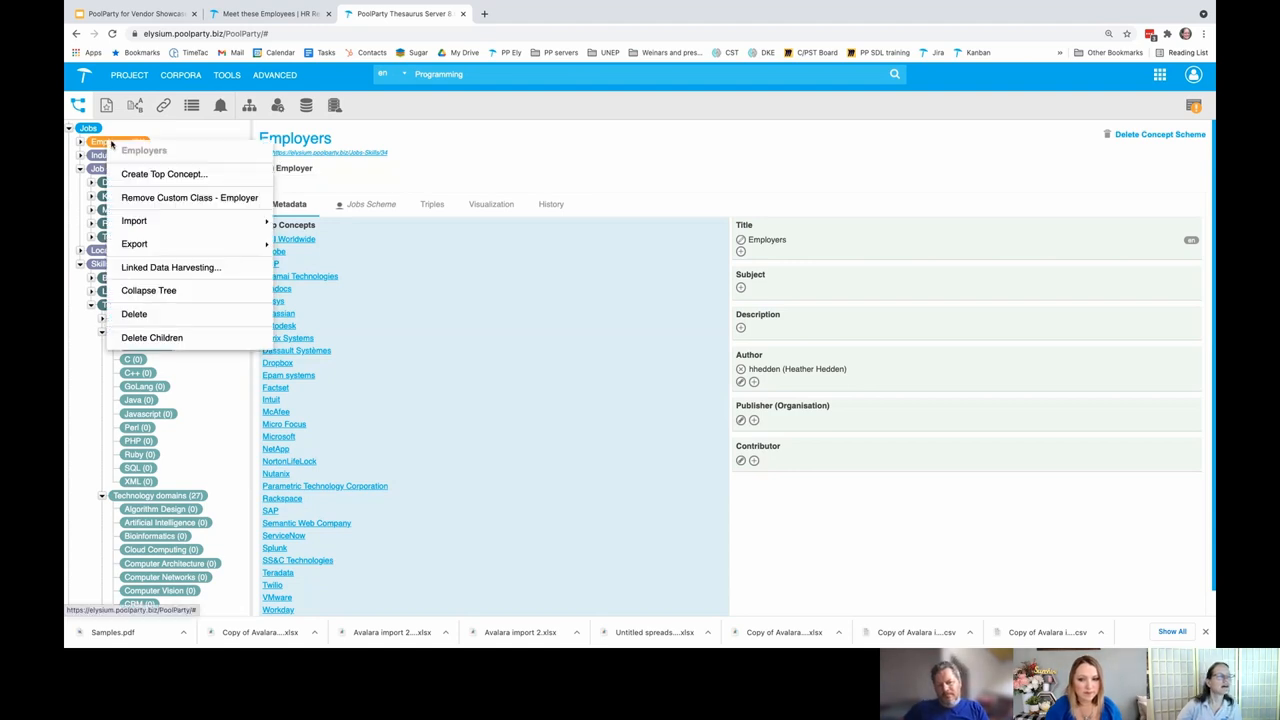
{"action": "mouse_move", "coordinate": [188, 198]}
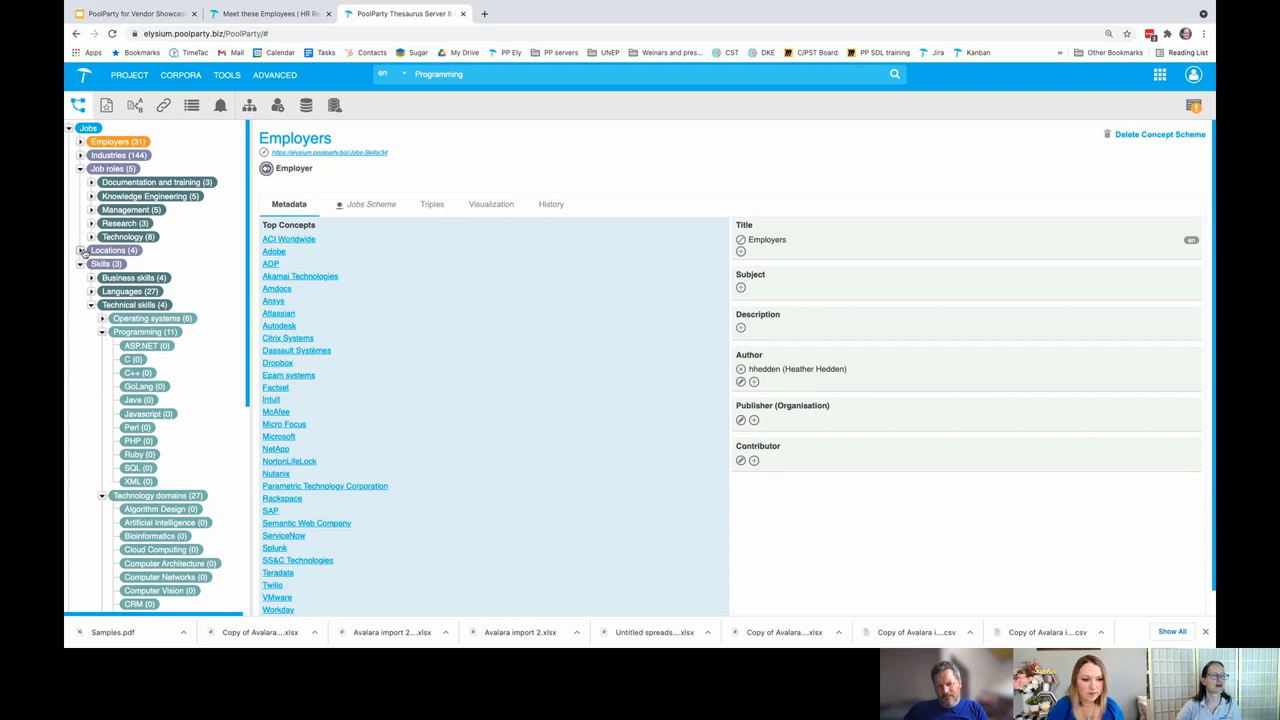
{"action": "left_click", "coordinate": [76, 140]}
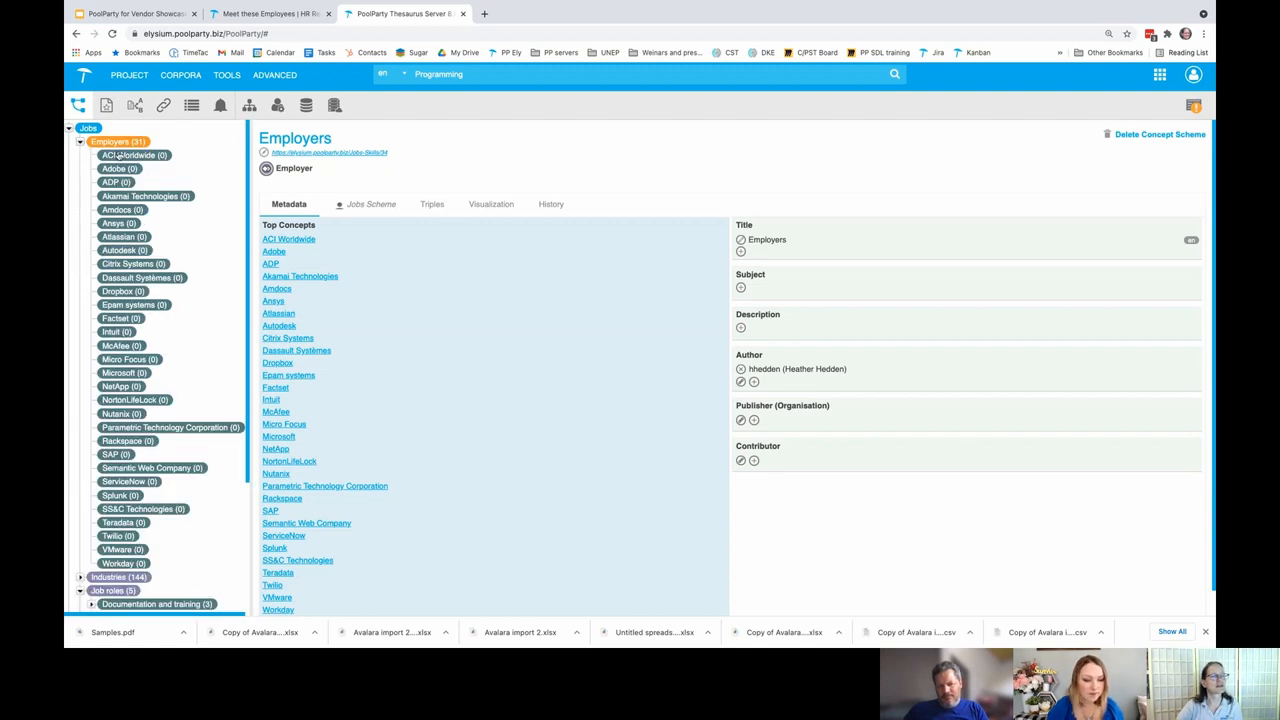
{"action": "left_click", "coordinate": [132, 156]}
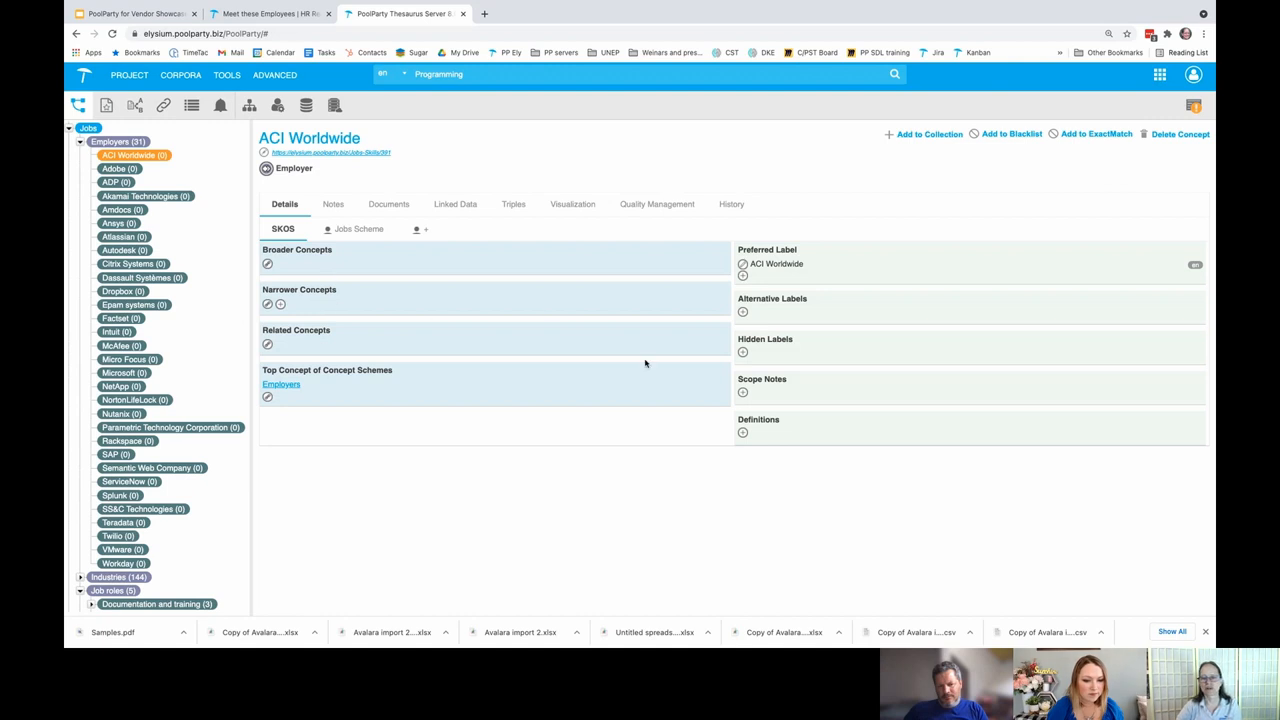
{"action": "mouse_move", "coordinate": [324, 300]}
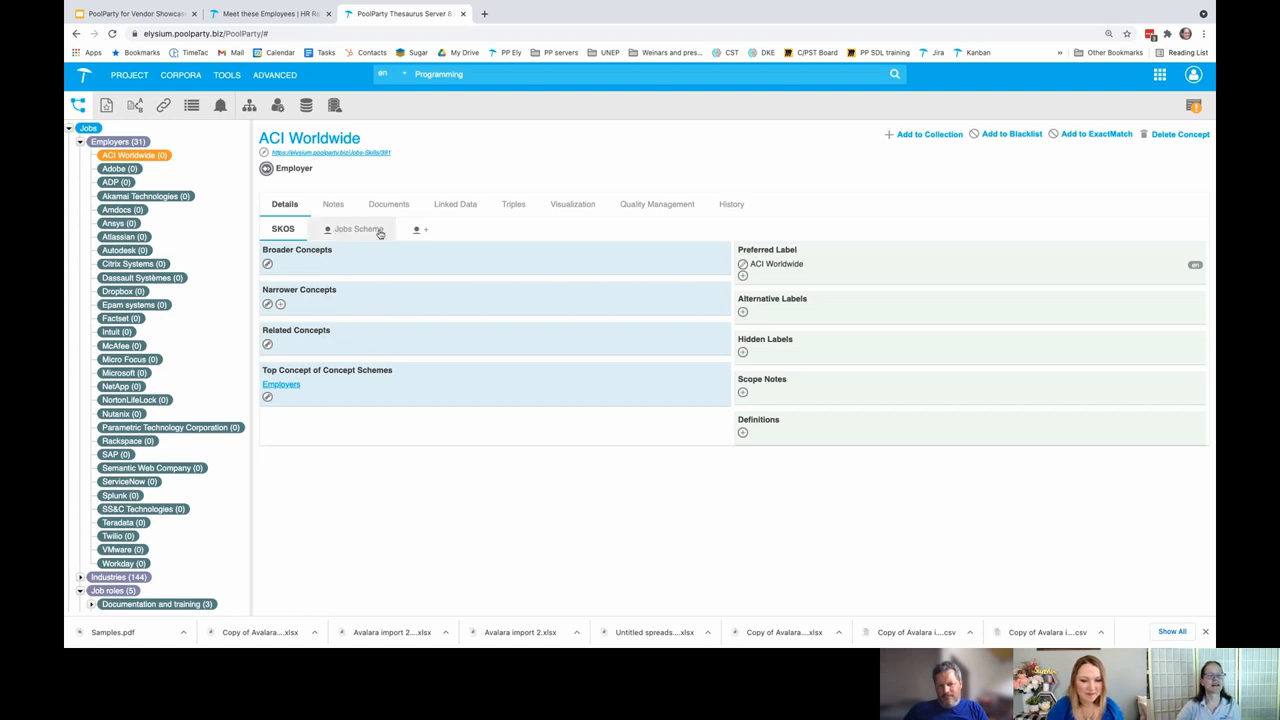
On ACI Worldwide's Jobs Scheme relations, add a hires role by searching 'soft' for Software architect.
{"action": "left_click", "coordinate": [358, 228]}
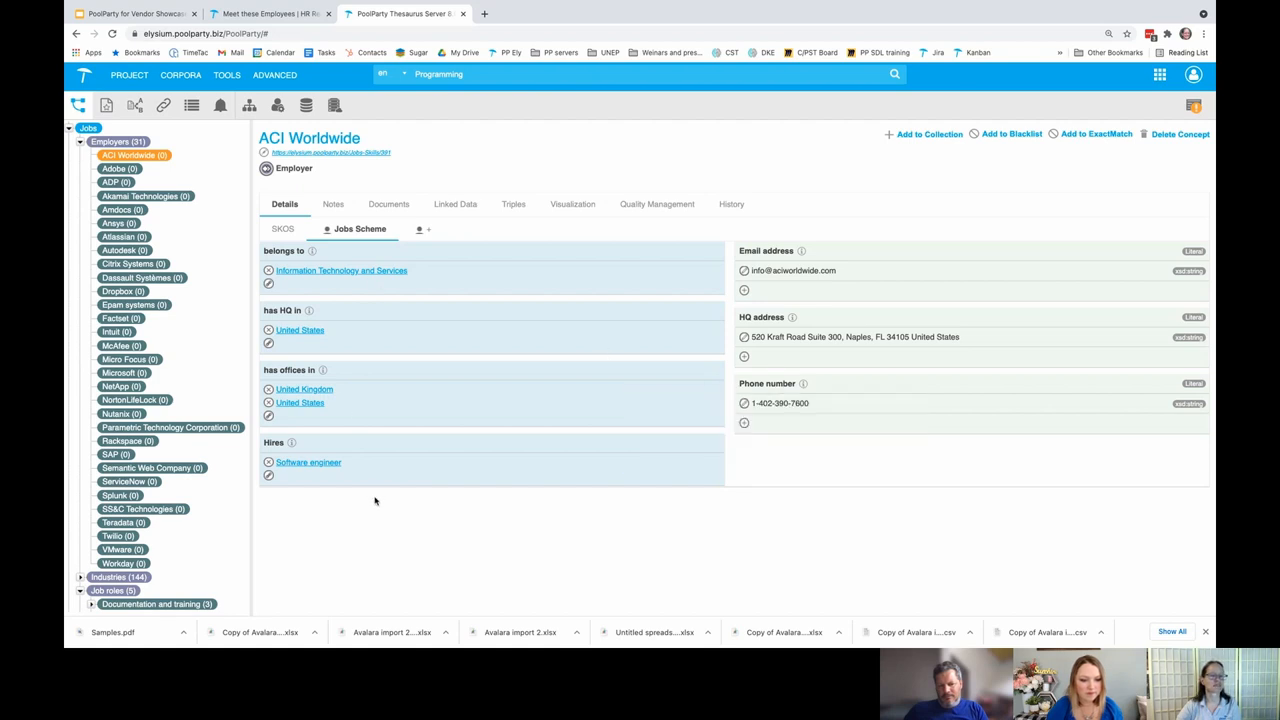
{"action": "scroll", "scroll_direction": "down", "scroll_amount": 3}
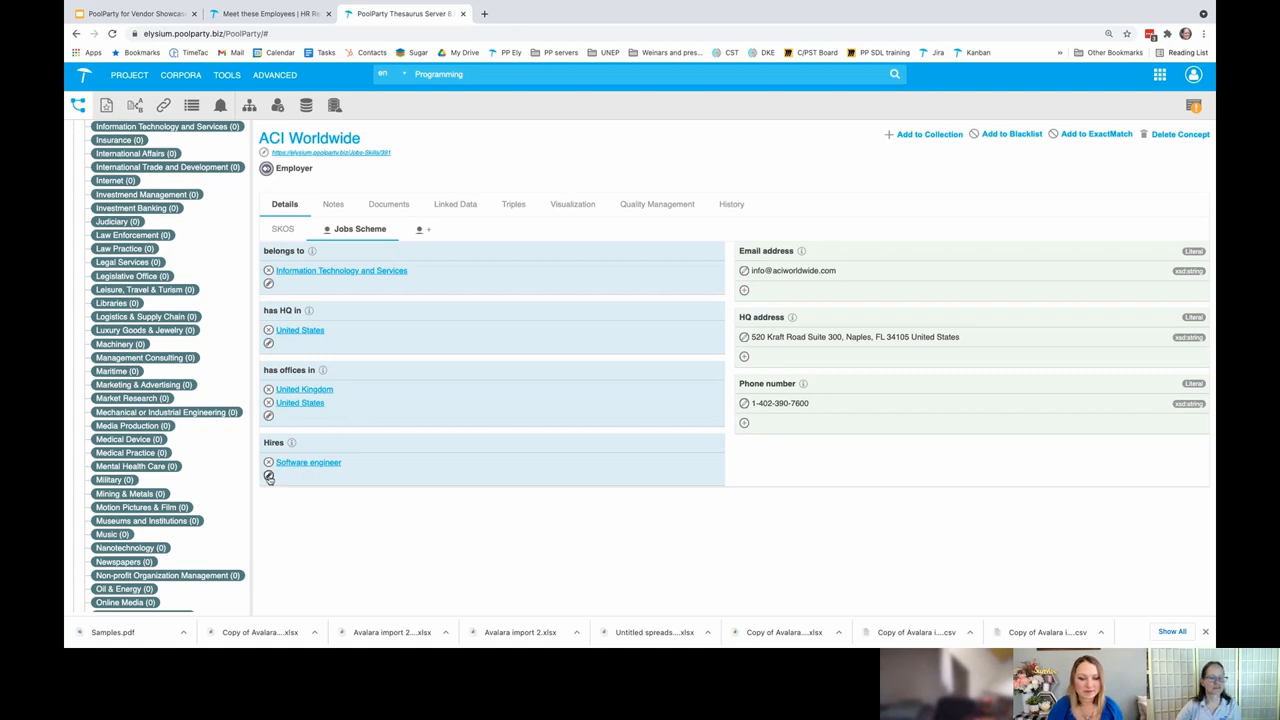
{"action": "left_click", "coordinate": [268, 476]}
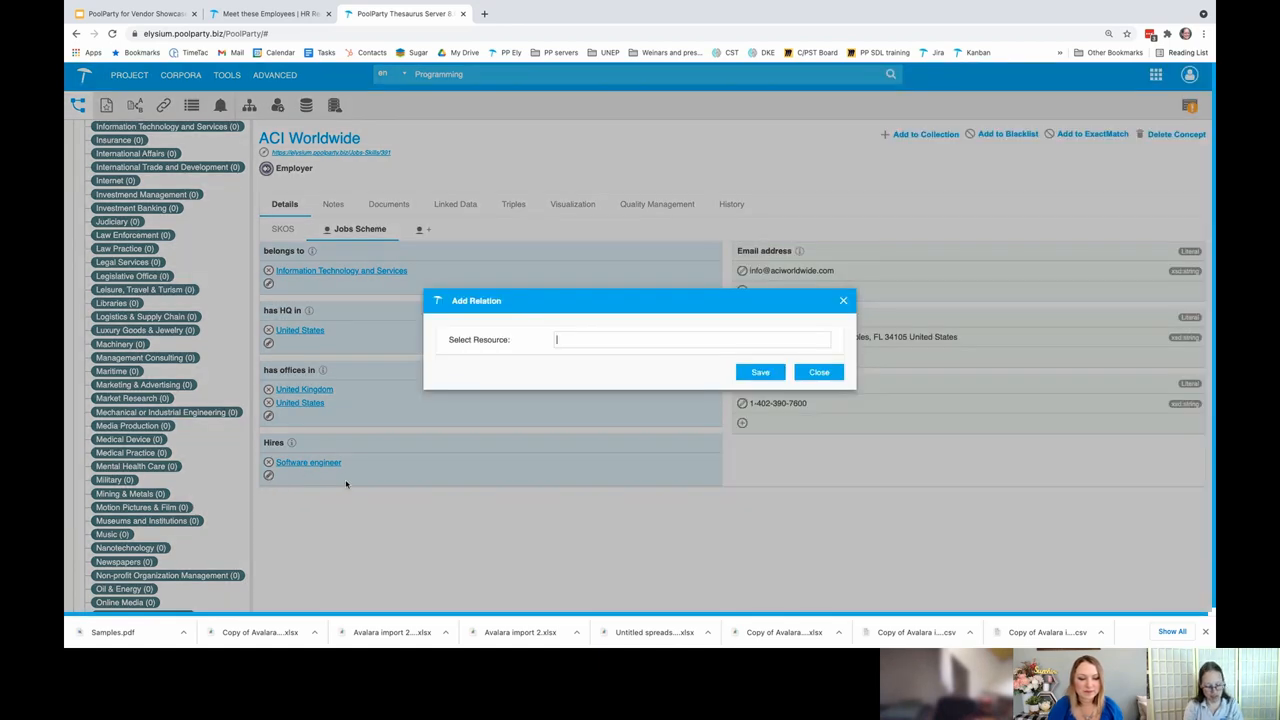
{"action": "type", "text": "spf"}
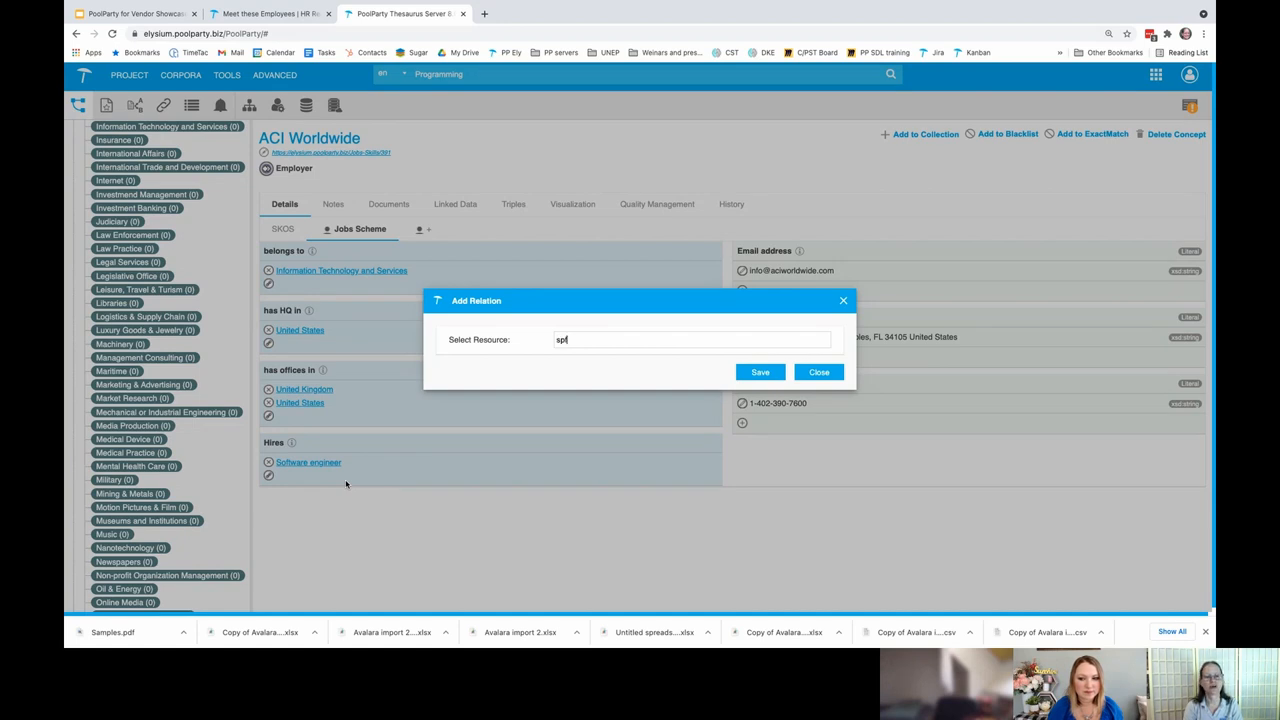
{"action": "type", "text": "soft"}
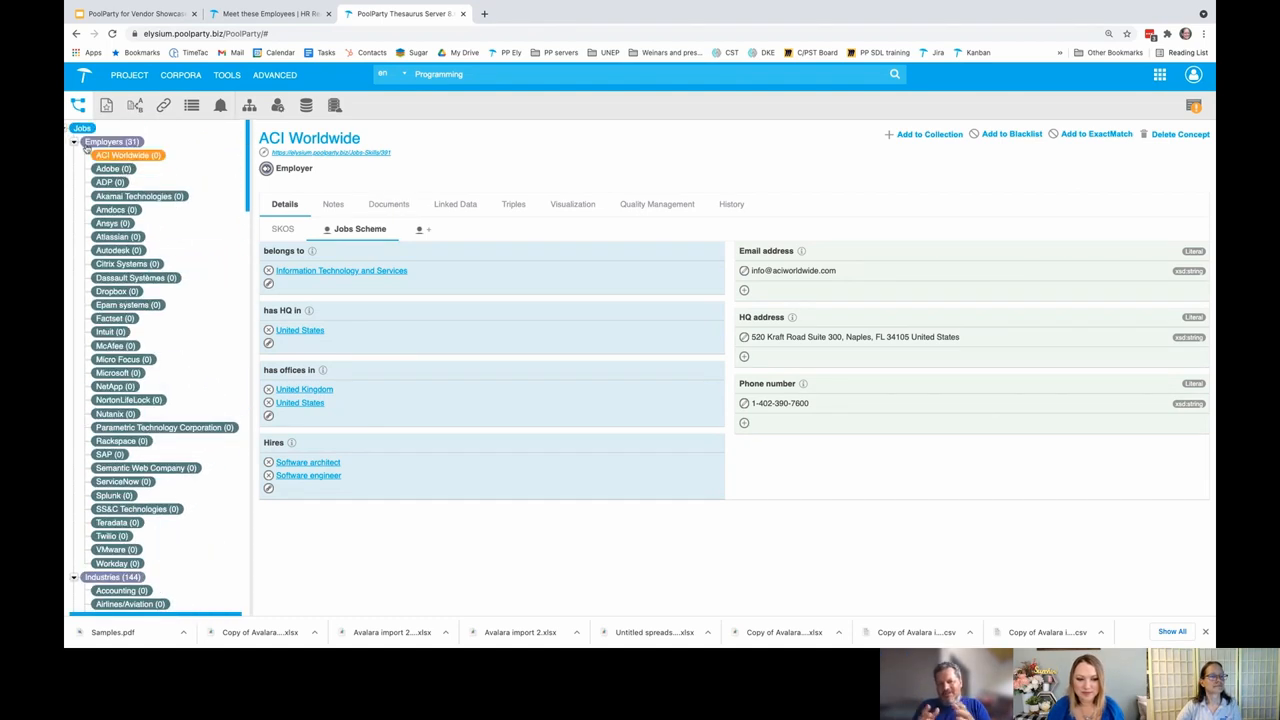
Show the SKOS ontology's classes, Concept and Concept Scheme, with their domains and ranges.
{"action": "left_click", "coordinate": [76, 140]}
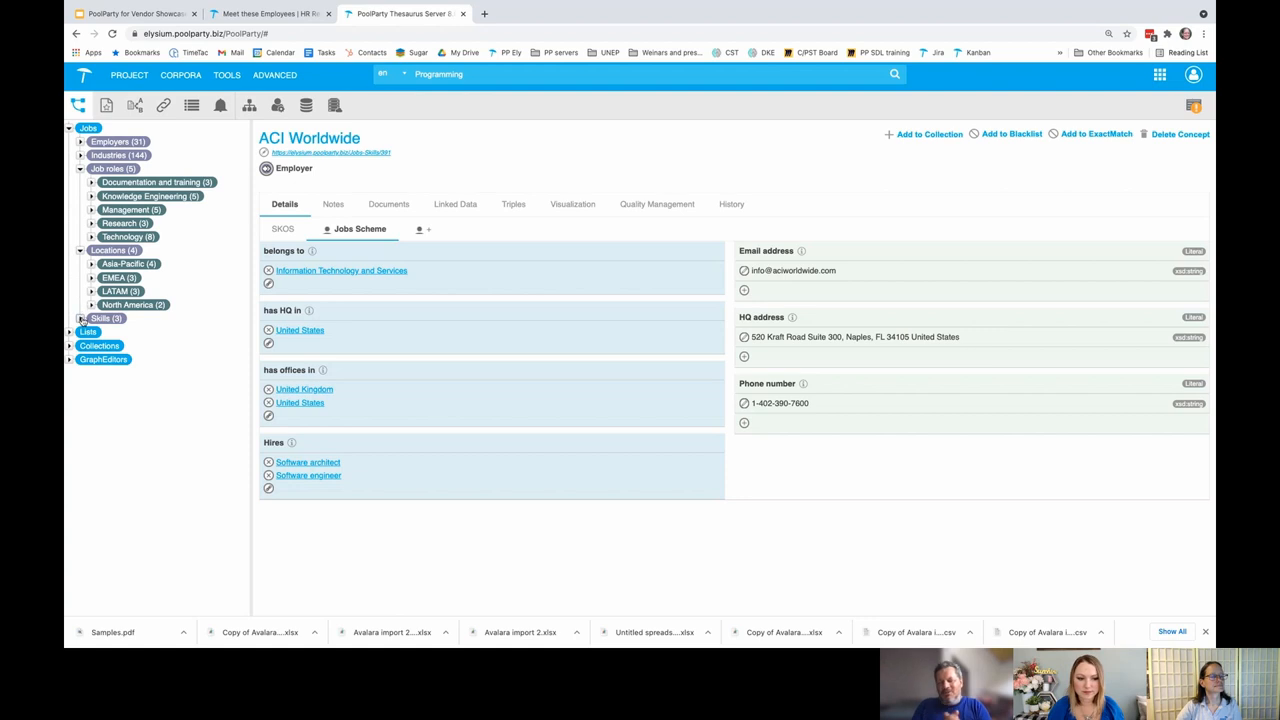
{"action": "left_click", "coordinate": [248, 104]}
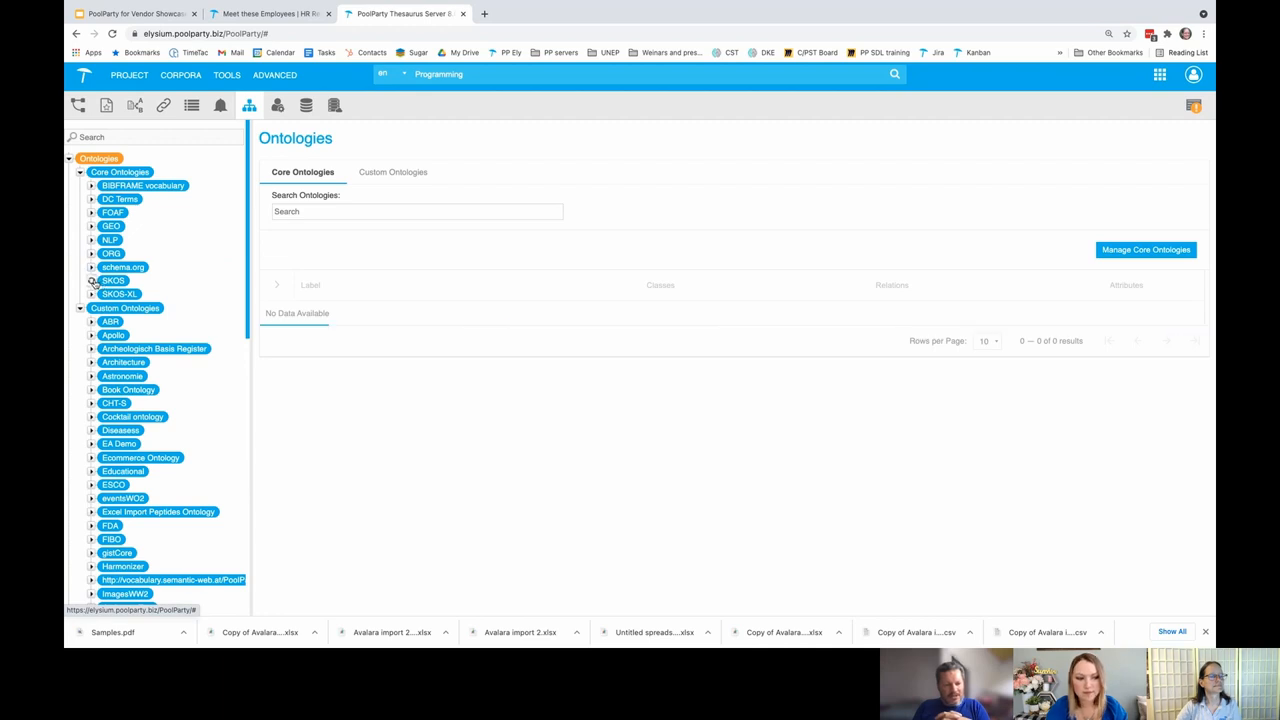
{"action": "left_click", "coordinate": [84, 280]}
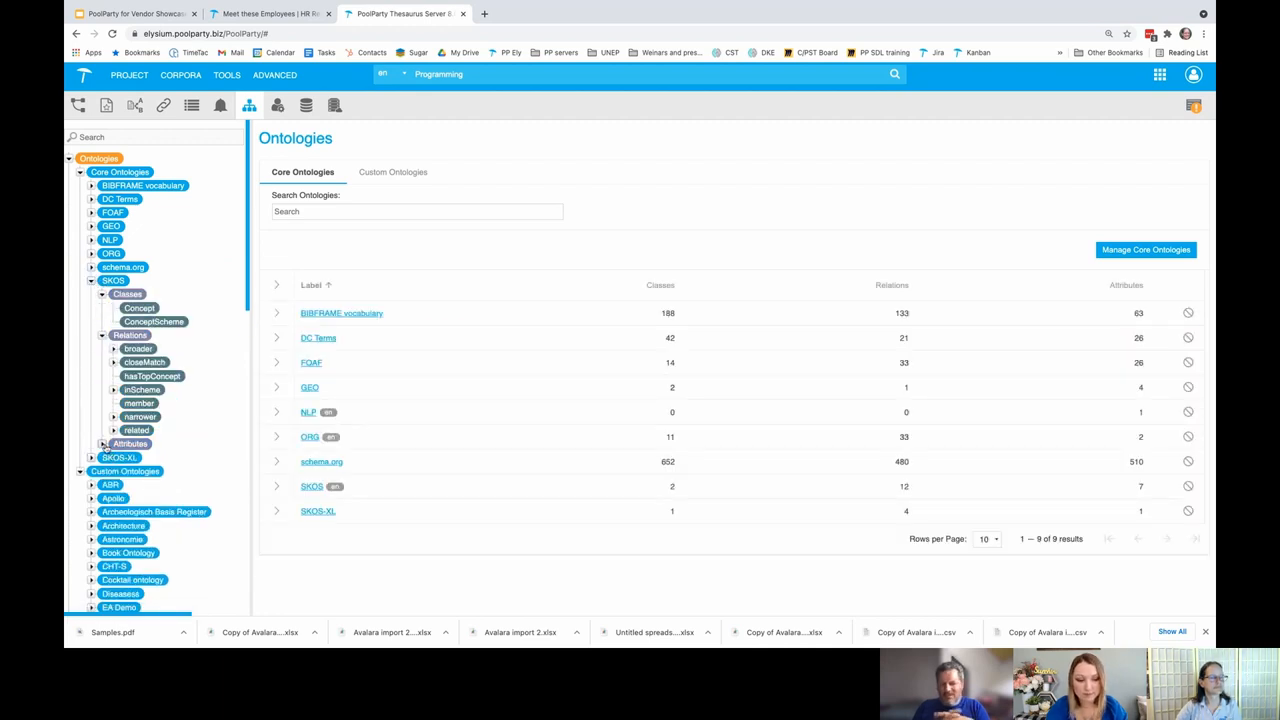
{"action": "left_click", "coordinate": [104, 444]}
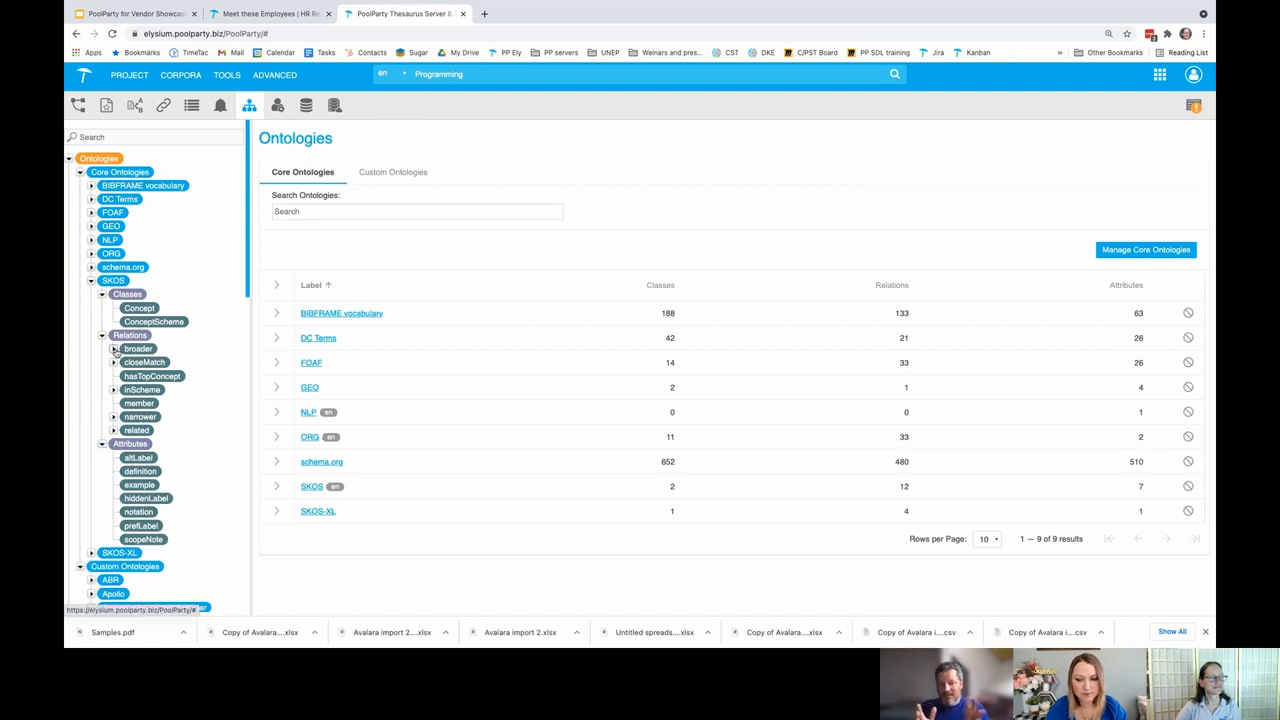
{"action": "left_click", "coordinate": [112, 348]}
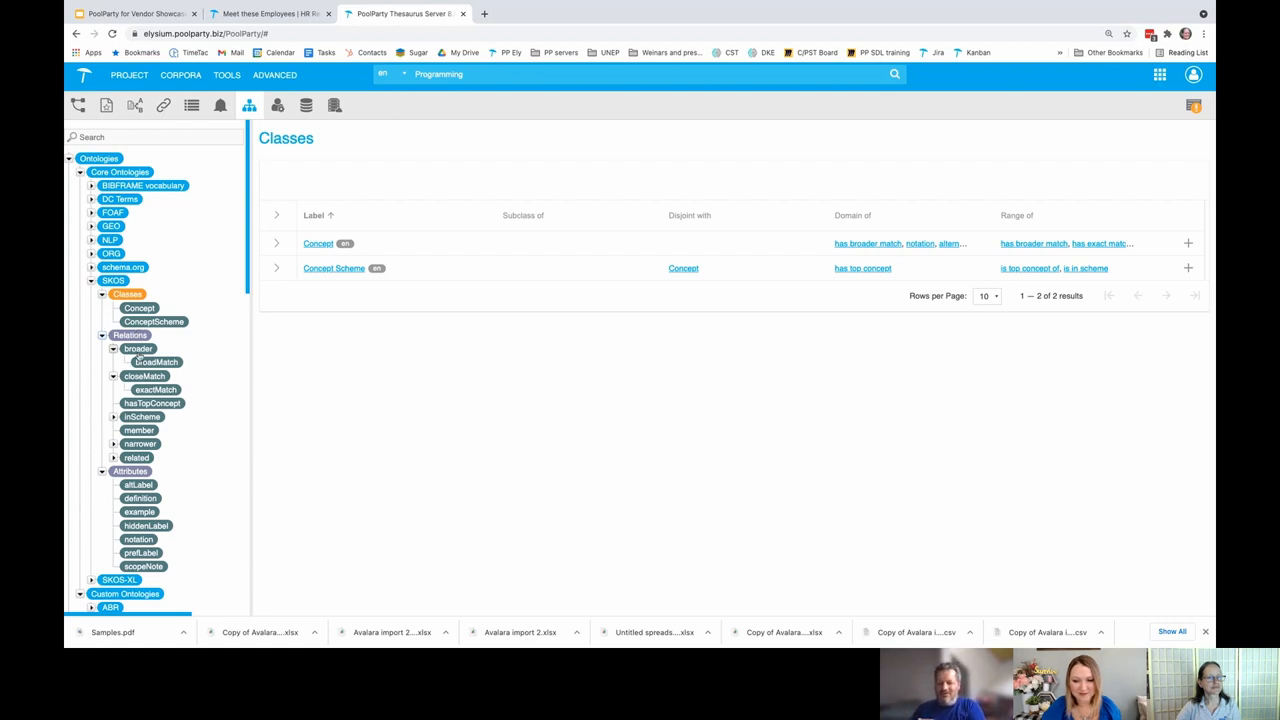
View the SKOS broader relation, then return to ACI Worldwide's SKOS details in the thesaurus tree.
{"action": "left_click", "coordinate": [134, 348]}
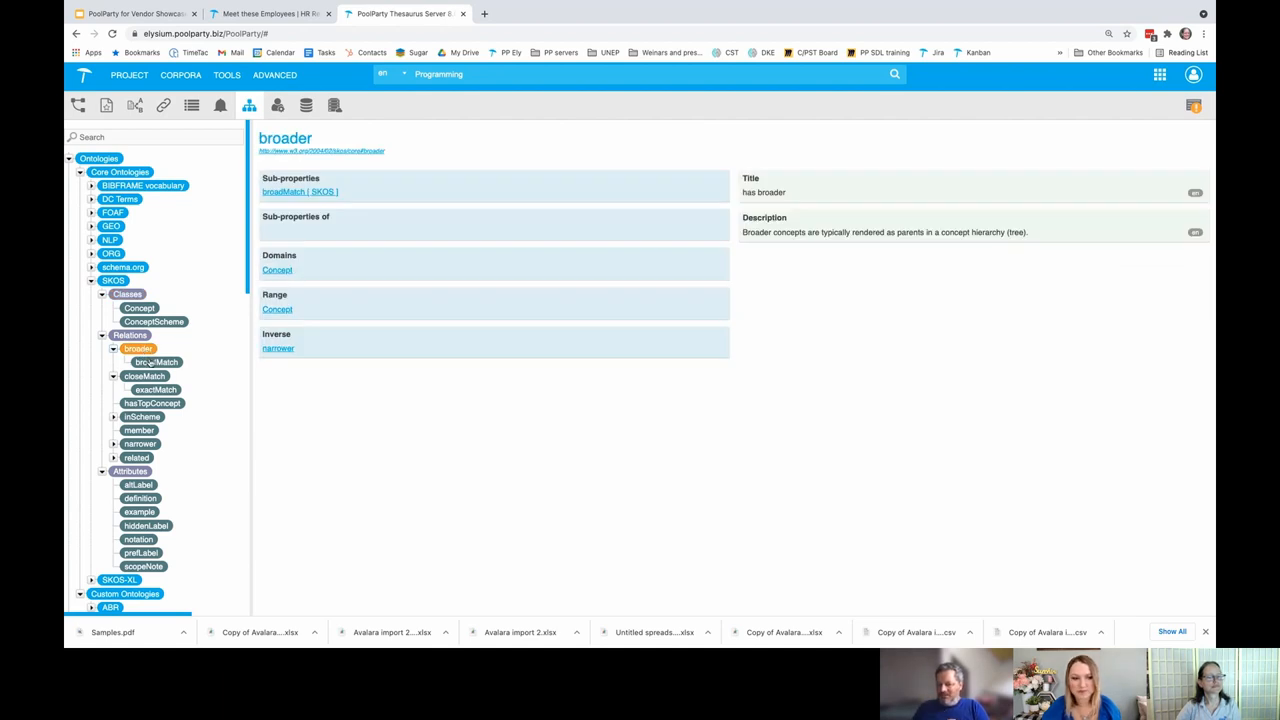
{"action": "left_click", "coordinate": [156, 362]}
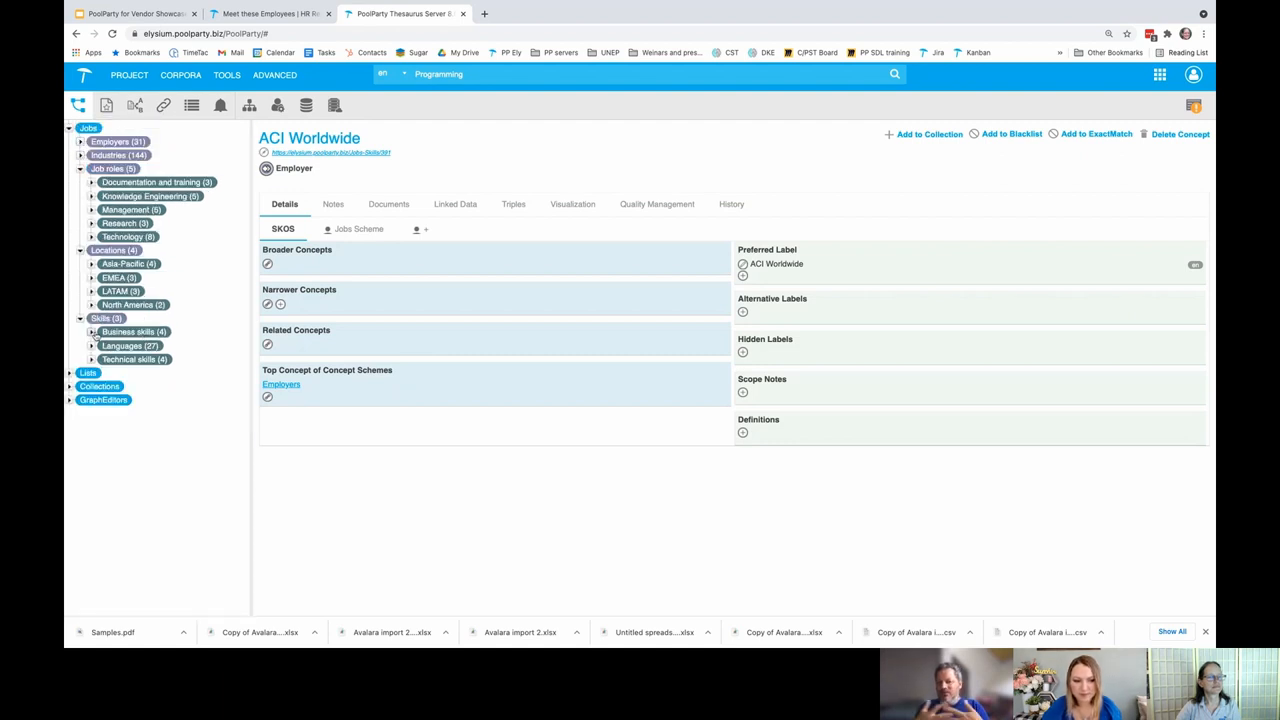
Browse the Managing people skill and its job relations under business skills.
{"action": "left_click", "coordinate": [94, 332]}
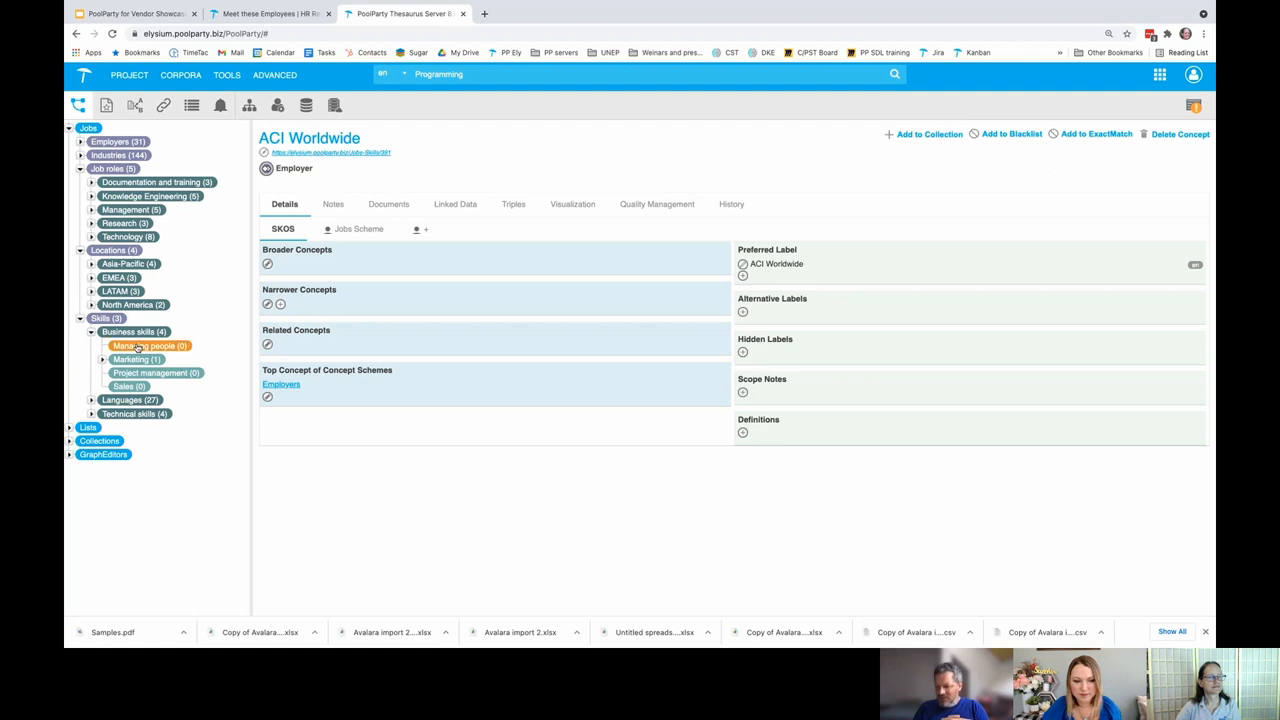
{"action": "left_click", "coordinate": [144, 344]}
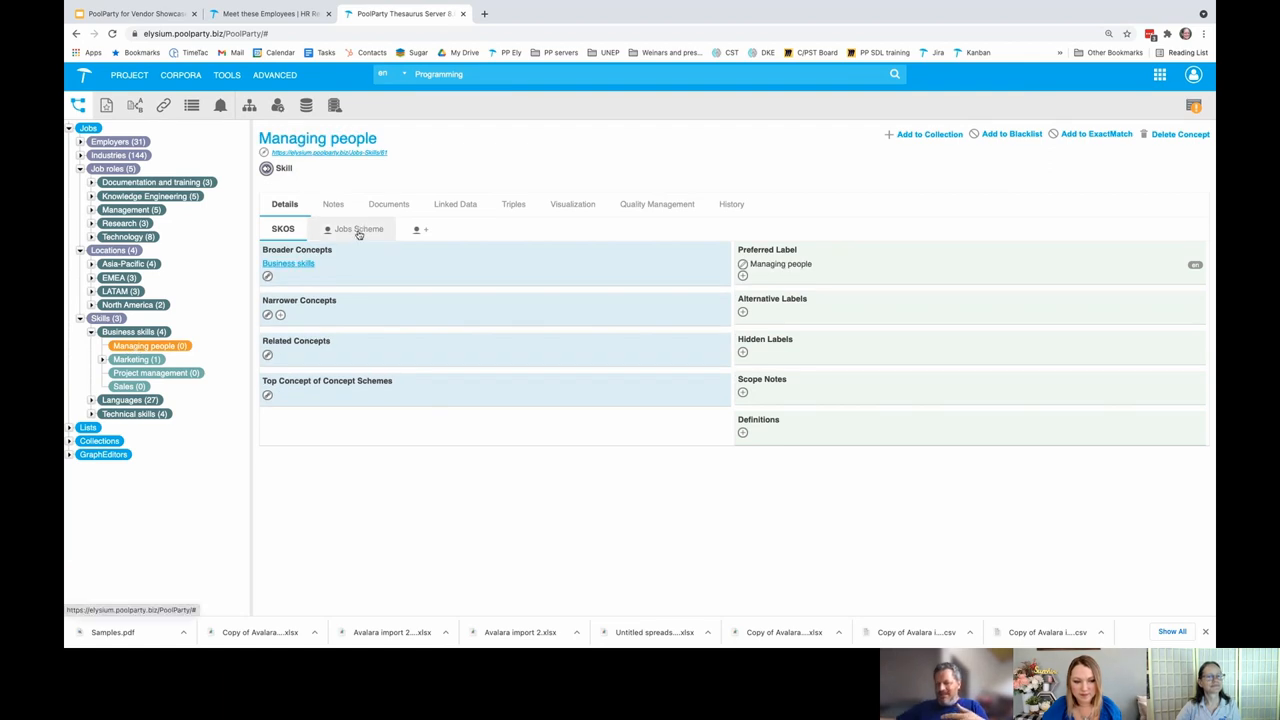
{"action": "left_click", "coordinate": [358, 228]}
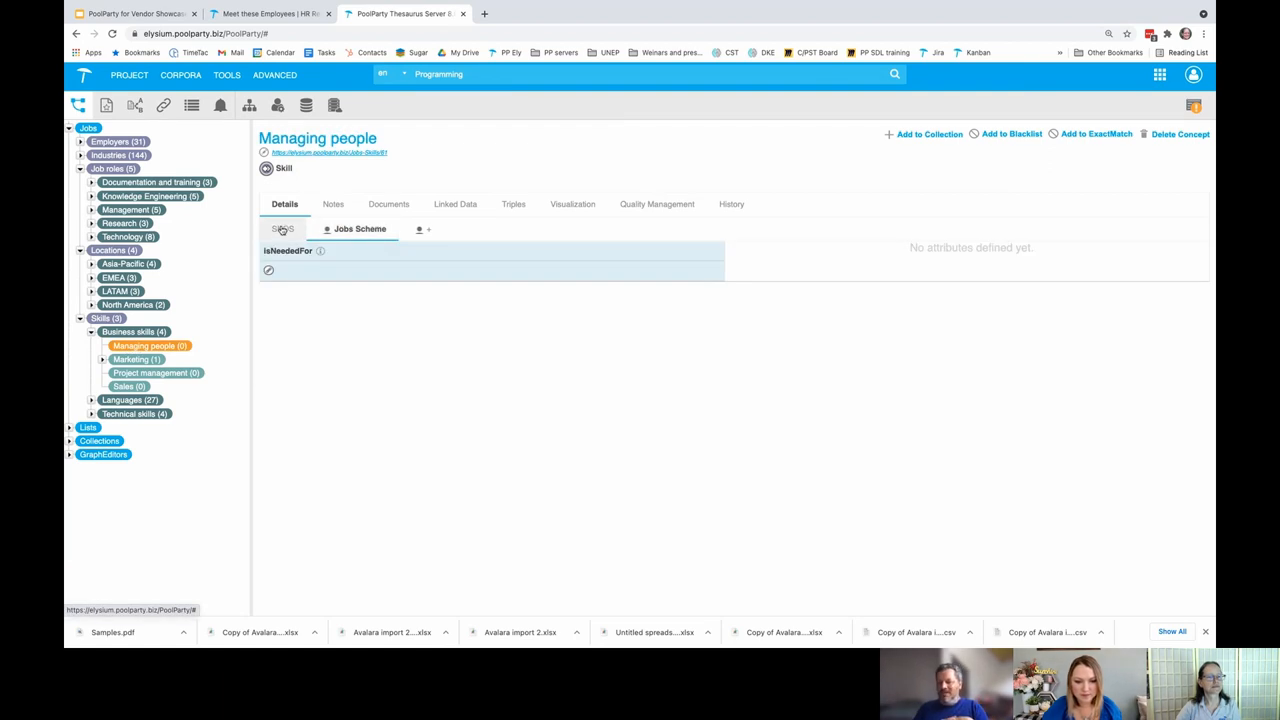
{"action": "left_click", "coordinate": [282, 228]}
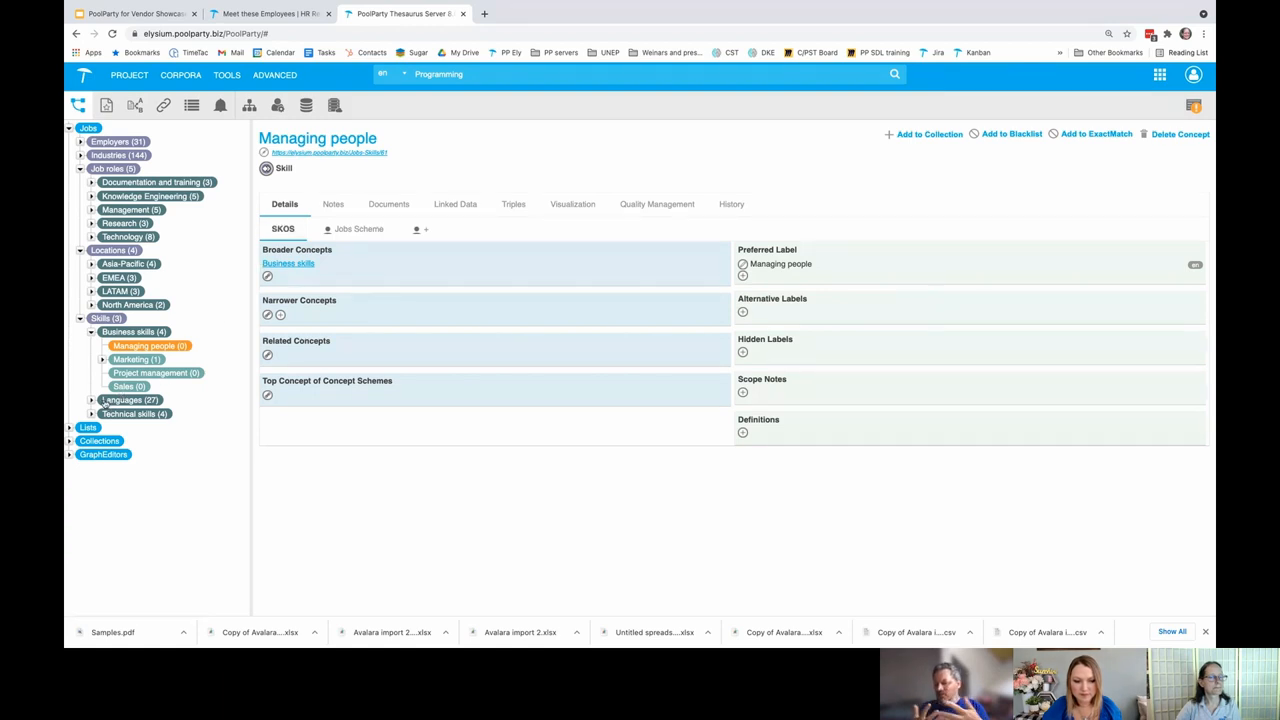
Browse Programming, the Software engineer job role's hiring relations, then the Project Linking tree of NAICS categories.
{"action": "left_click", "coordinate": [92, 412]}
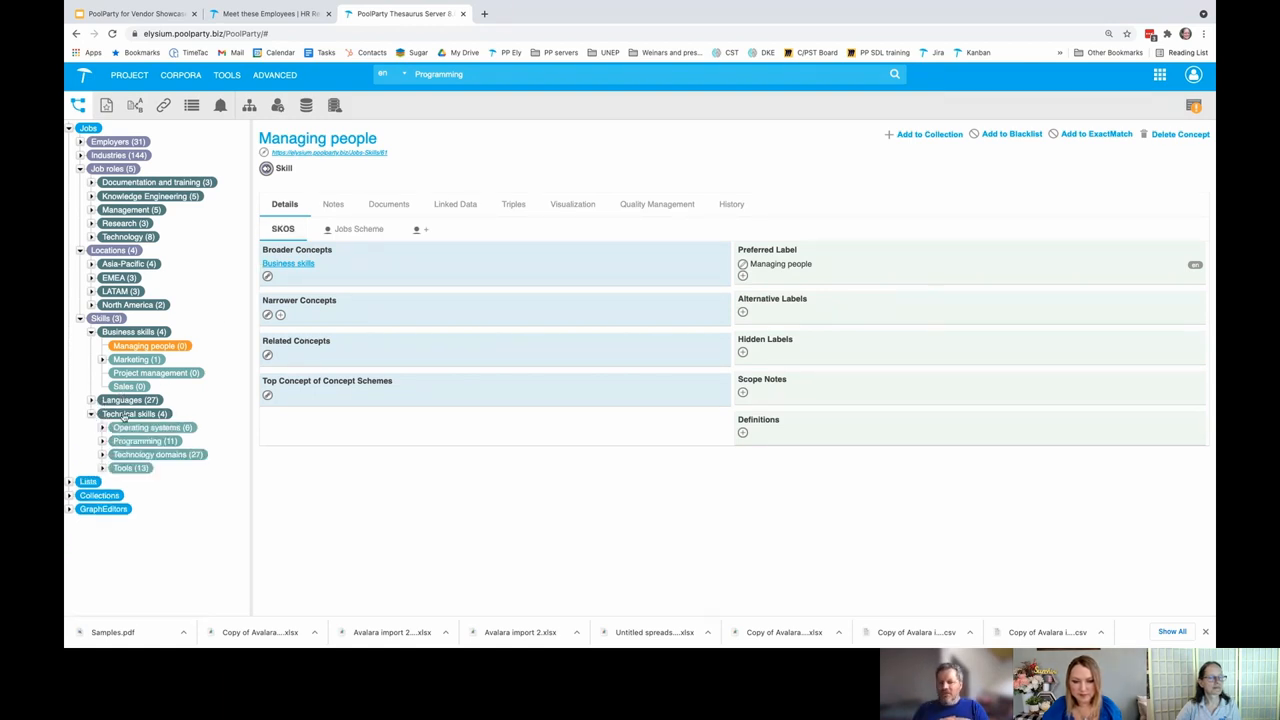
{"action": "left_click", "coordinate": [144, 442]}
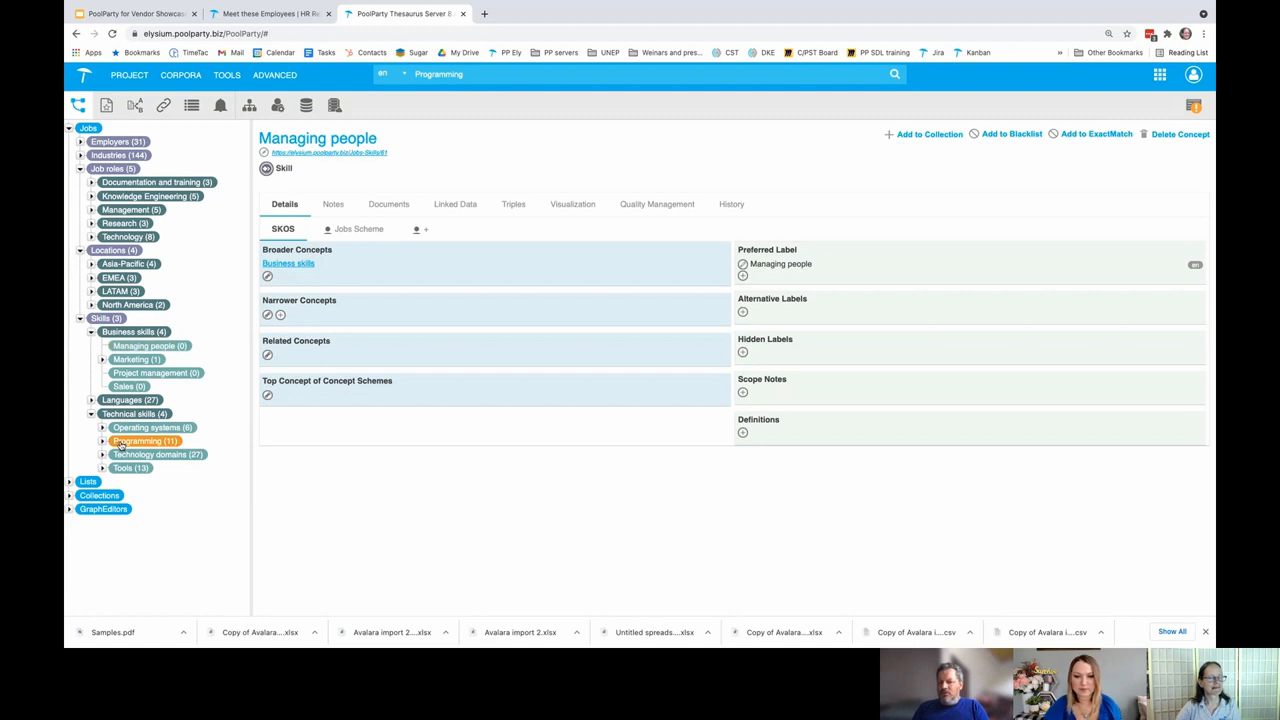
{"action": "left_click", "coordinate": [136, 442]}
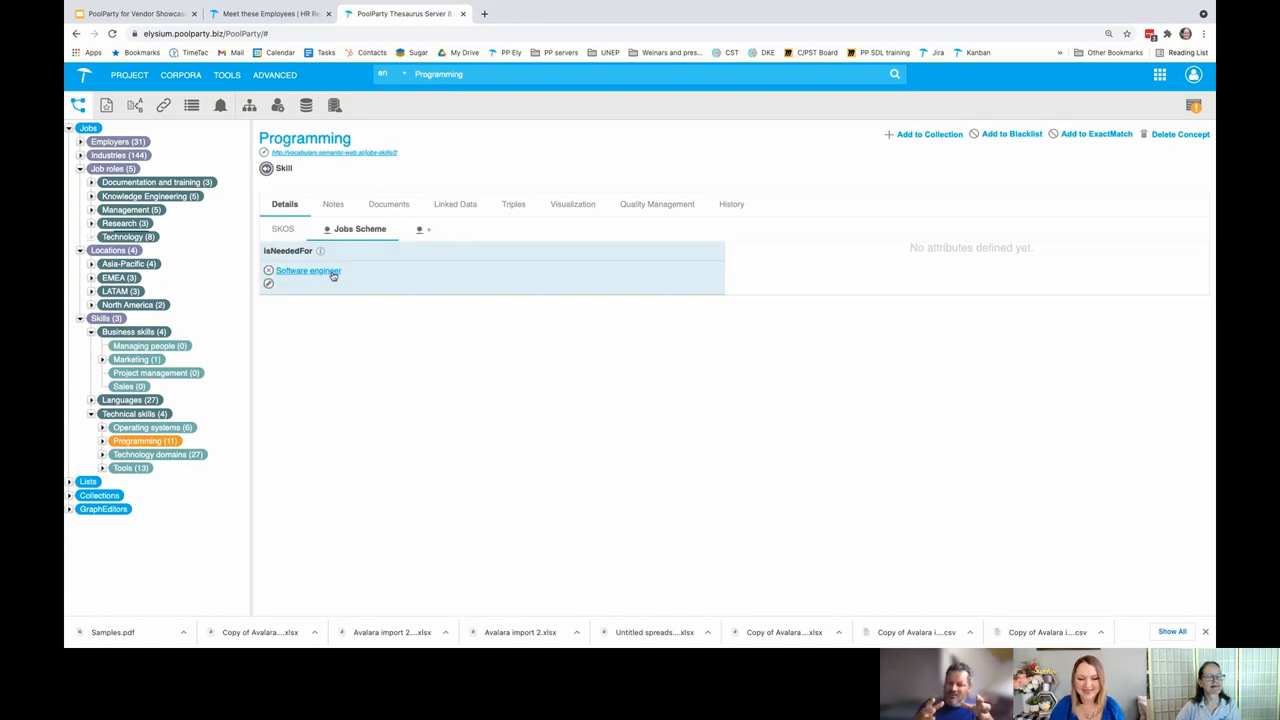
{"action": "left_click", "coordinate": [308, 270]}
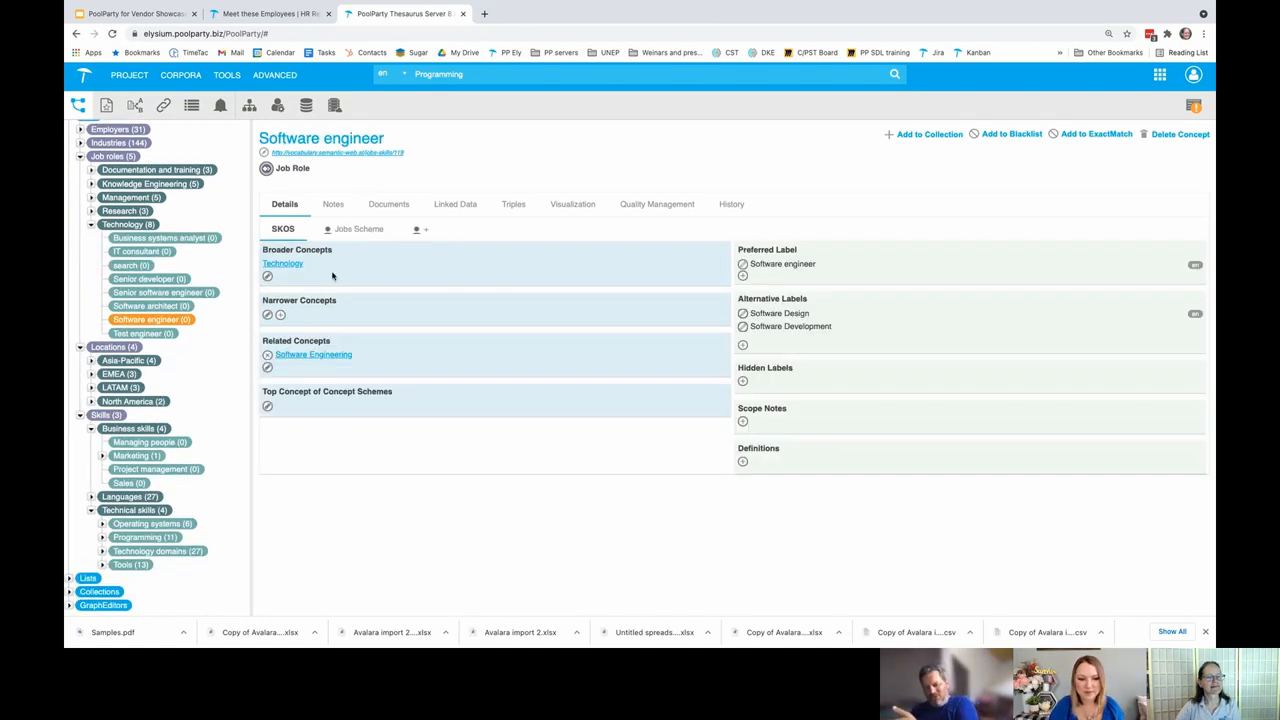
{"action": "left_click", "coordinate": [358, 228]}
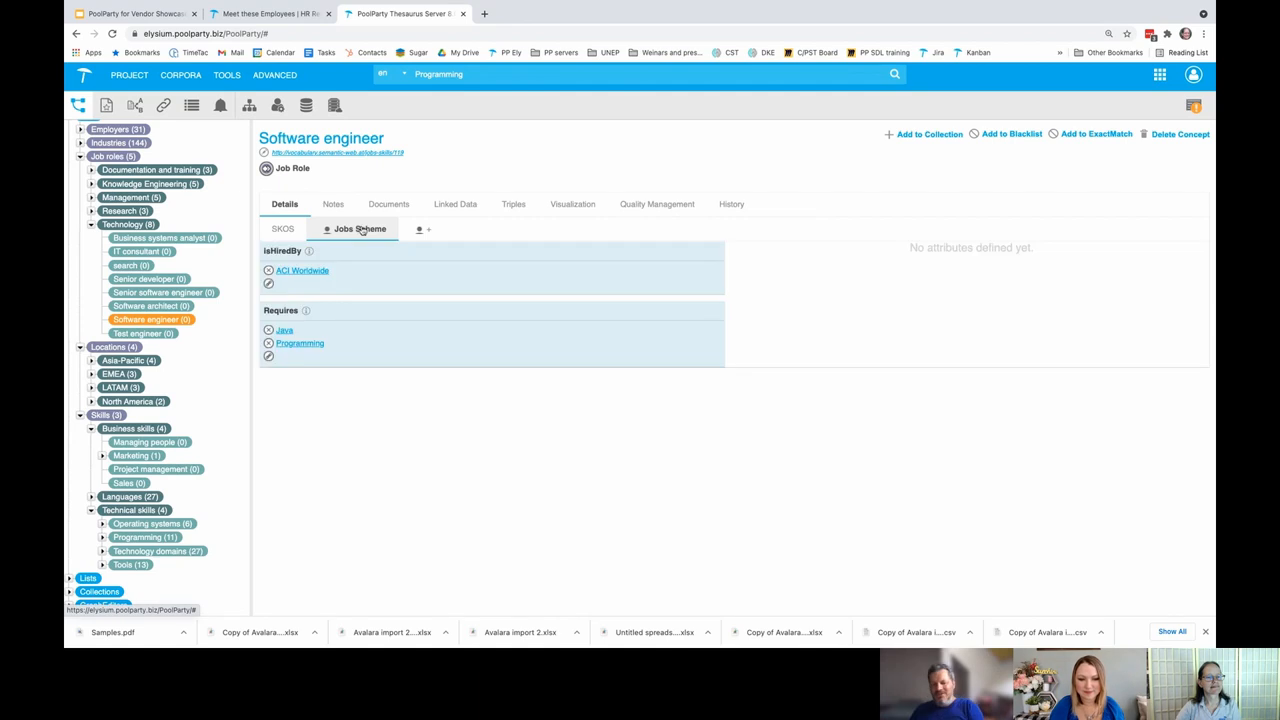
{"action": "mouse_move", "coordinate": [360, 228]}
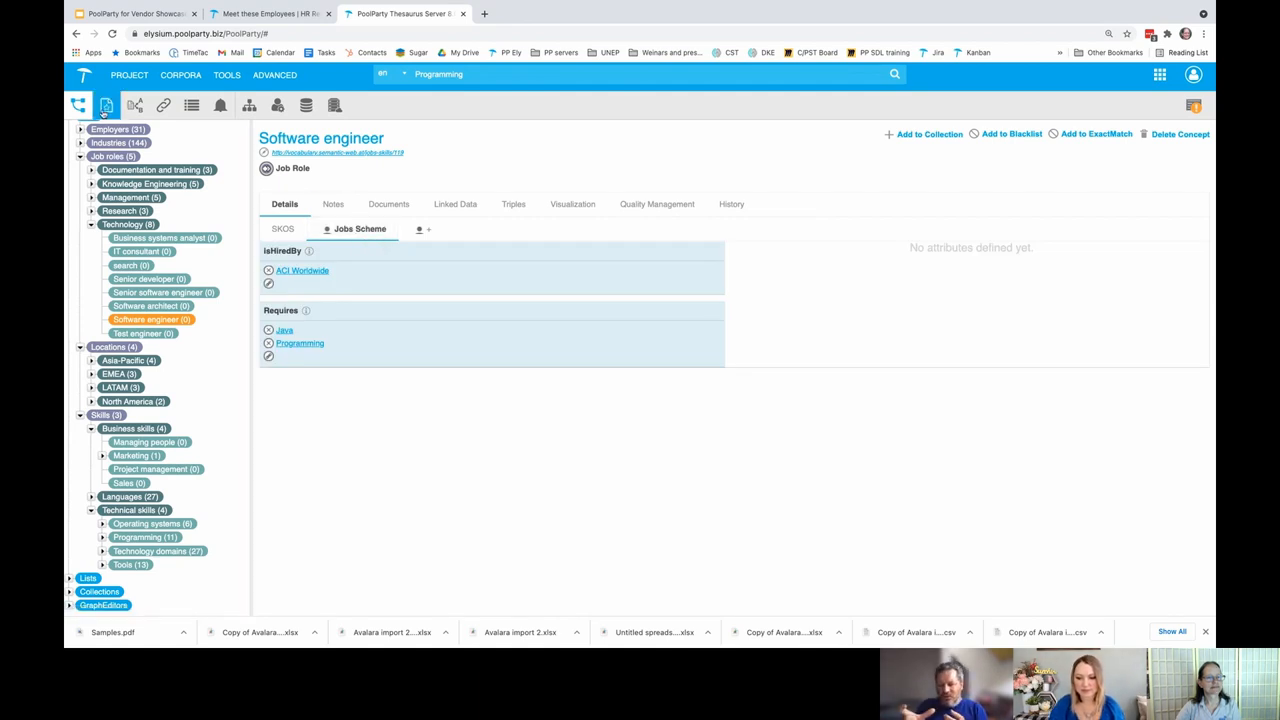
{"action": "mouse_move", "coordinate": [82, 104]}
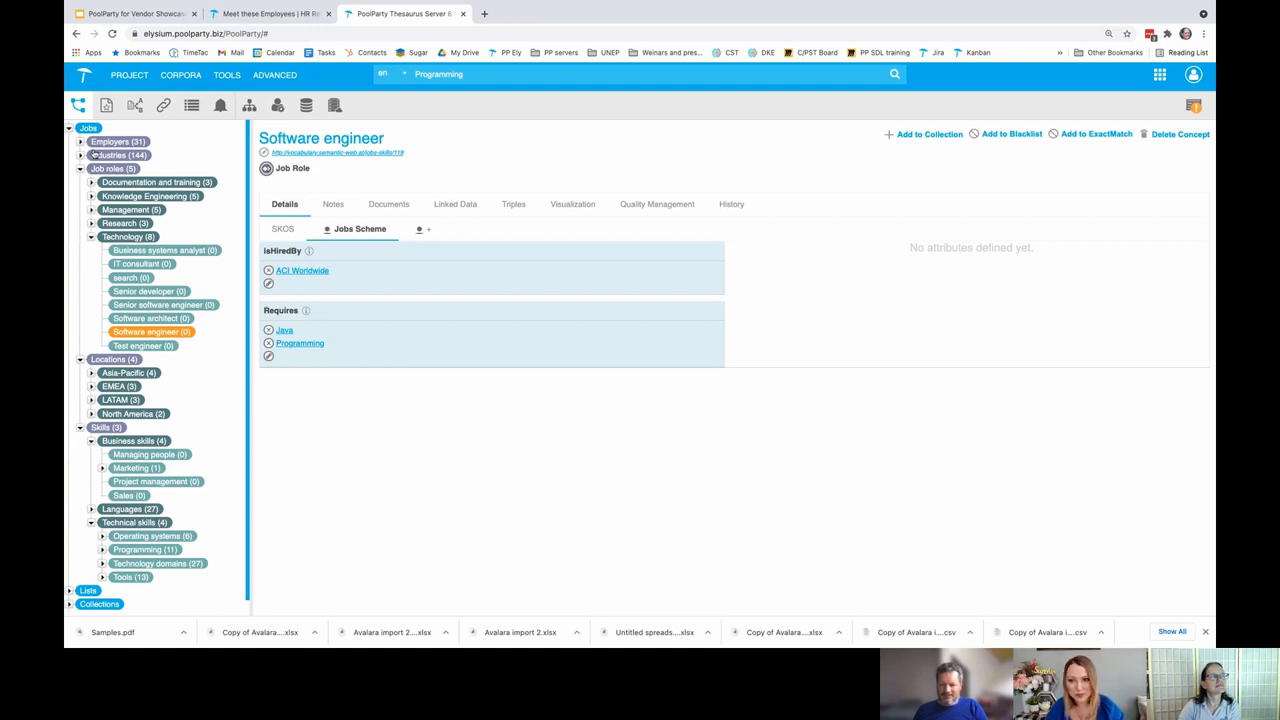
{"action": "left_click", "coordinate": [164, 106]}
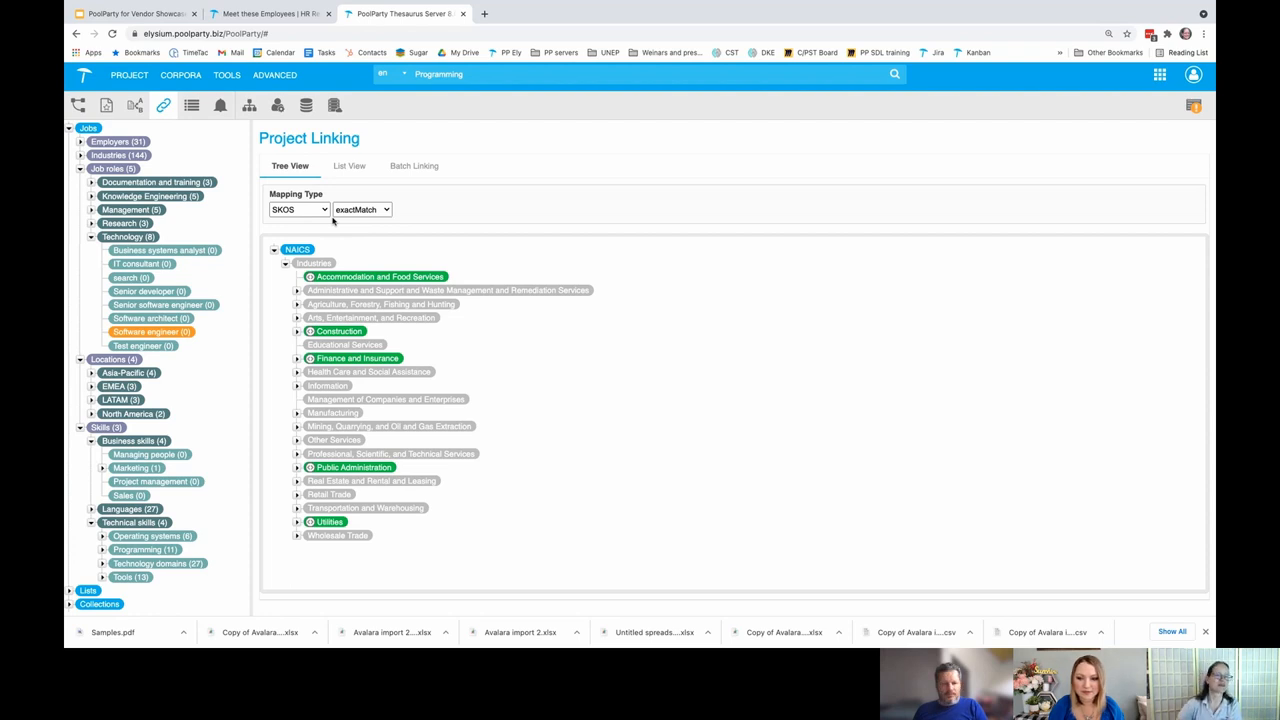
List the Job skills corpus's extracted concepts with frequency, relevance and broader concepts.
{"action": "left_click", "coordinate": [414, 164]}
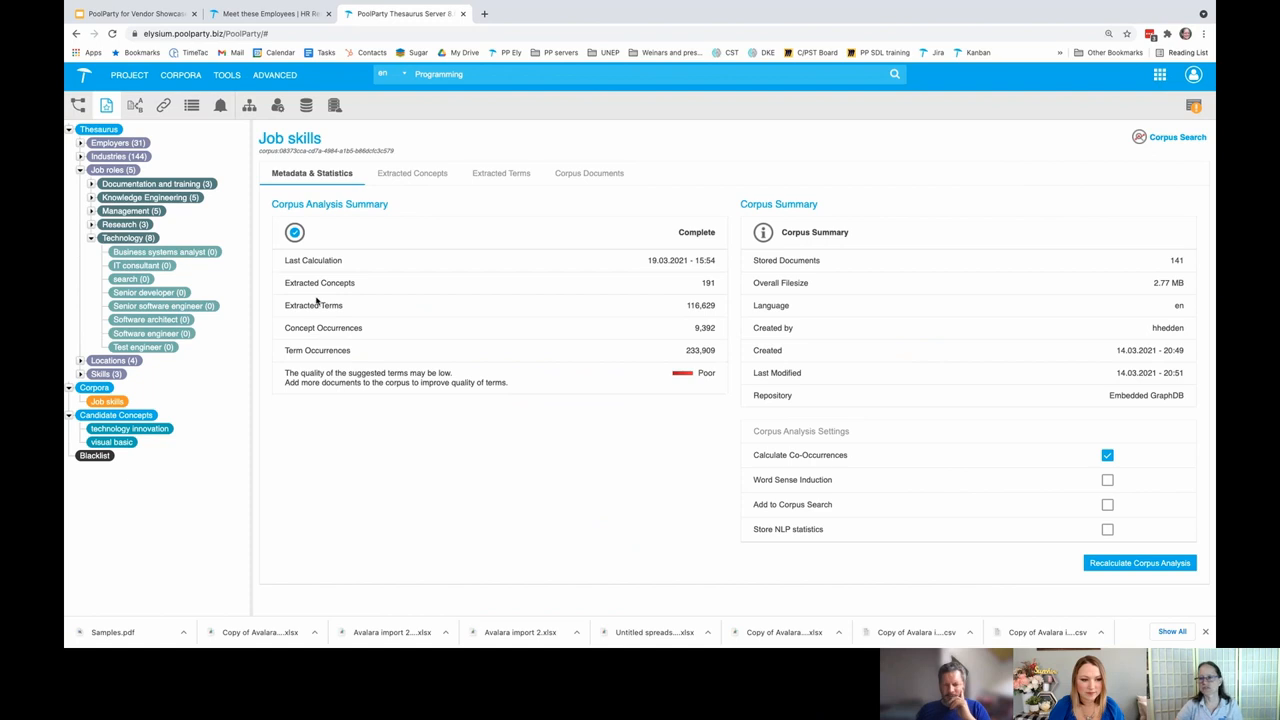
{"action": "mouse_move", "coordinate": [692, 396]}
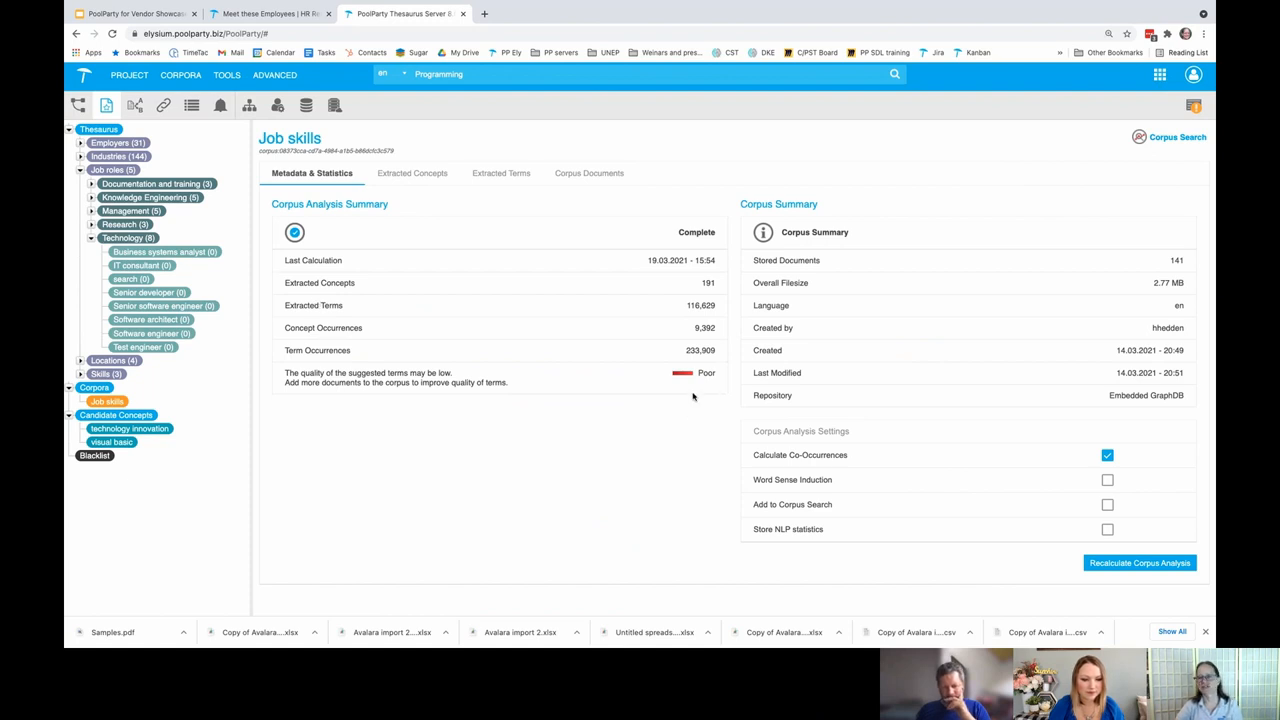
{"action": "mouse_move", "coordinate": [820, 318]}
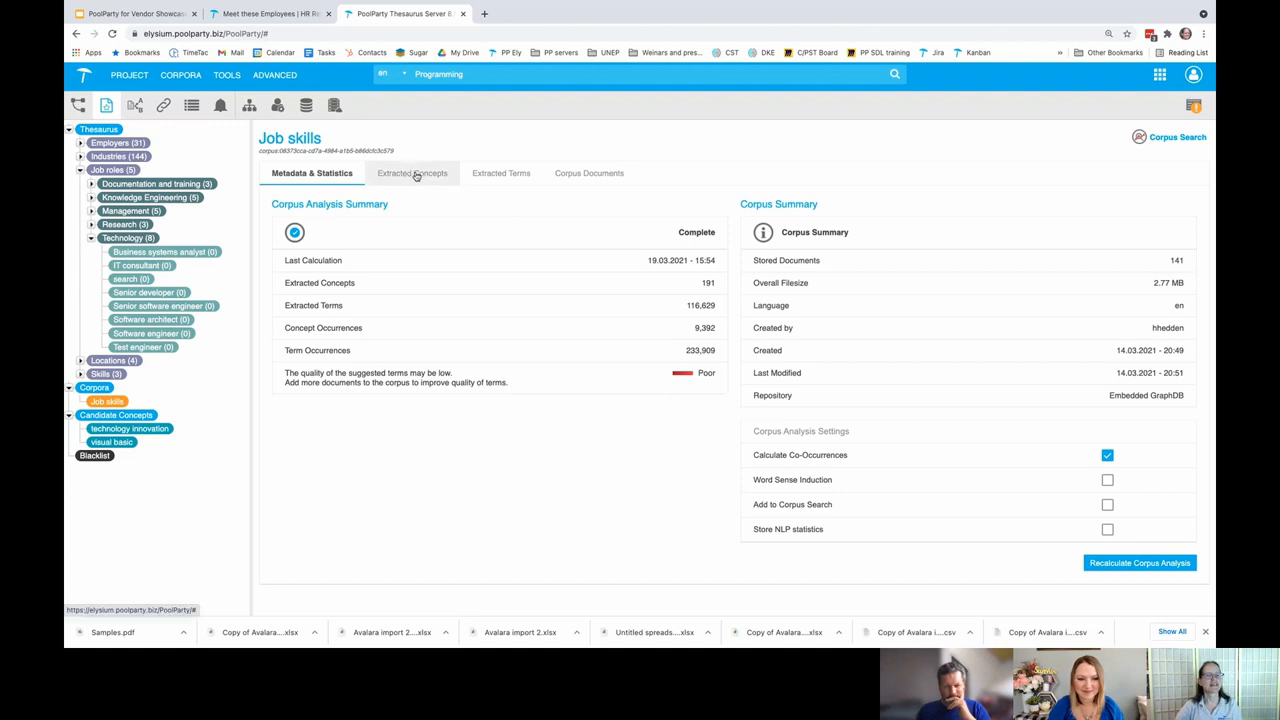
{"action": "left_click", "coordinate": [410, 172]}
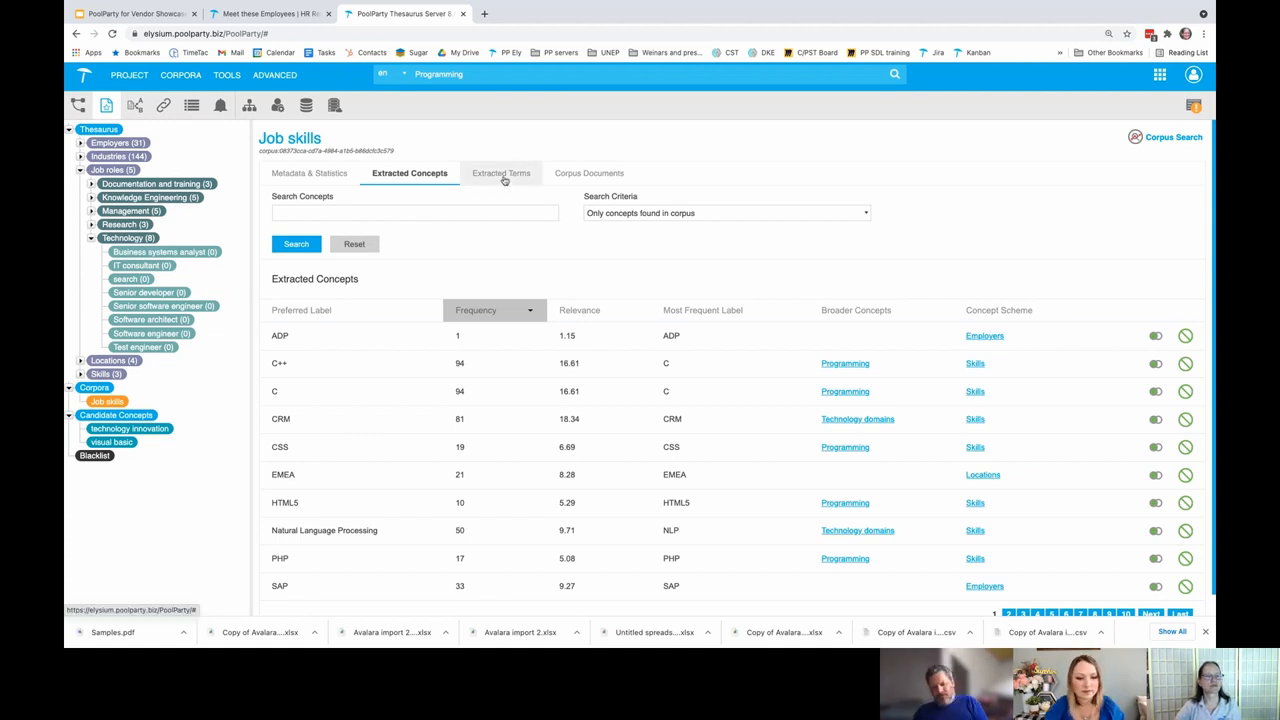
List the corpus's extracted terms and view the sample sentences where ERIC appears.
{"action": "left_click", "coordinate": [502, 172]}
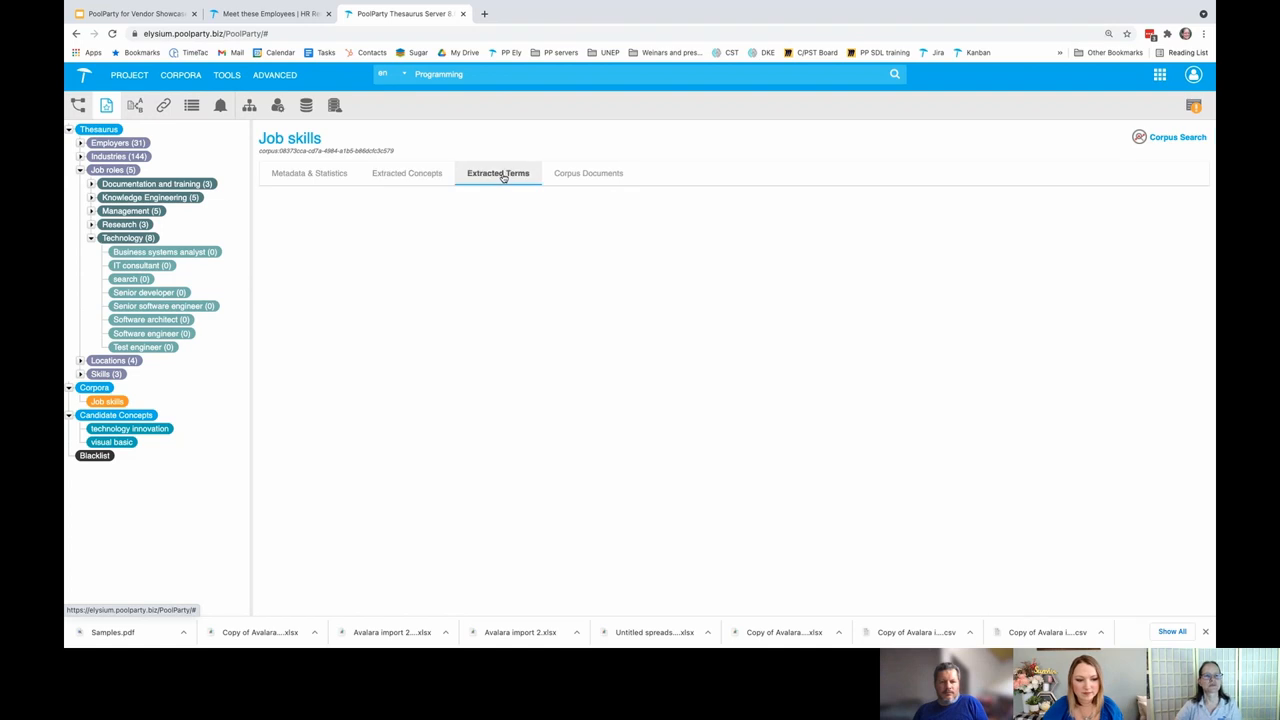
{"action": "left_click", "coordinate": [498, 172]}
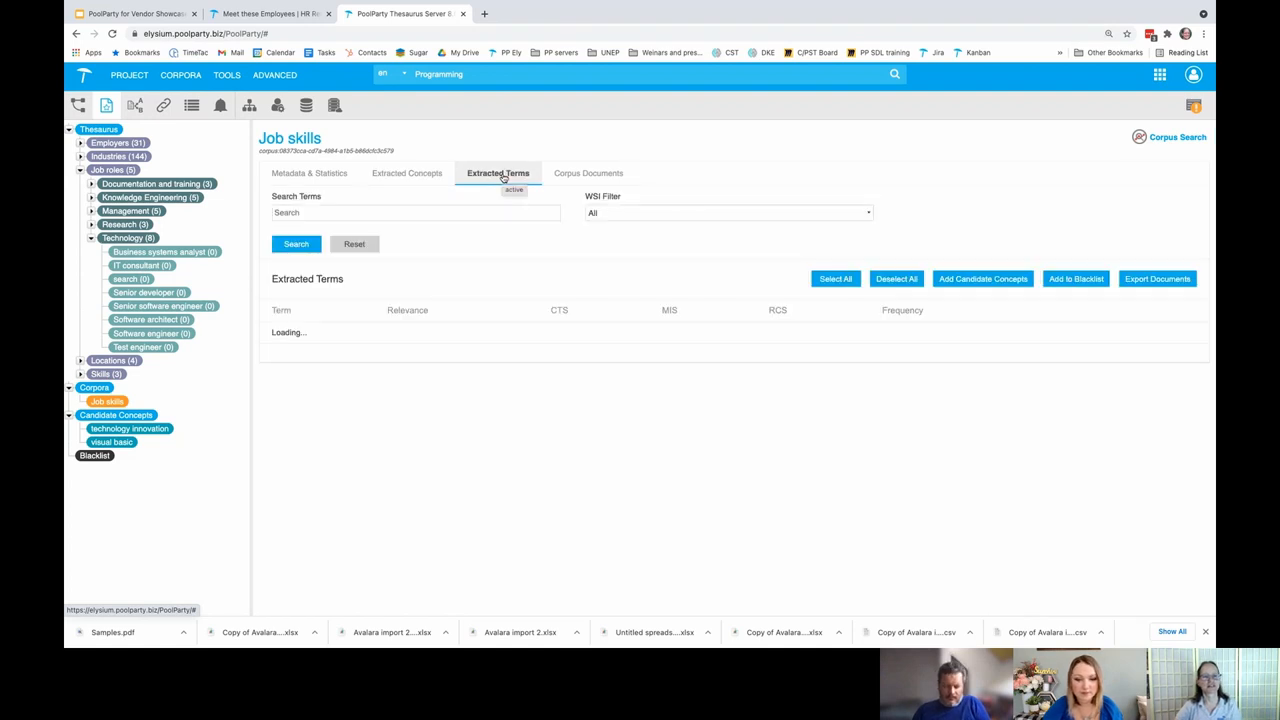
{"action": "mouse_move", "coordinate": [680, 224]}
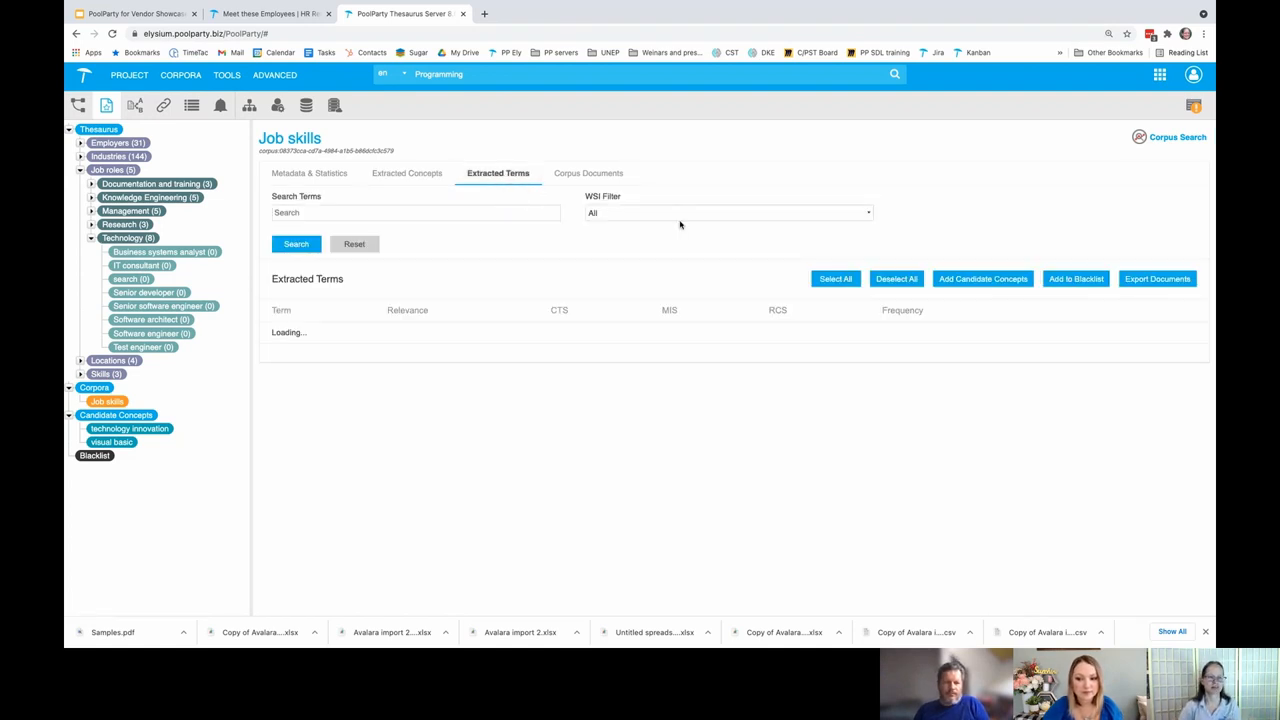
{"action": "left_click", "coordinate": [296, 244]}
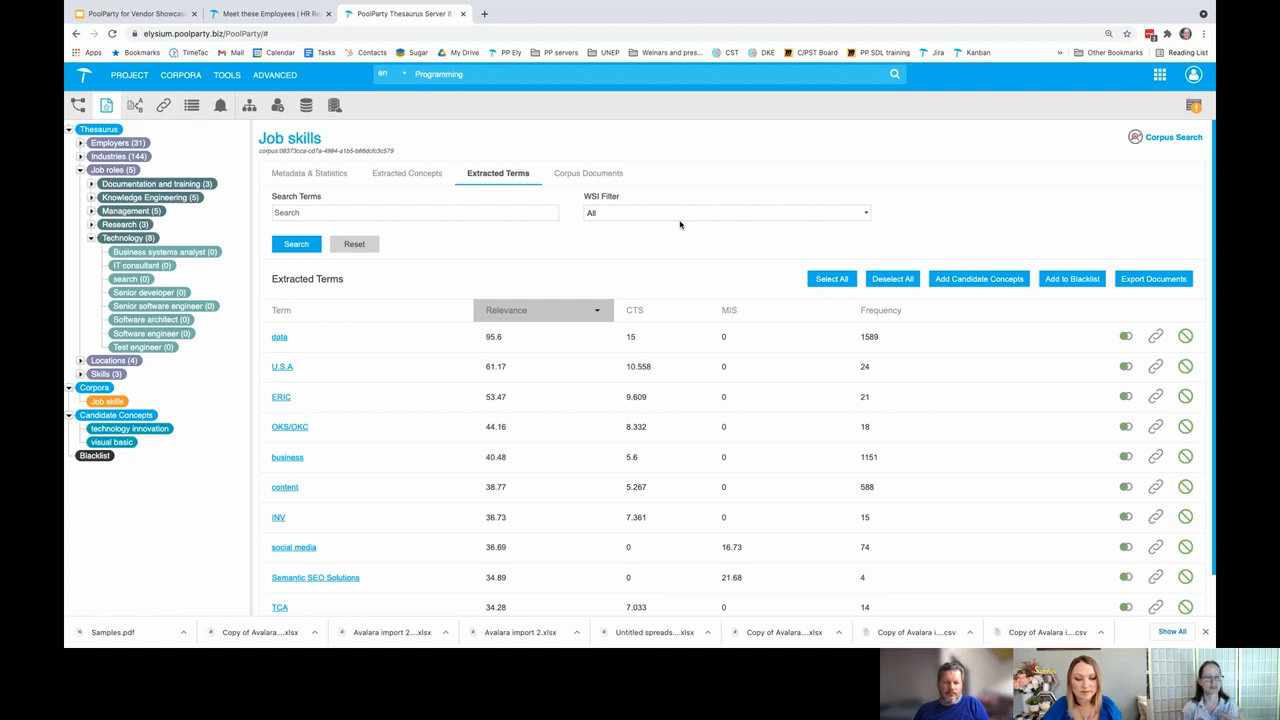
{"action": "mouse_move", "coordinate": [696, 216]}
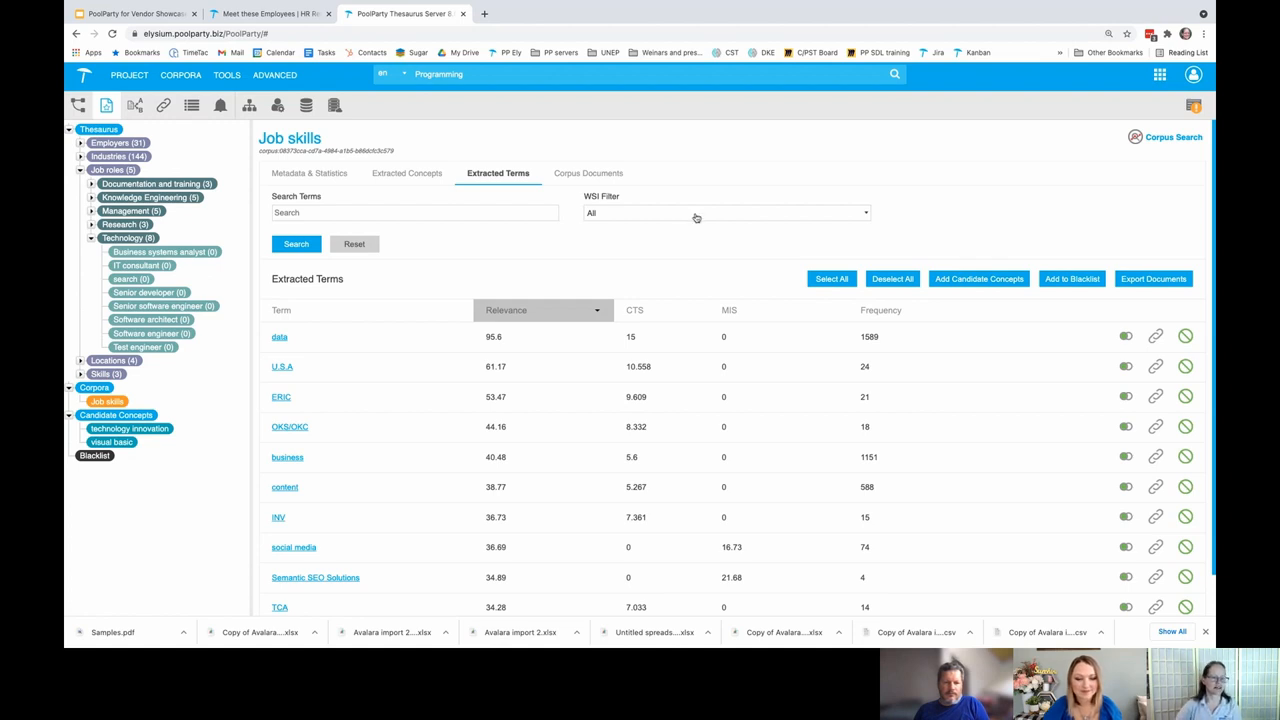
{"action": "mouse_move", "coordinate": [438, 428]}
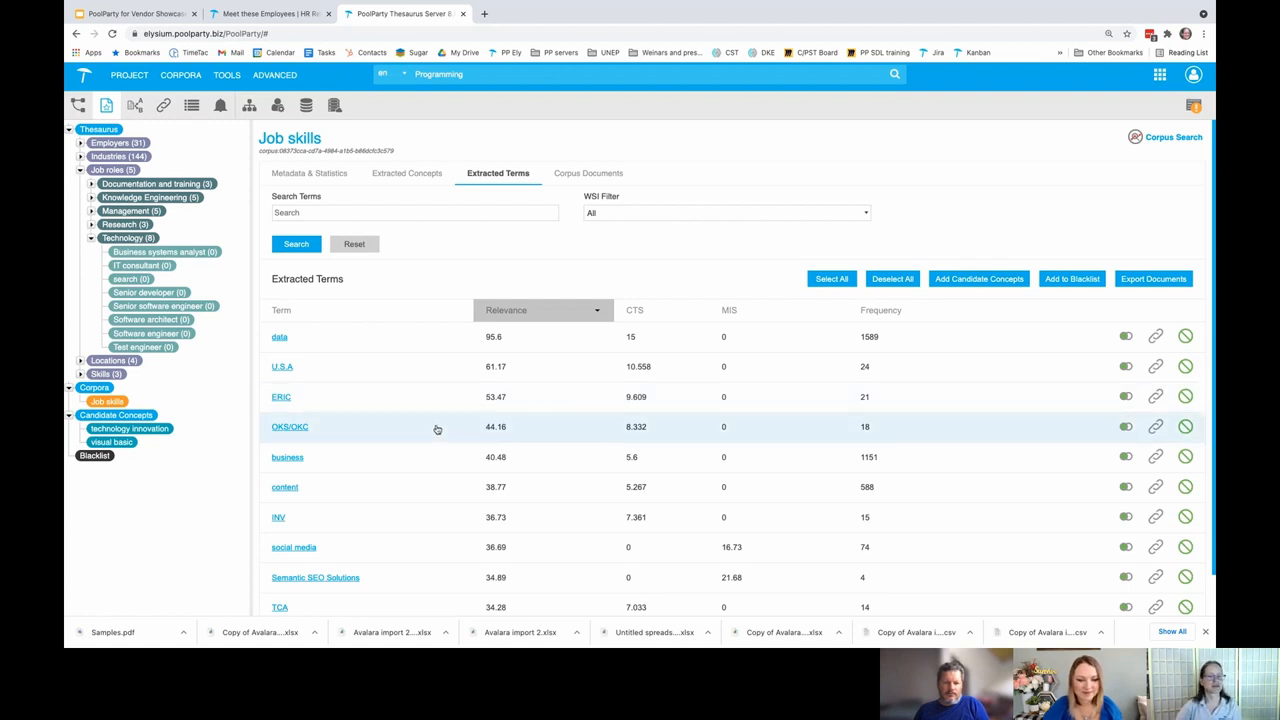
{"action": "left_click", "coordinate": [280, 396]}
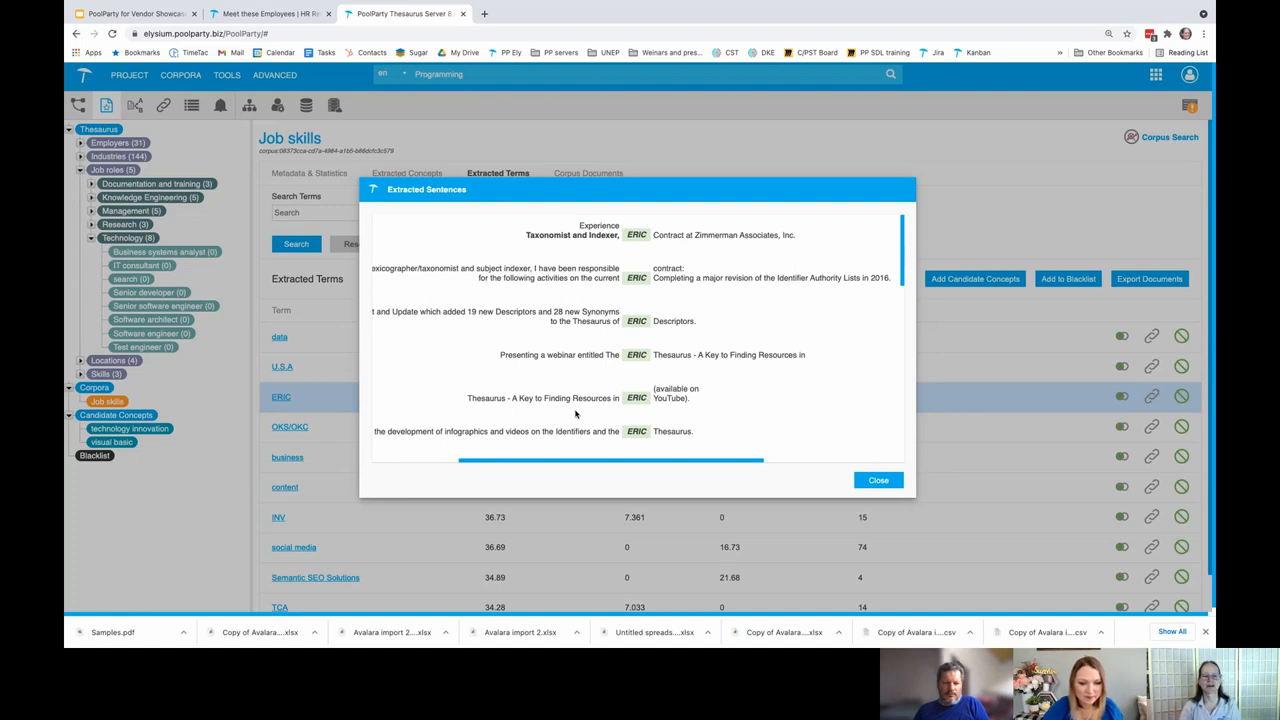
{"action": "mouse_move", "coordinate": [622, 368]}
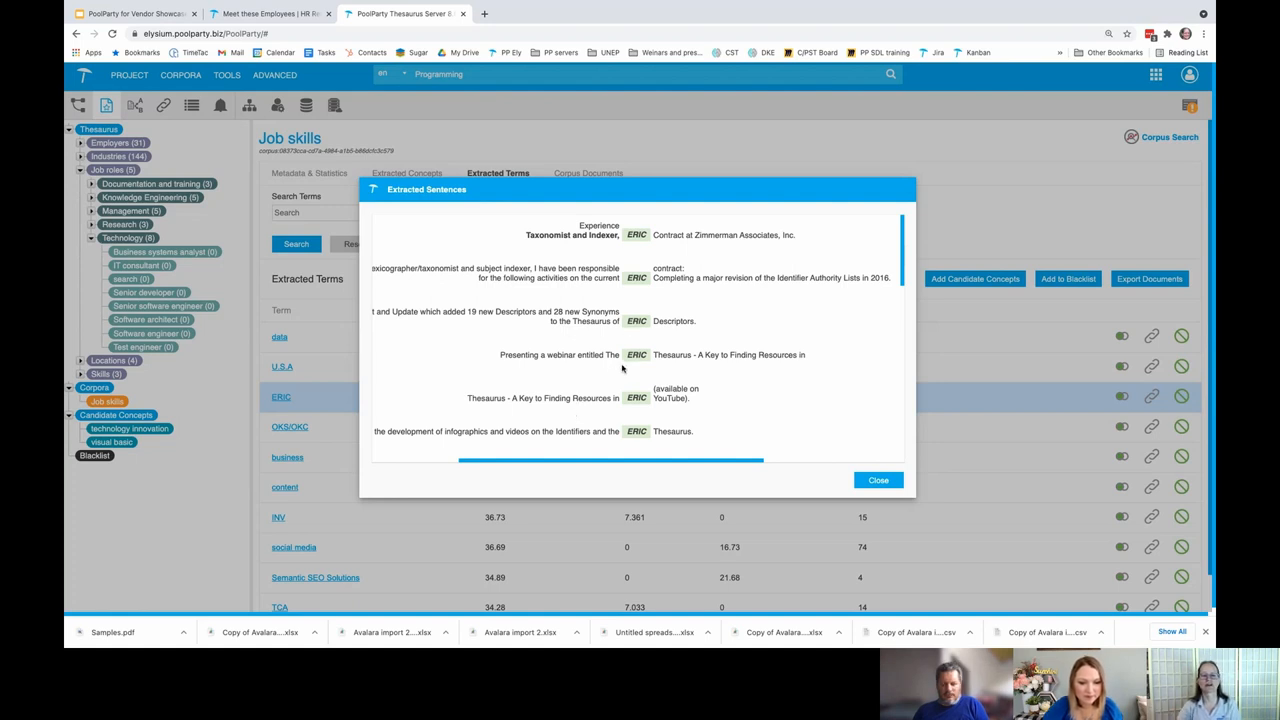
{"action": "mouse_move", "coordinate": [656, 430]}
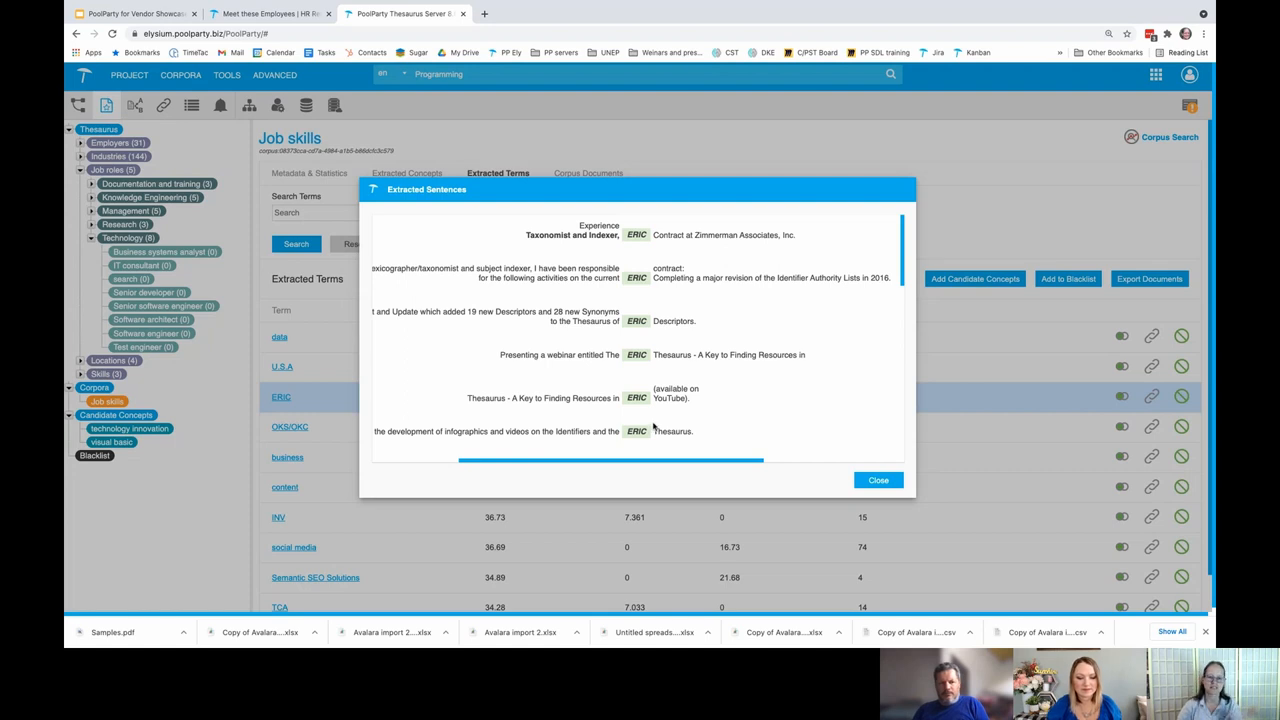
{"action": "left_click", "coordinate": [878, 480]}
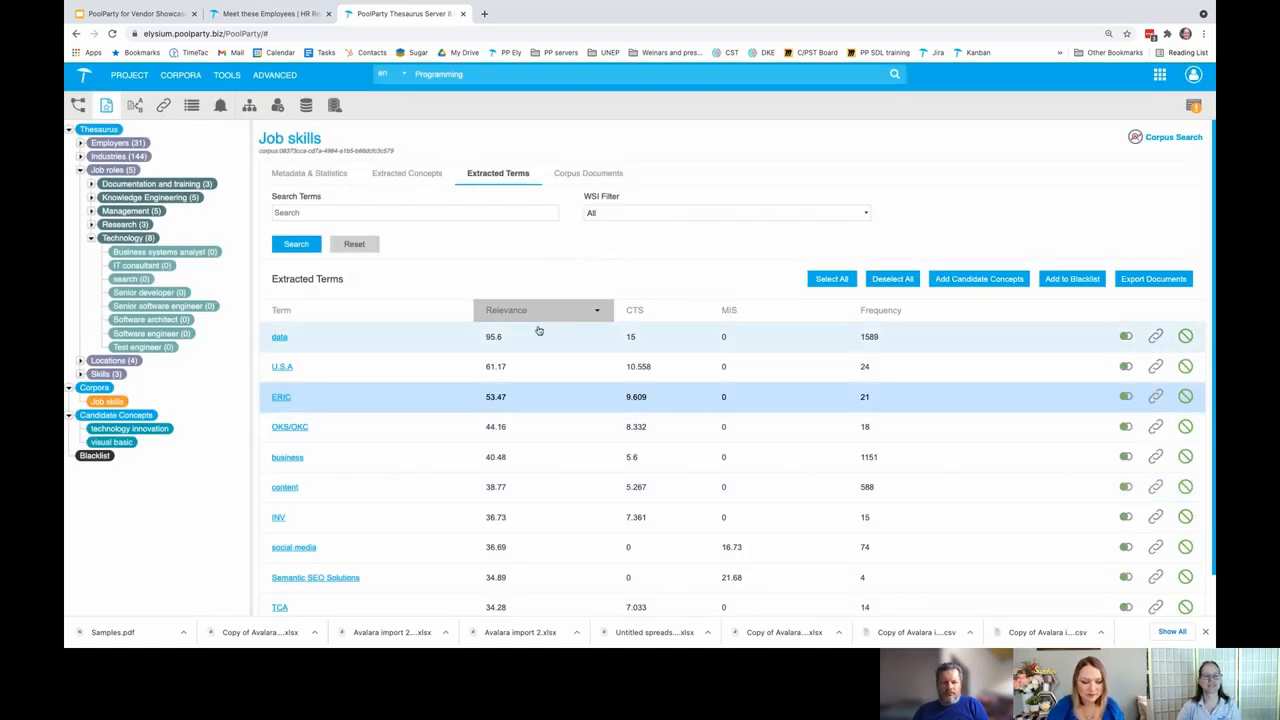
{"action": "mouse_move", "coordinate": [636, 312]}
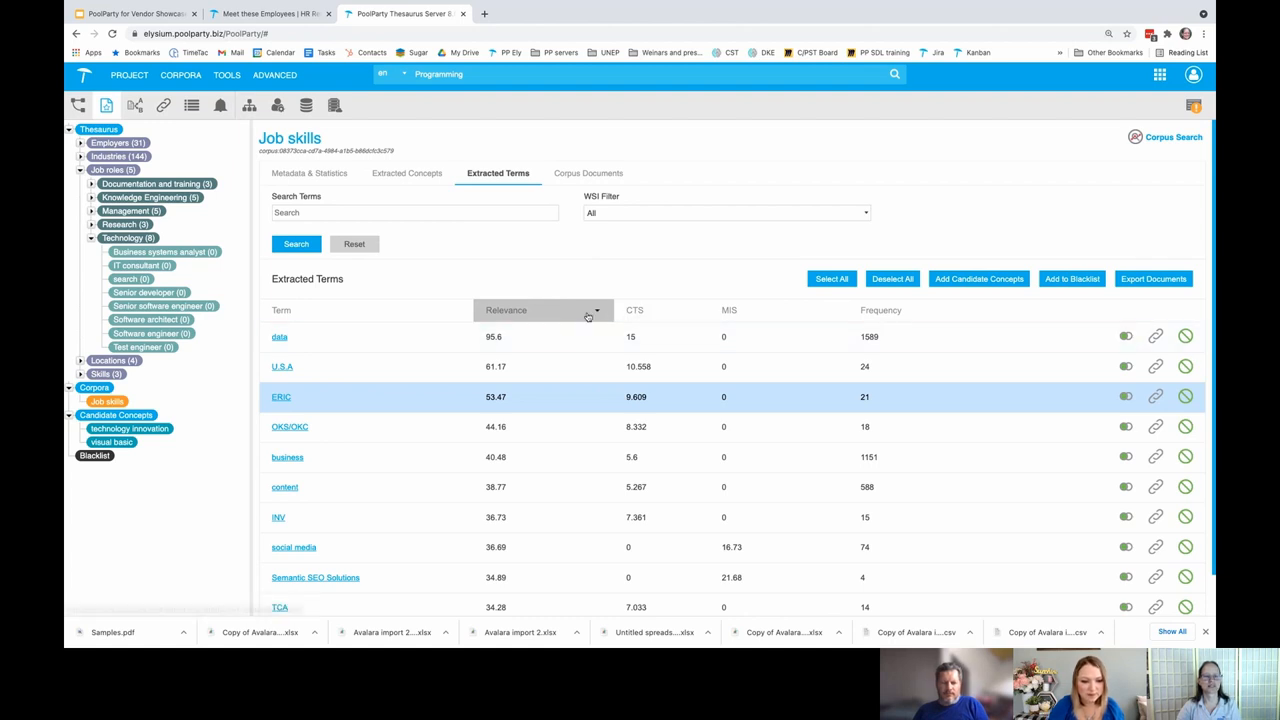
Rank the extracted terms by CTS score, then by MIS score.
{"action": "left_click", "coordinate": [654, 310]}
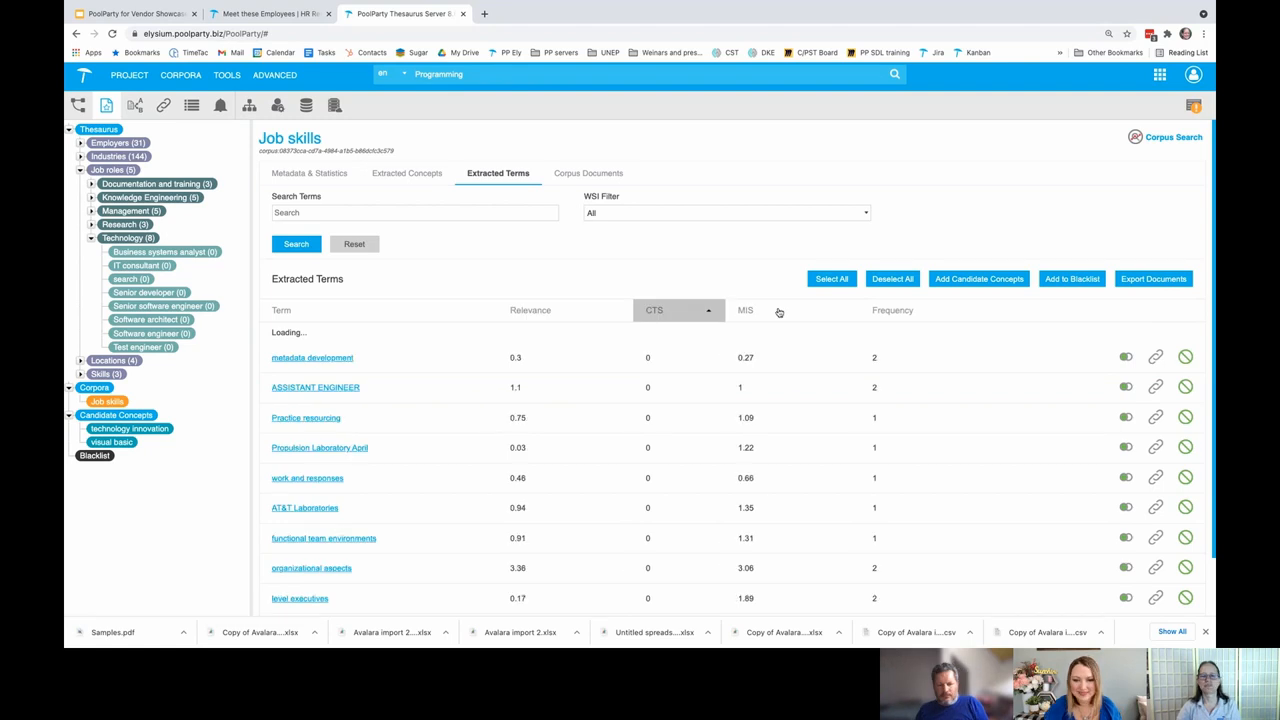
{"action": "mouse_move", "coordinate": [768, 314]}
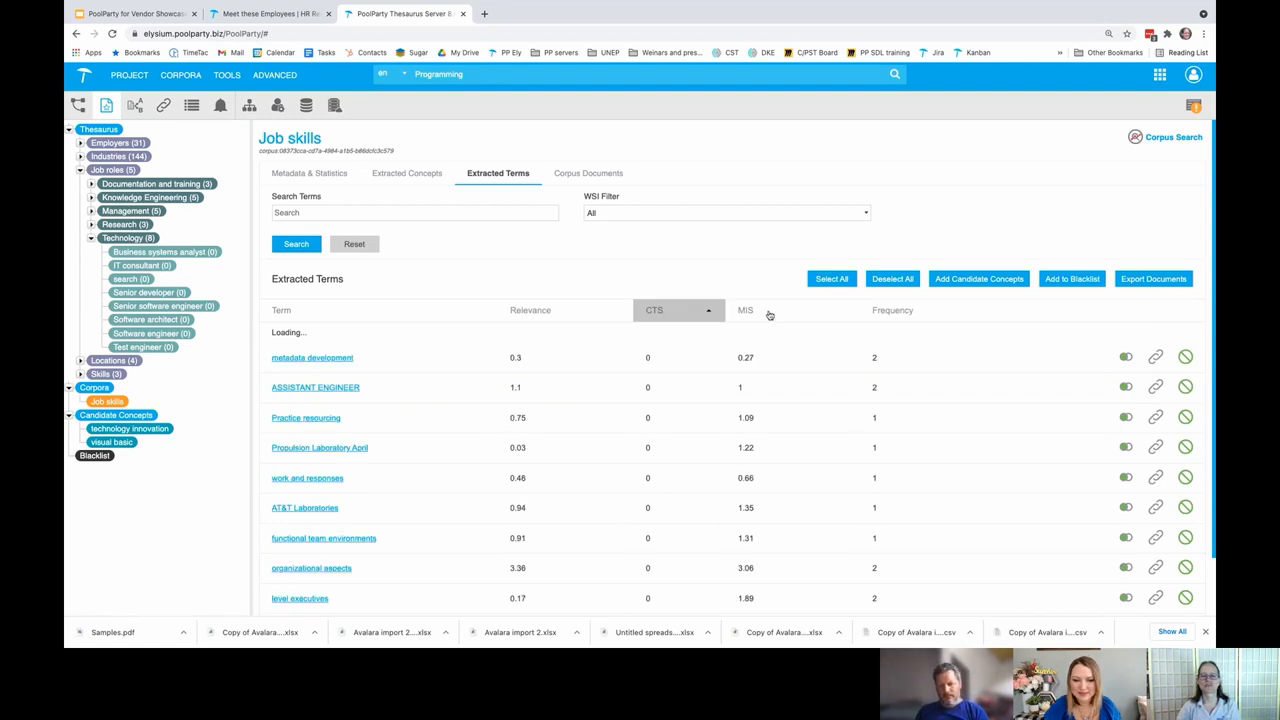
{"action": "left_click", "coordinate": [668, 310]}
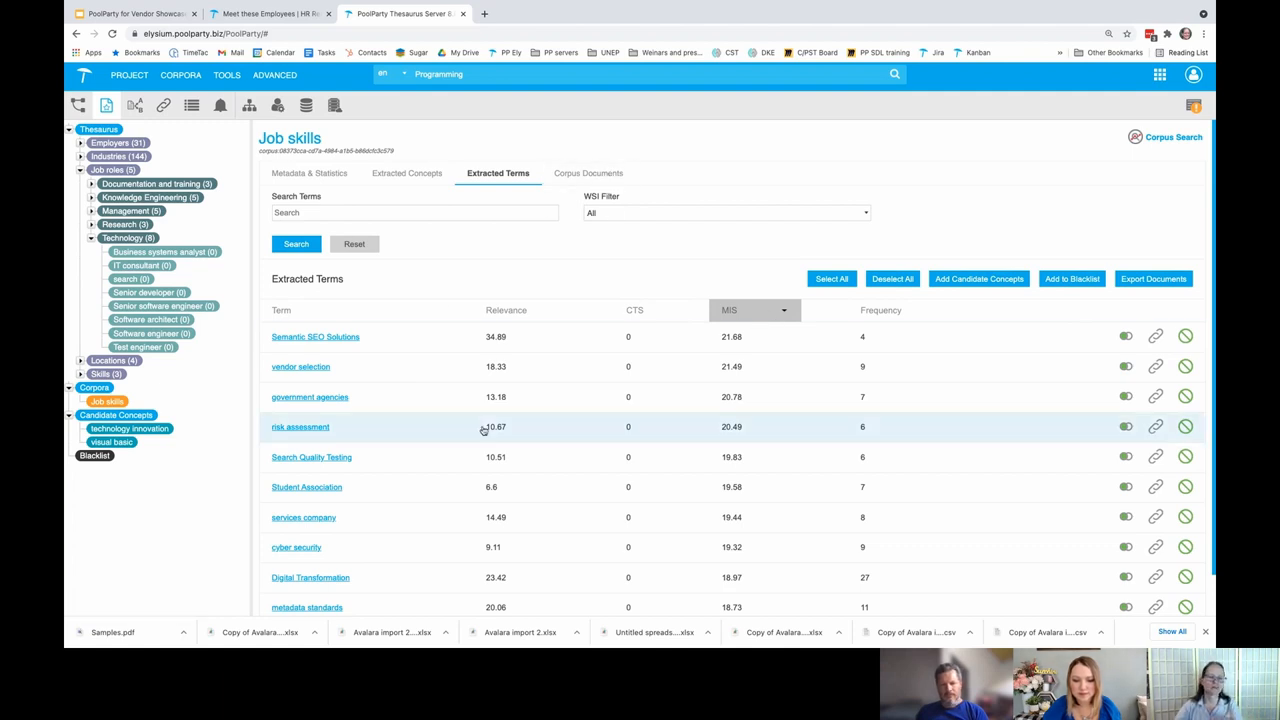
{"action": "mouse_move", "coordinate": [1056, 364]}
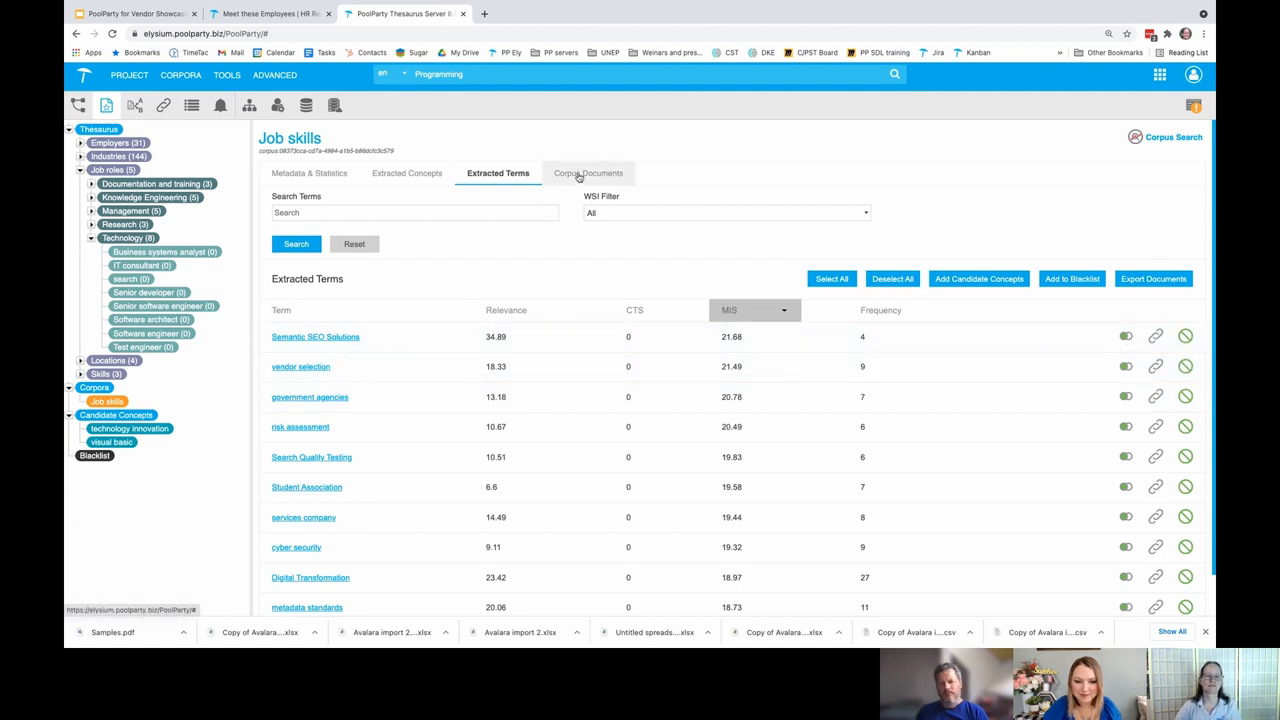
View the résumé in Corpus Documents without concept highlighting and select the technology innovation concept.
{"action": "left_click", "coordinate": [588, 172]}
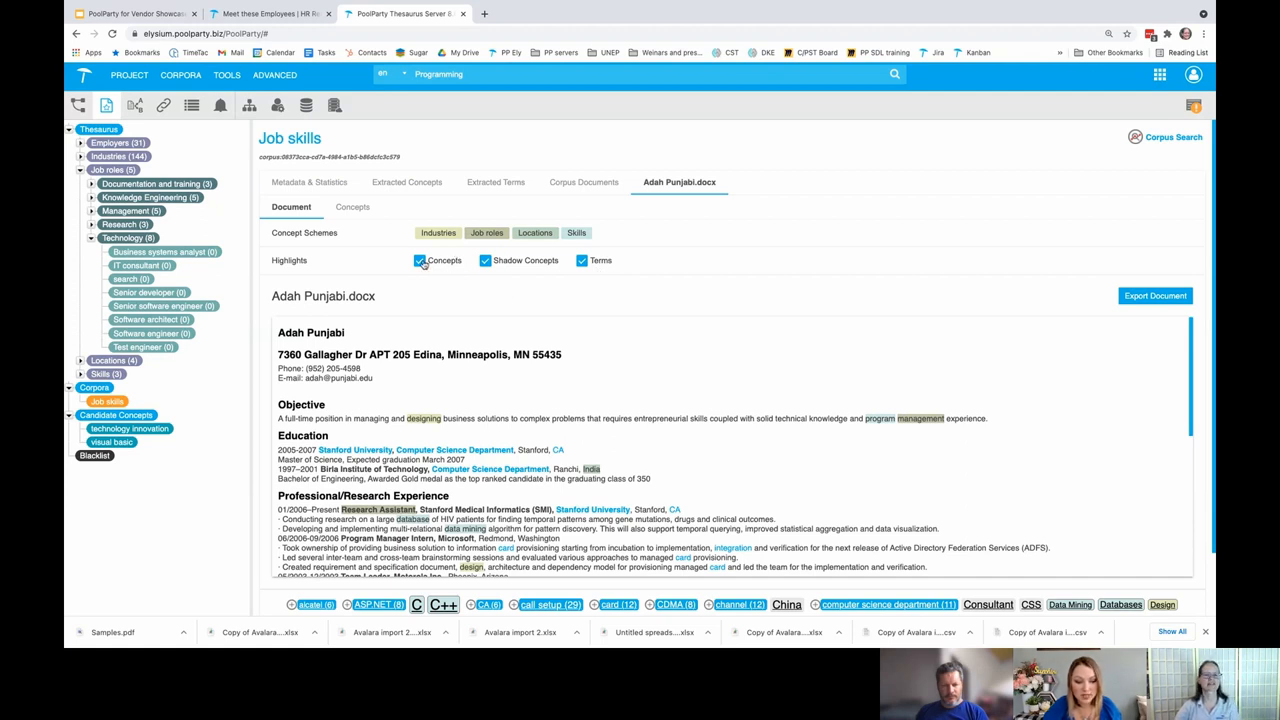
{"action": "scroll", "scroll_direction": "down", "scroll_amount": 3}
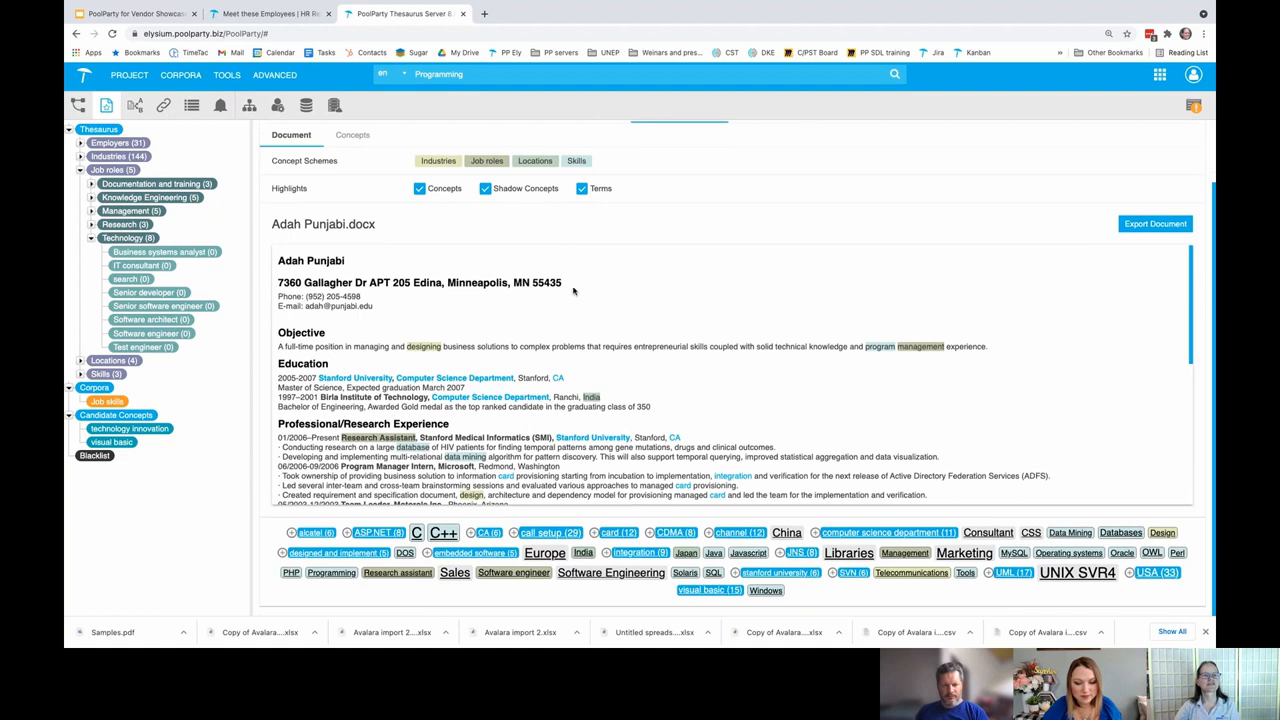
{"action": "left_click", "coordinate": [420, 188]}
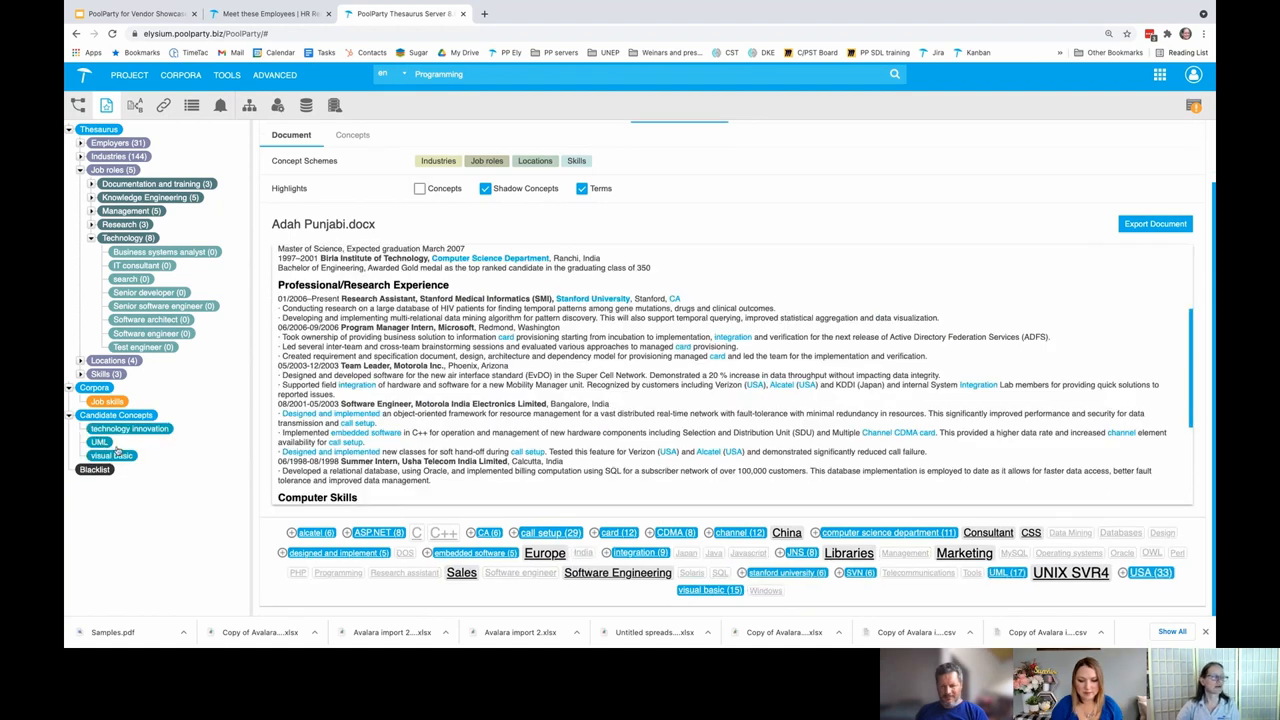
{"action": "left_click", "coordinate": [128, 428]}
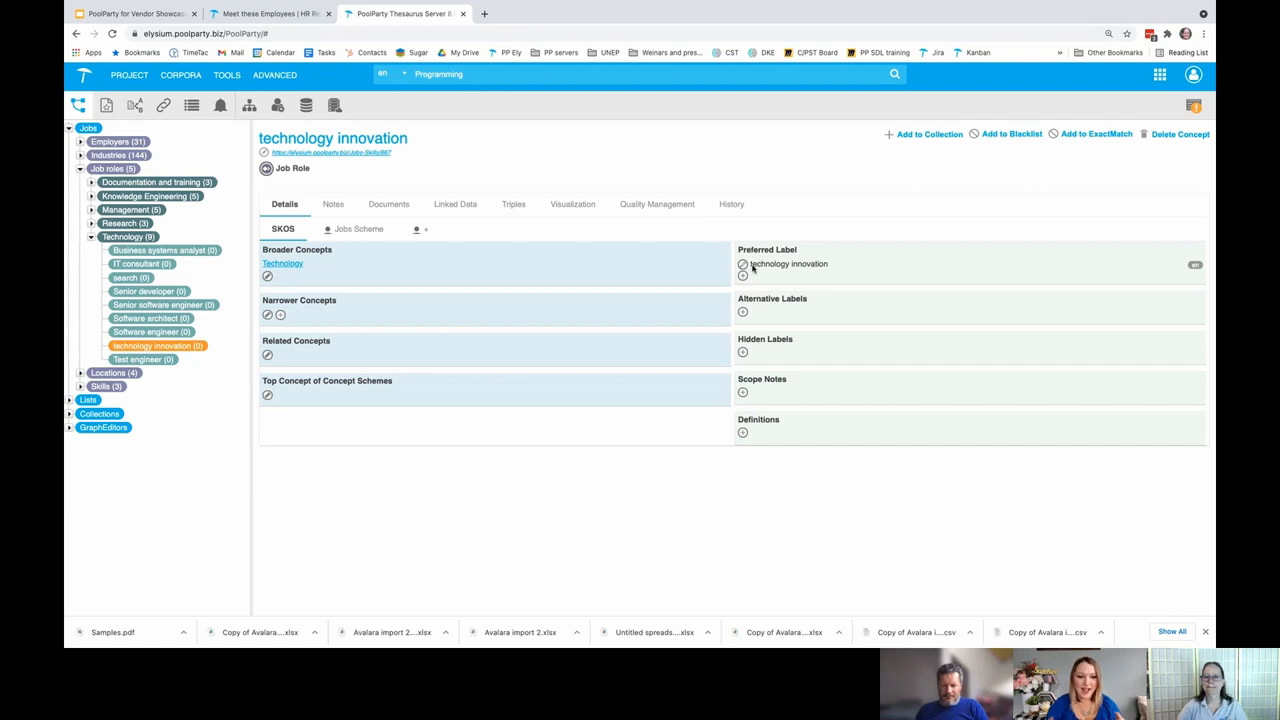
Change the concept's preferred label to 'Technology innovation' with a capital T and save it.
{"action": "left_click", "coordinate": [742, 276]}
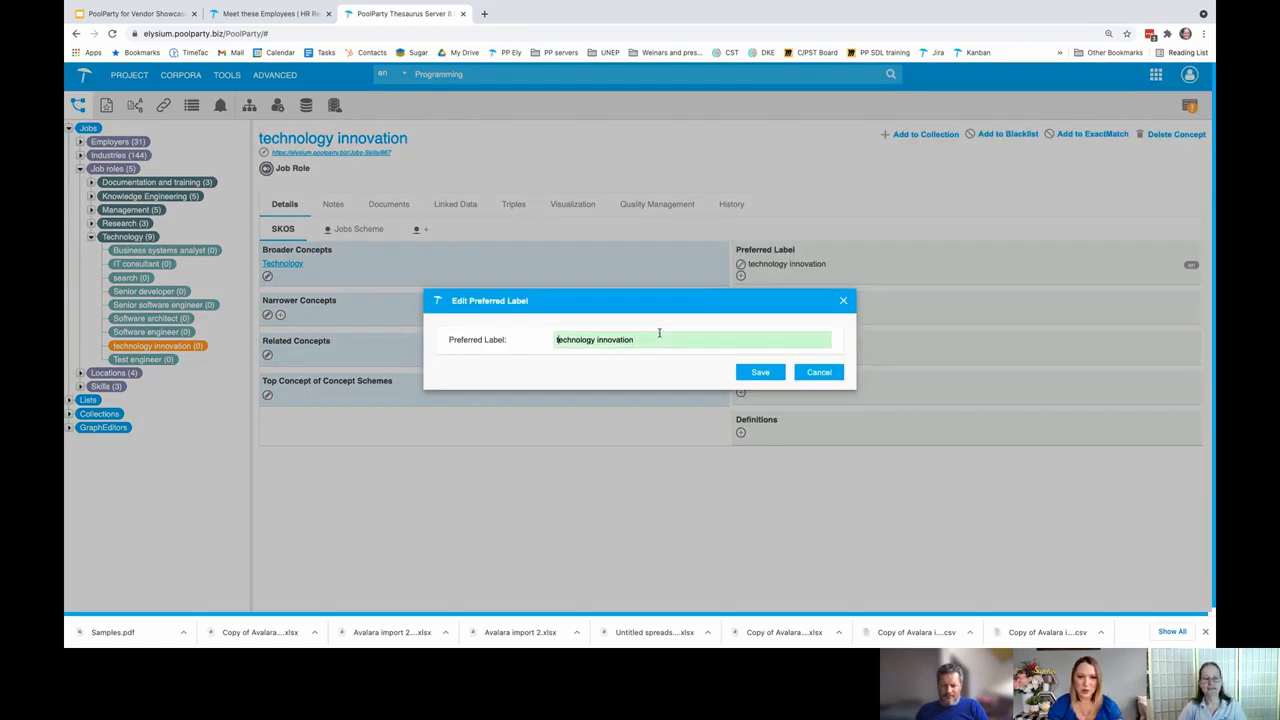
{"action": "type", "text": "Technology innovation"}
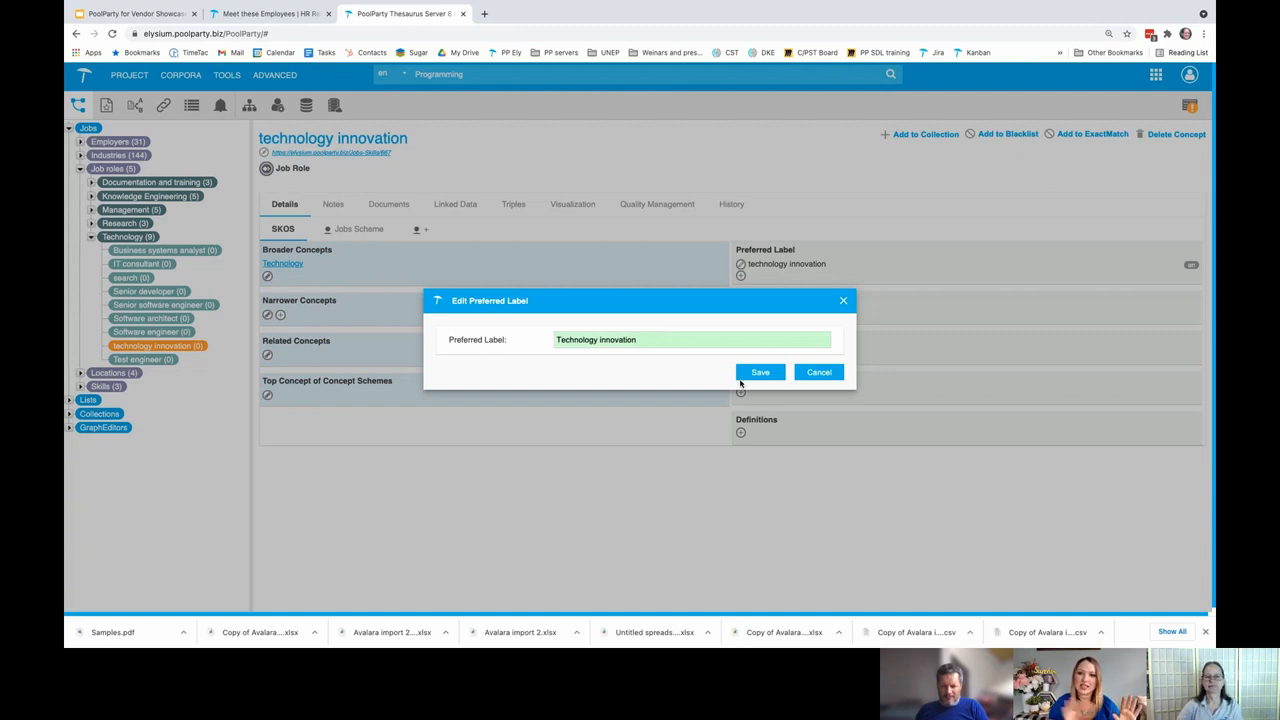
{"action": "left_click", "coordinate": [760, 372]}
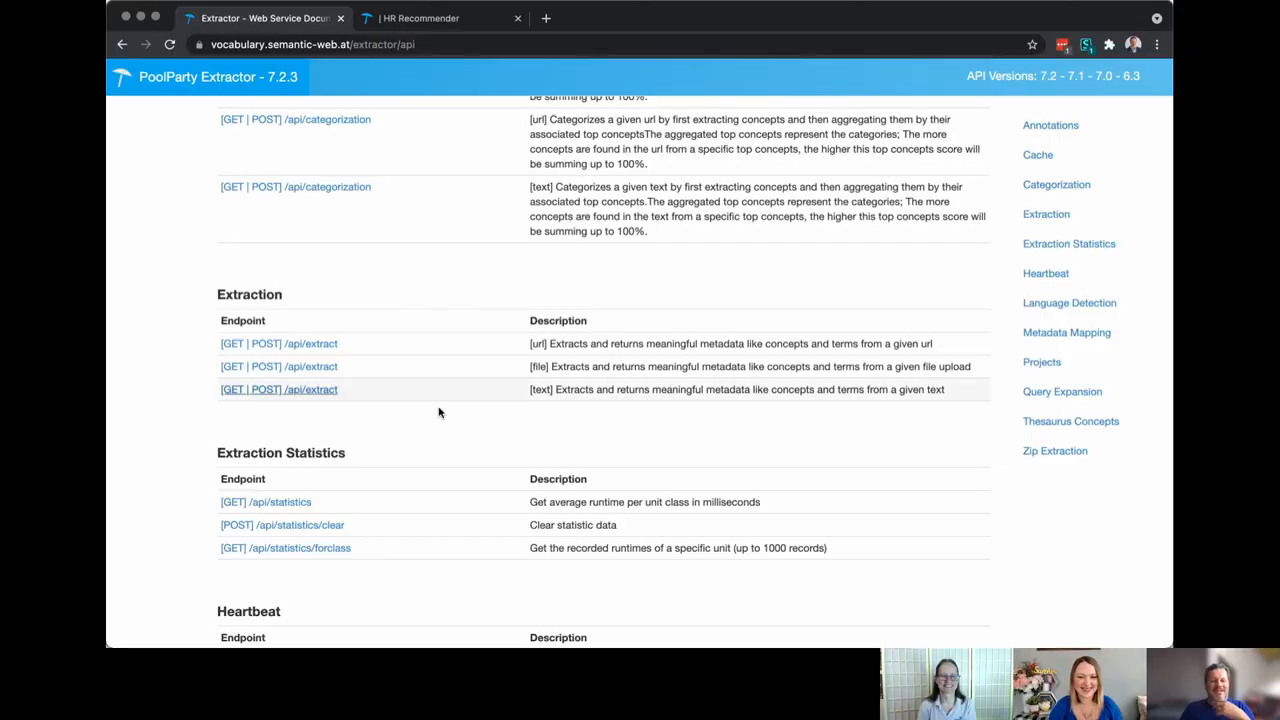
{"action": "mouse_move", "coordinate": [476, 410]}
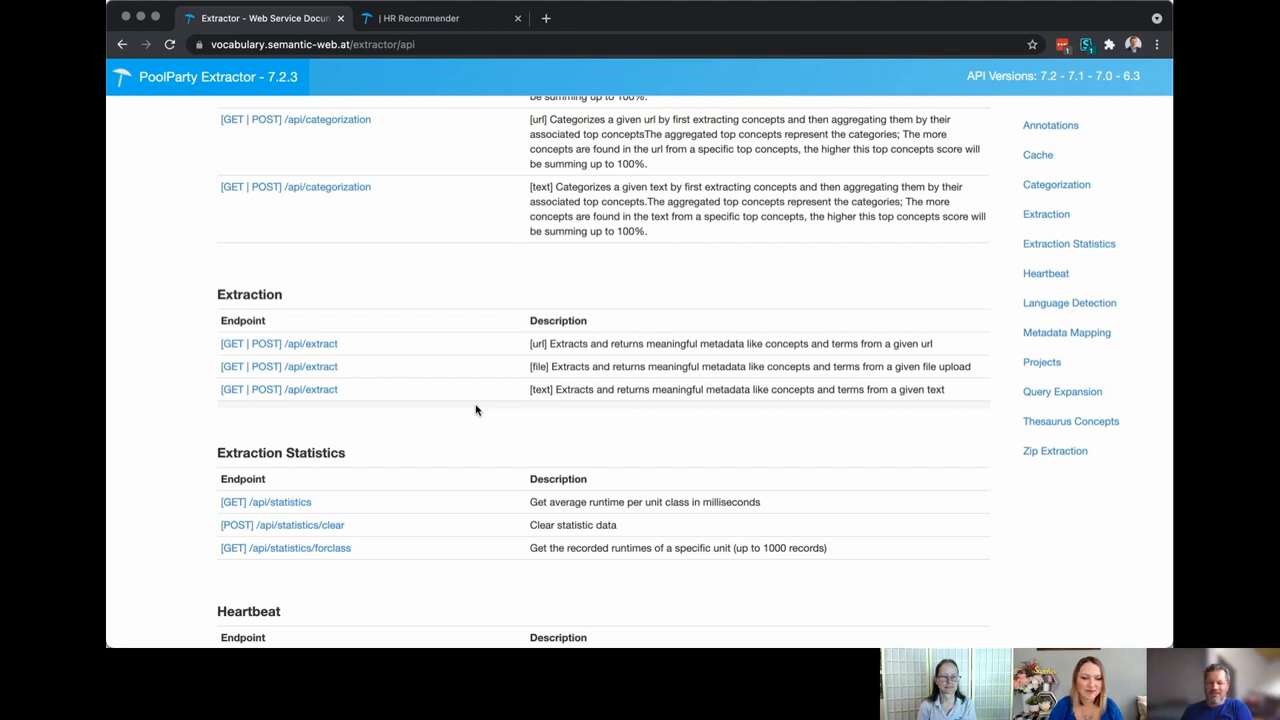
{"action": "mouse_move", "coordinate": [548, 366]}
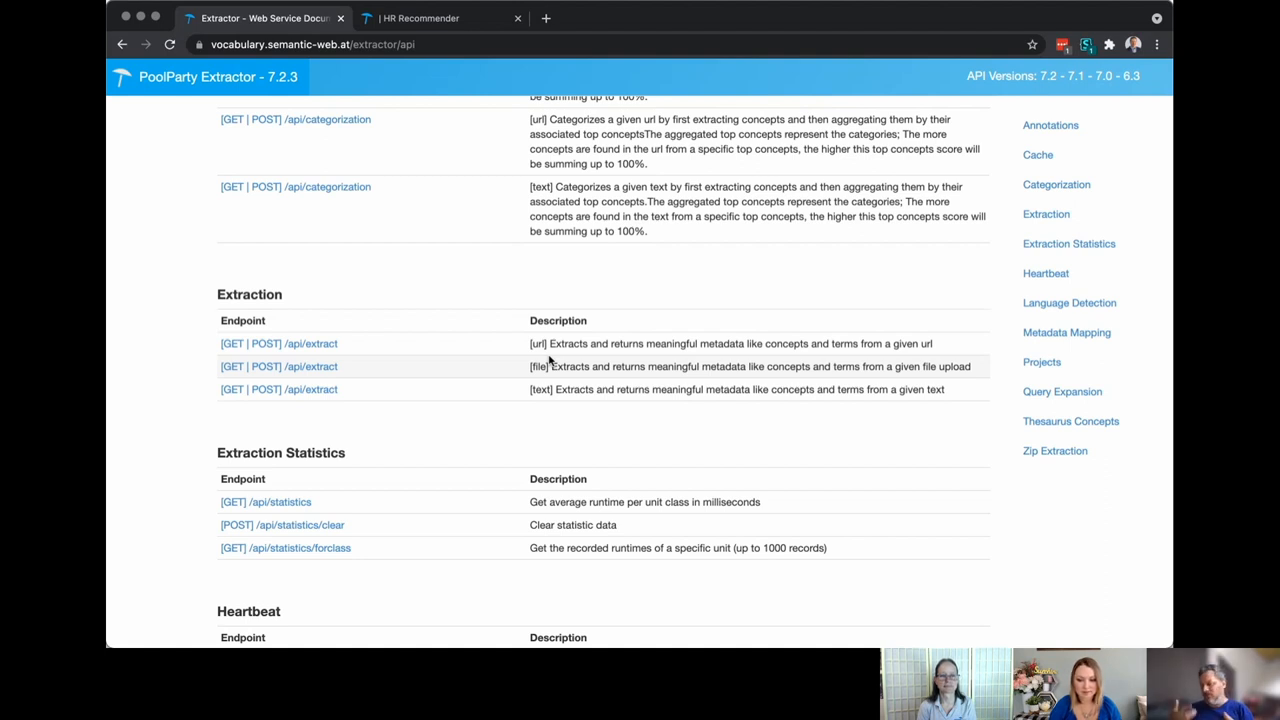
Switch from the Extractor API docs to the HR Recommender profile editing page.
{"action": "left_click", "coordinate": [440, 16]}
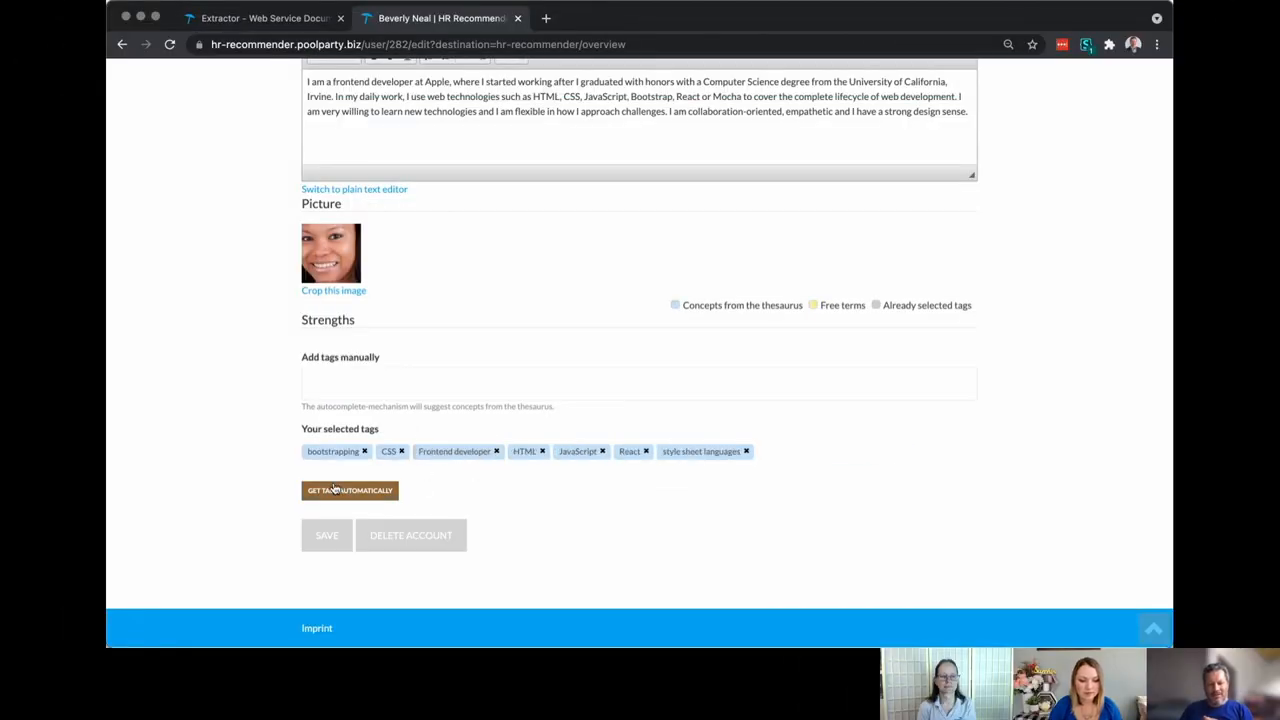
{"action": "left_click", "coordinate": [348, 490]}
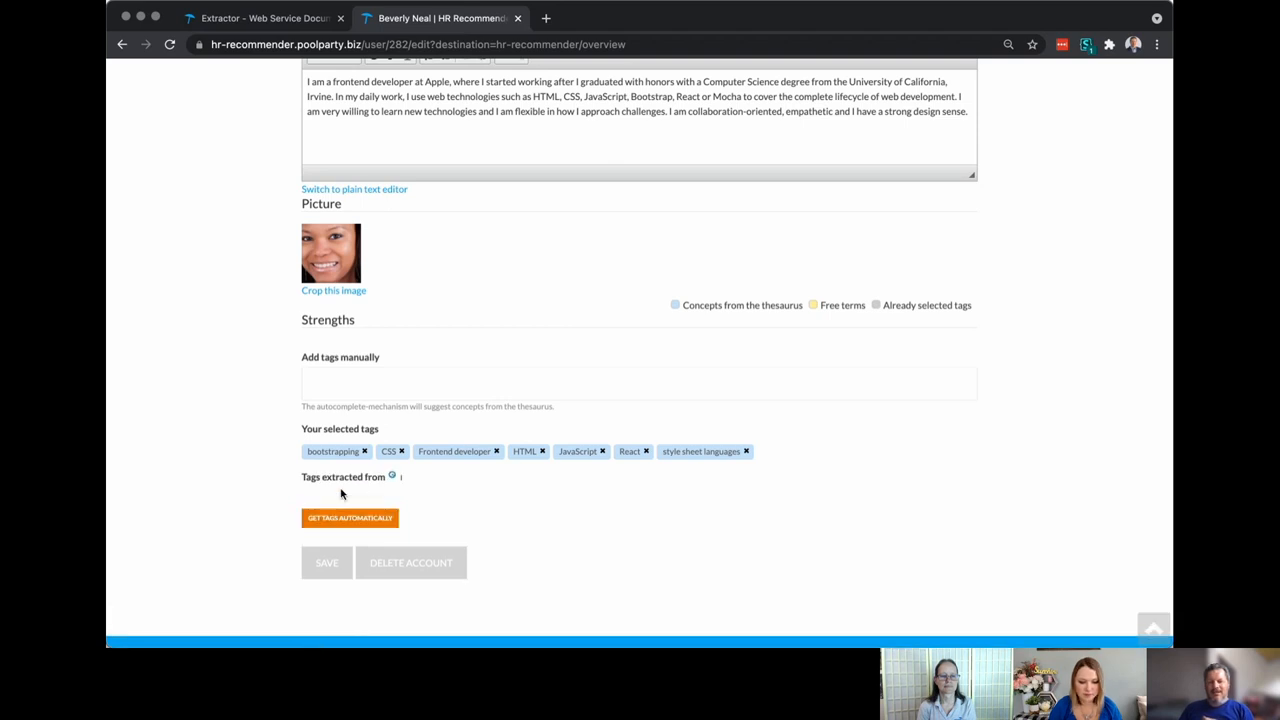
{"action": "left_click", "coordinate": [348, 518]}
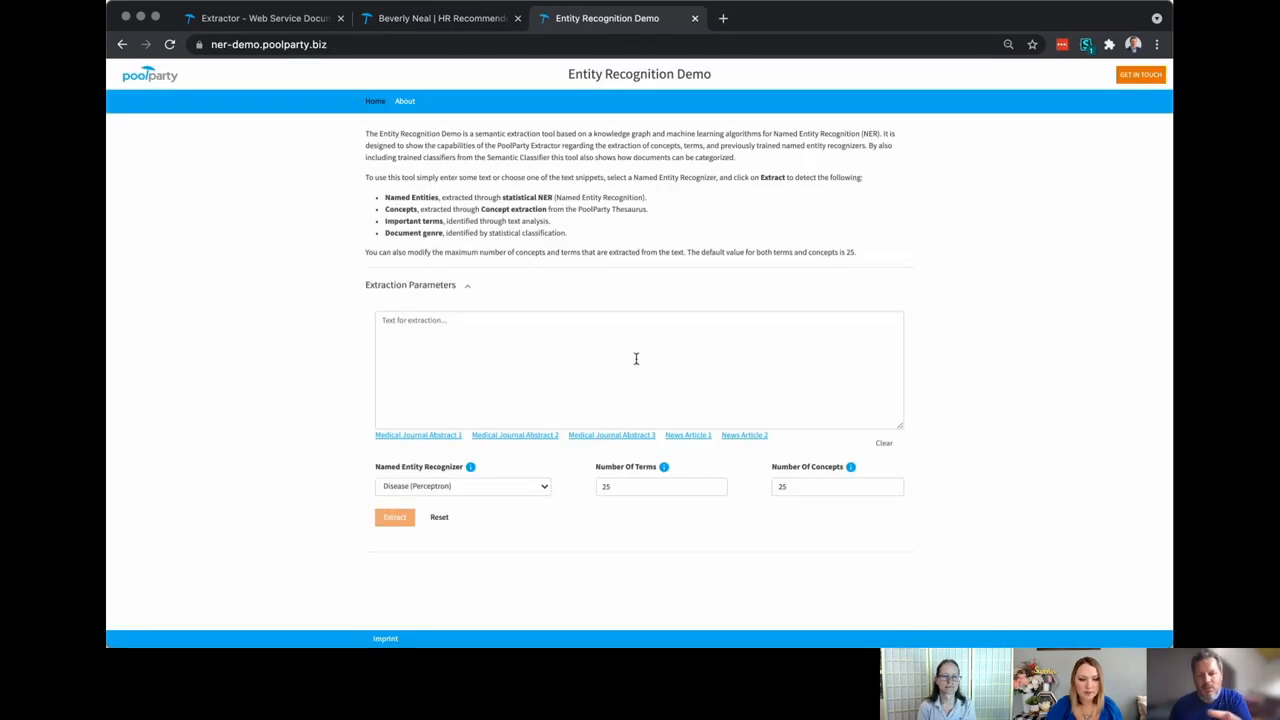
Extract disease entities such as follicular lymphoma and hypertension from the medical abstract.
{"action": "left_click", "coordinate": [416, 436]}
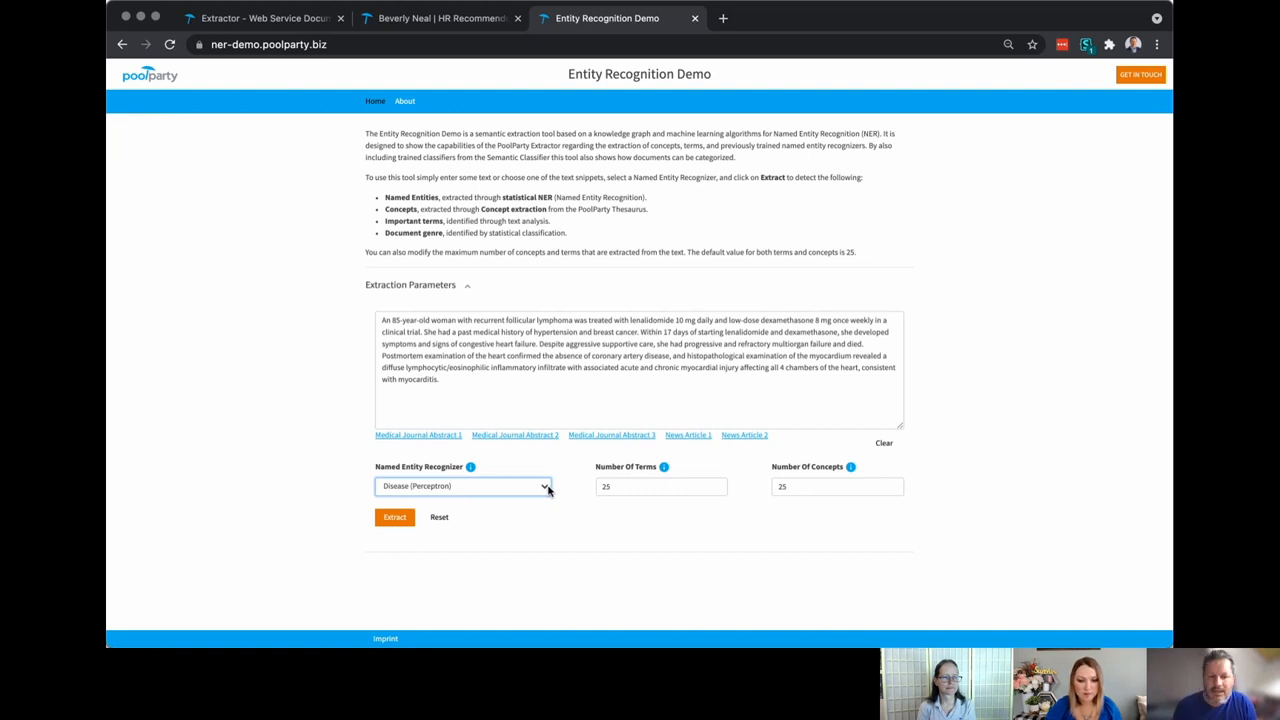
{"action": "mouse_move", "coordinate": [500, 510]}
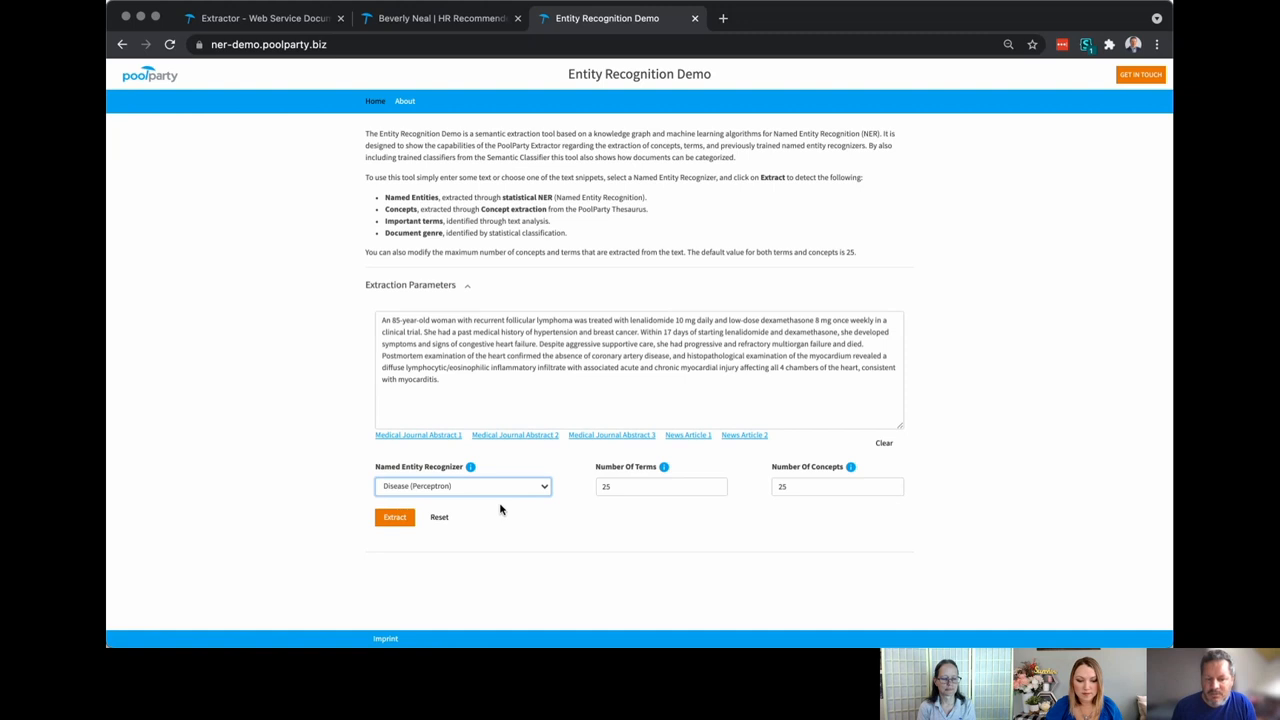
{"action": "mouse_move", "coordinate": [630, 530]}
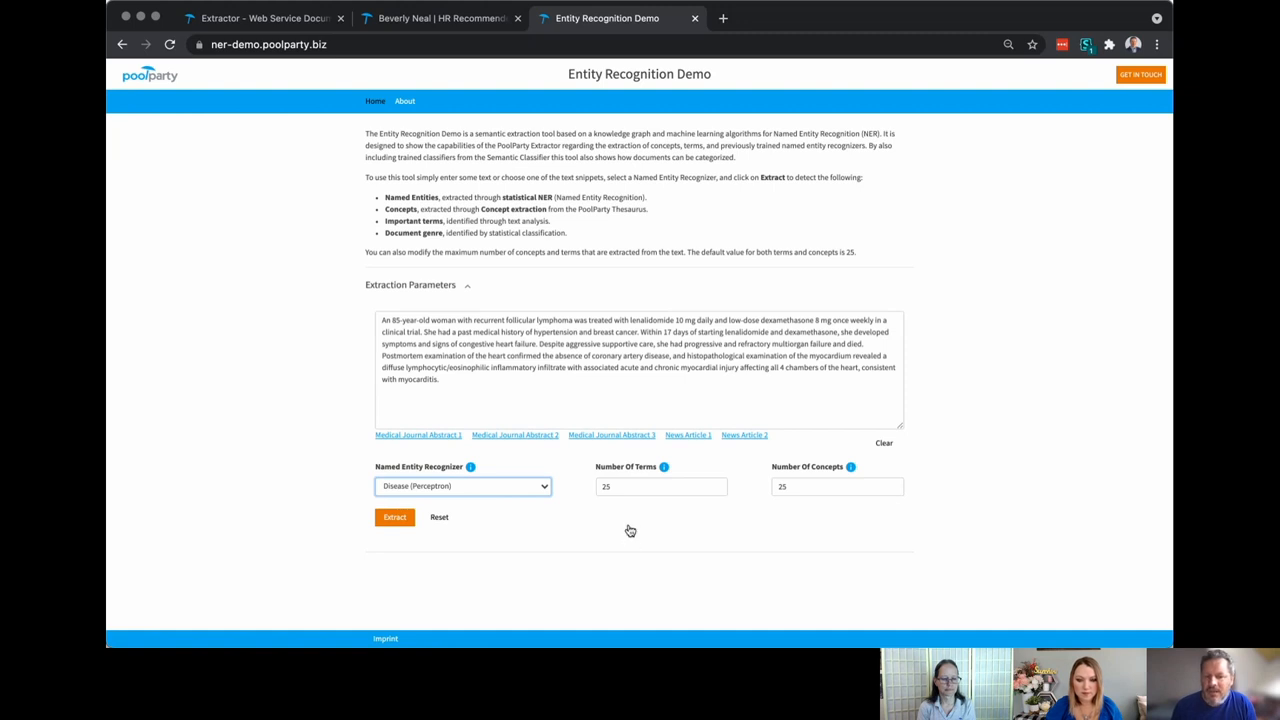
{"action": "left_click", "coordinate": [396, 518]}
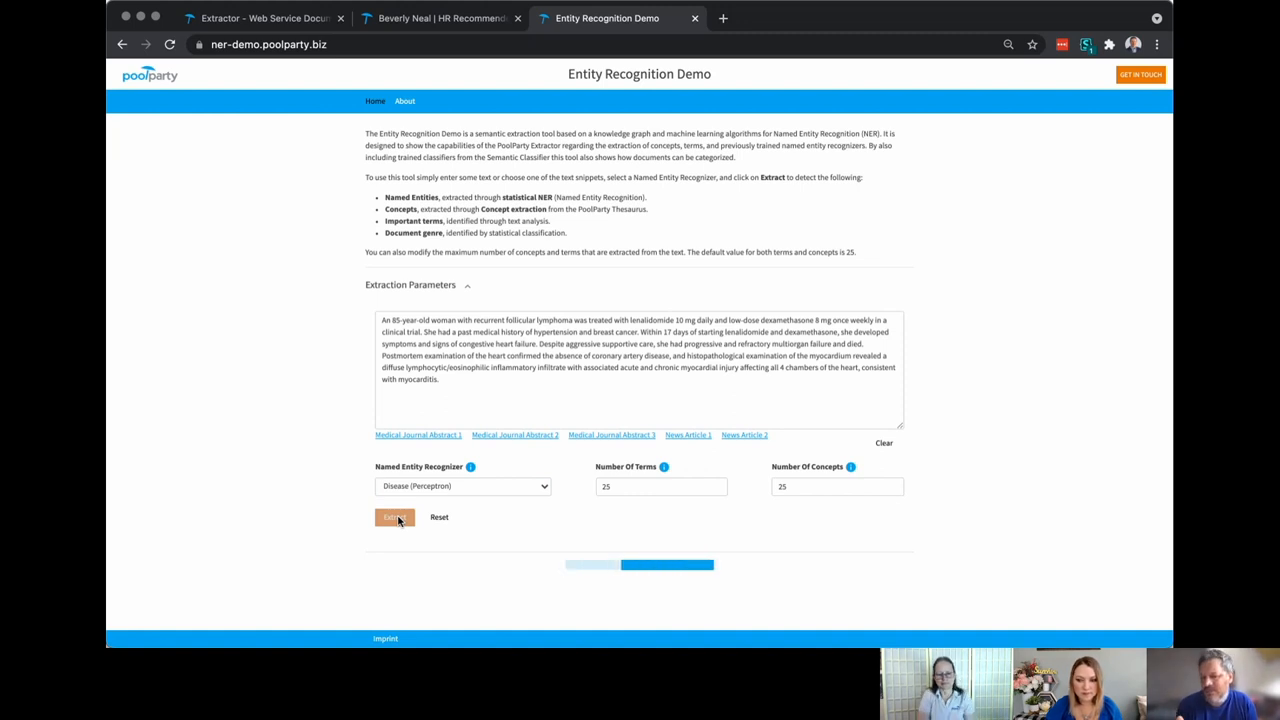
{"action": "left_click", "coordinate": [394, 516]}
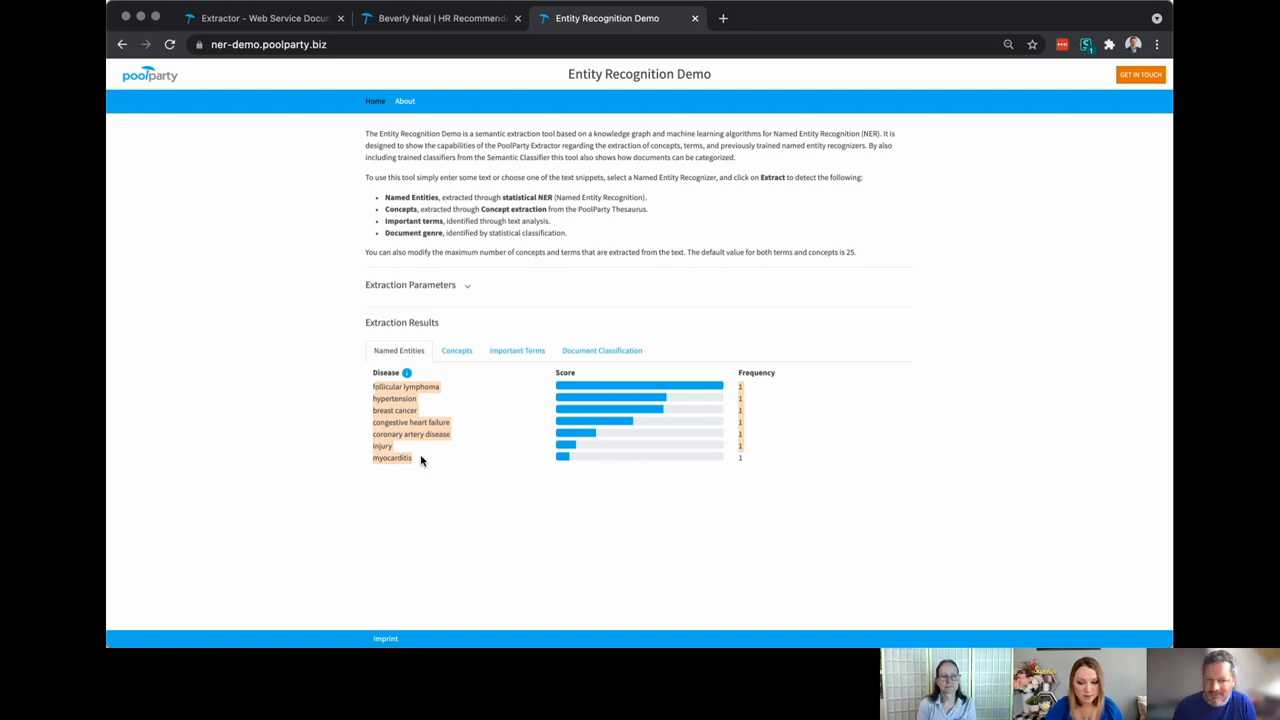
Review the extracted concepts, important terms and the medical journal abstract classification, then return to the Extractor API docs.
{"action": "left_click", "coordinate": [456, 350]}
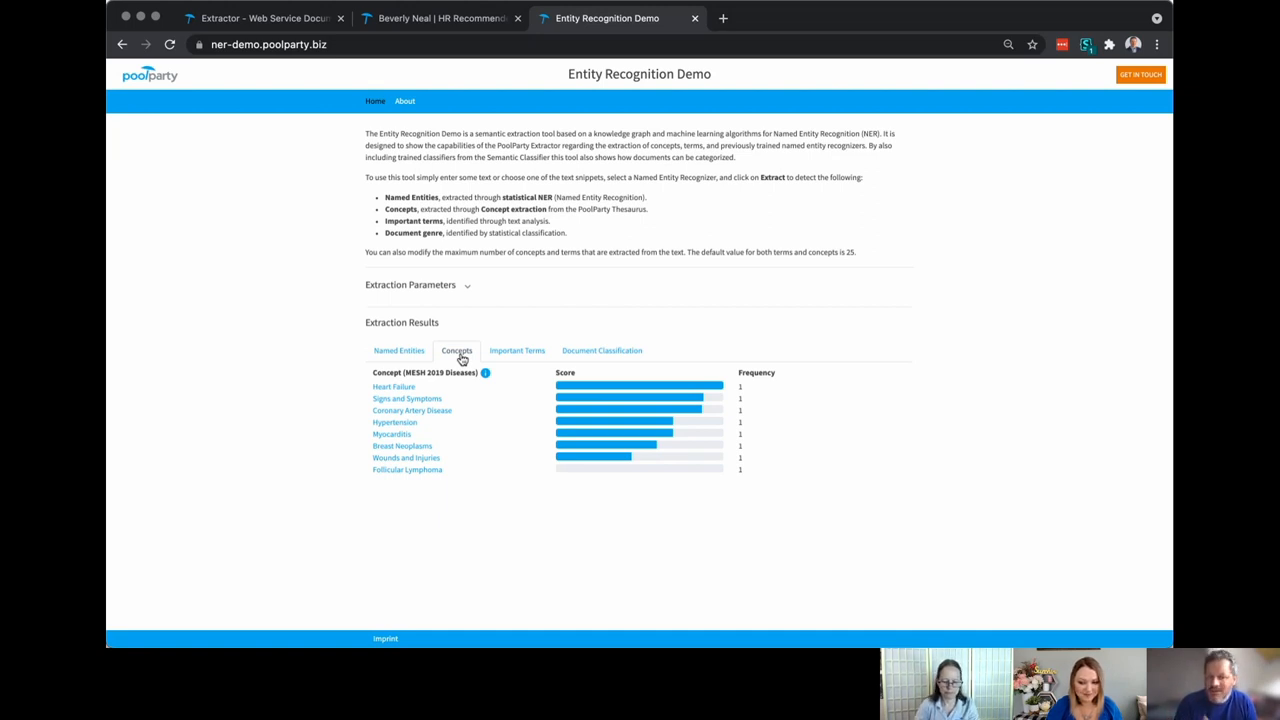
{"action": "left_click", "coordinate": [516, 350]}
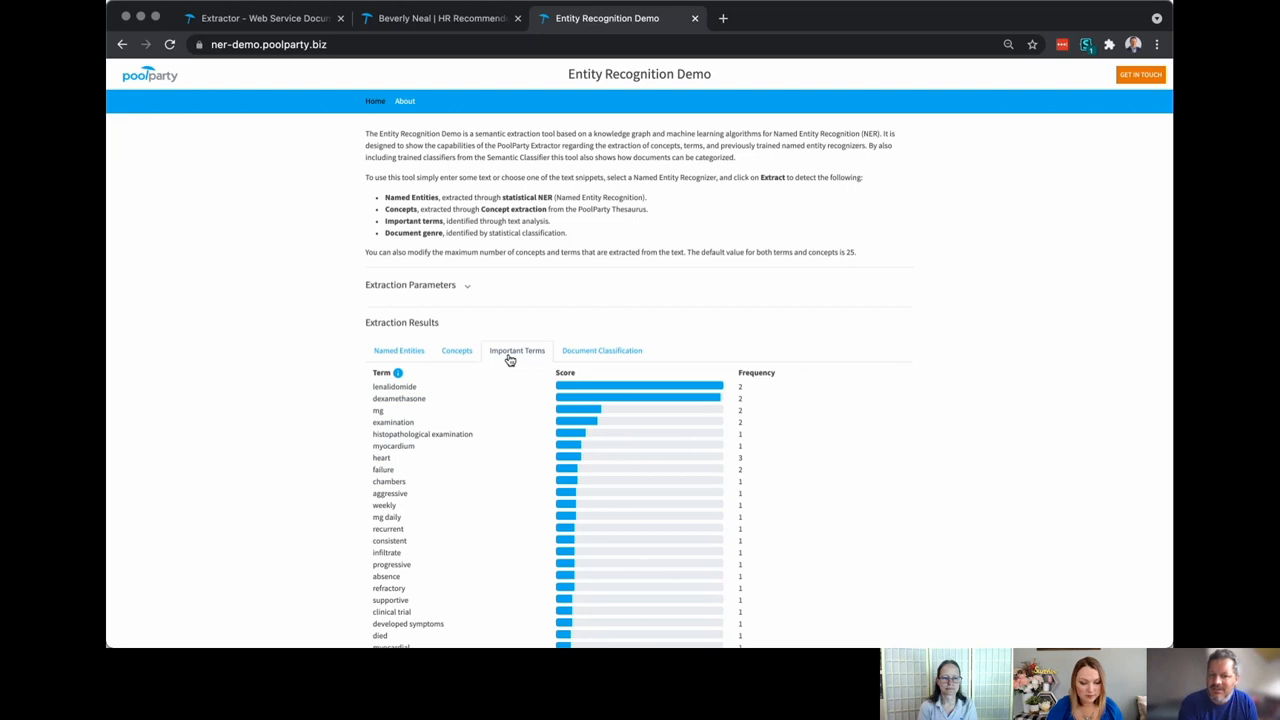
{"action": "left_click", "coordinate": [602, 350]}
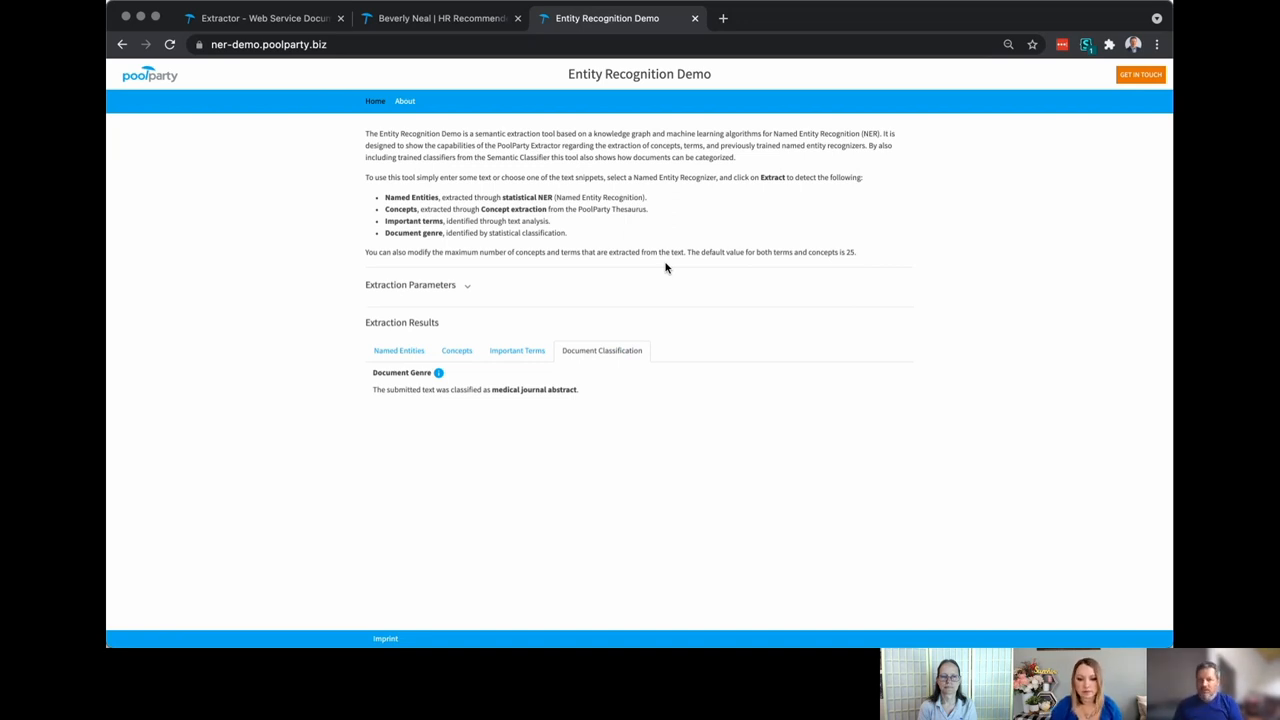
{"action": "mouse_move", "coordinate": [604, 194]}
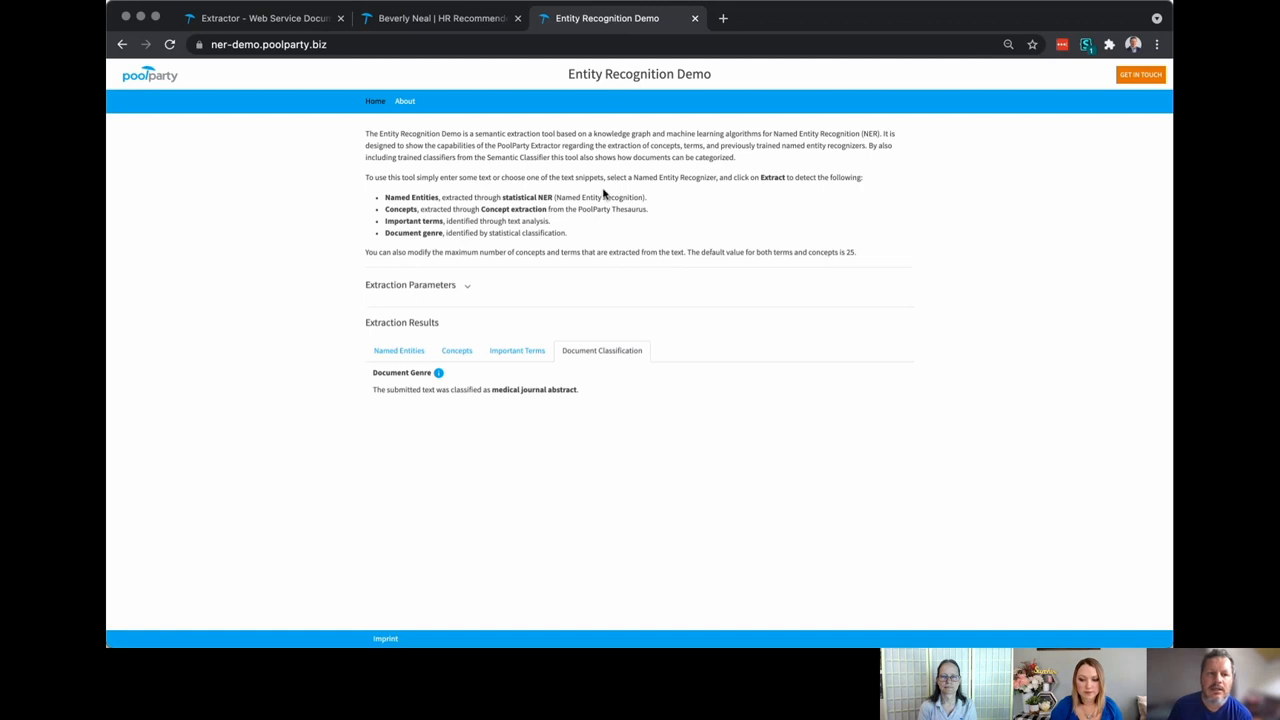
{"action": "left_click", "coordinate": [256, 20]}
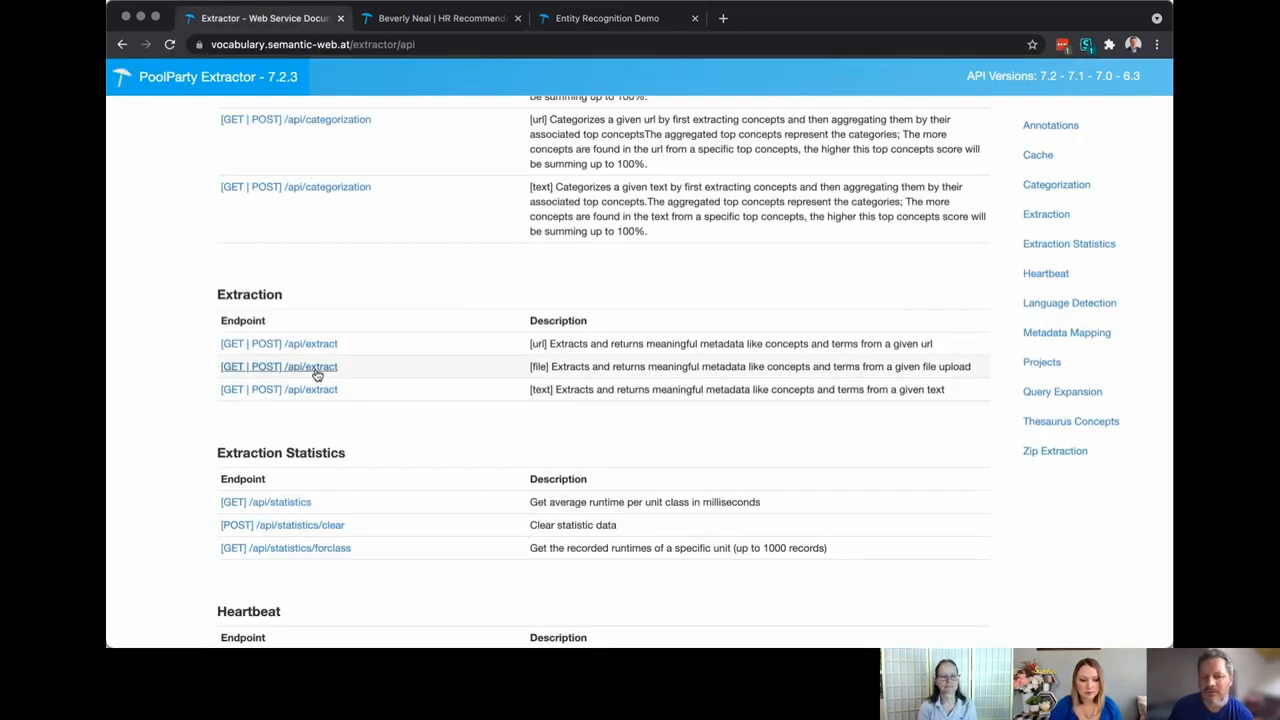
Review the [file] /api/extract endpoint's request parameters, then return to the Entity Recognition results.
{"action": "left_click", "coordinate": [312, 366]}
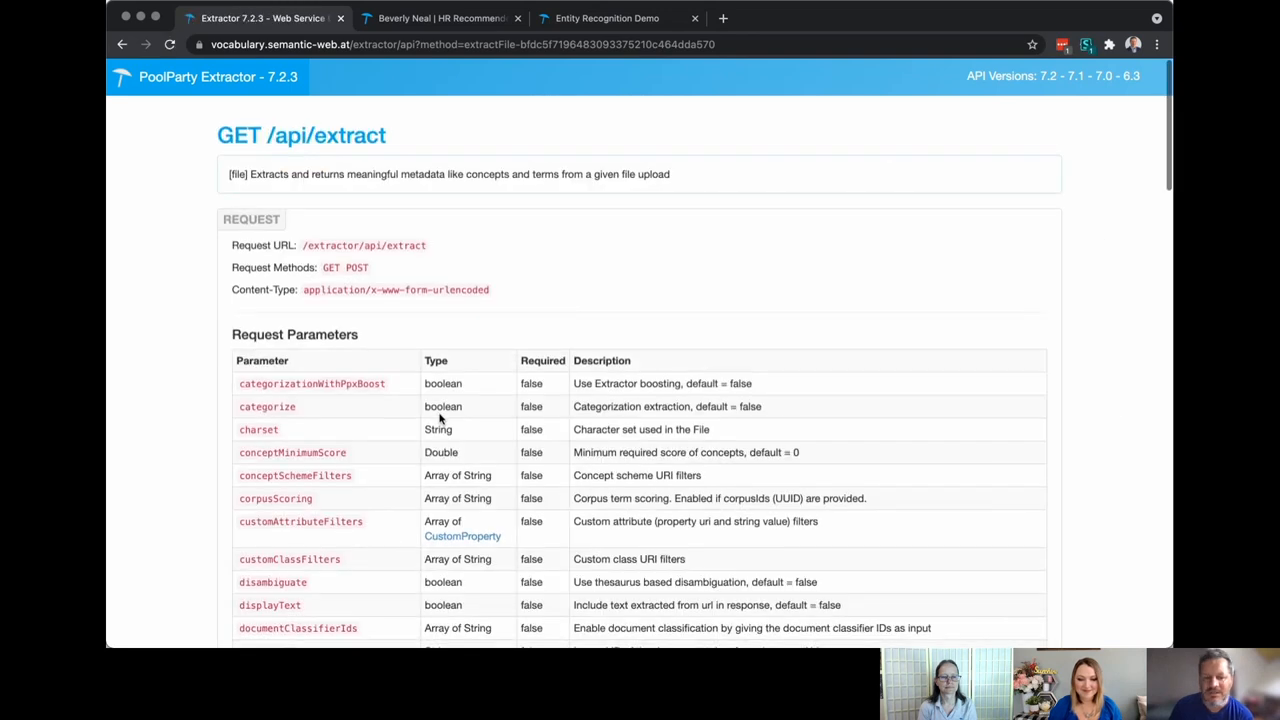
{"action": "scroll", "scroll_direction": "down", "scroll_amount": 3}
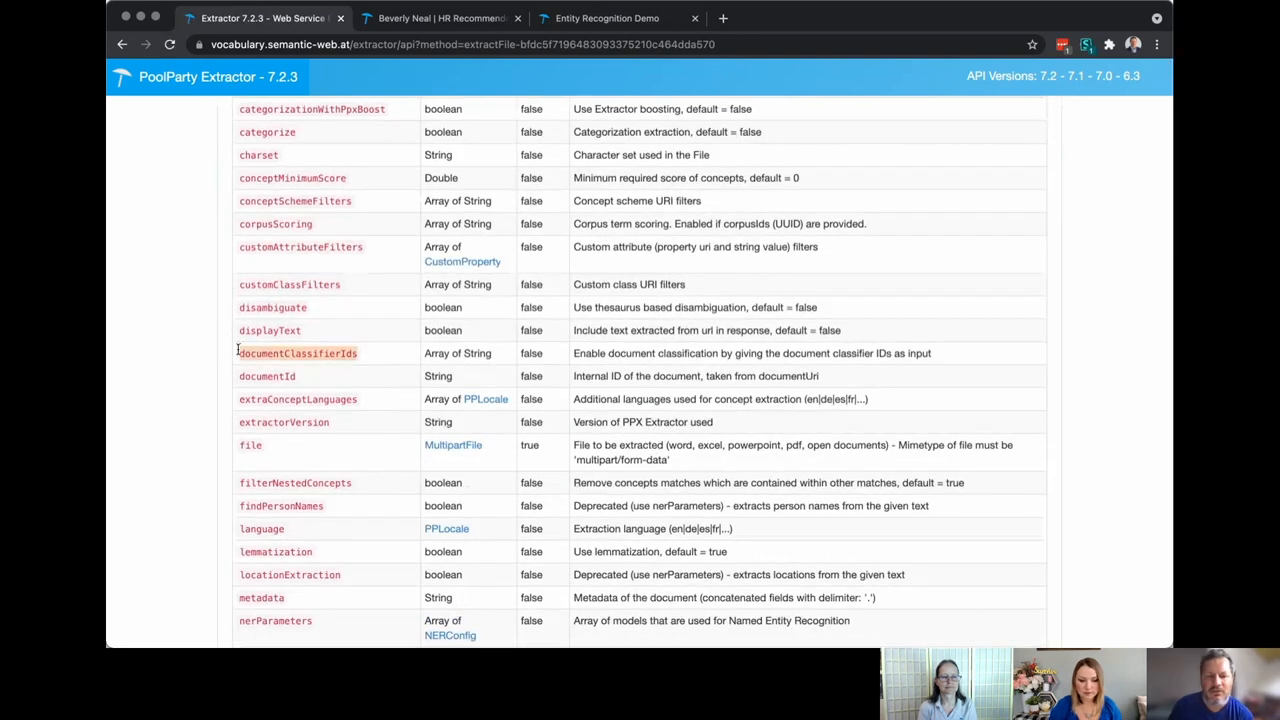
{"action": "scroll", "scroll_direction": "down", "scroll_amount": 3}
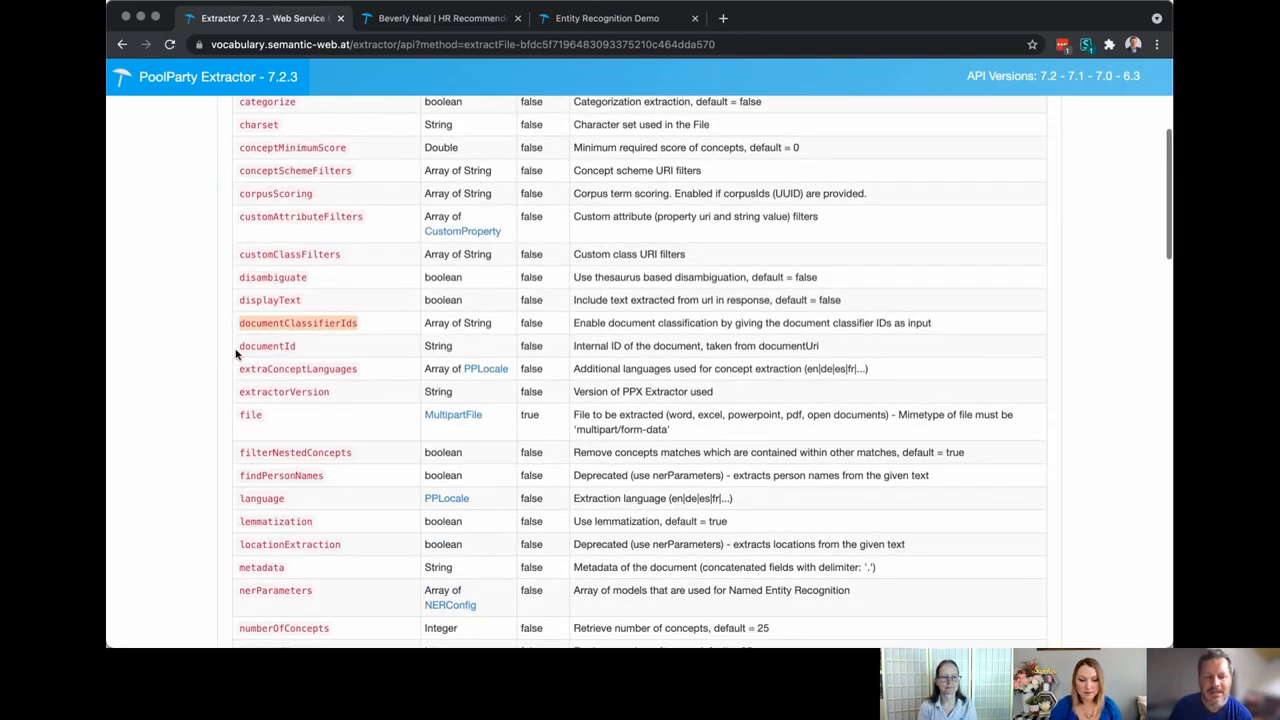
{"action": "scroll", "scroll_direction": "down", "scroll_amount": 3}
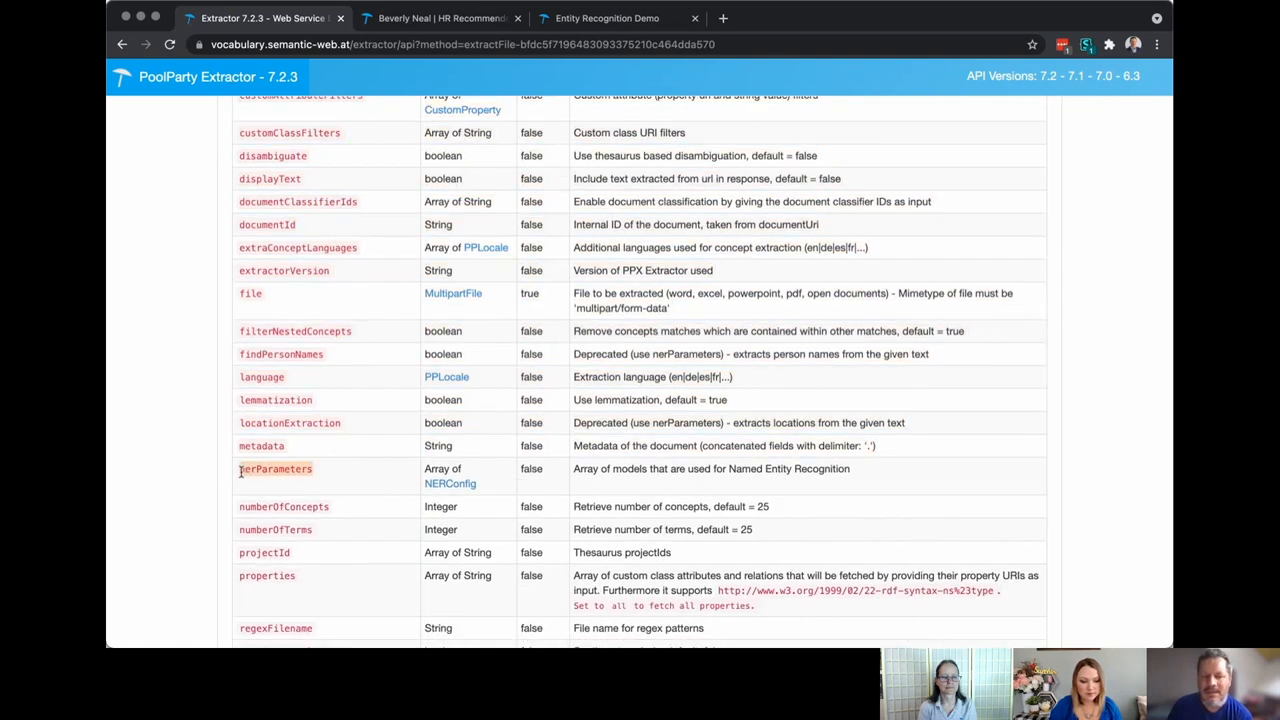
{"action": "mouse_move", "coordinate": [318, 488]}
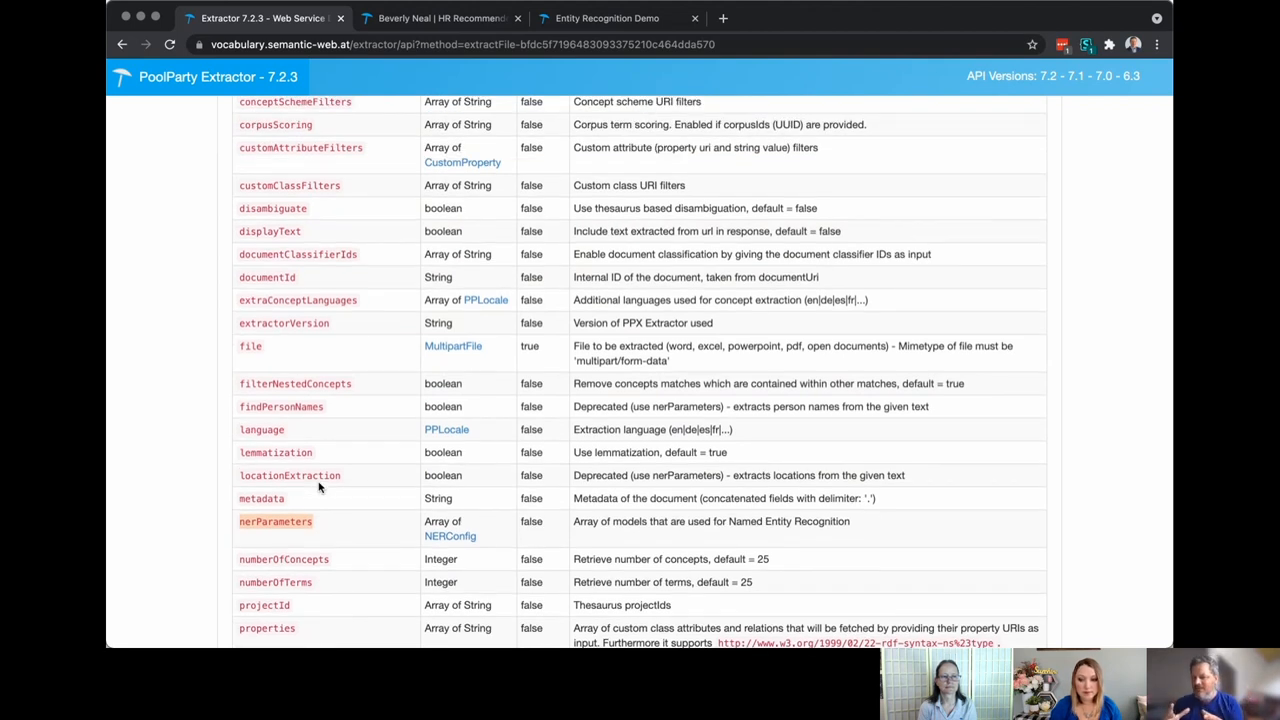
{"action": "mouse_move", "coordinate": [450, 172]}
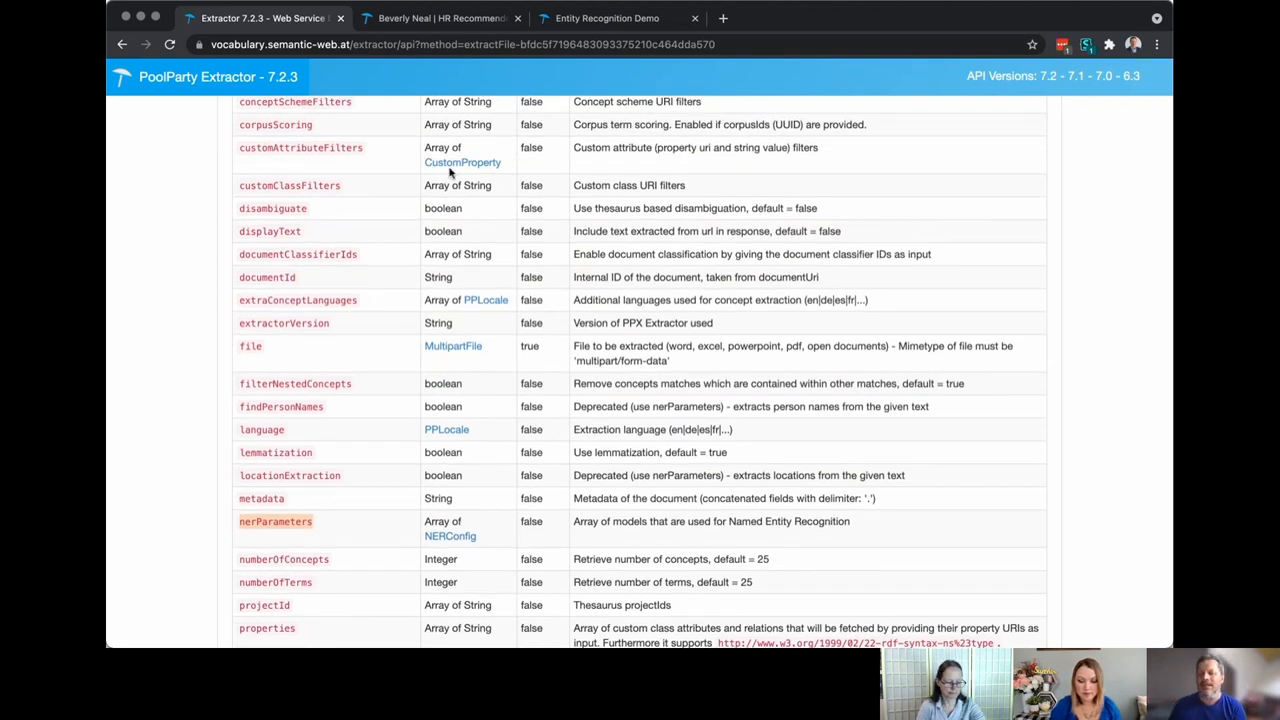
{"action": "left_click", "coordinate": [632, 18]}
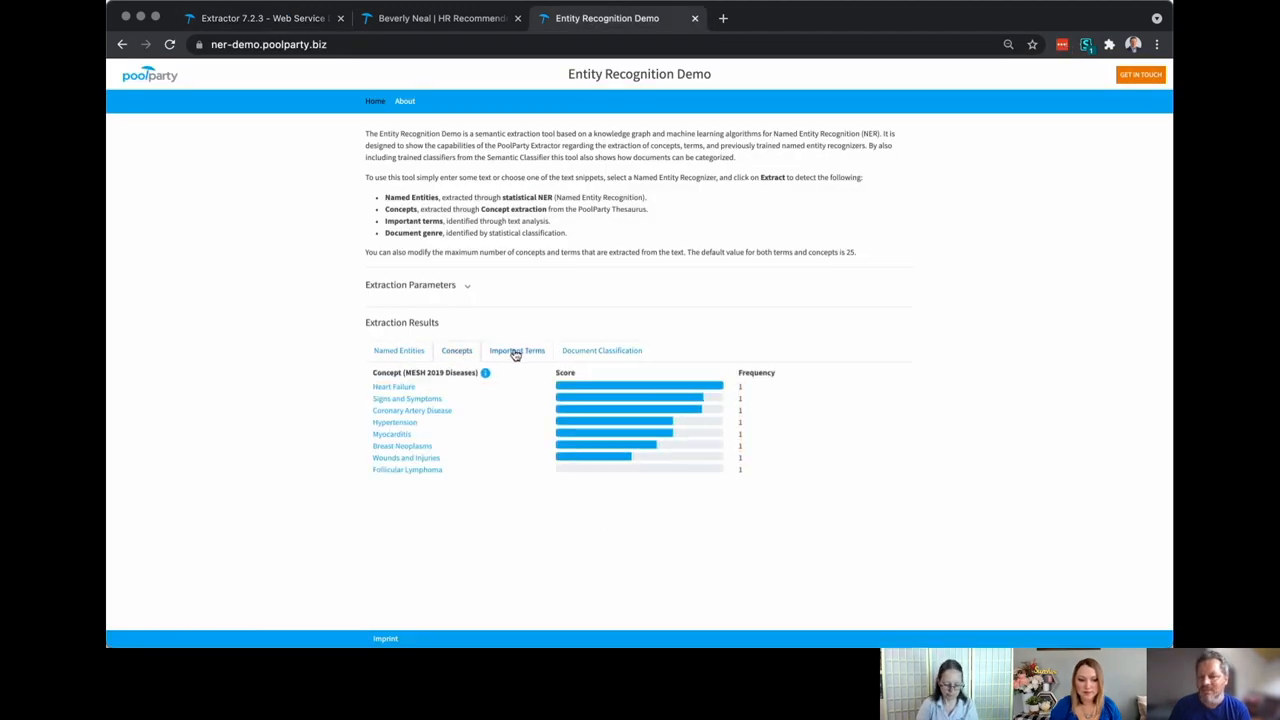
Show the important terms, then leave the demo for GraphSearch with its 128 candidate profiles.
{"action": "left_click", "coordinate": [516, 350]}
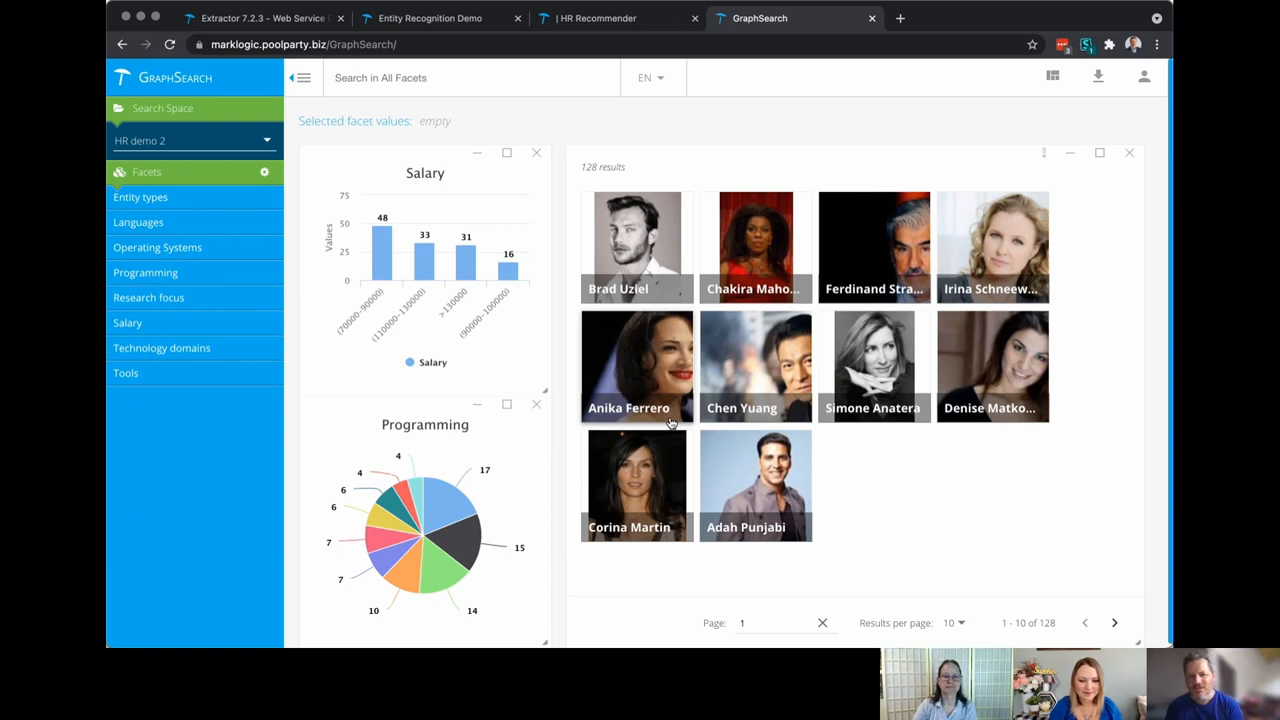
Expand the Salary facet and scroll its value ranges into view.
{"action": "left_click", "coordinate": [128, 322]}
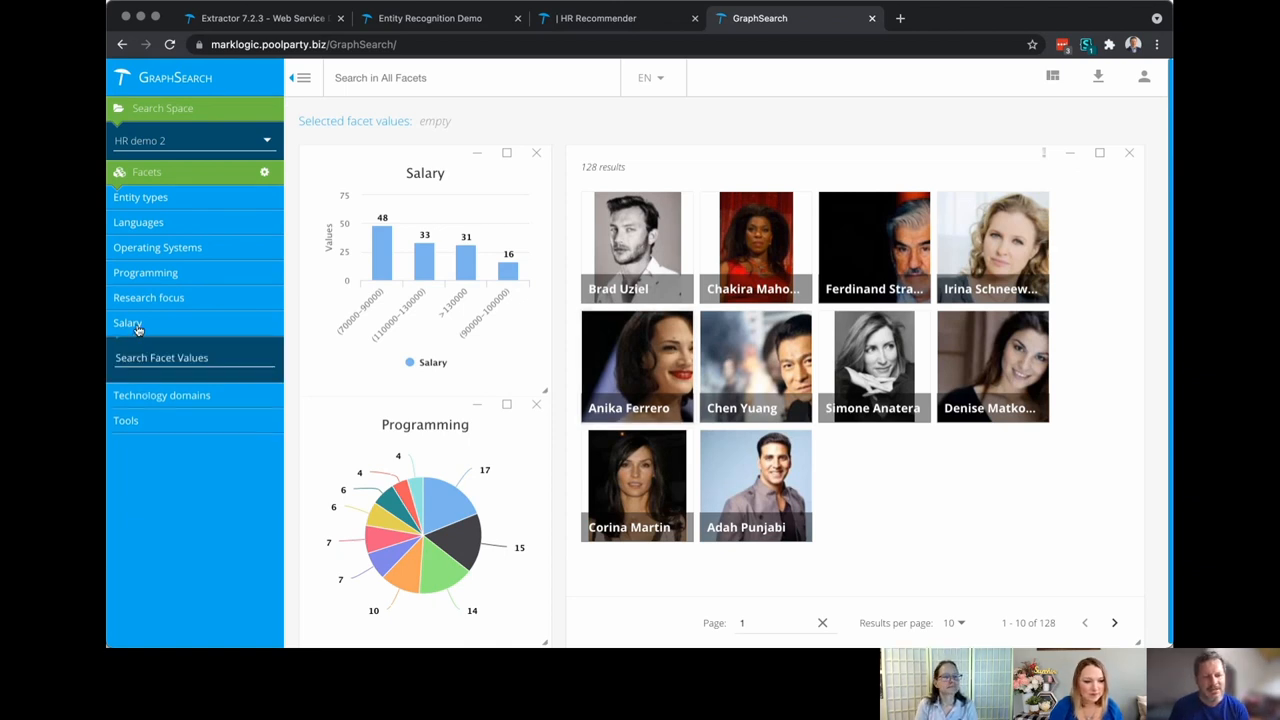
{"action": "left_click", "coordinate": [128, 322]}
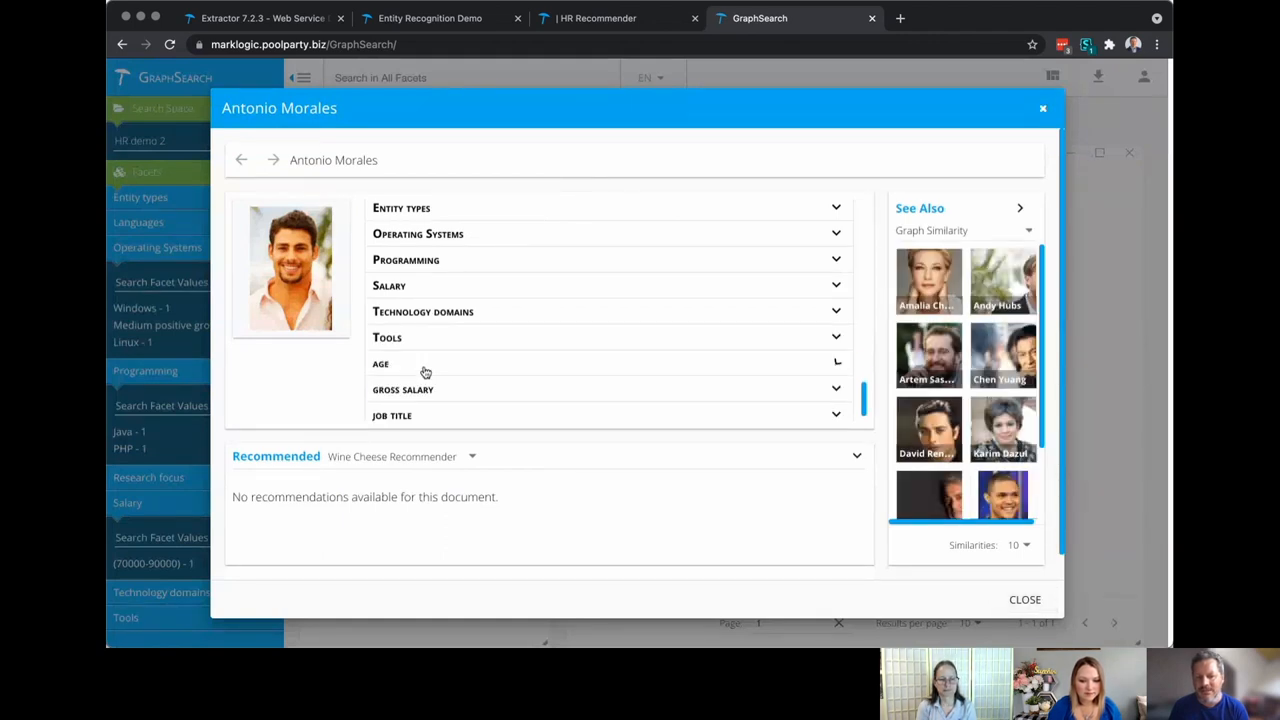
{"action": "scroll", "scroll_direction": "down", "scroll_amount": 3}
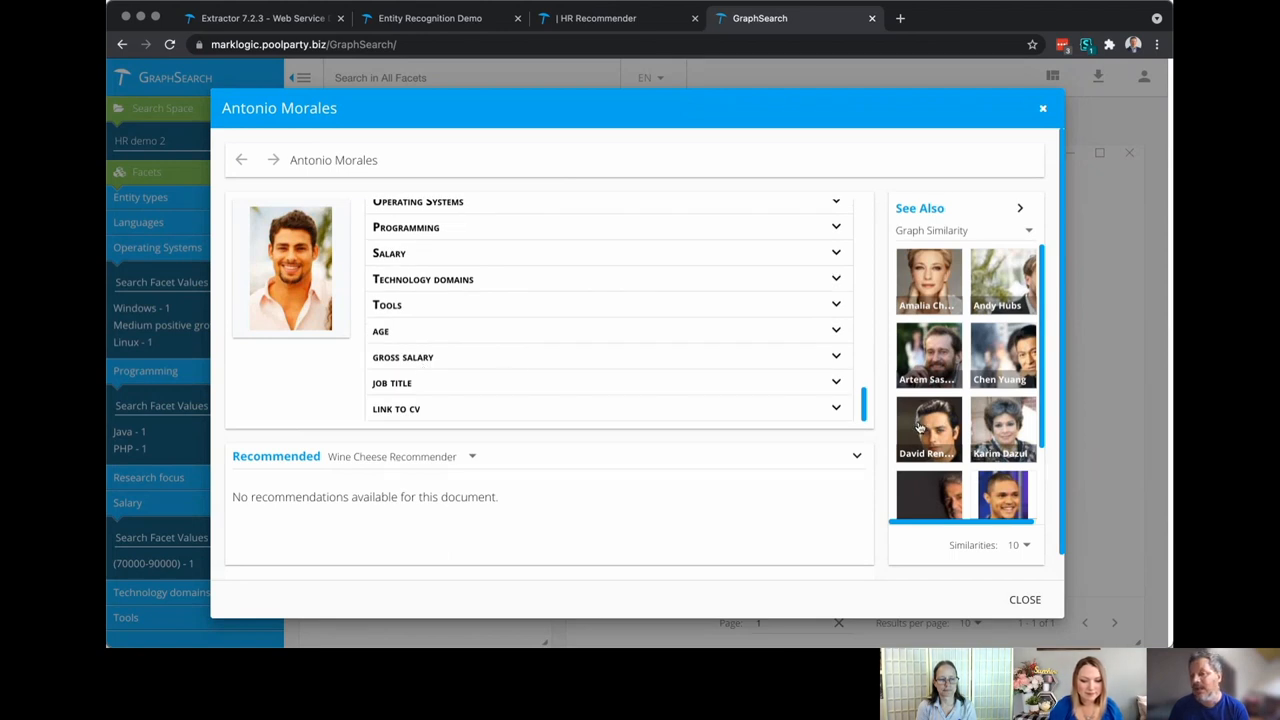
{"action": "mouse_move", "coordinate": [216, 248]}
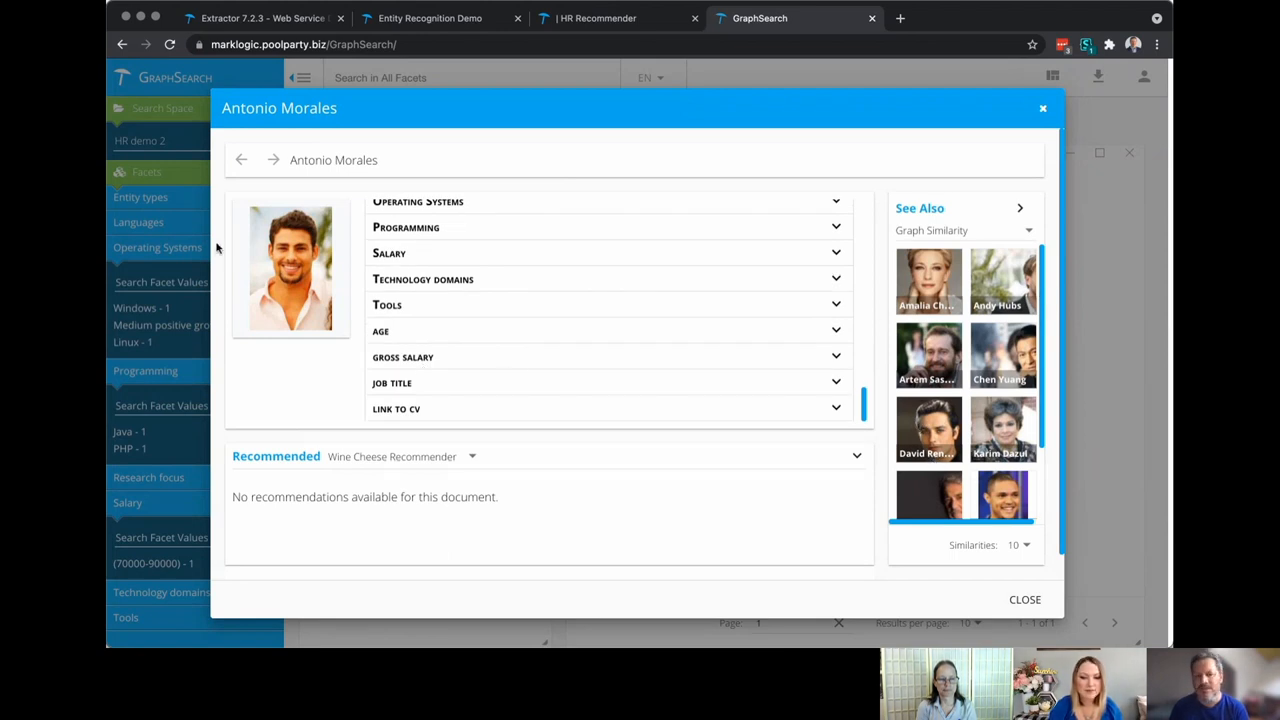
{"action": "mouse_move", "coordinate": [392, 288]}
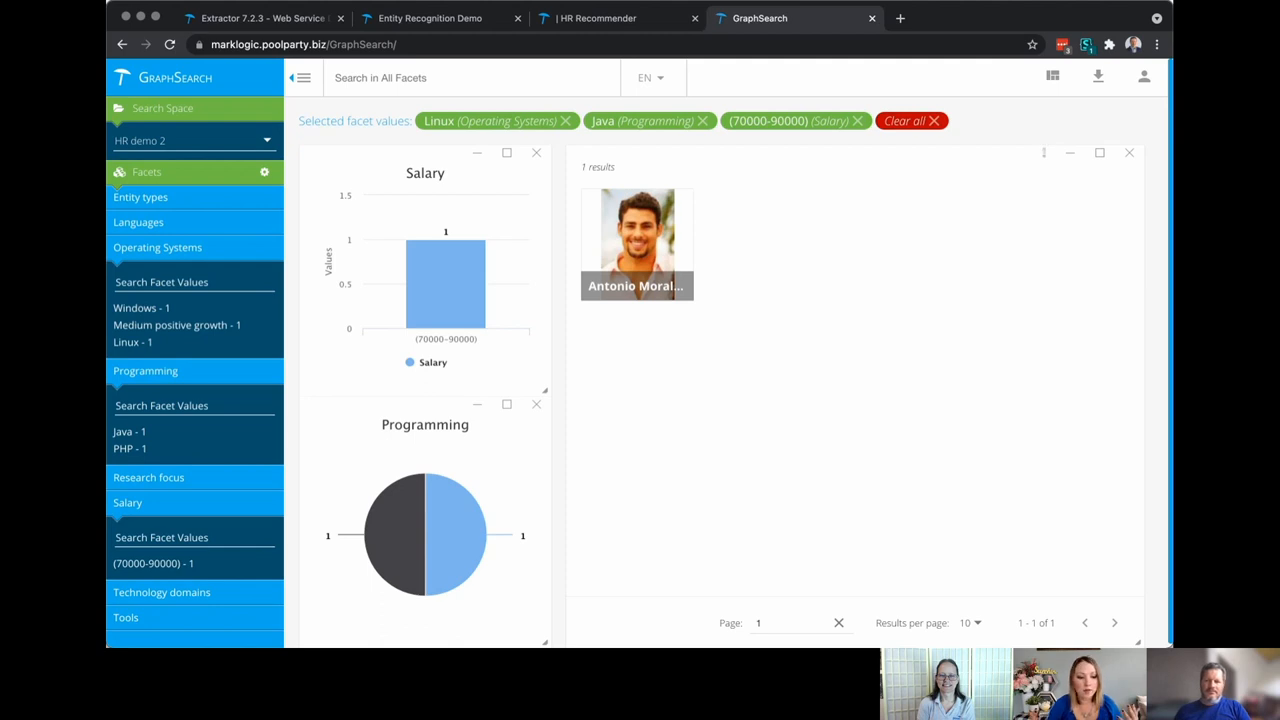
{"action": "mouse_move", "coordinate": [868, 18]}
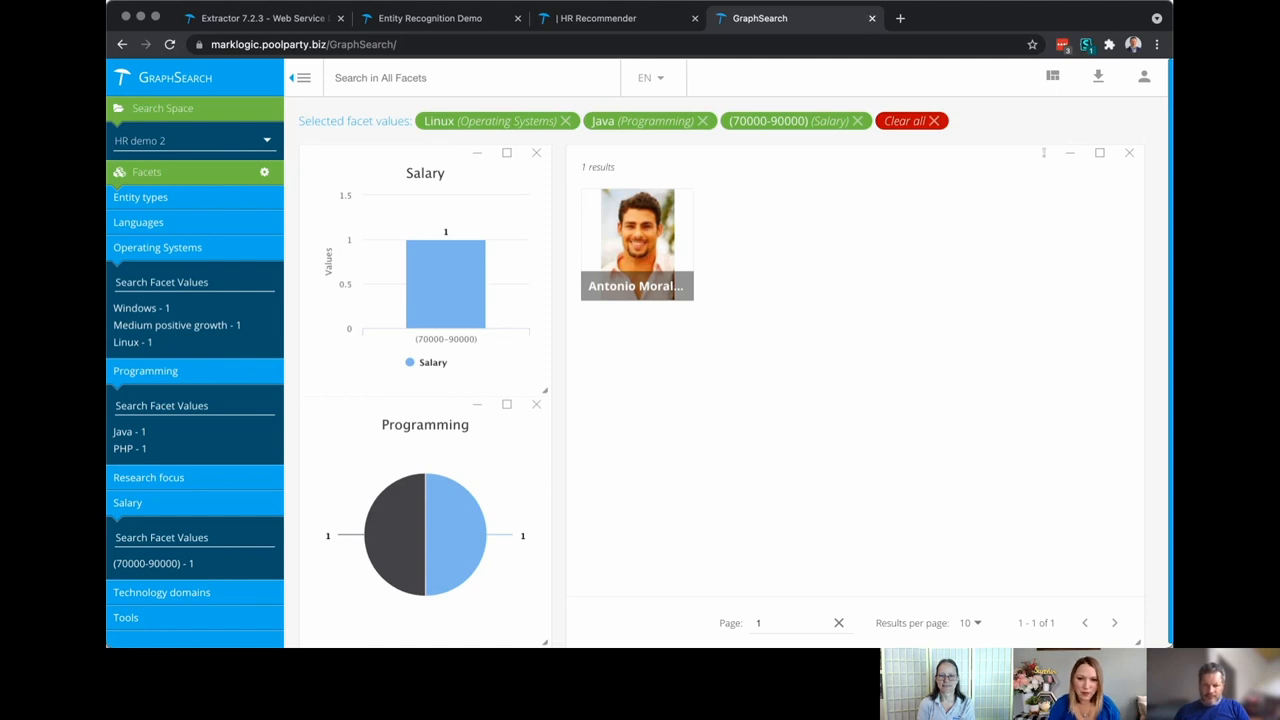
{"action": "mouse_move", "coordinate": [748, 570]}
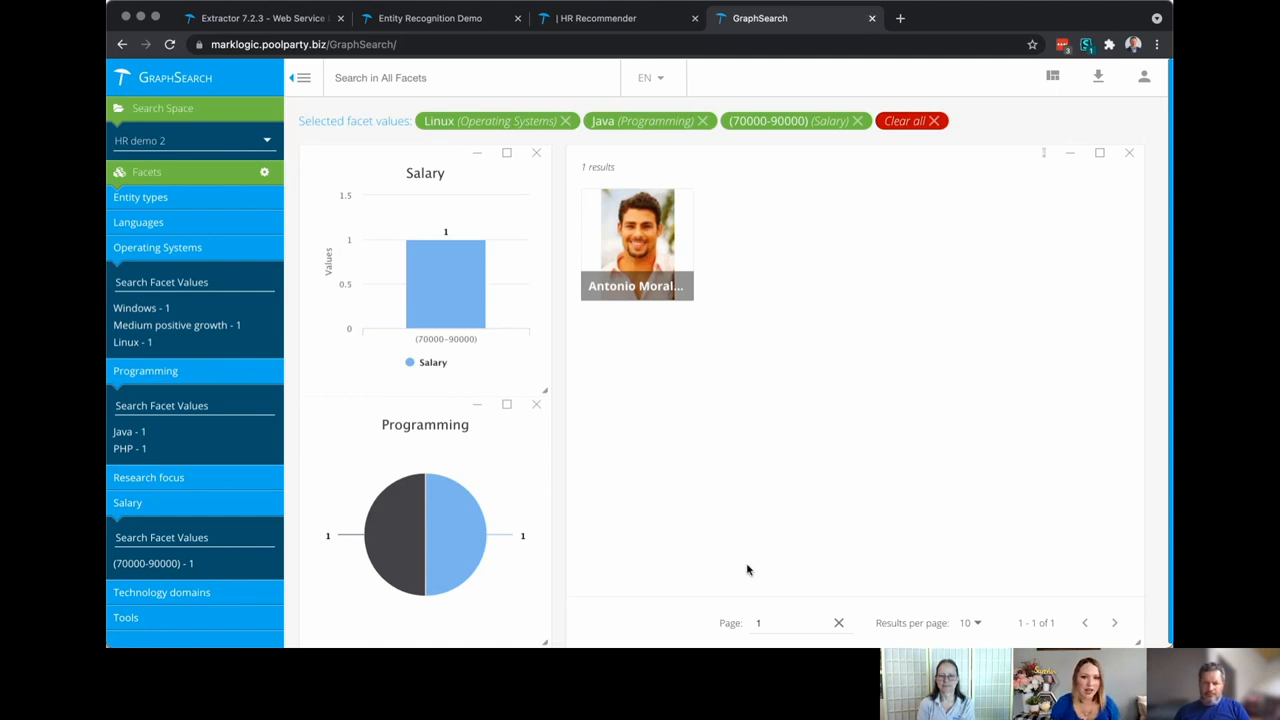
{"action": "mouse_move", "coordinate": [648, 540]}
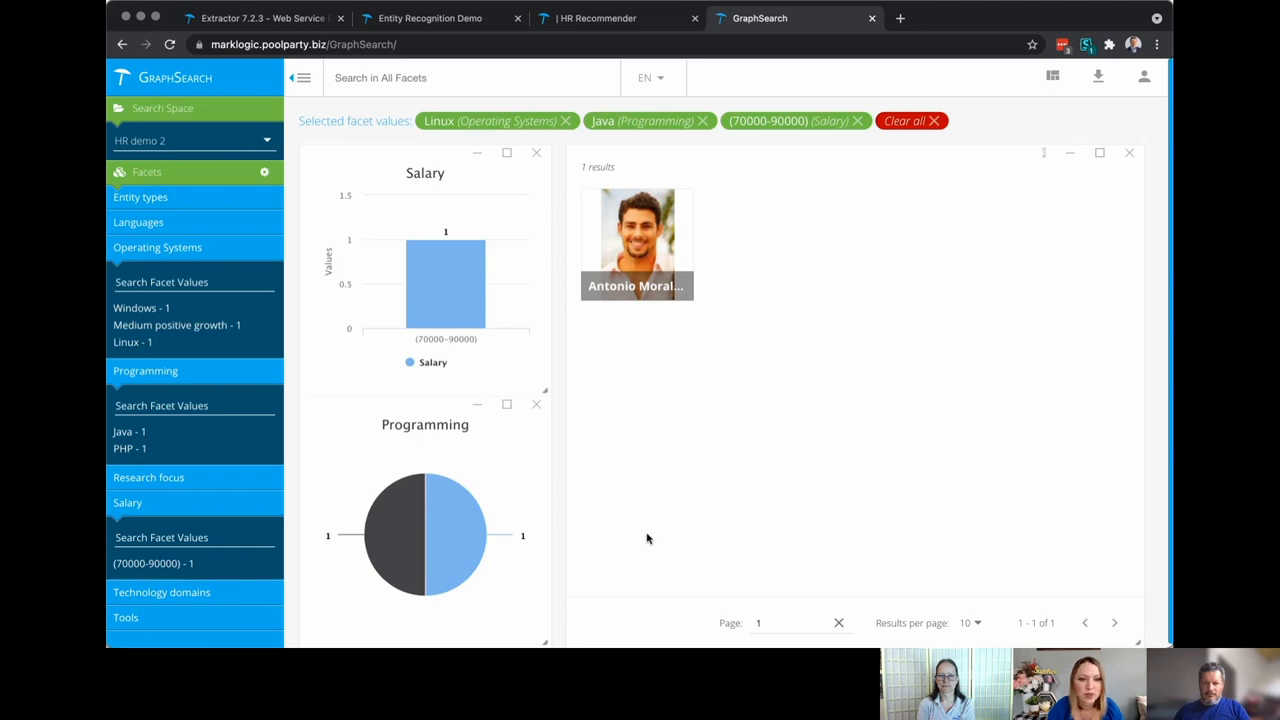